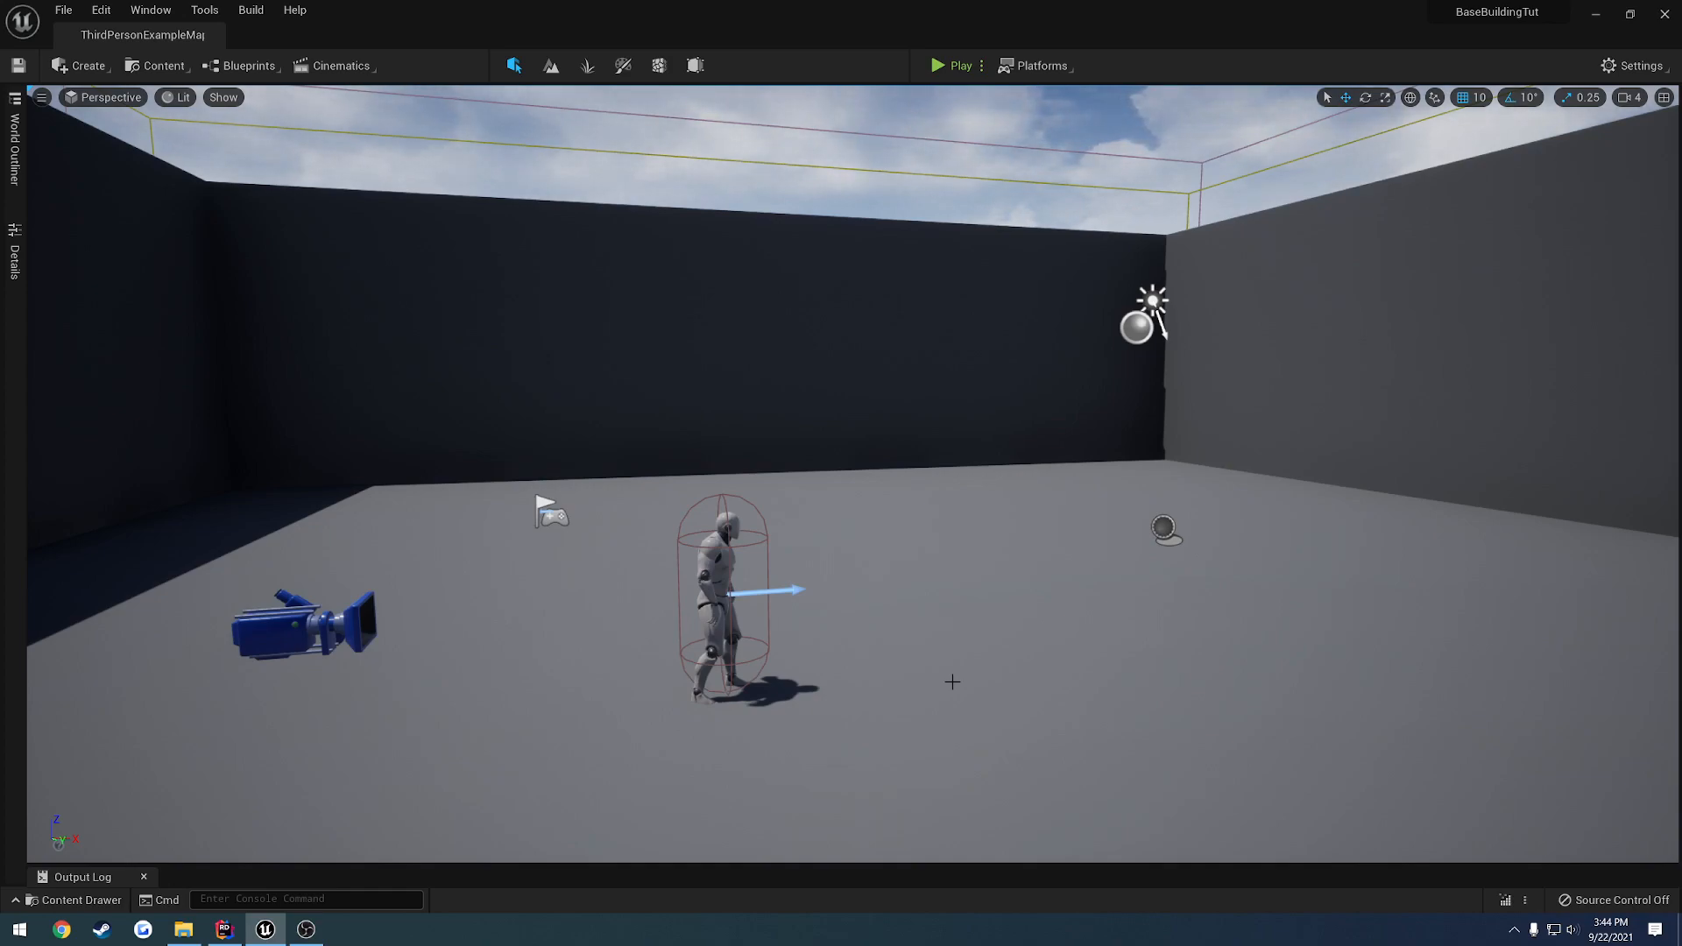
# Open the Base blueprint from the Content Drawer to view its Event Graph
pyautogui.click(78, 899)
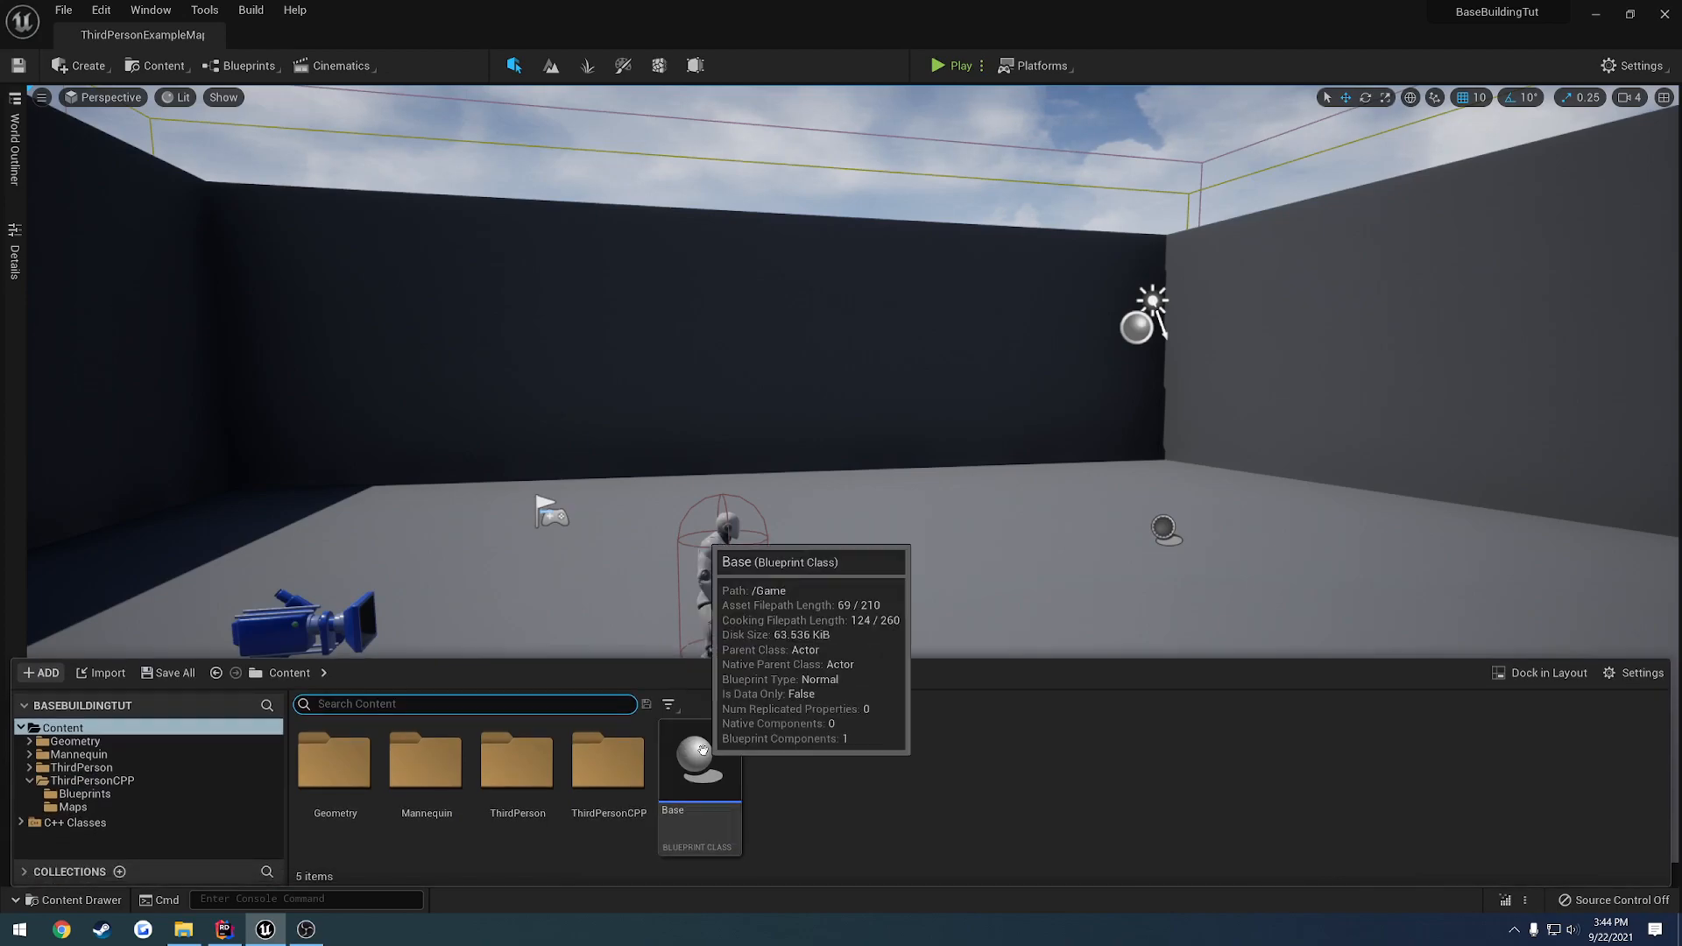
pyautogui.doubleClick(698, 759)
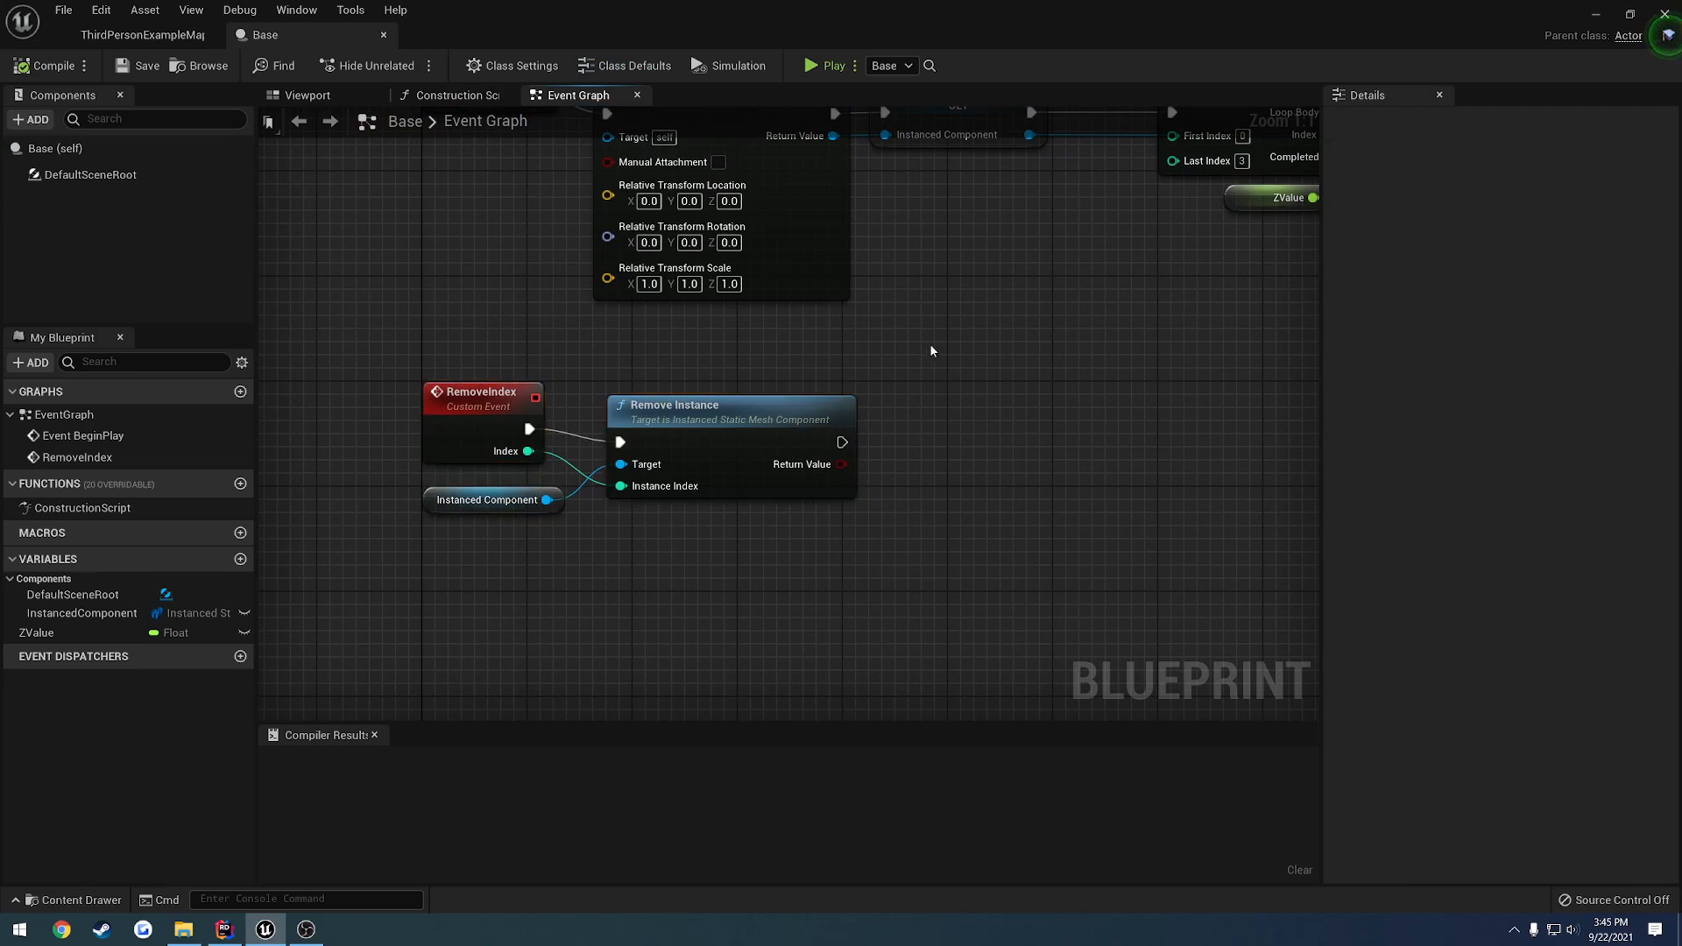
pyautogui.moveTo(954, 352)
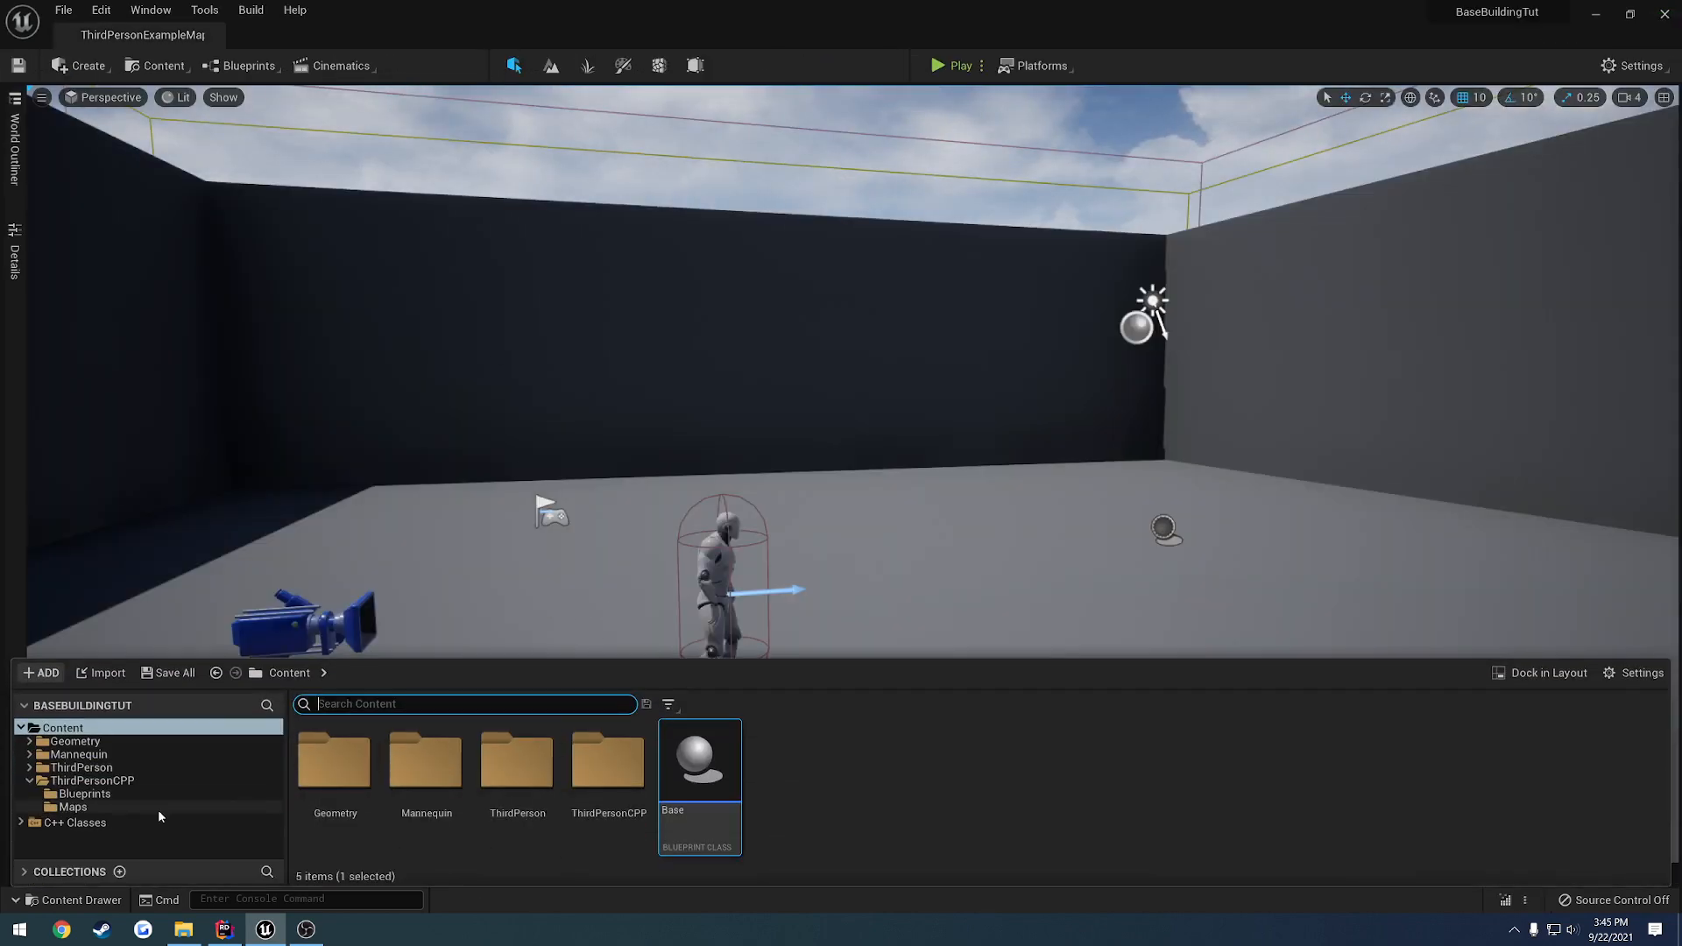
# Start a new public C++ class based on Actor from the C++ Classes folder
pyautogui.click(94, 836)
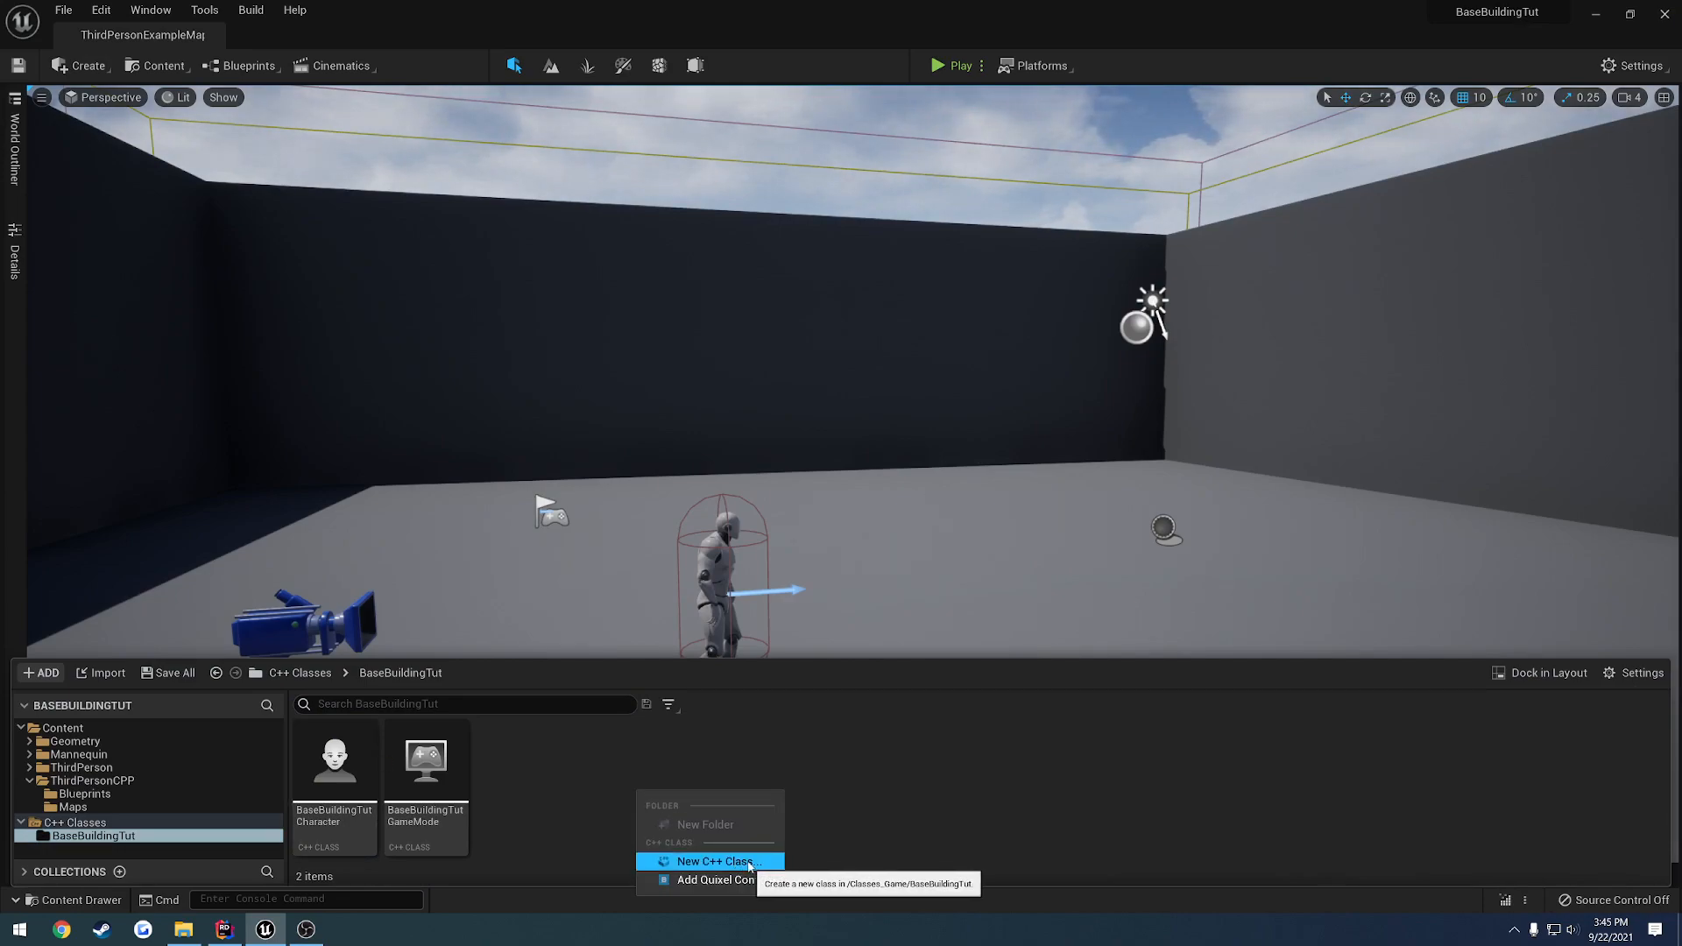
pyautogui.moveTo(714, 880)
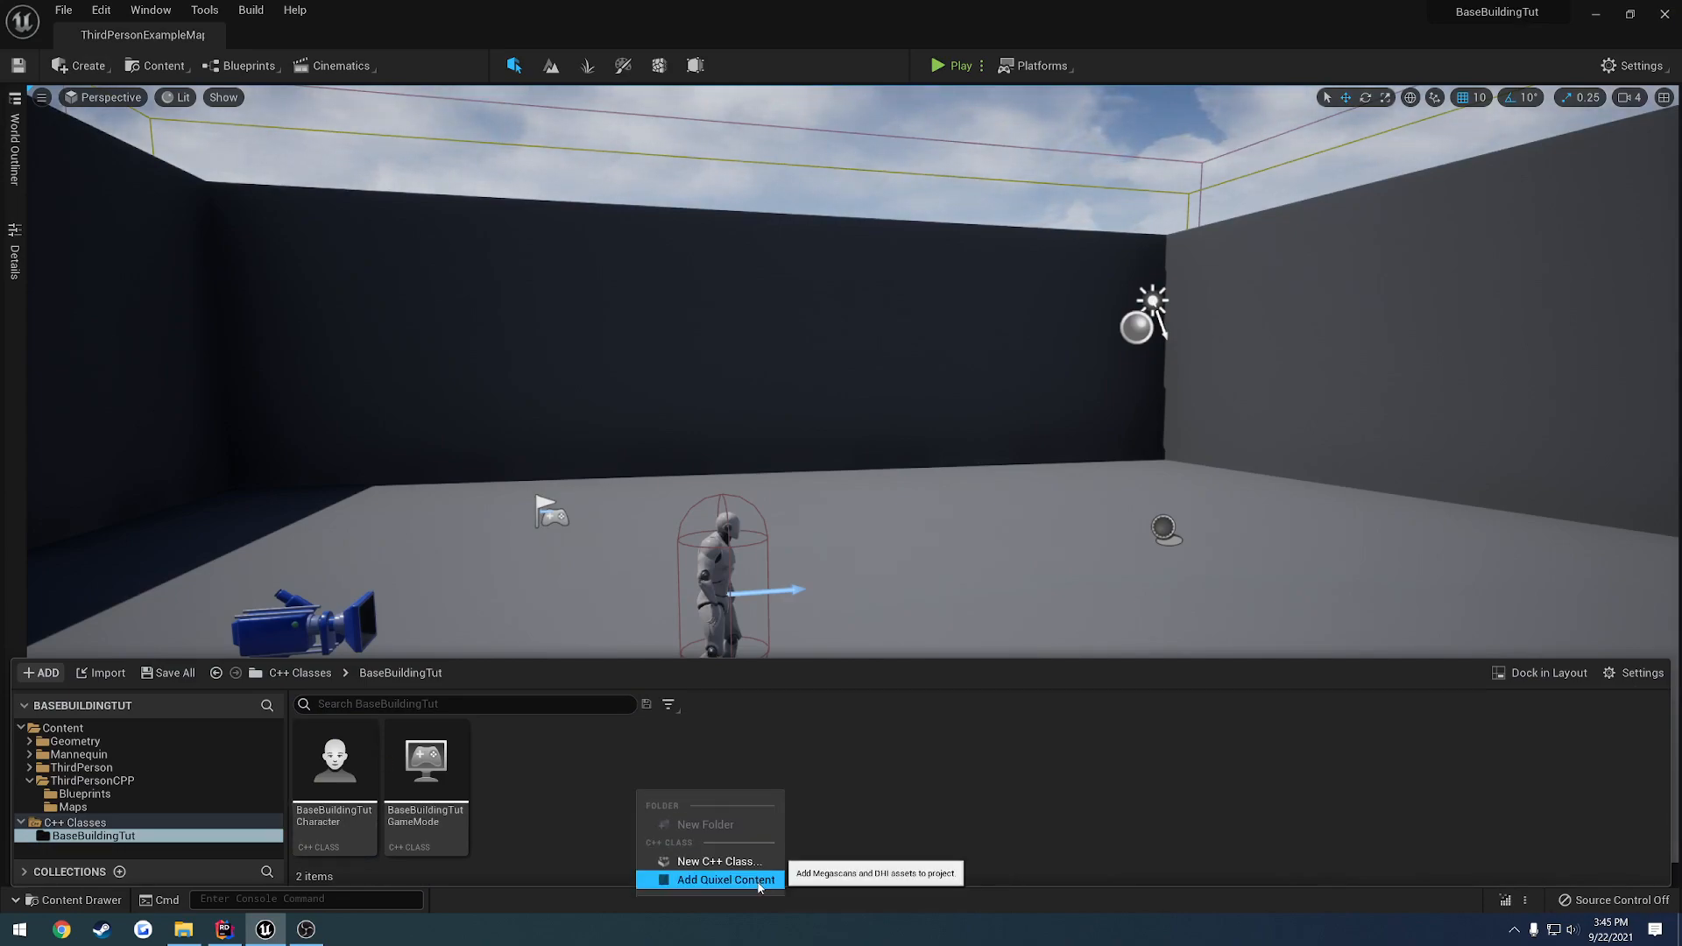
pyautogui.moveTo(716, 862)
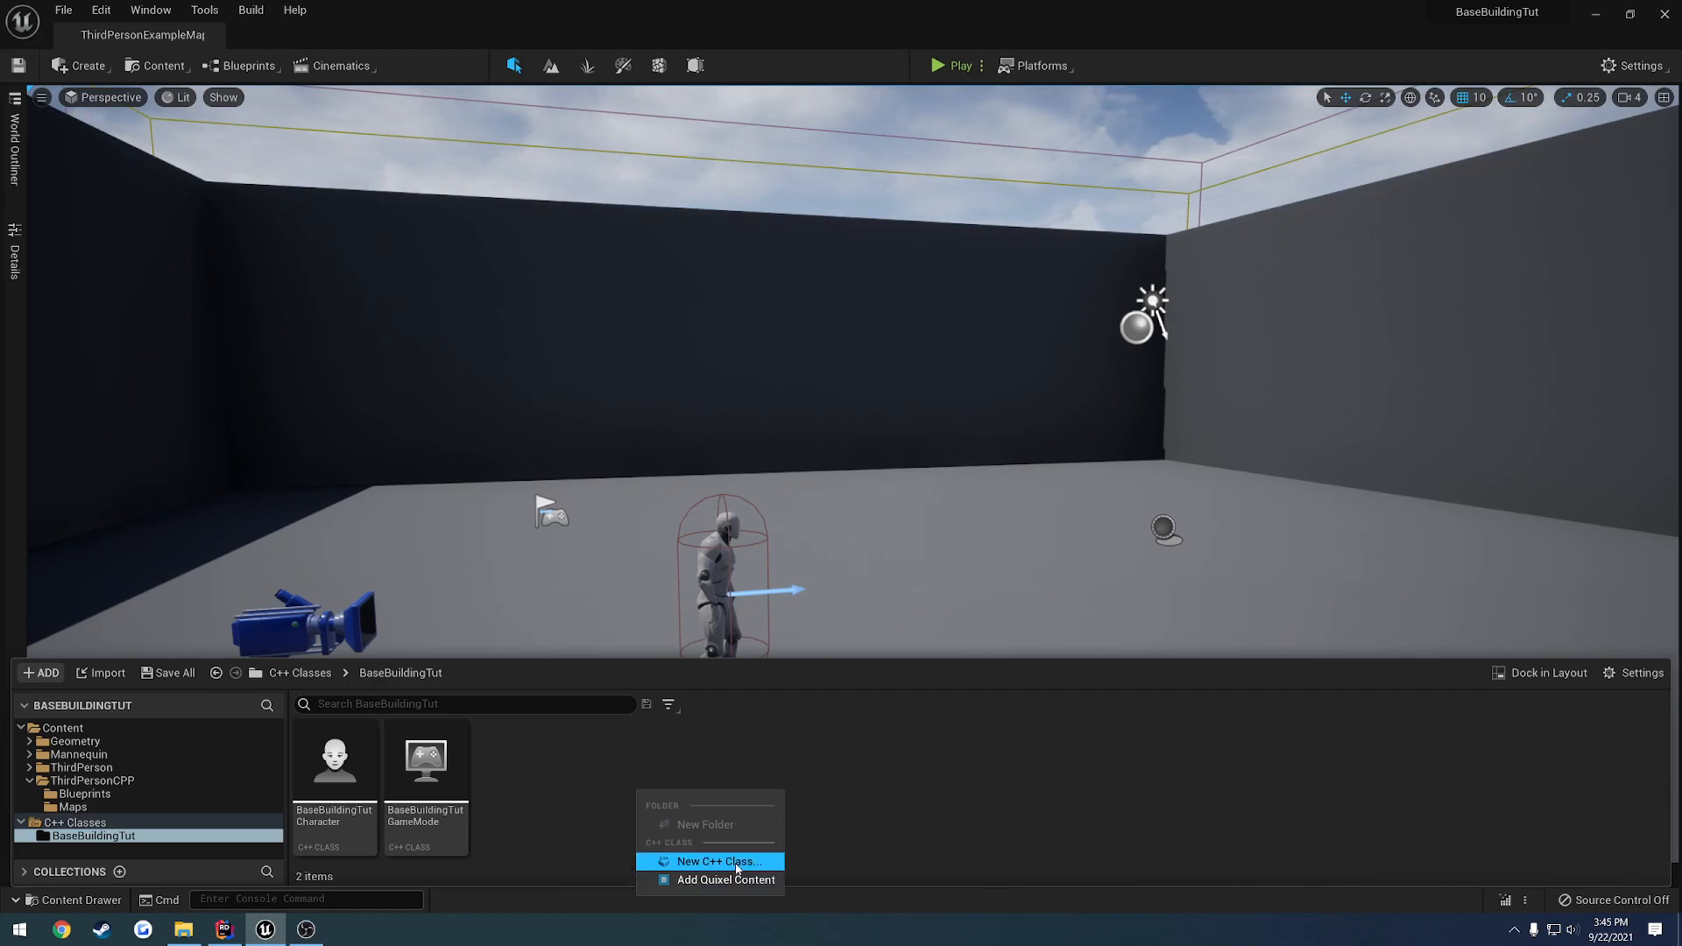
pyautogui.click(711, 861)
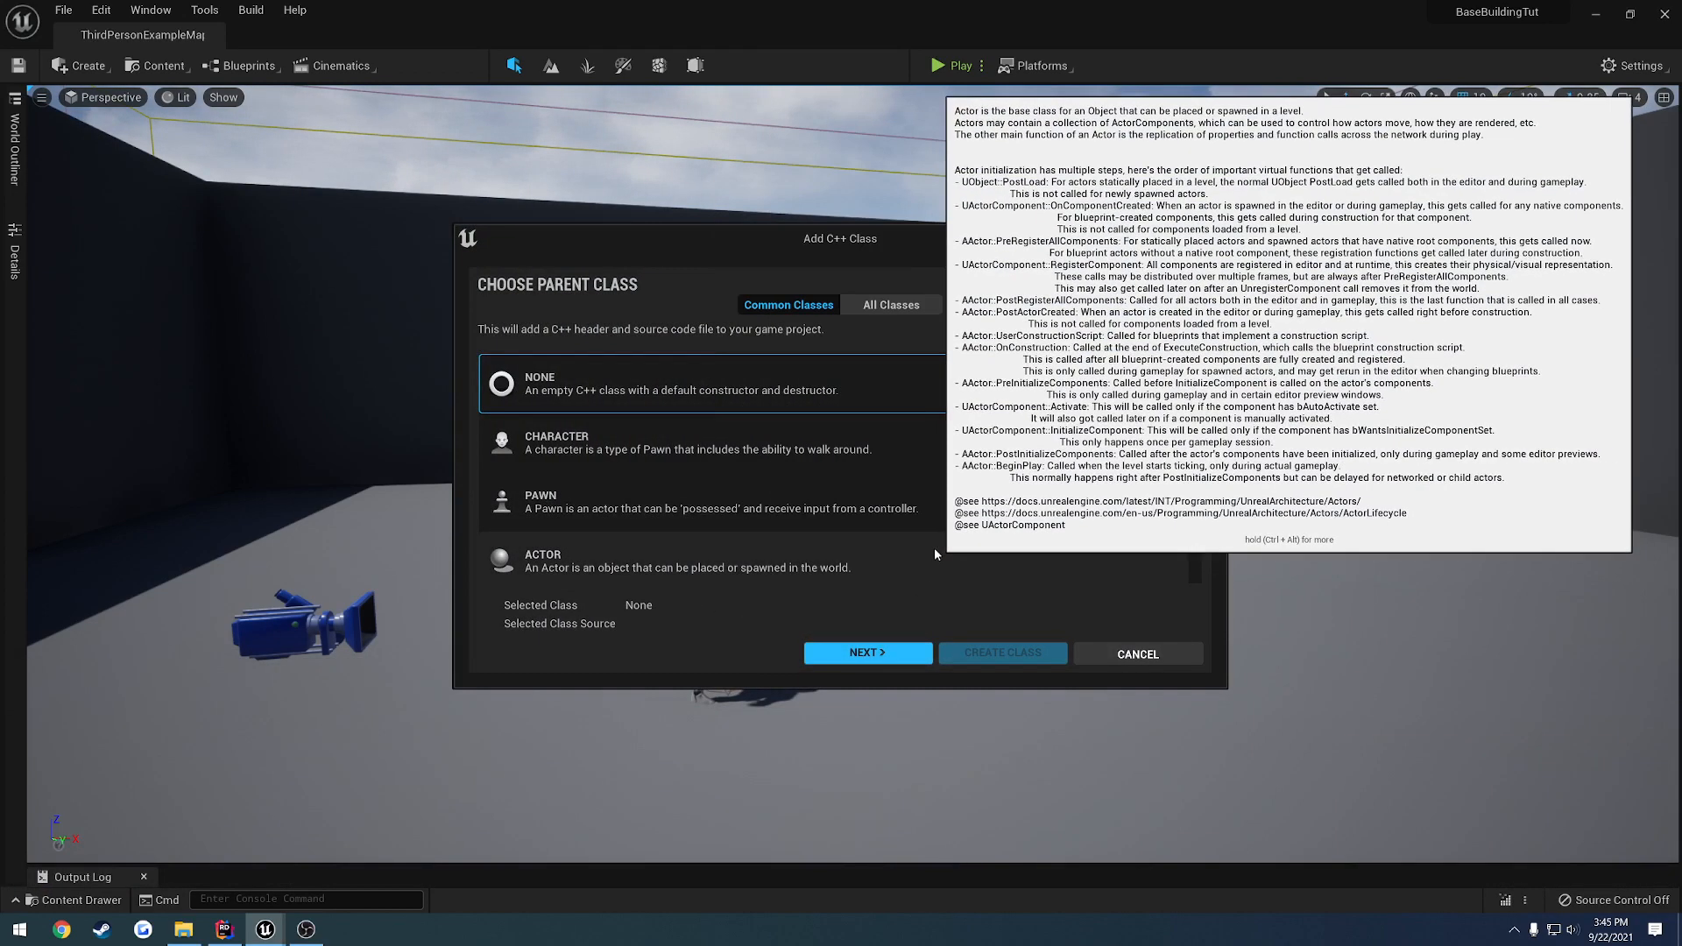
pyautogui.click(867, 652)
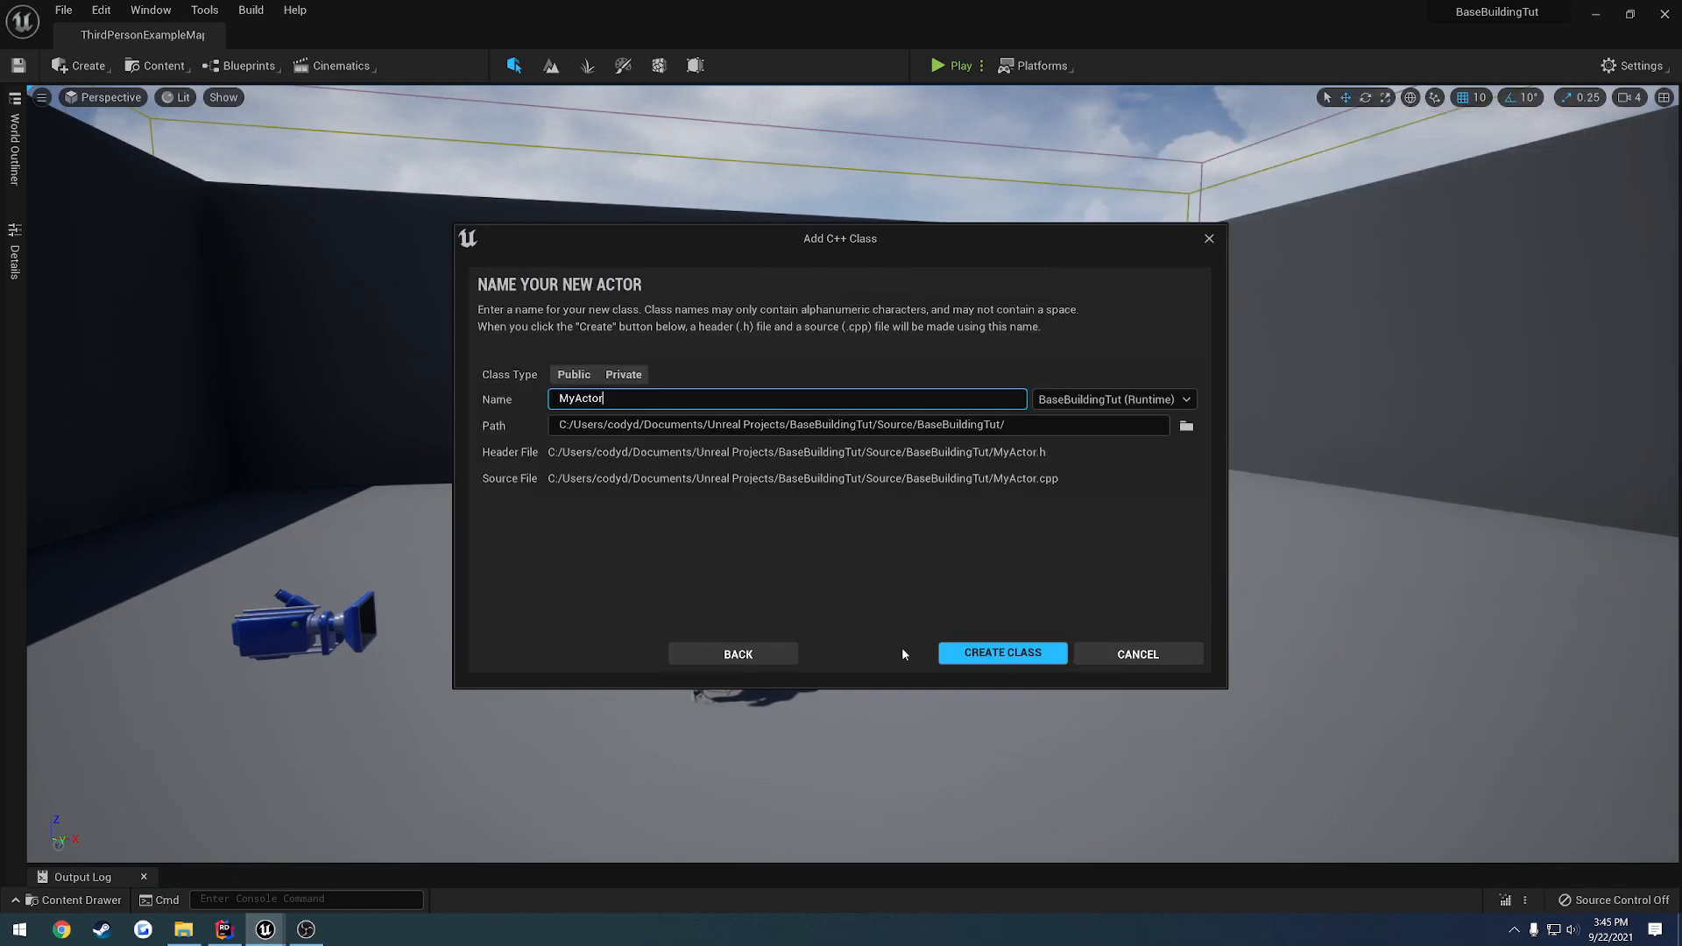
pyautogui.click(573, 374)
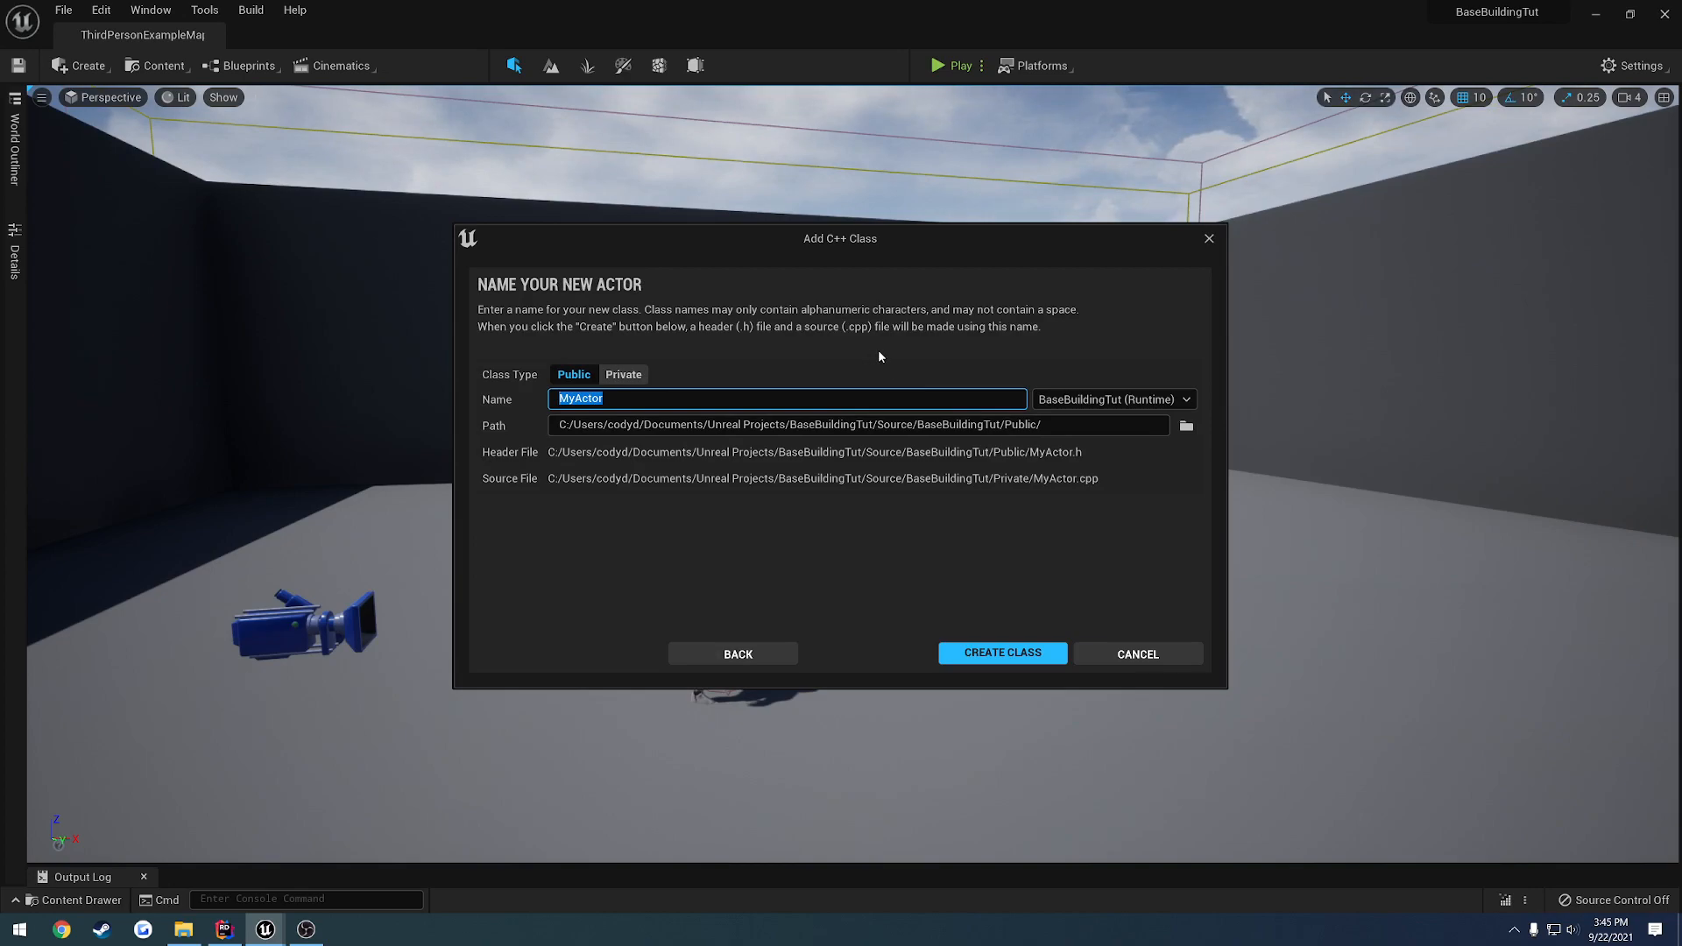
# Name the class Building and create its class files
pyautogui.write('B')
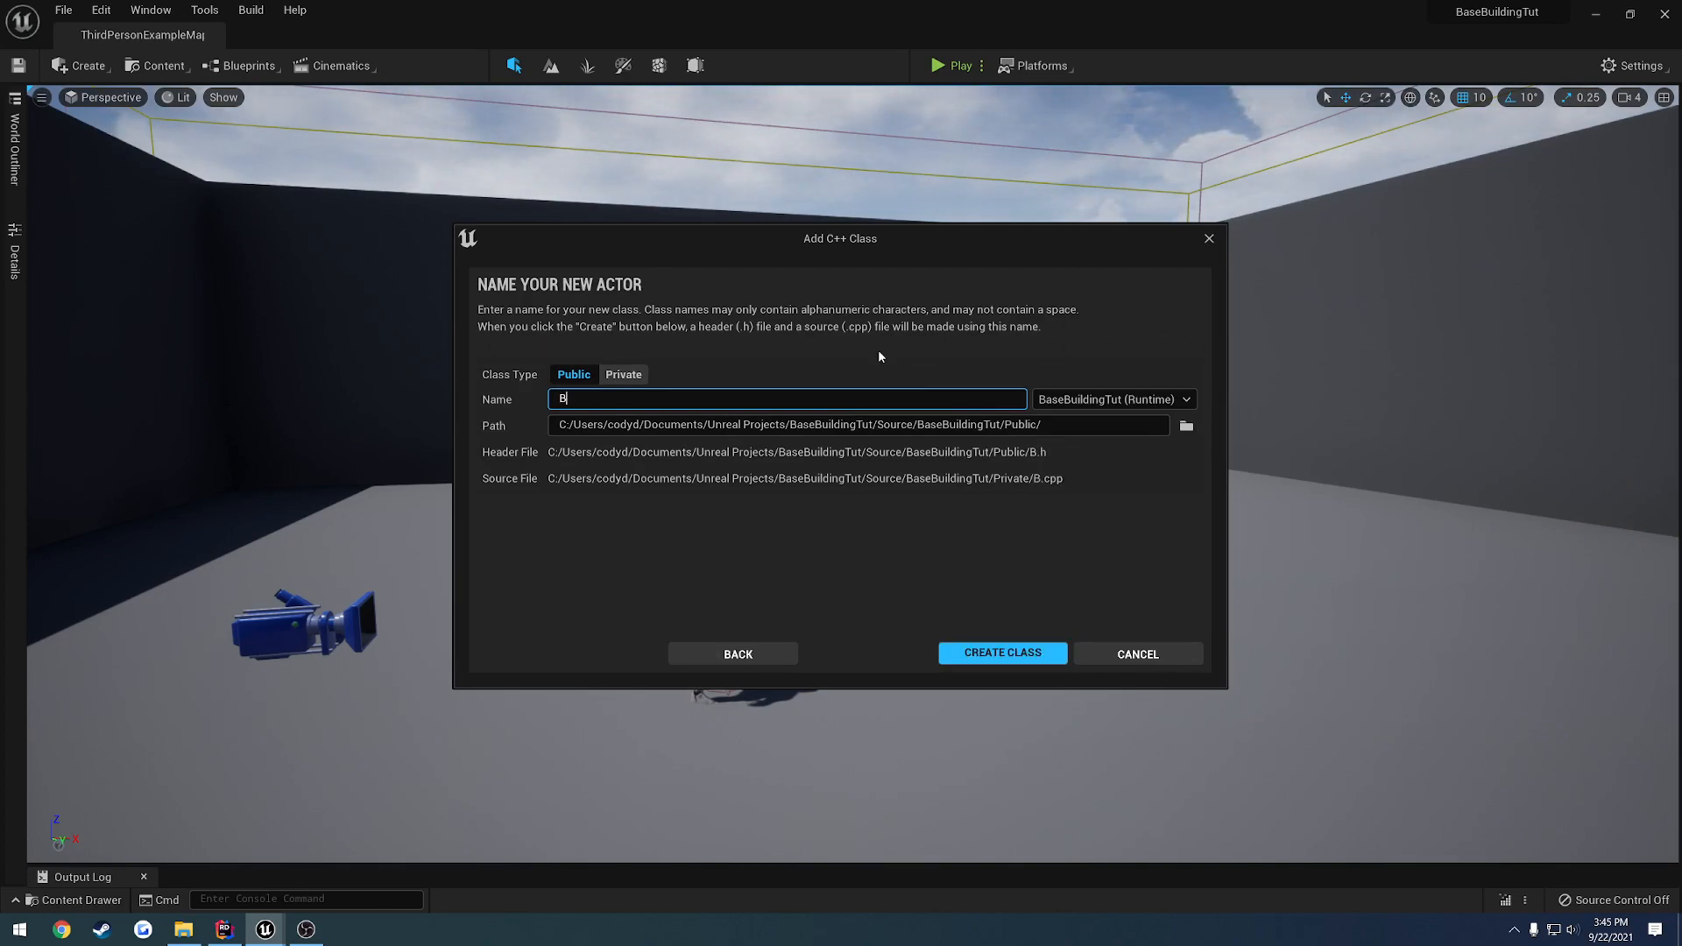
pyautogui.write('aseBuil')
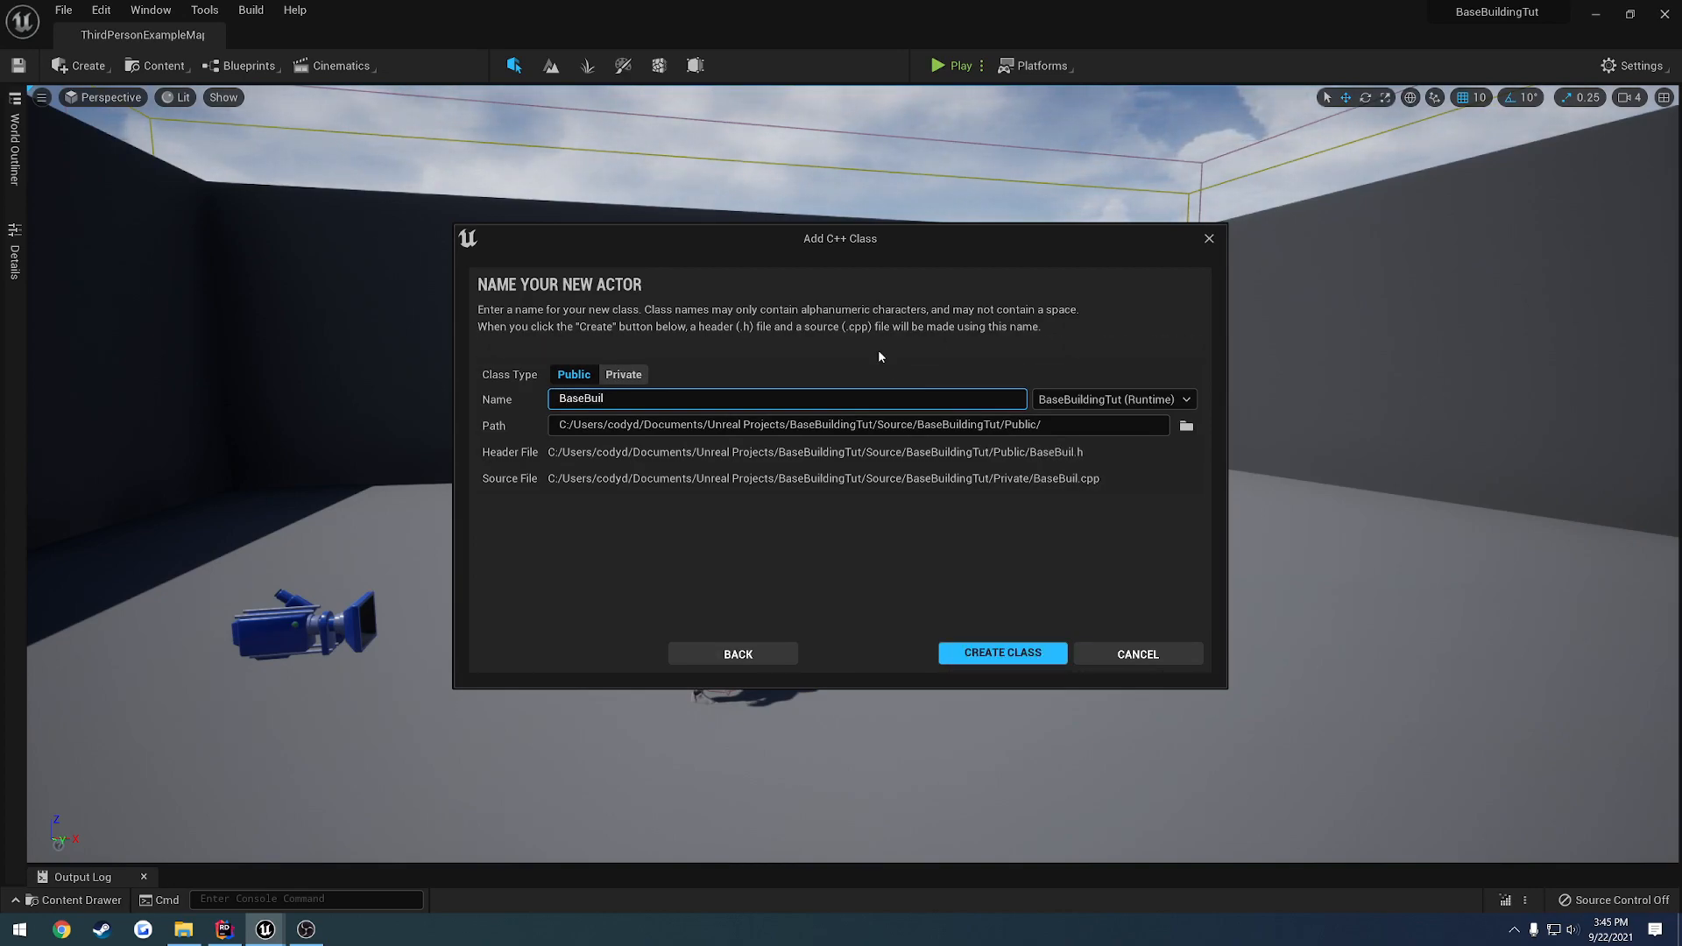
pyautogui.press('ctrl+a')
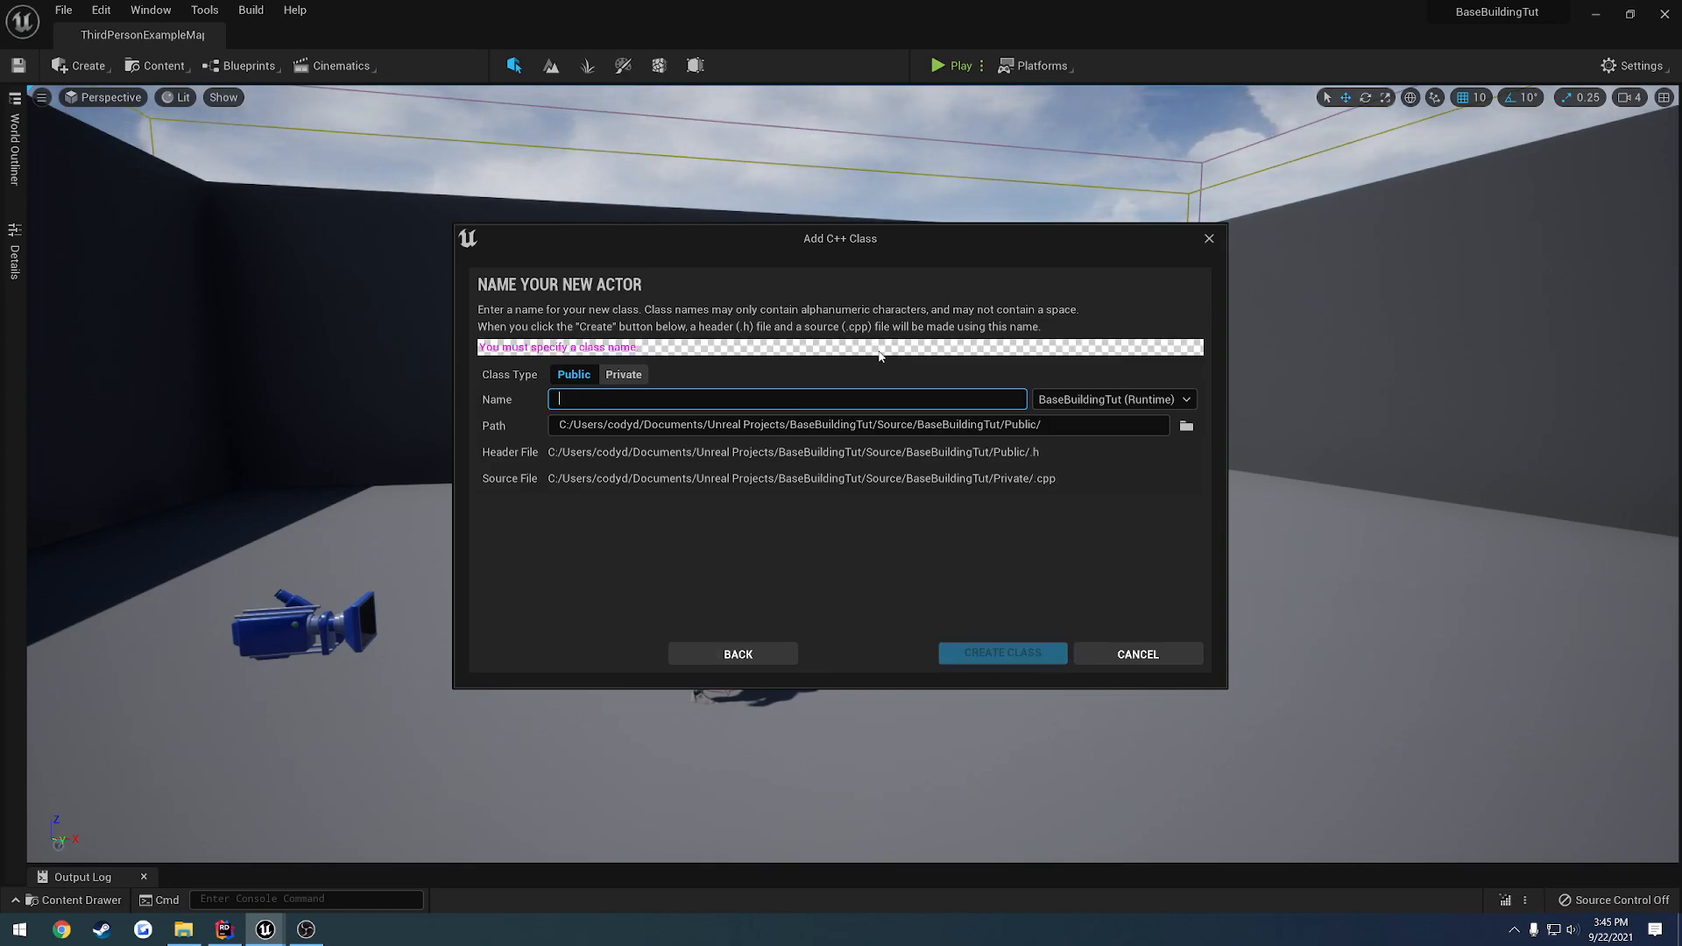
pyautogui.write('Buildin')
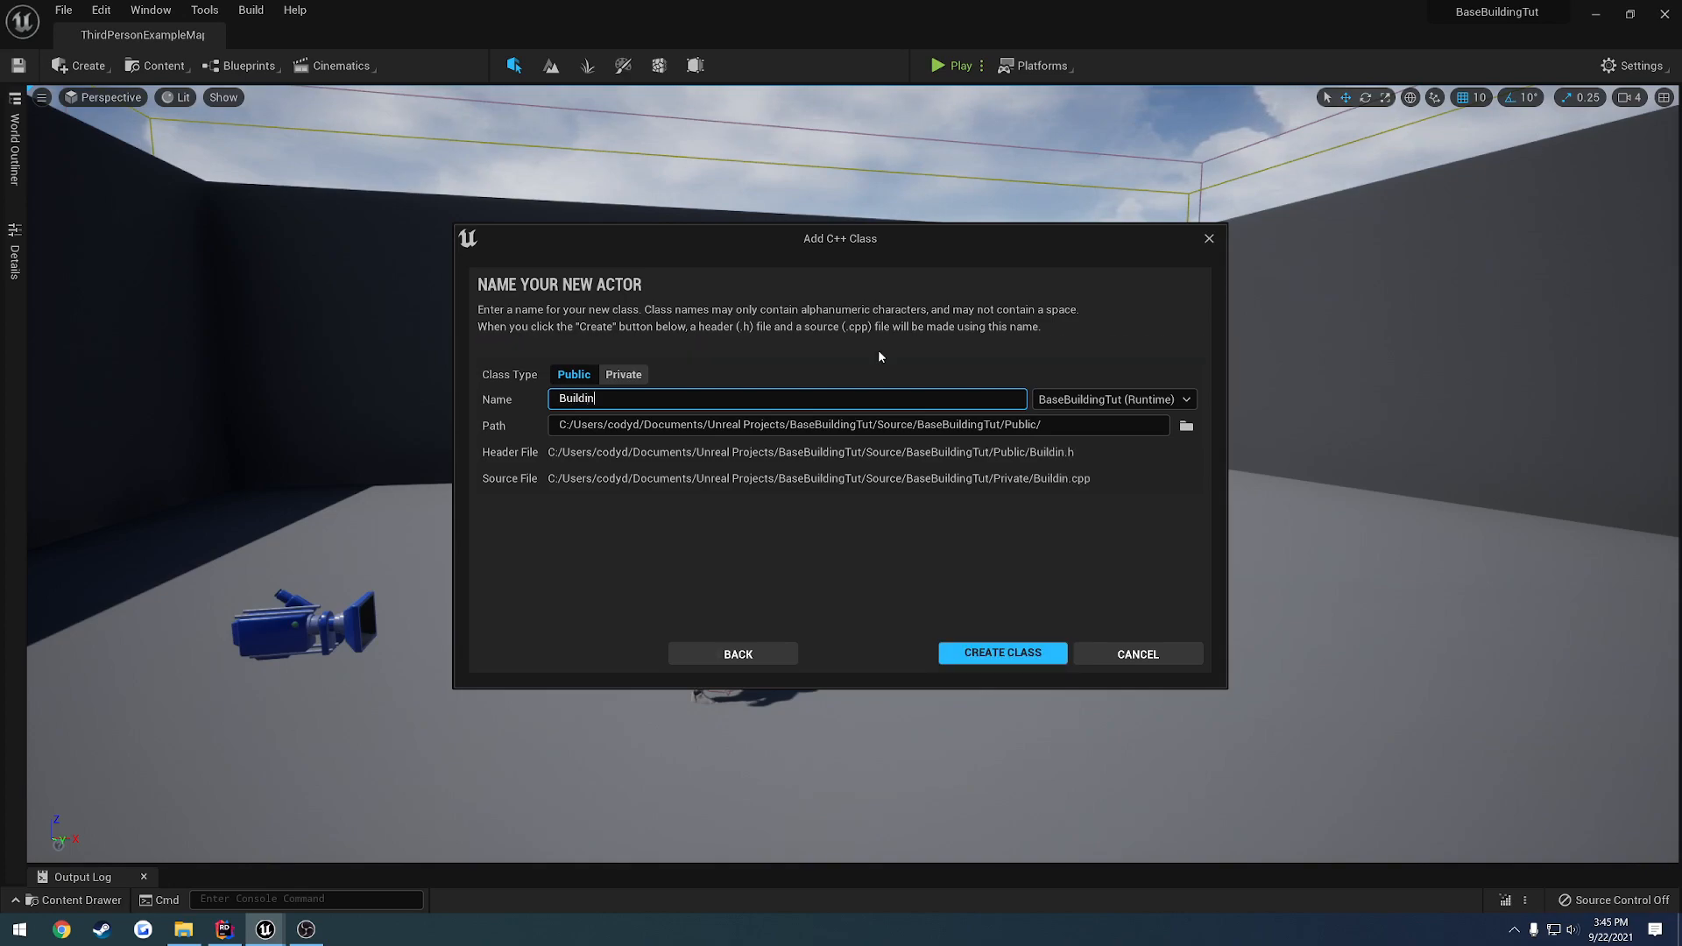
pyautogui.write('g')
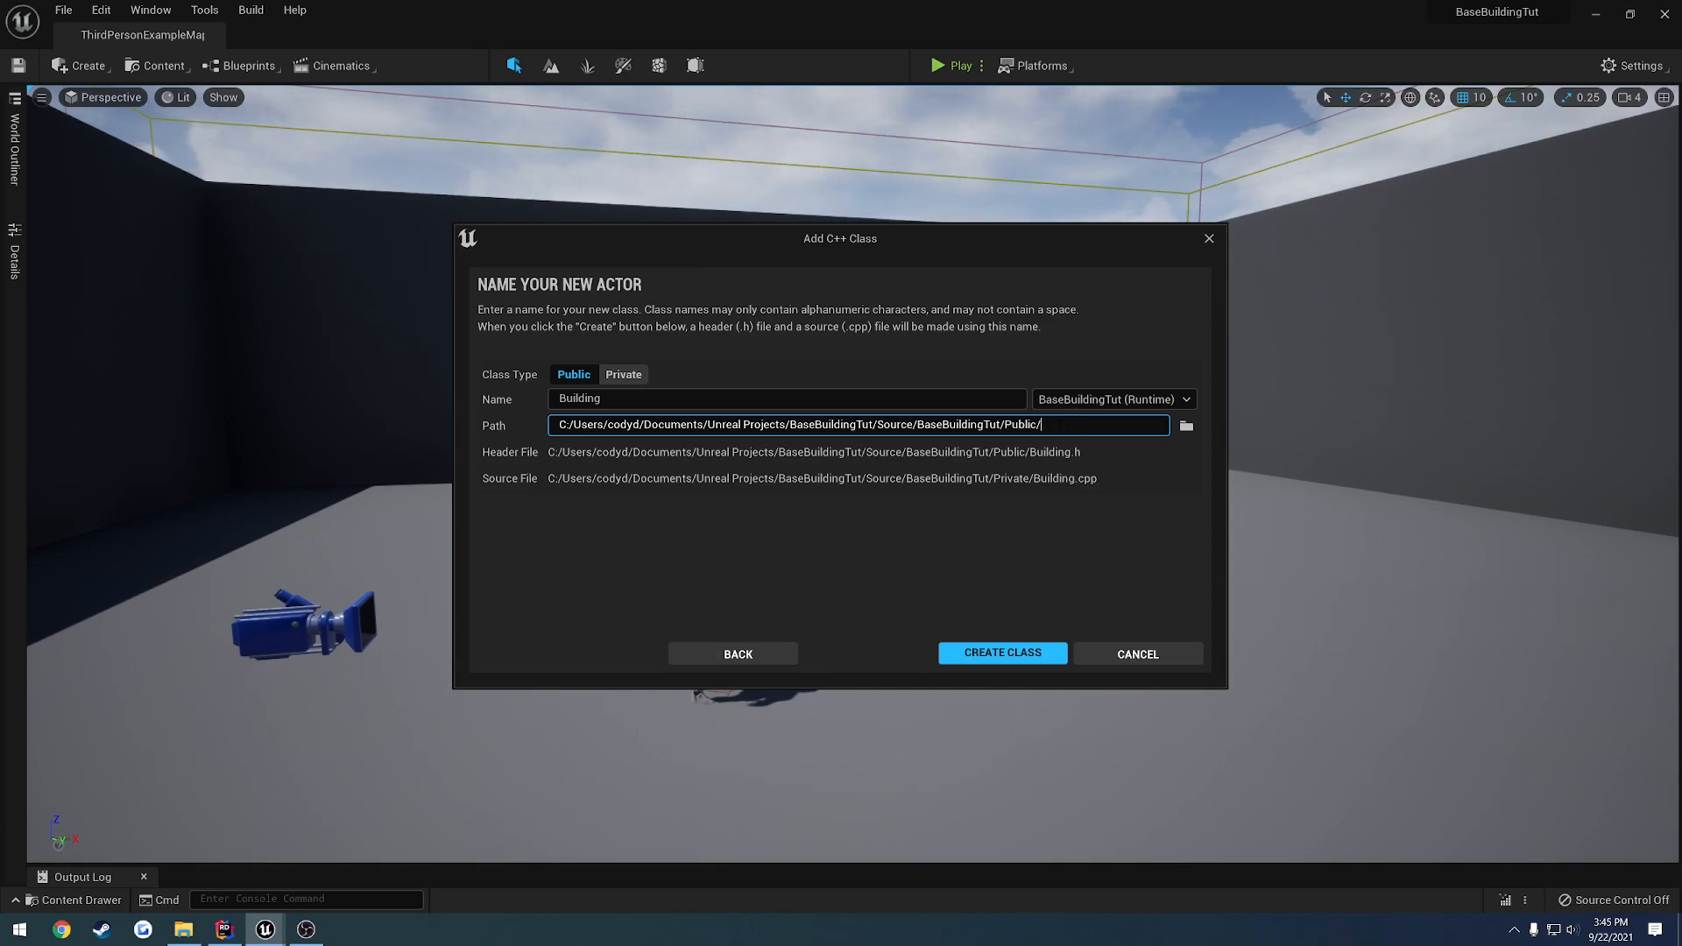
pyautogui.click(787, 398)
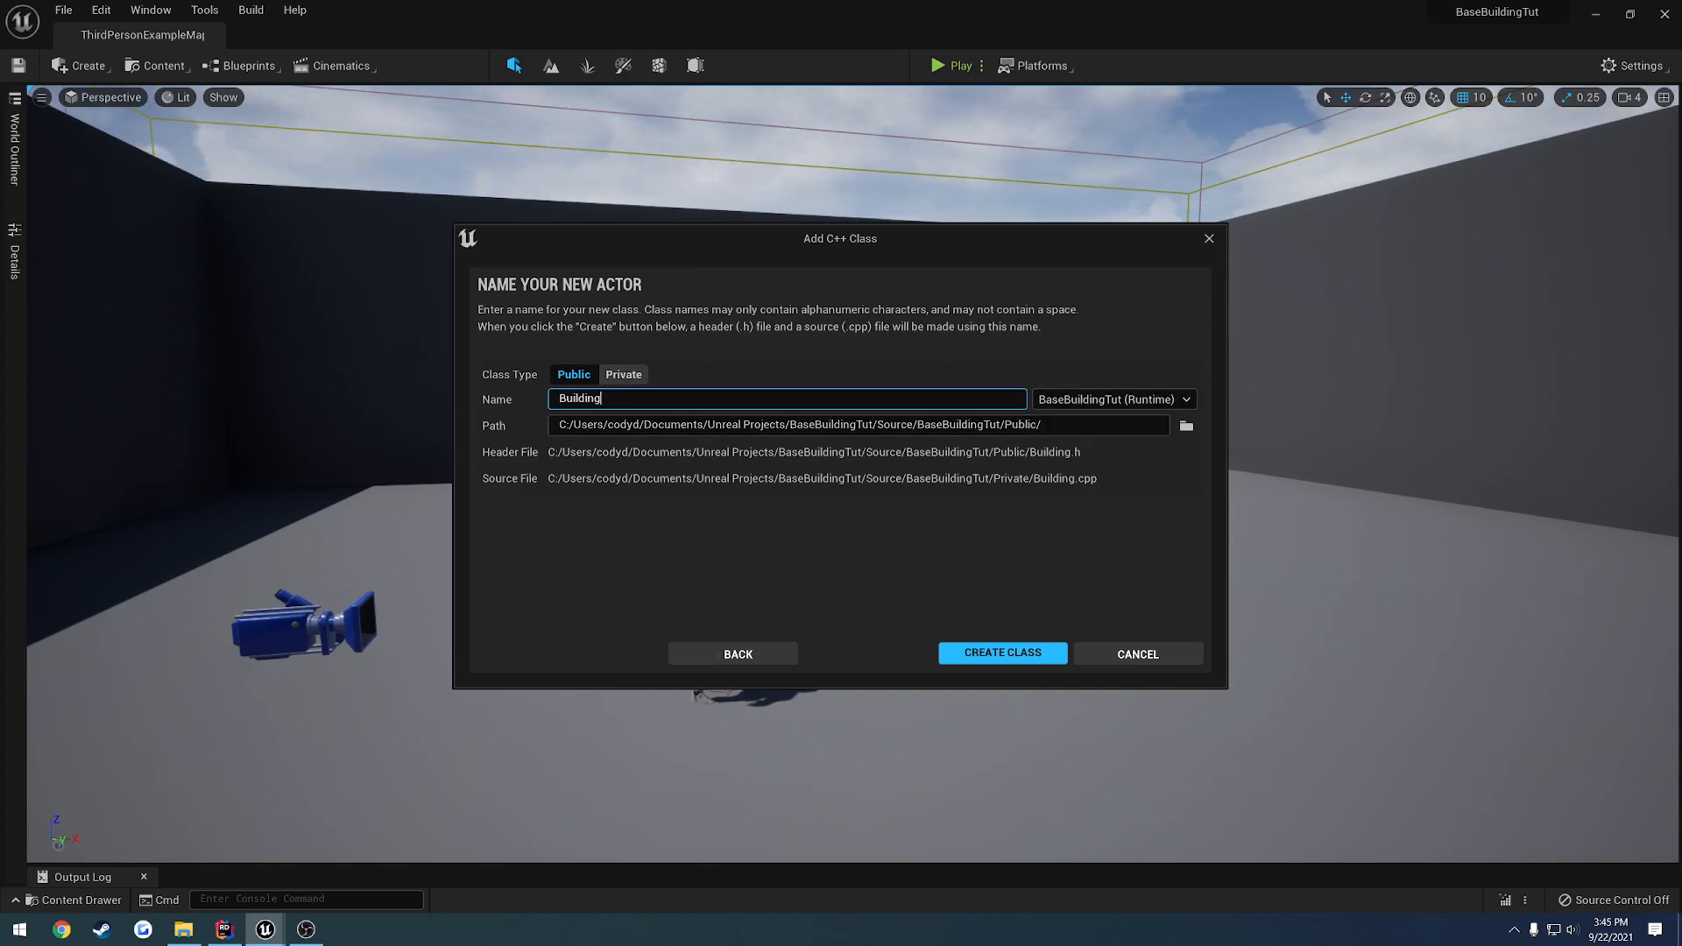
pyautogui.tripleClick(788, 400)
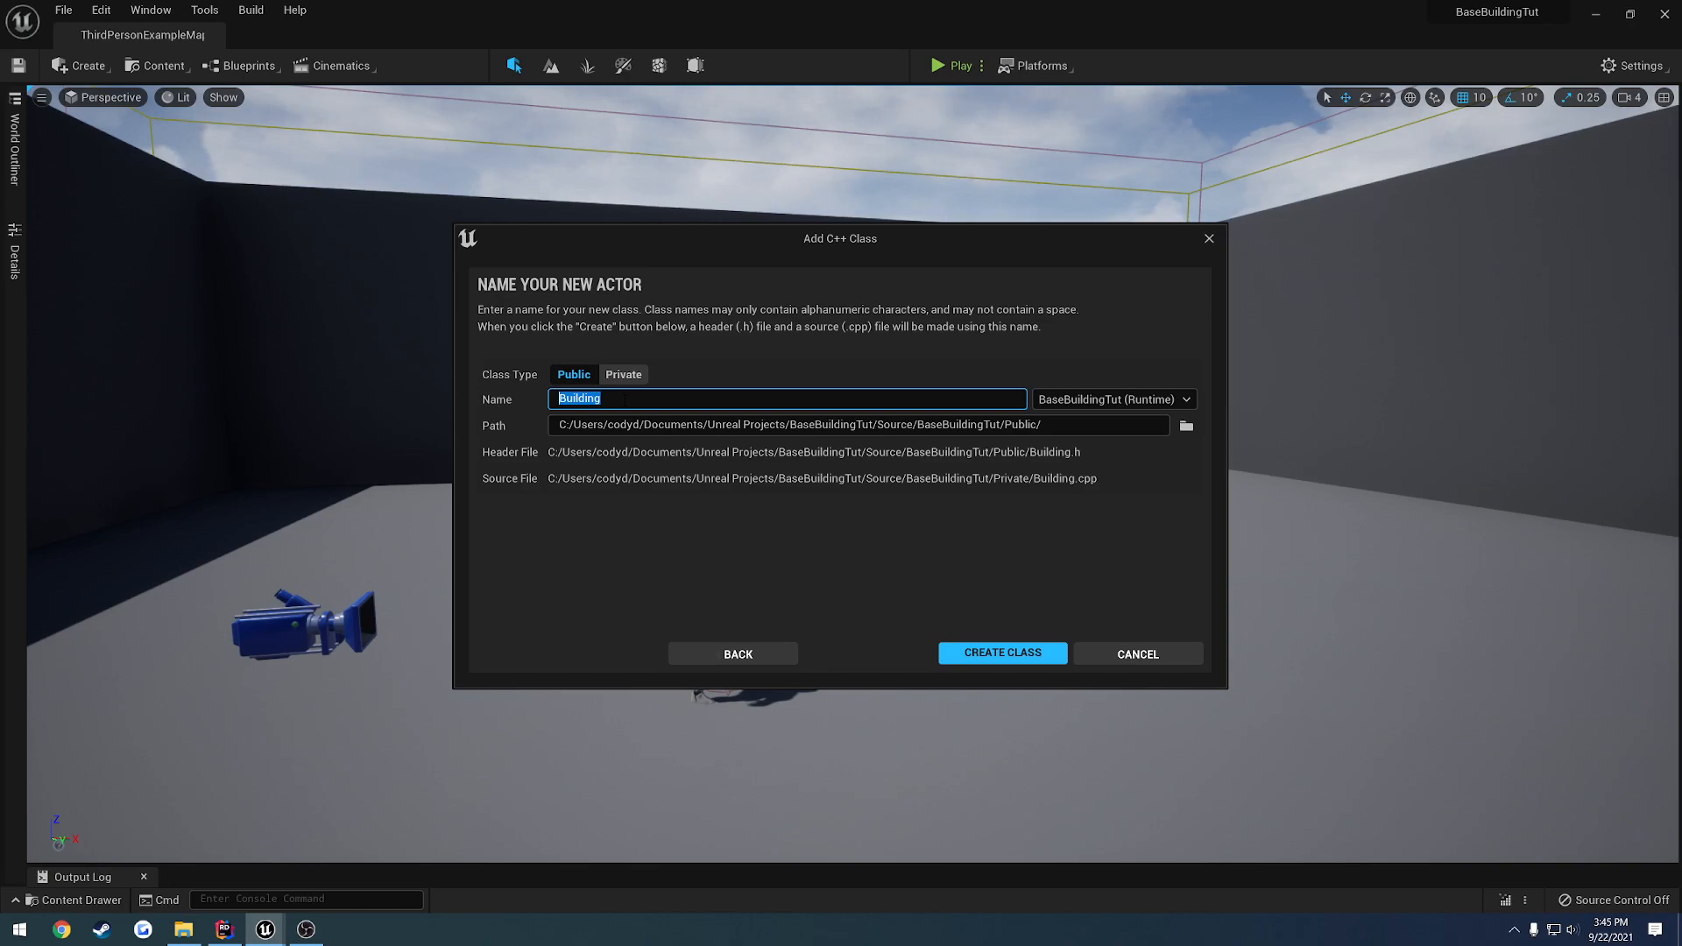
pyautogui.click(789, 398)
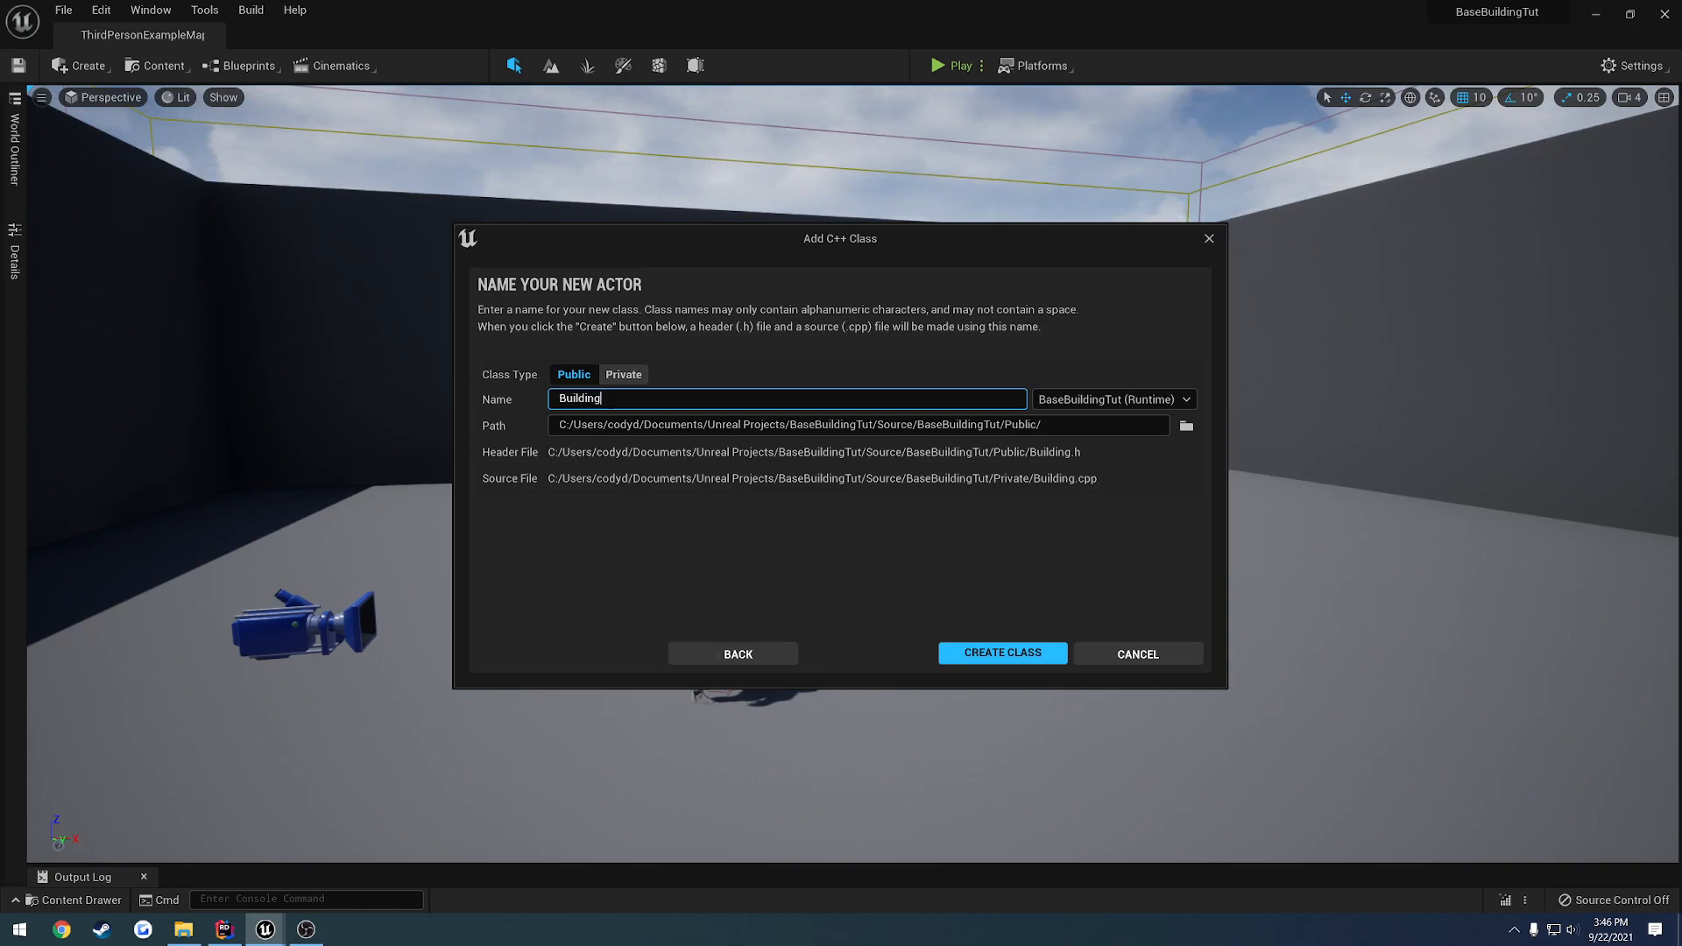
pyautogui.moveTo(908, 555)
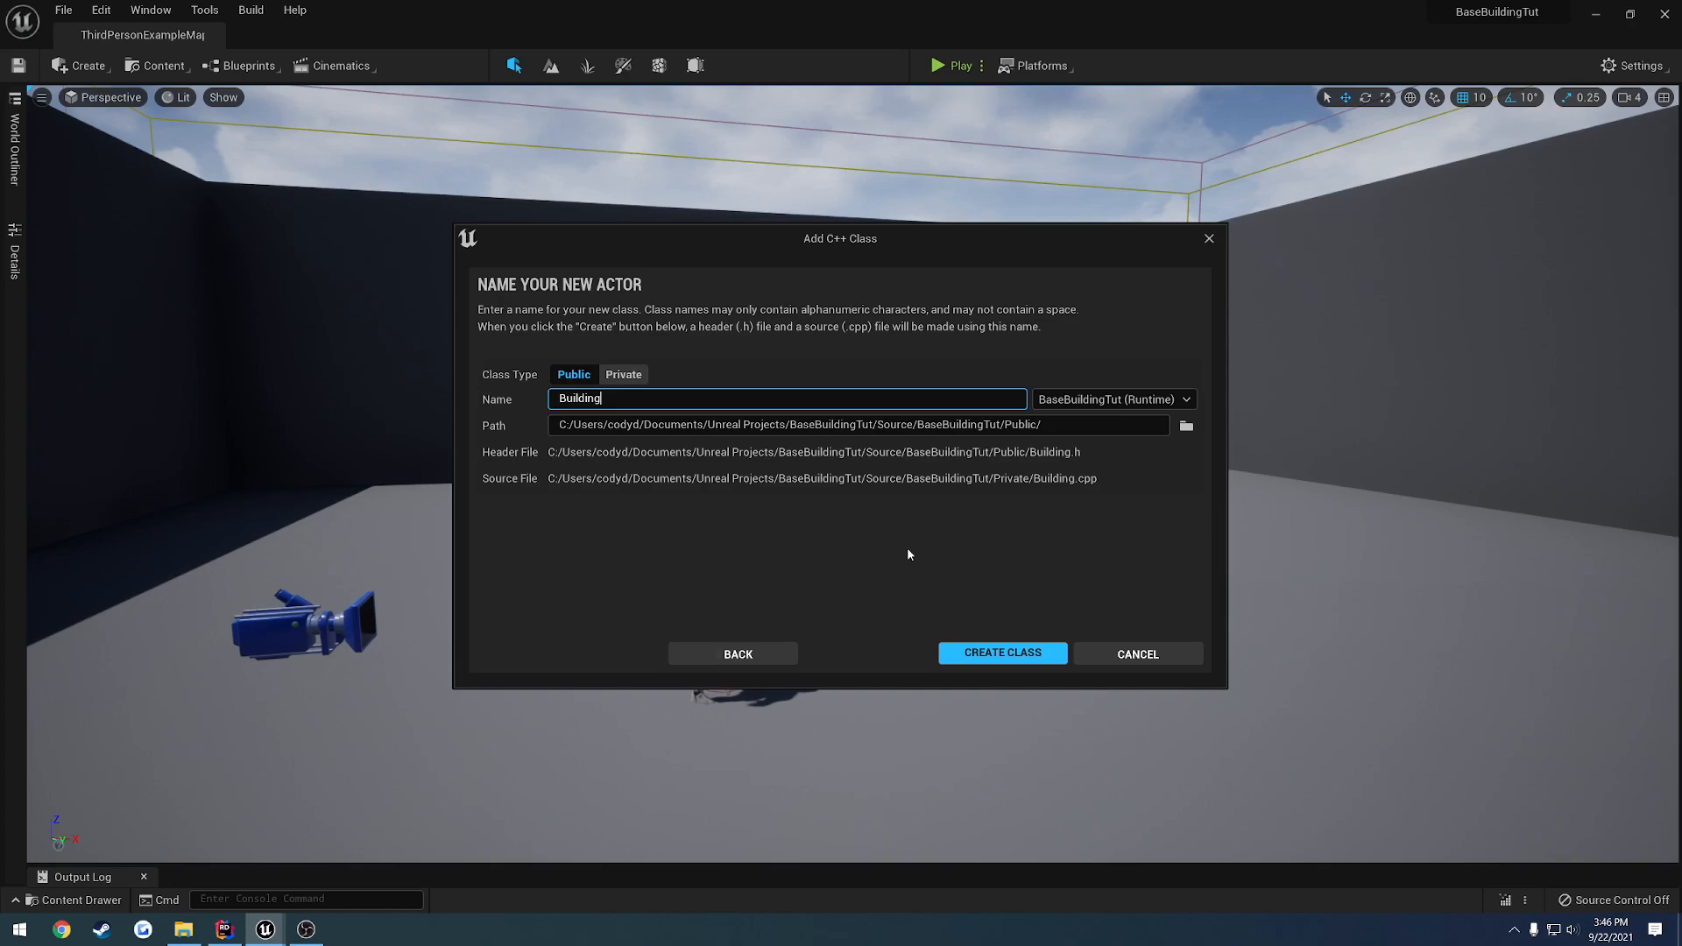
pyautogui.click(1001, 651)
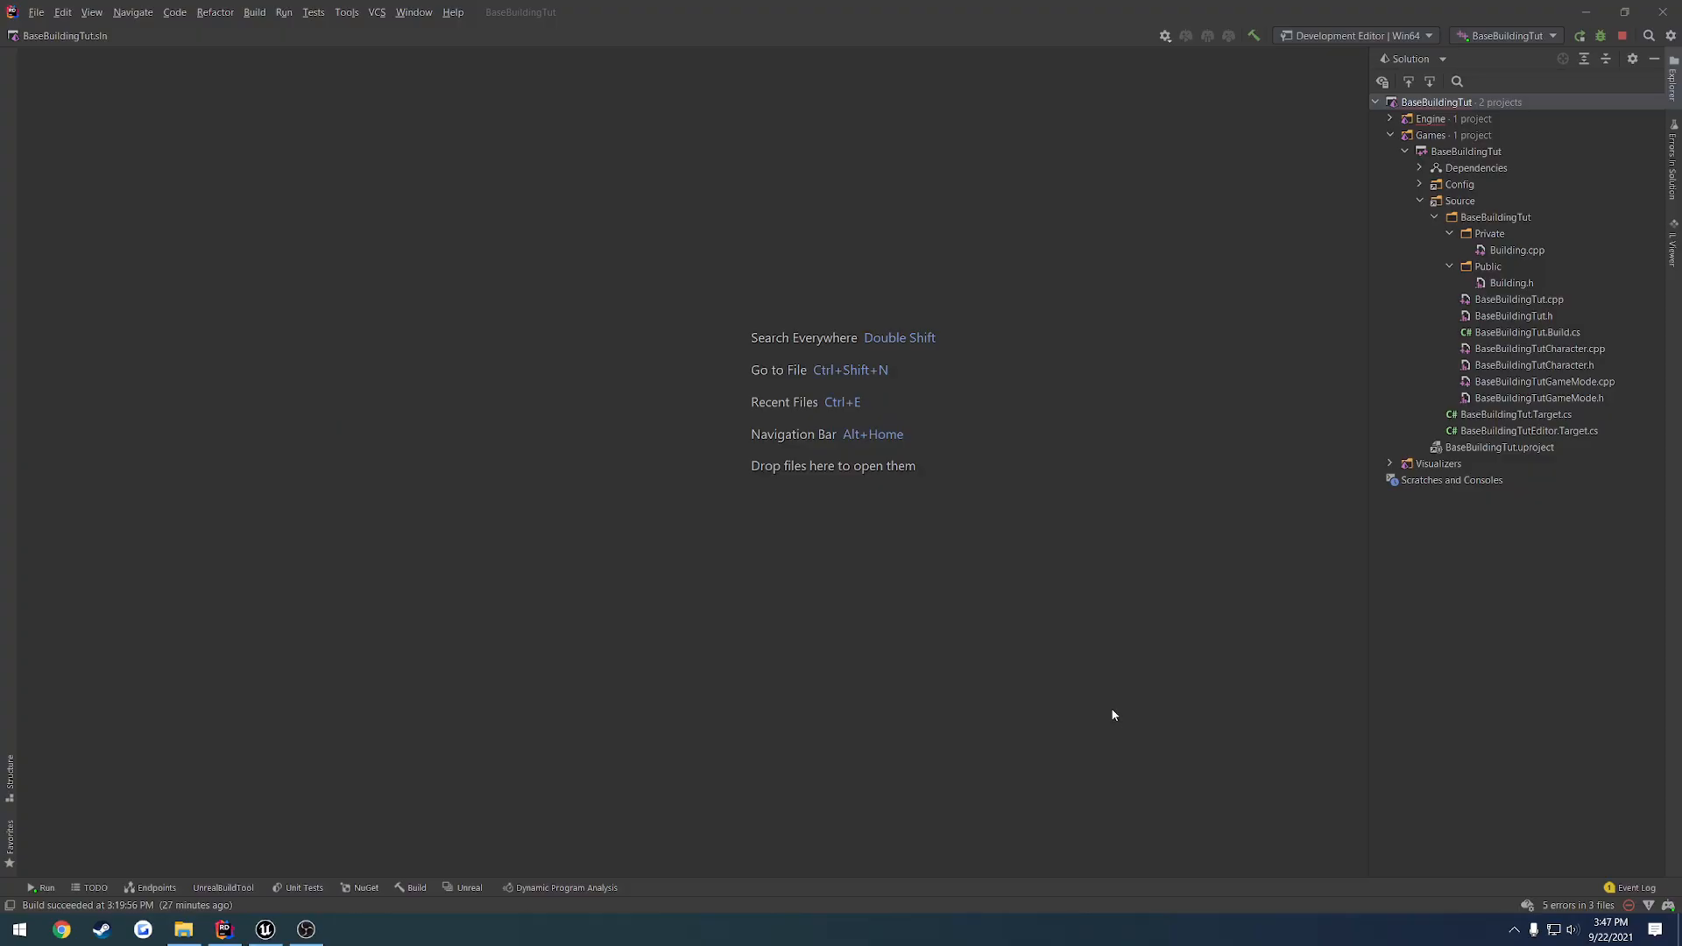
pyautogui.moveTo(1510, 305)
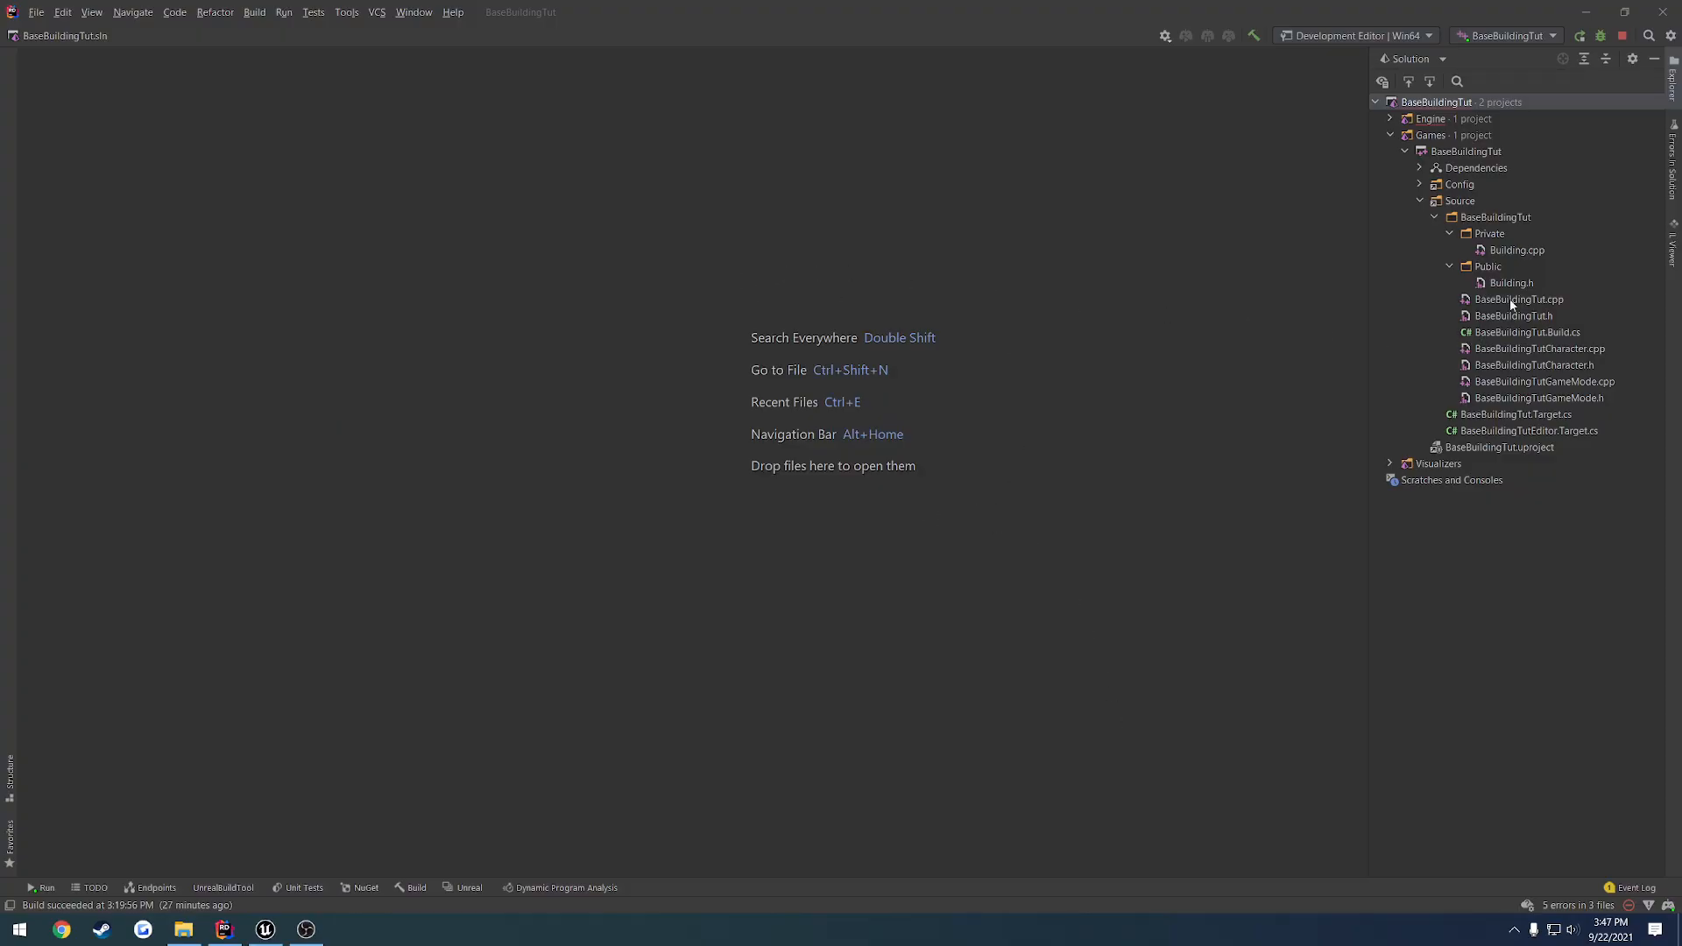
# Delete the Tick declaration in Building.h and set bCanEverTick to false in Building.cpp
pyautogui.doubleClick(1518, 250)
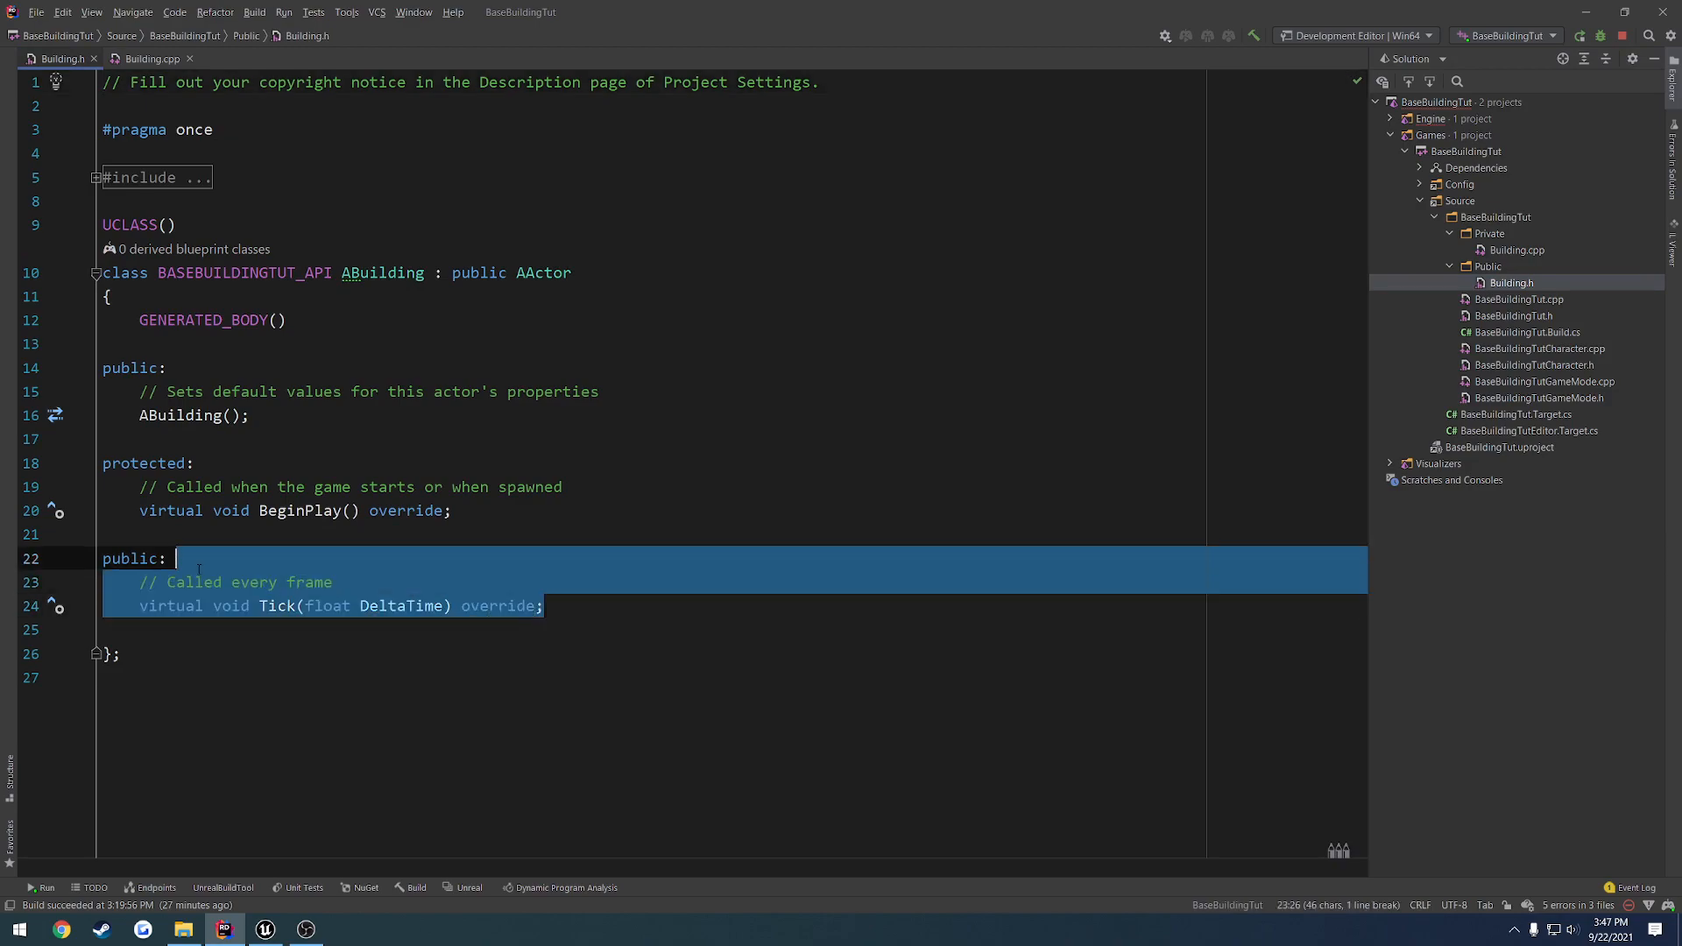
pyautogui.press('Delete')
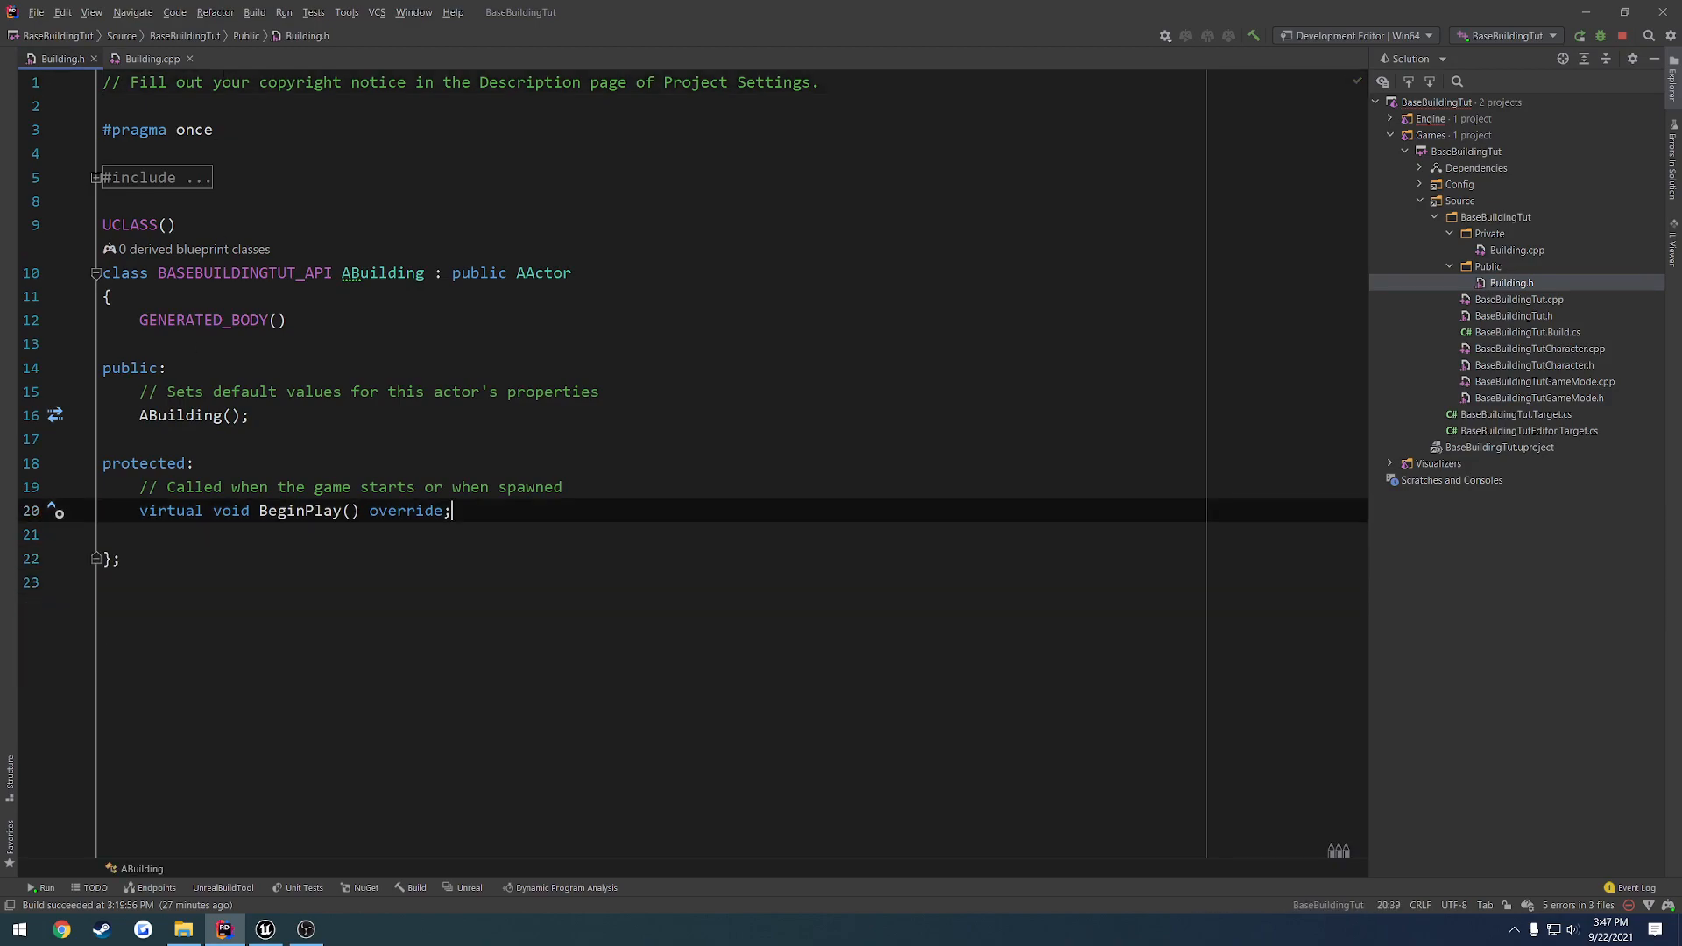
pyautogui.click(150, 58)
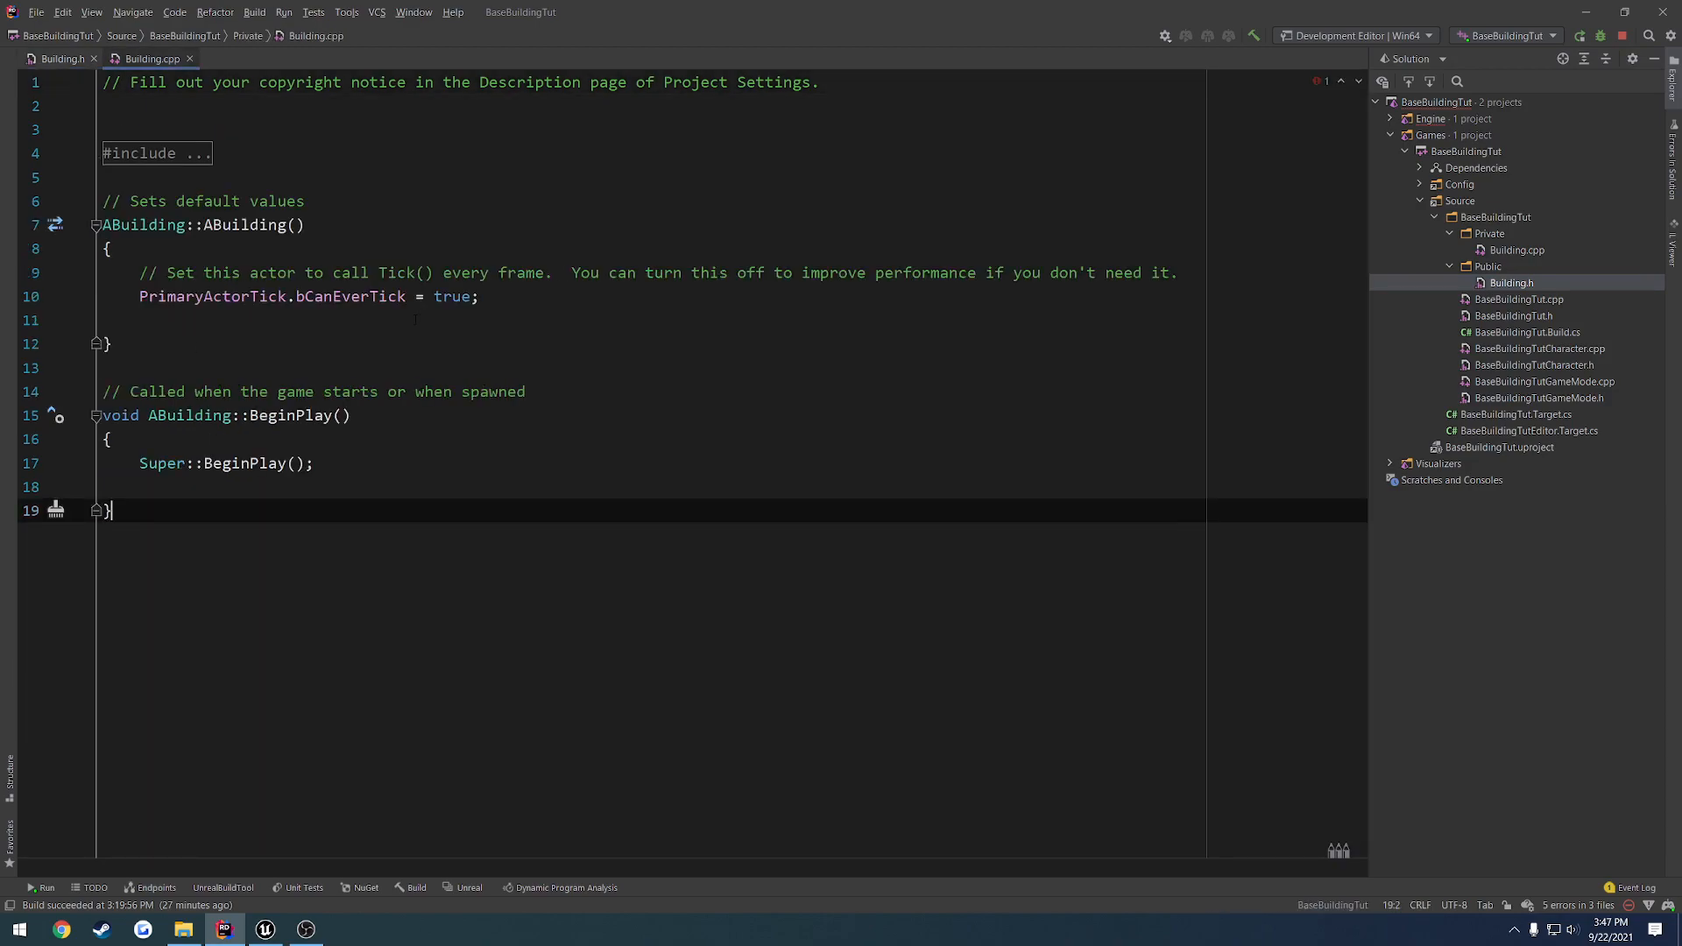
pyautogui.write('false')
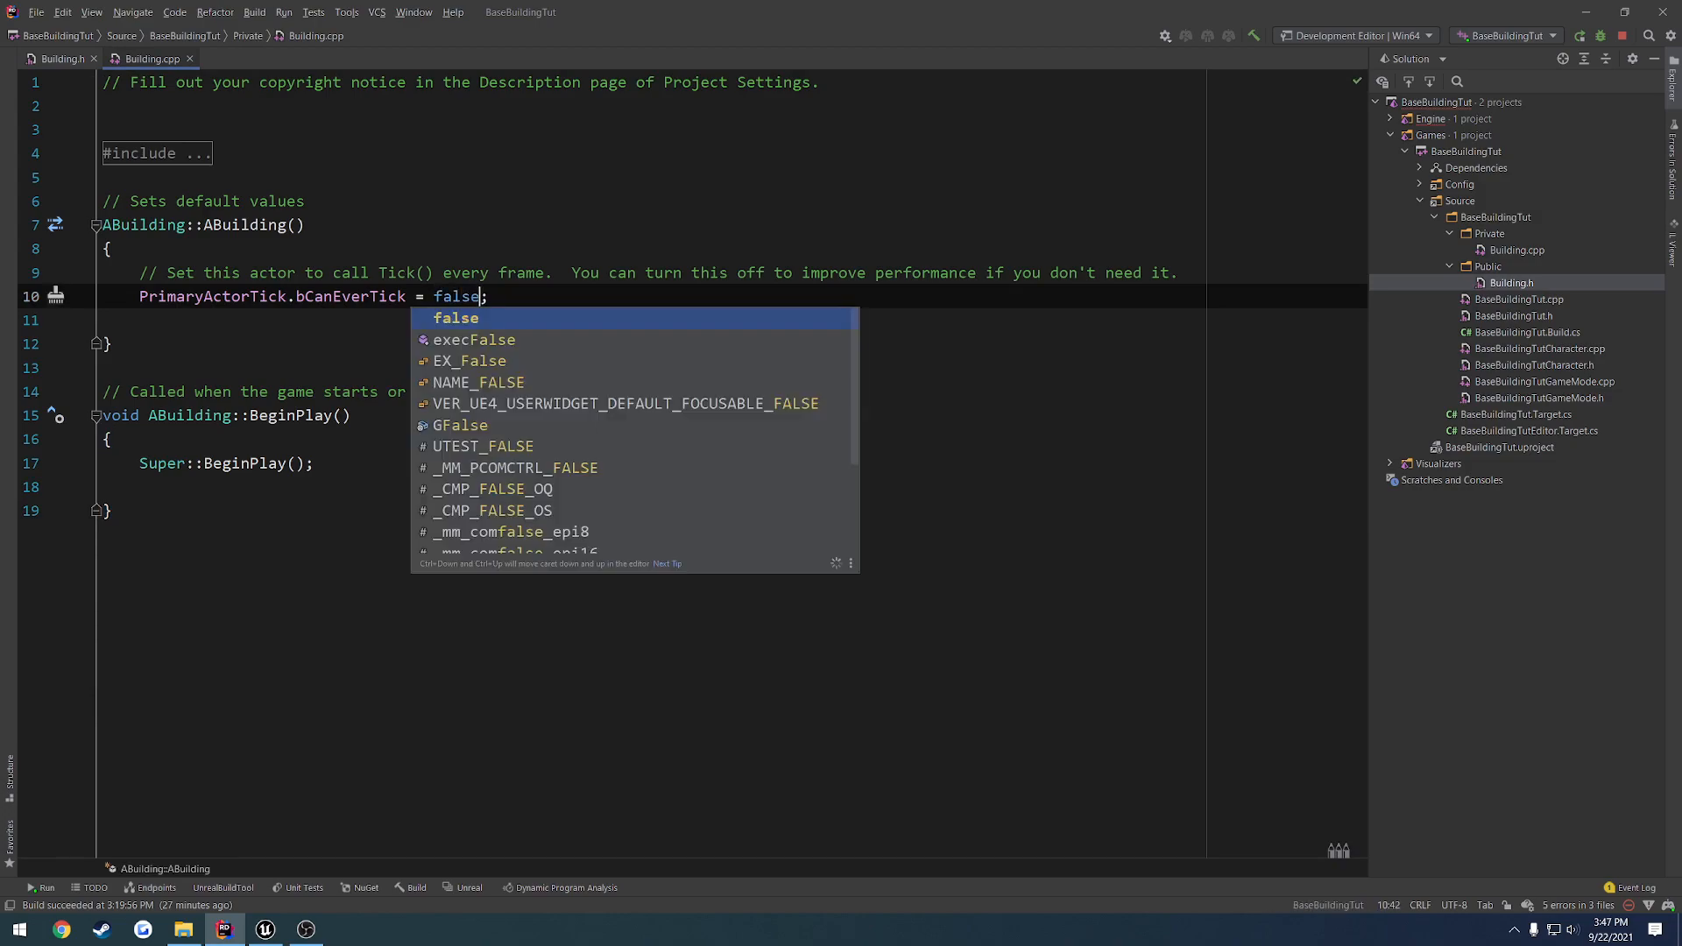
pyautogui.press('Escape')
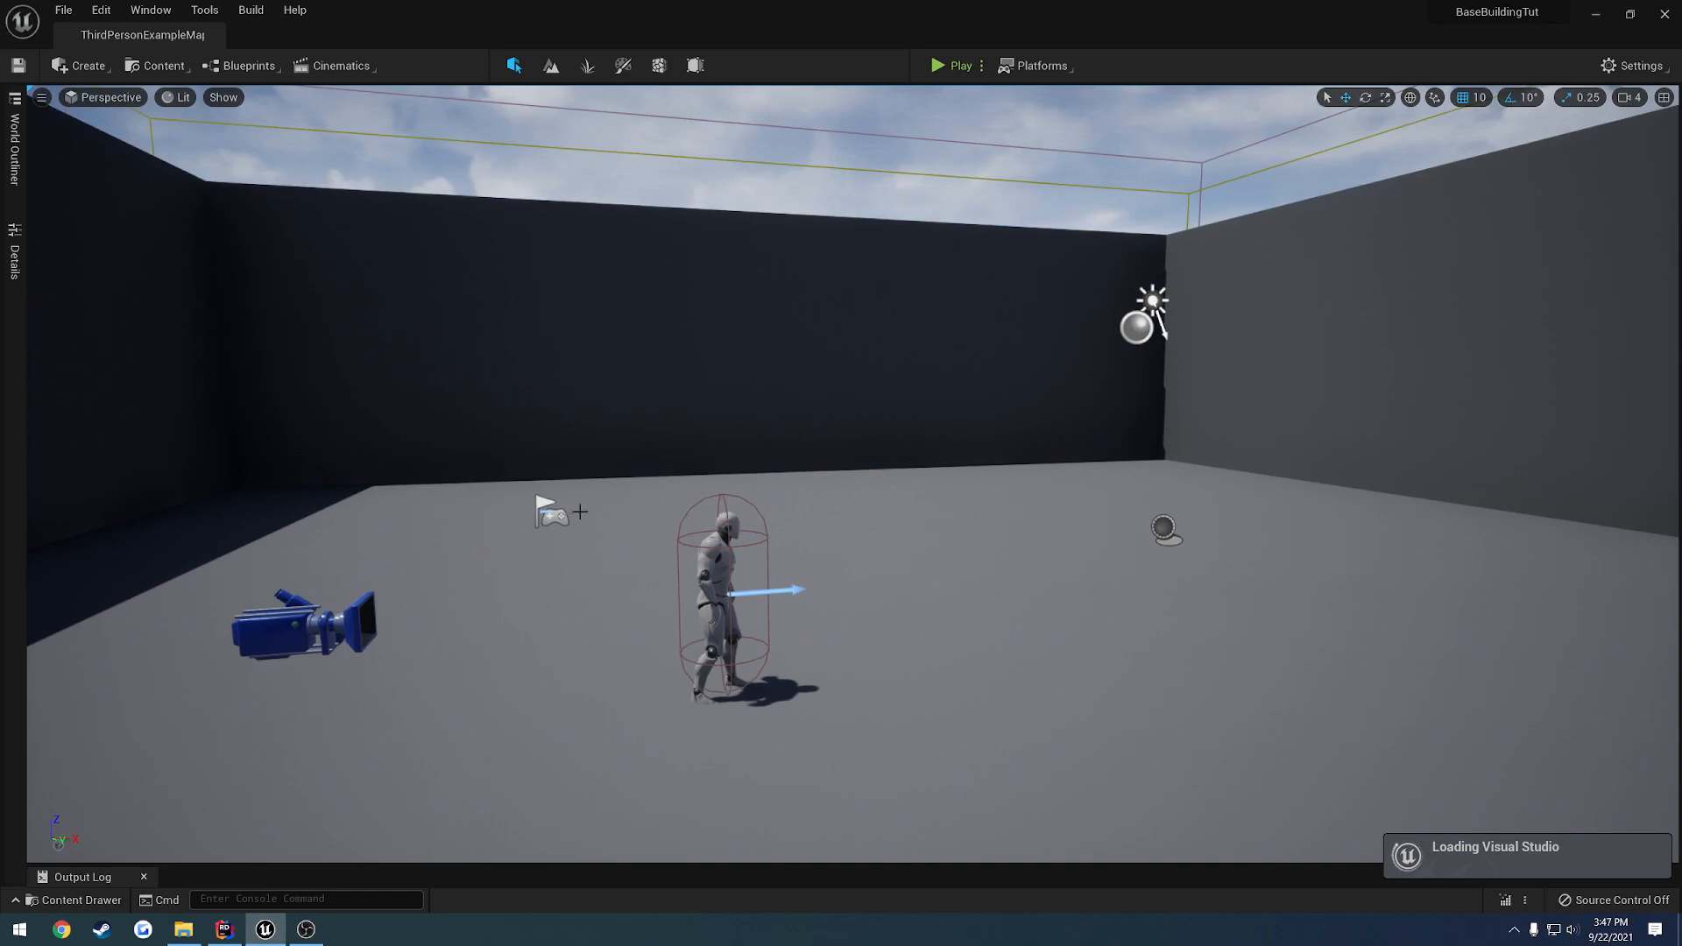
pyautogui.moveTo(1320, 646)
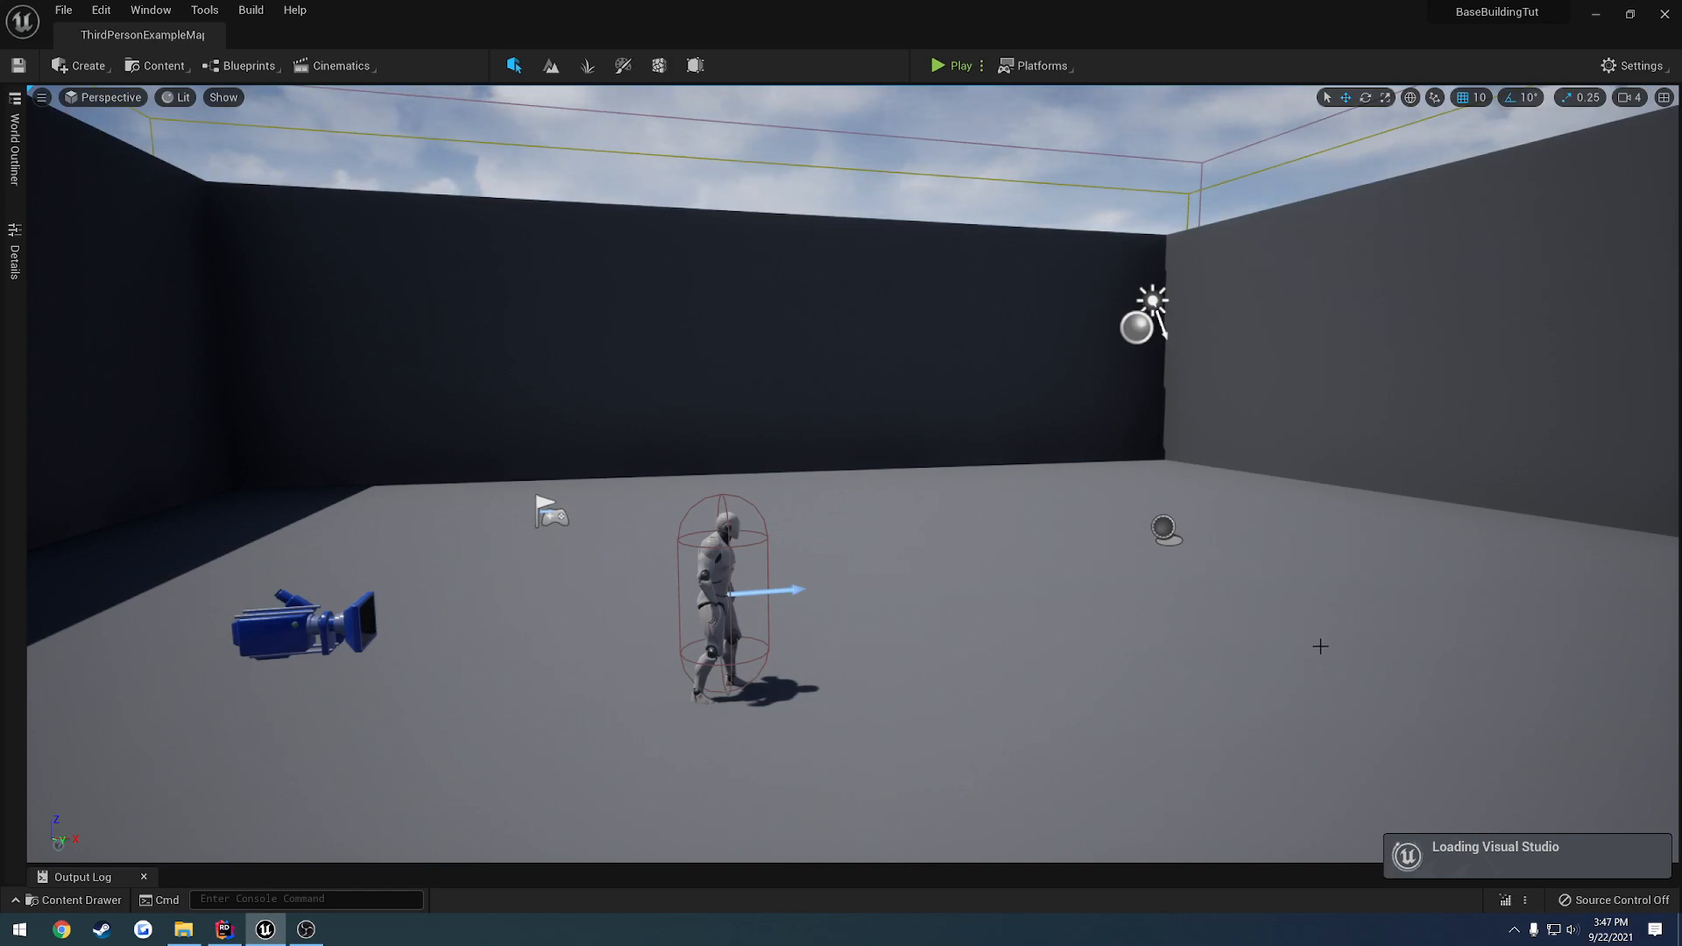
pyautogui.moveTo(1381, 722)
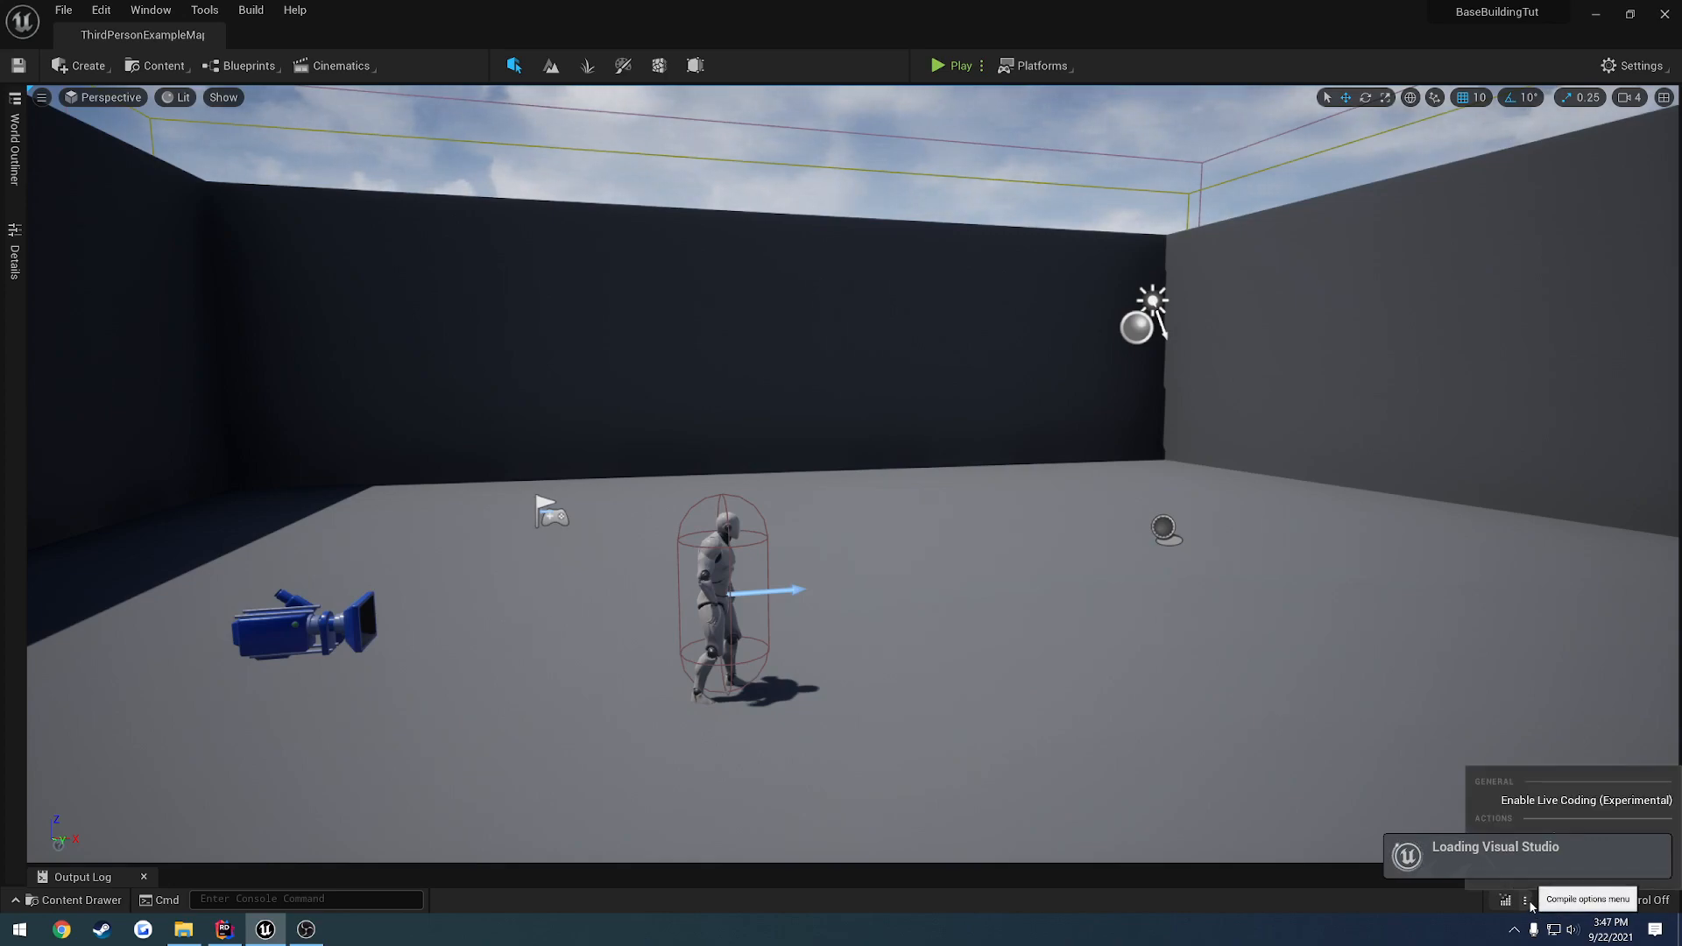
pyautogui.click(1586, 799)
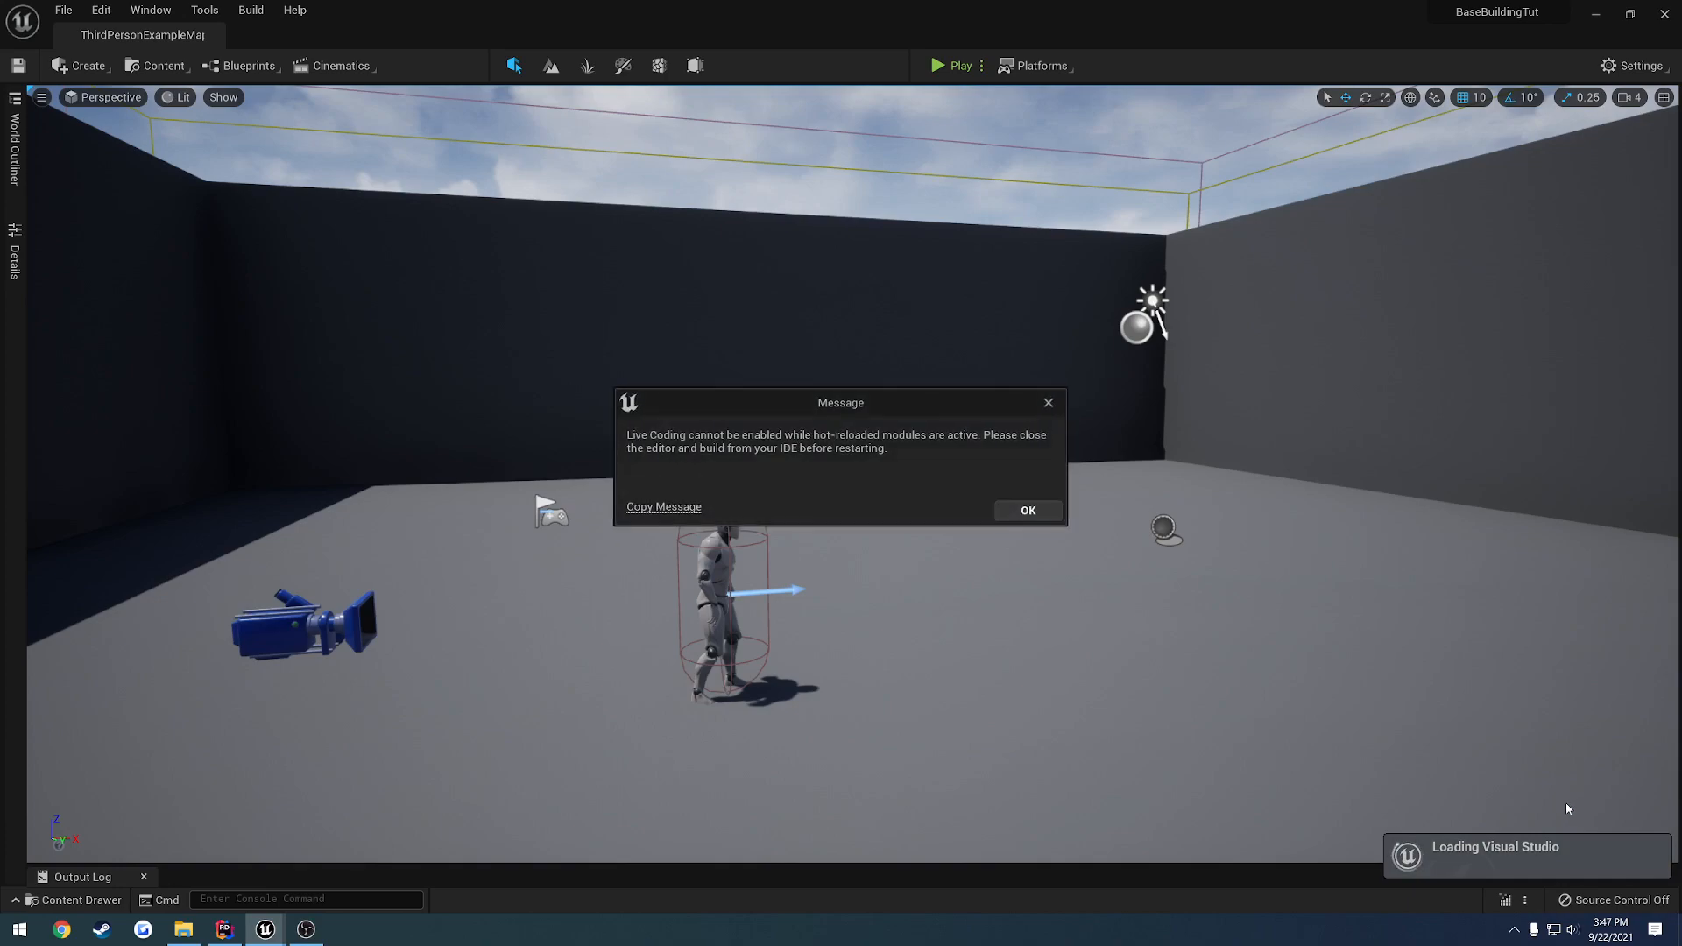
pyautogui.moveTo(974, 469)
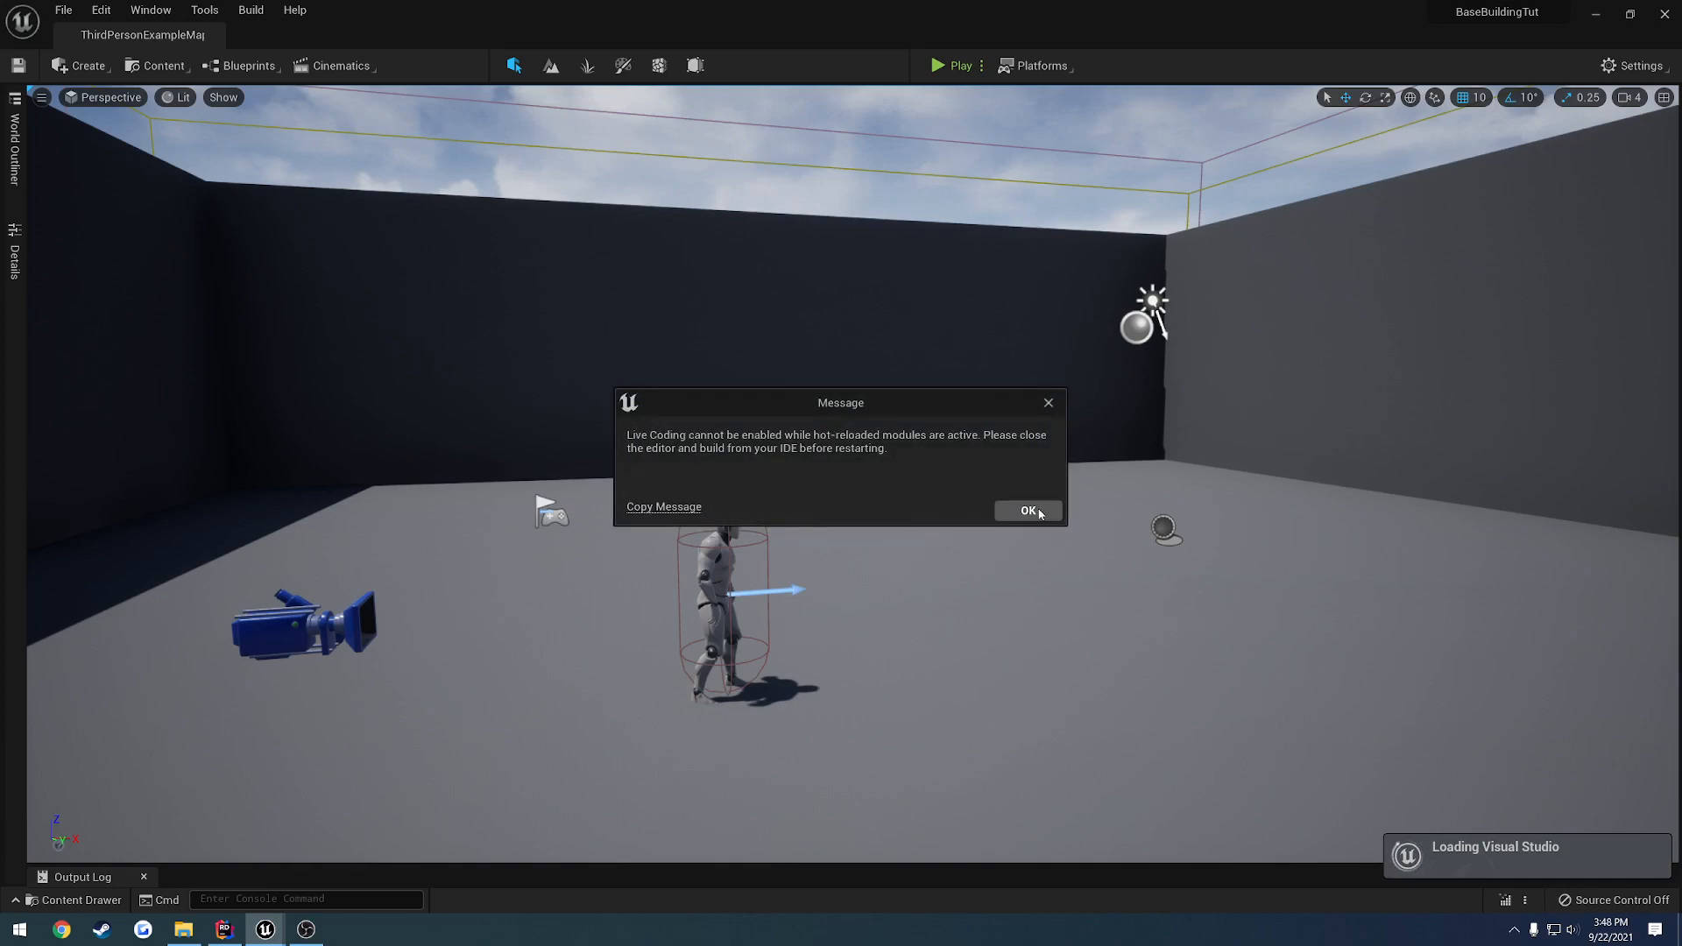
pyautogui.click(1026, 510)
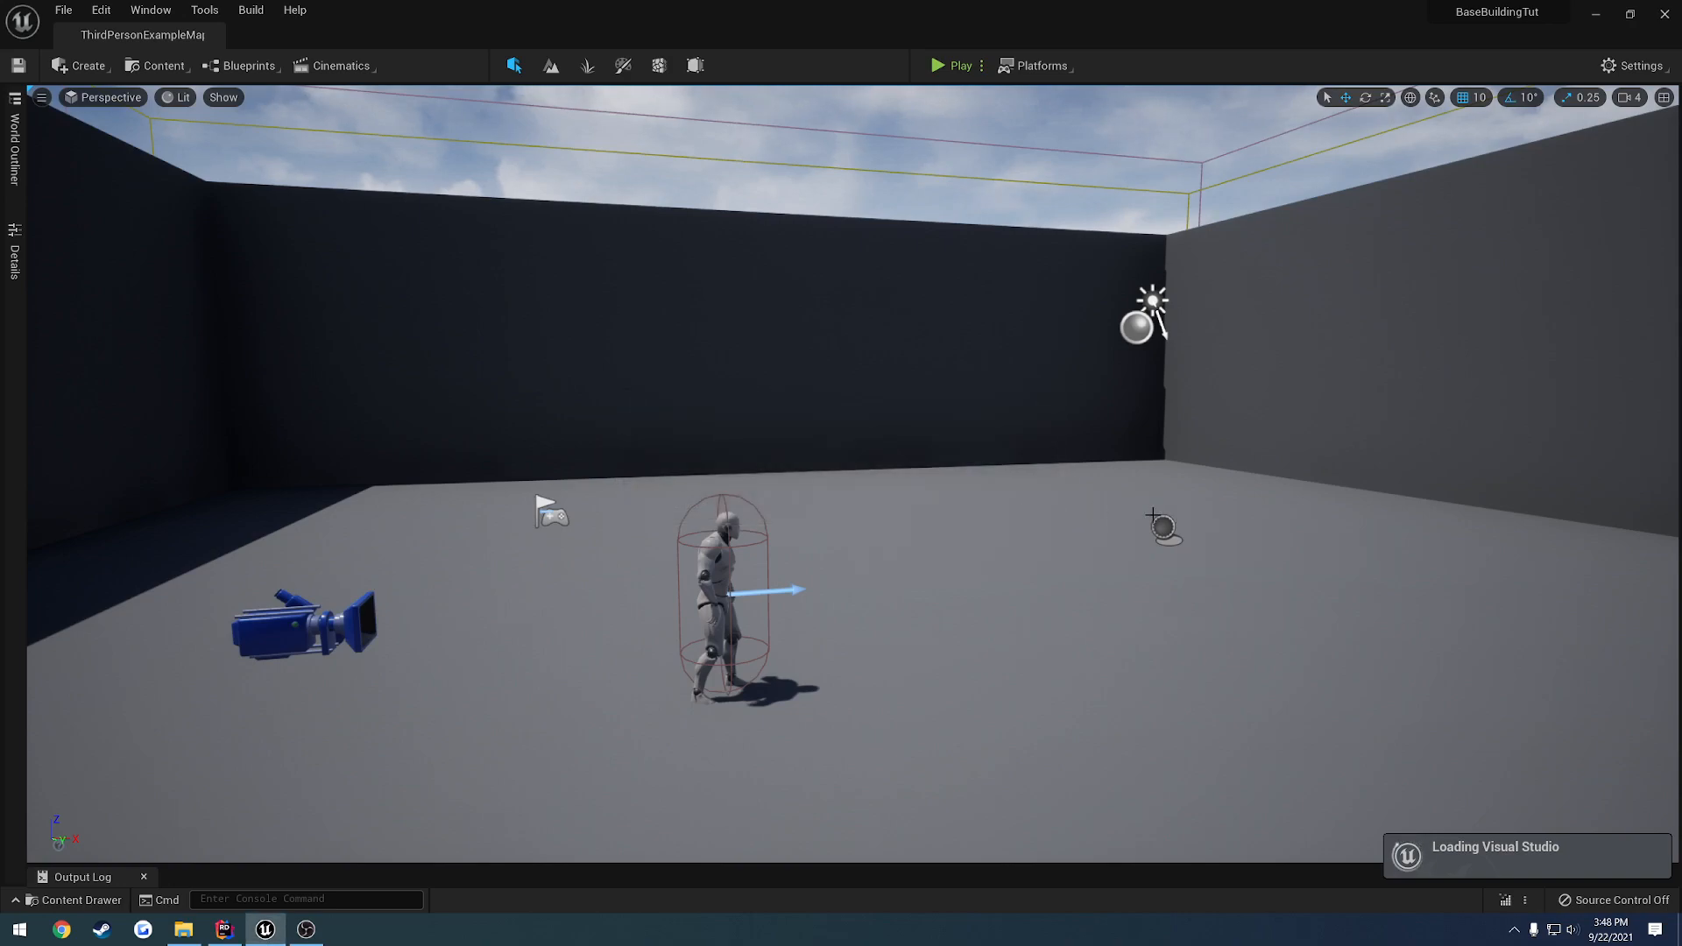
pyautogui.moveTo(1108, 570)
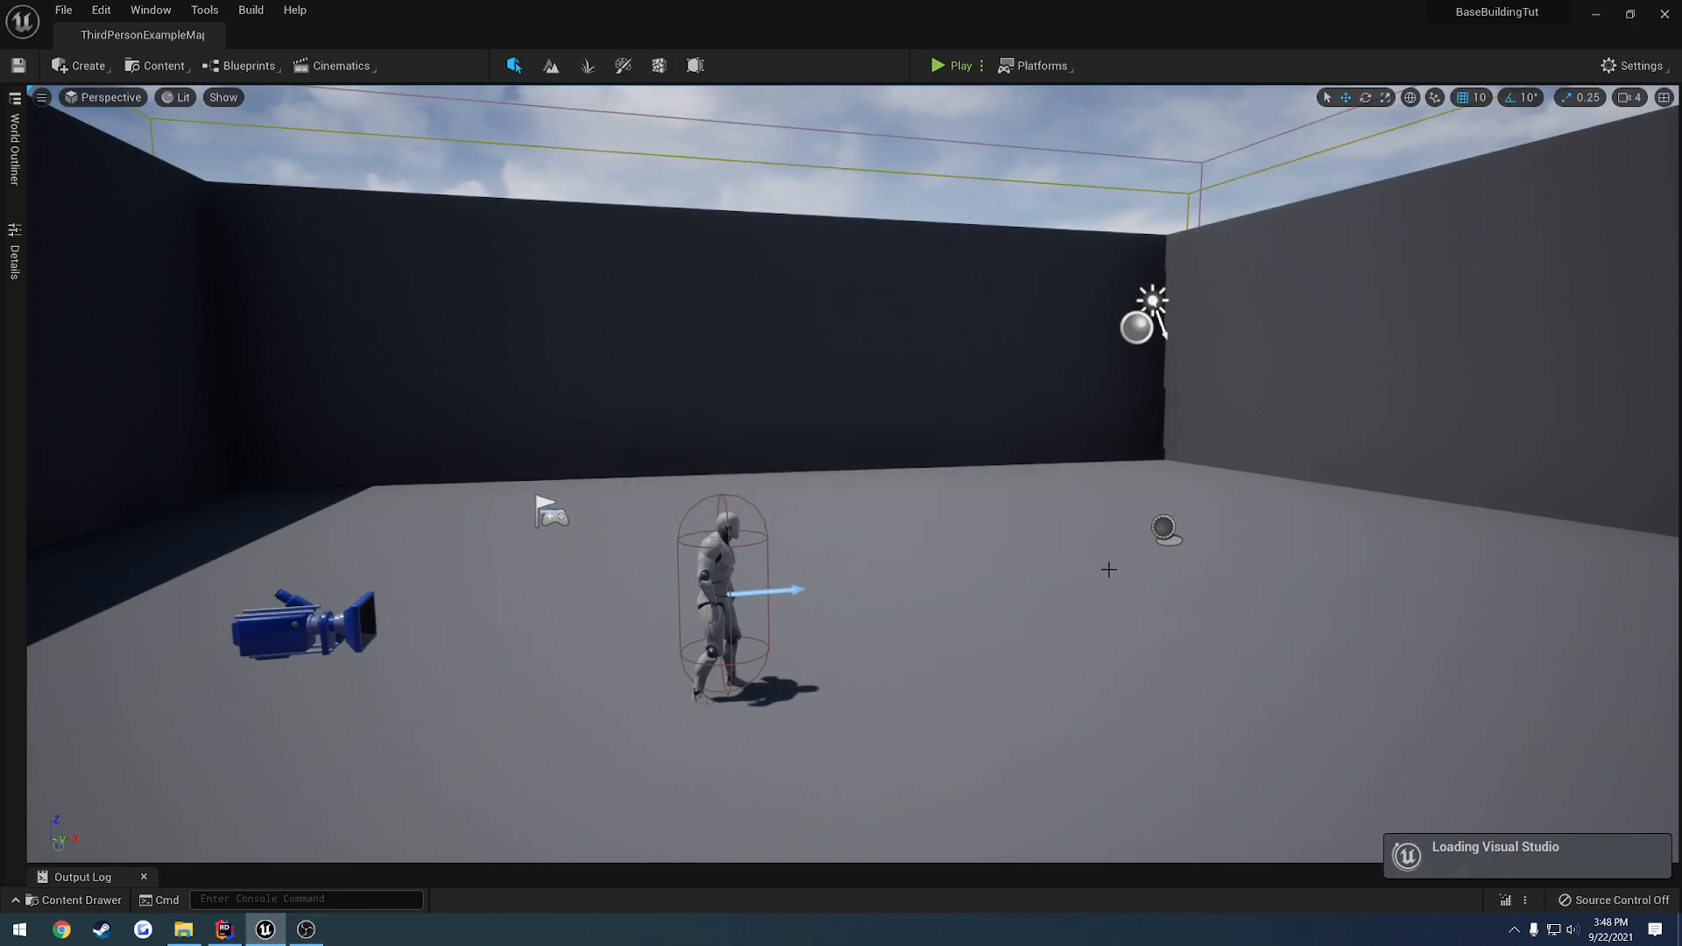
# Switch to Rider and build the BaseBuildingTutEditor Development Editor configuration
pyautogui.click(224, 929)
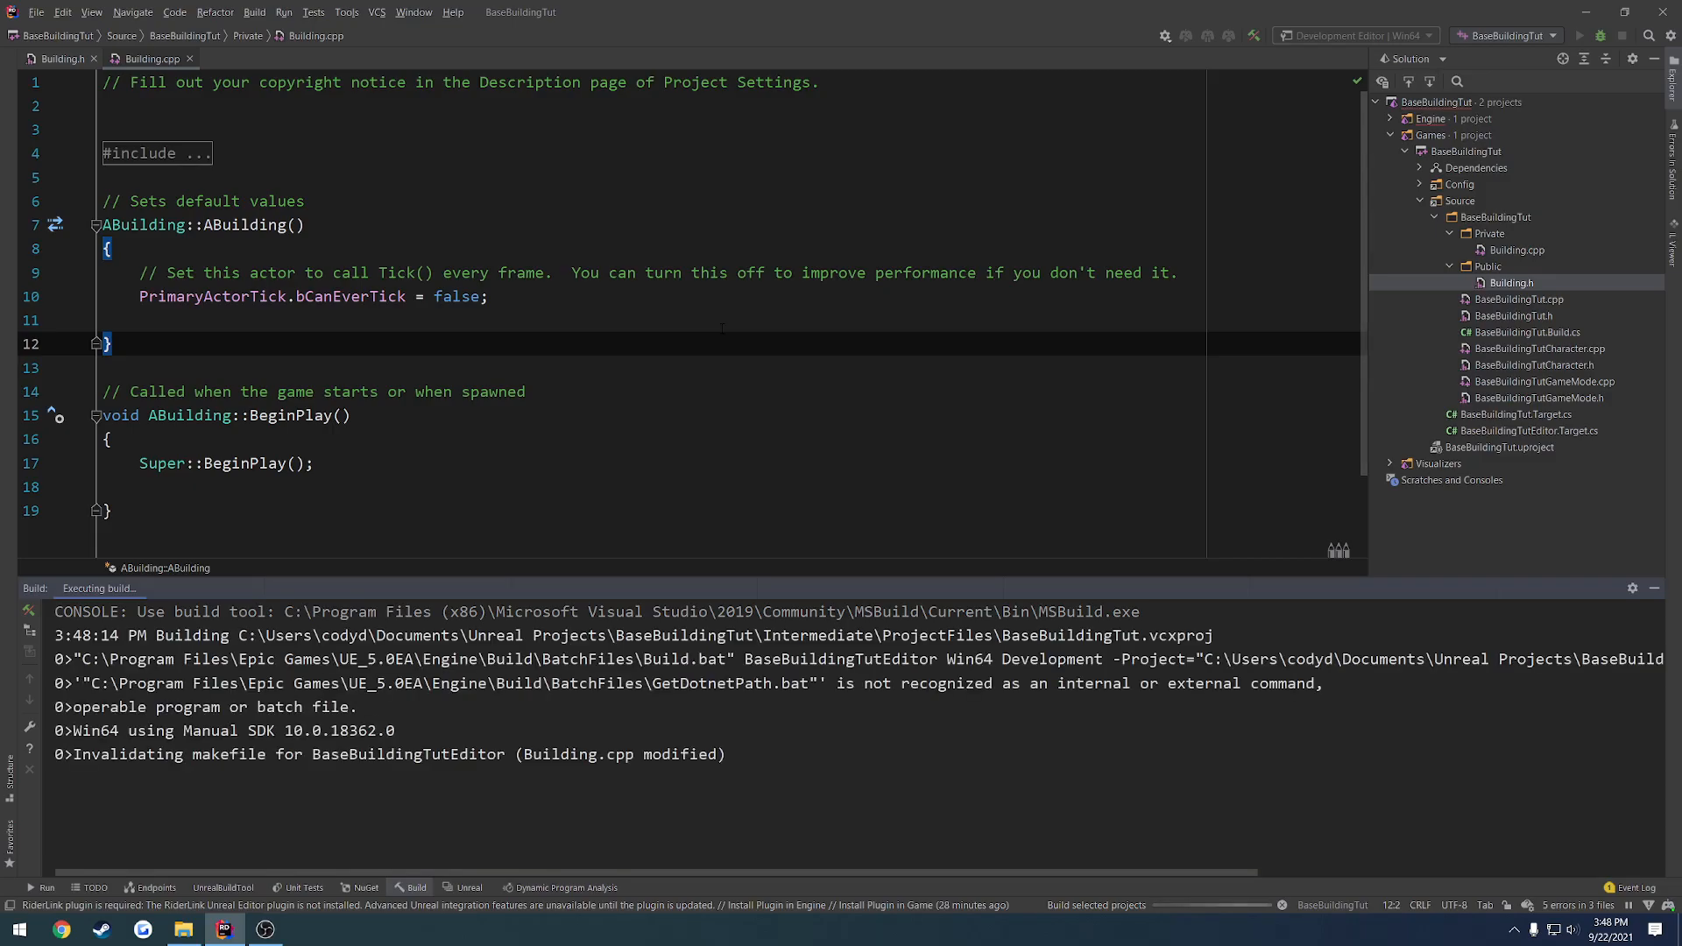
# Recompile via Live Coding, check the console's patch output, then close the console
pyautogui.click(305, 929)
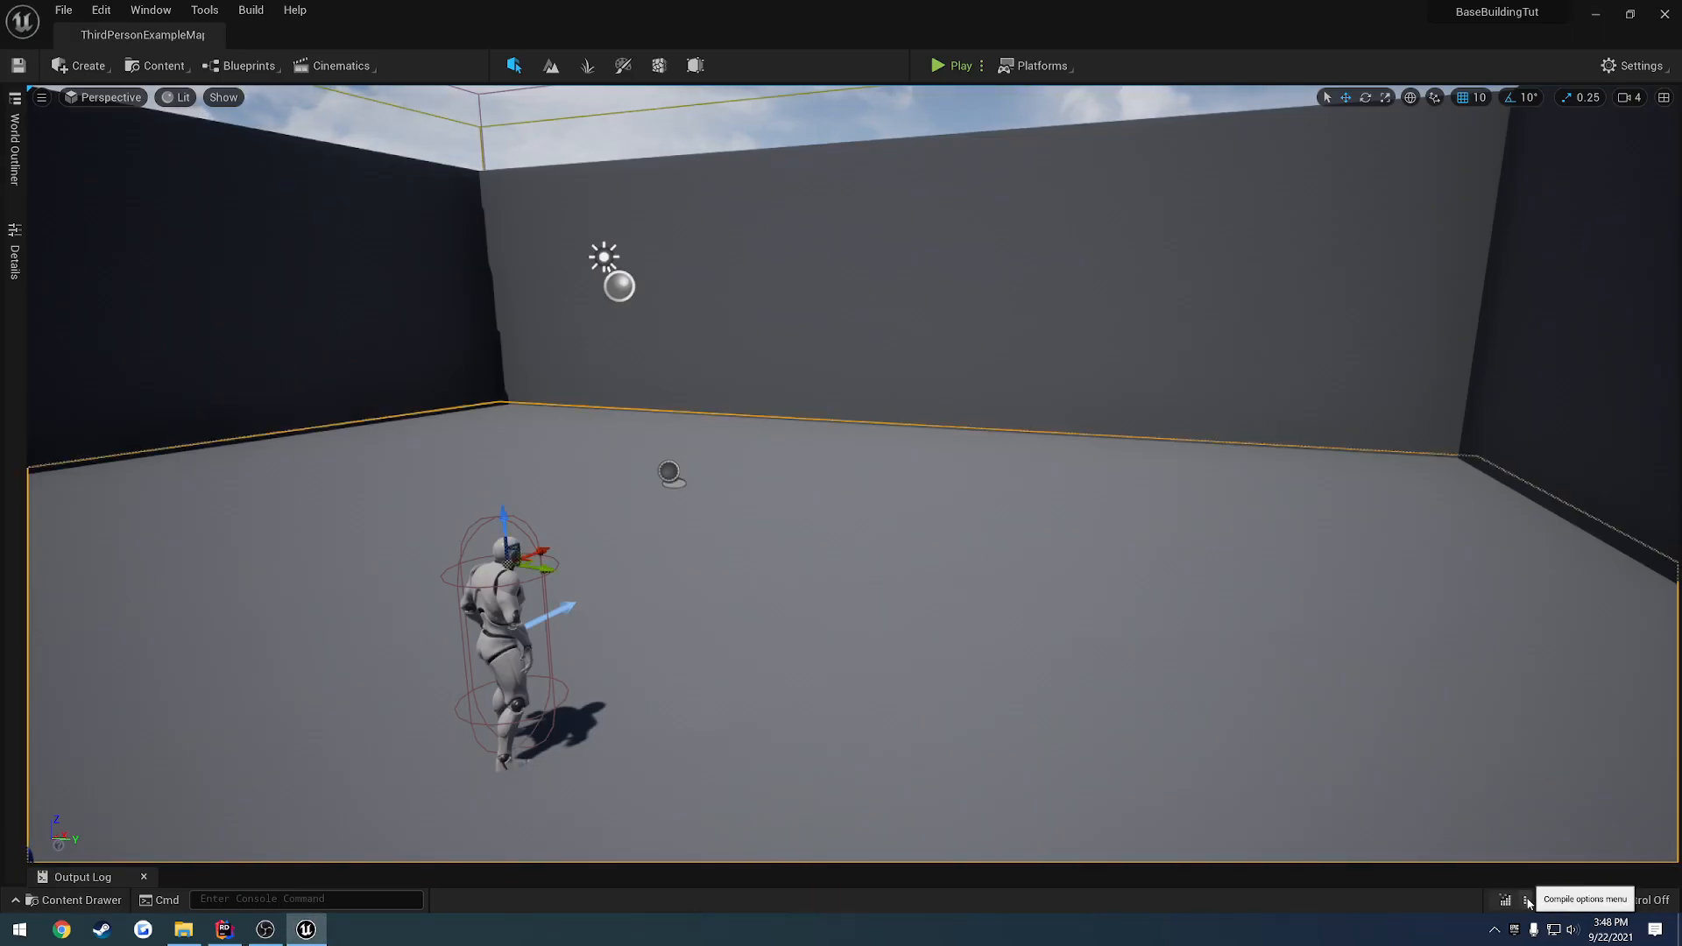
pyautogui.click(1525, 899)
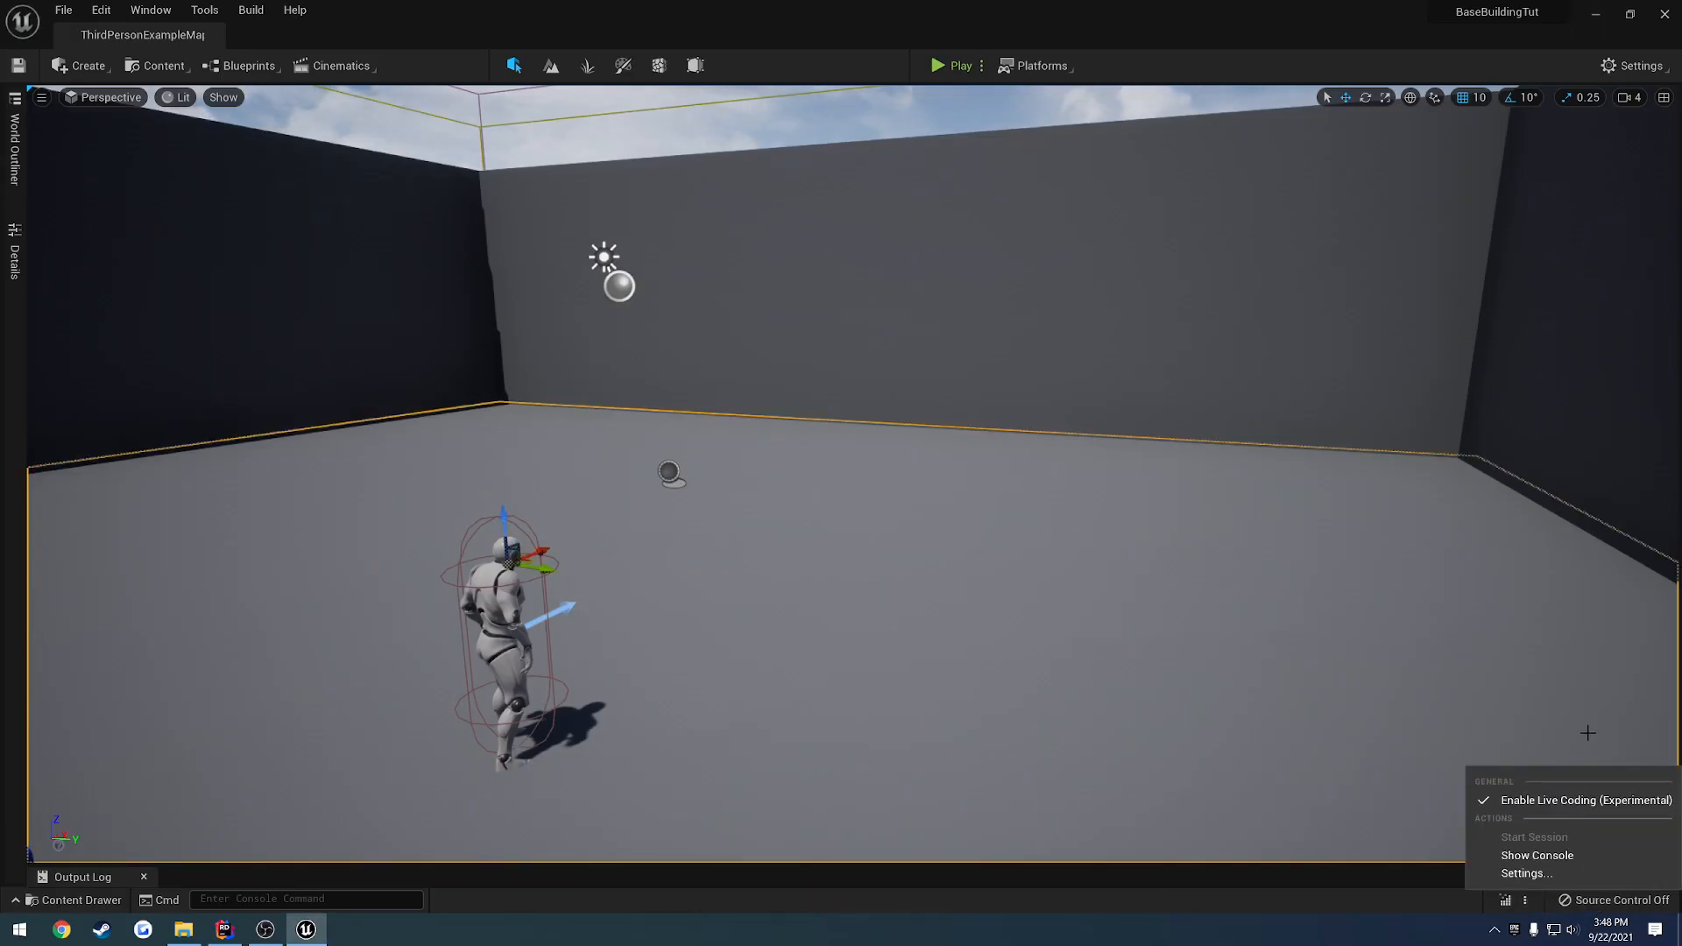
pyautogui.moveTo(1536, 855)
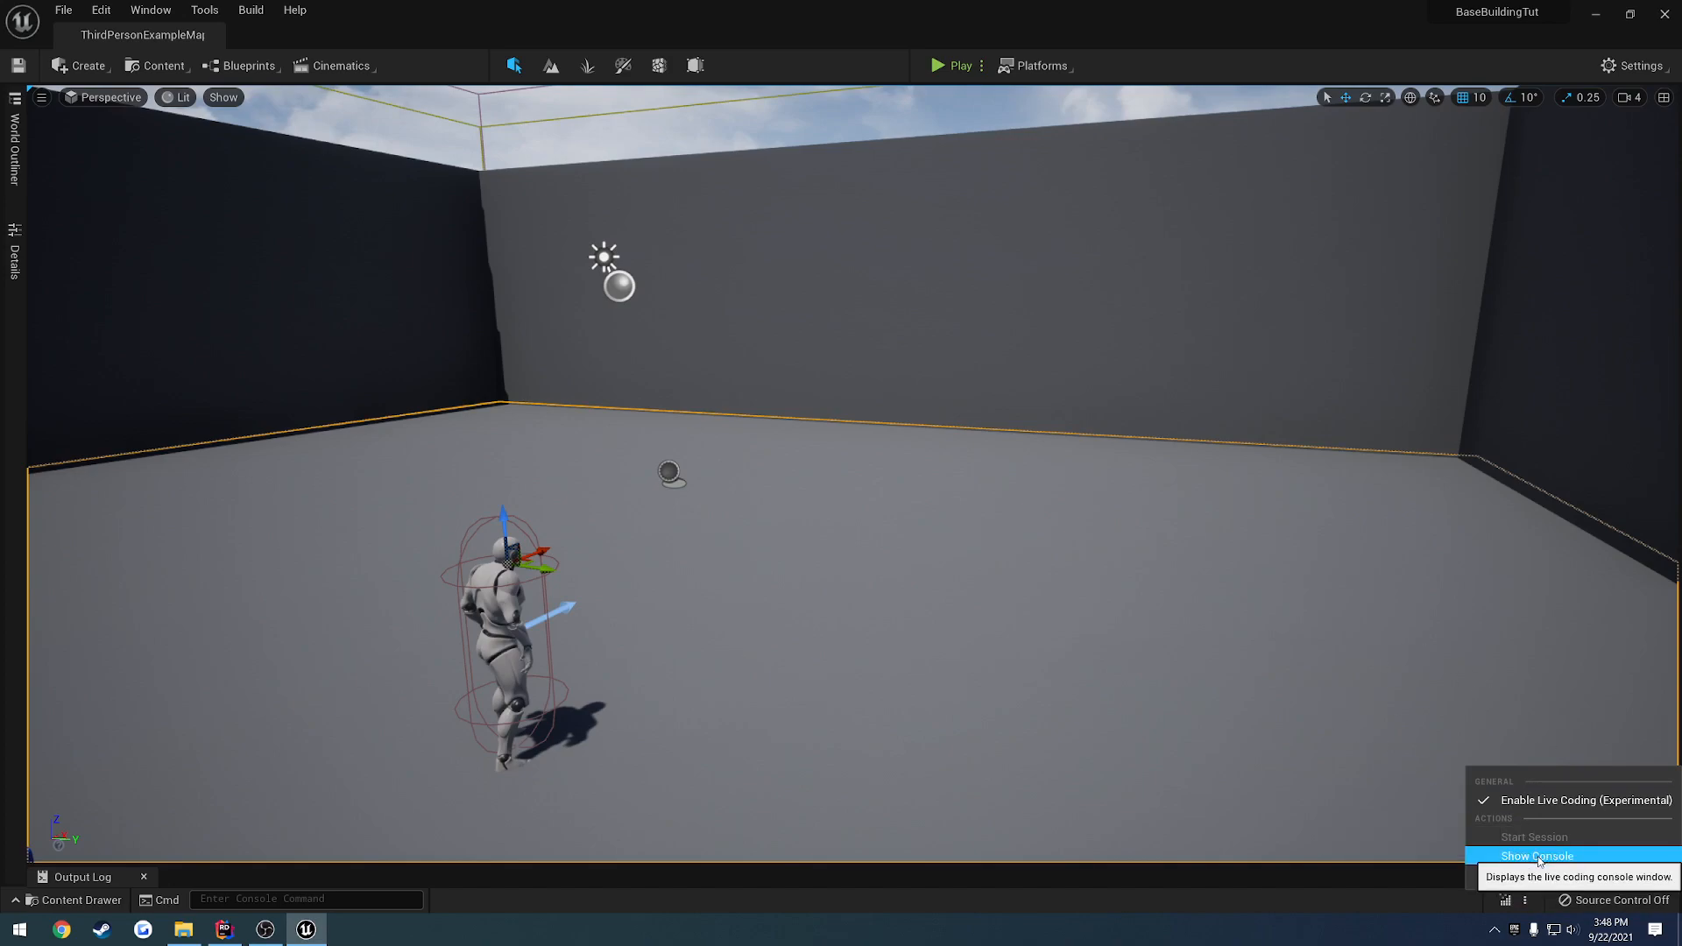
pyautogui.click(1536, 856)
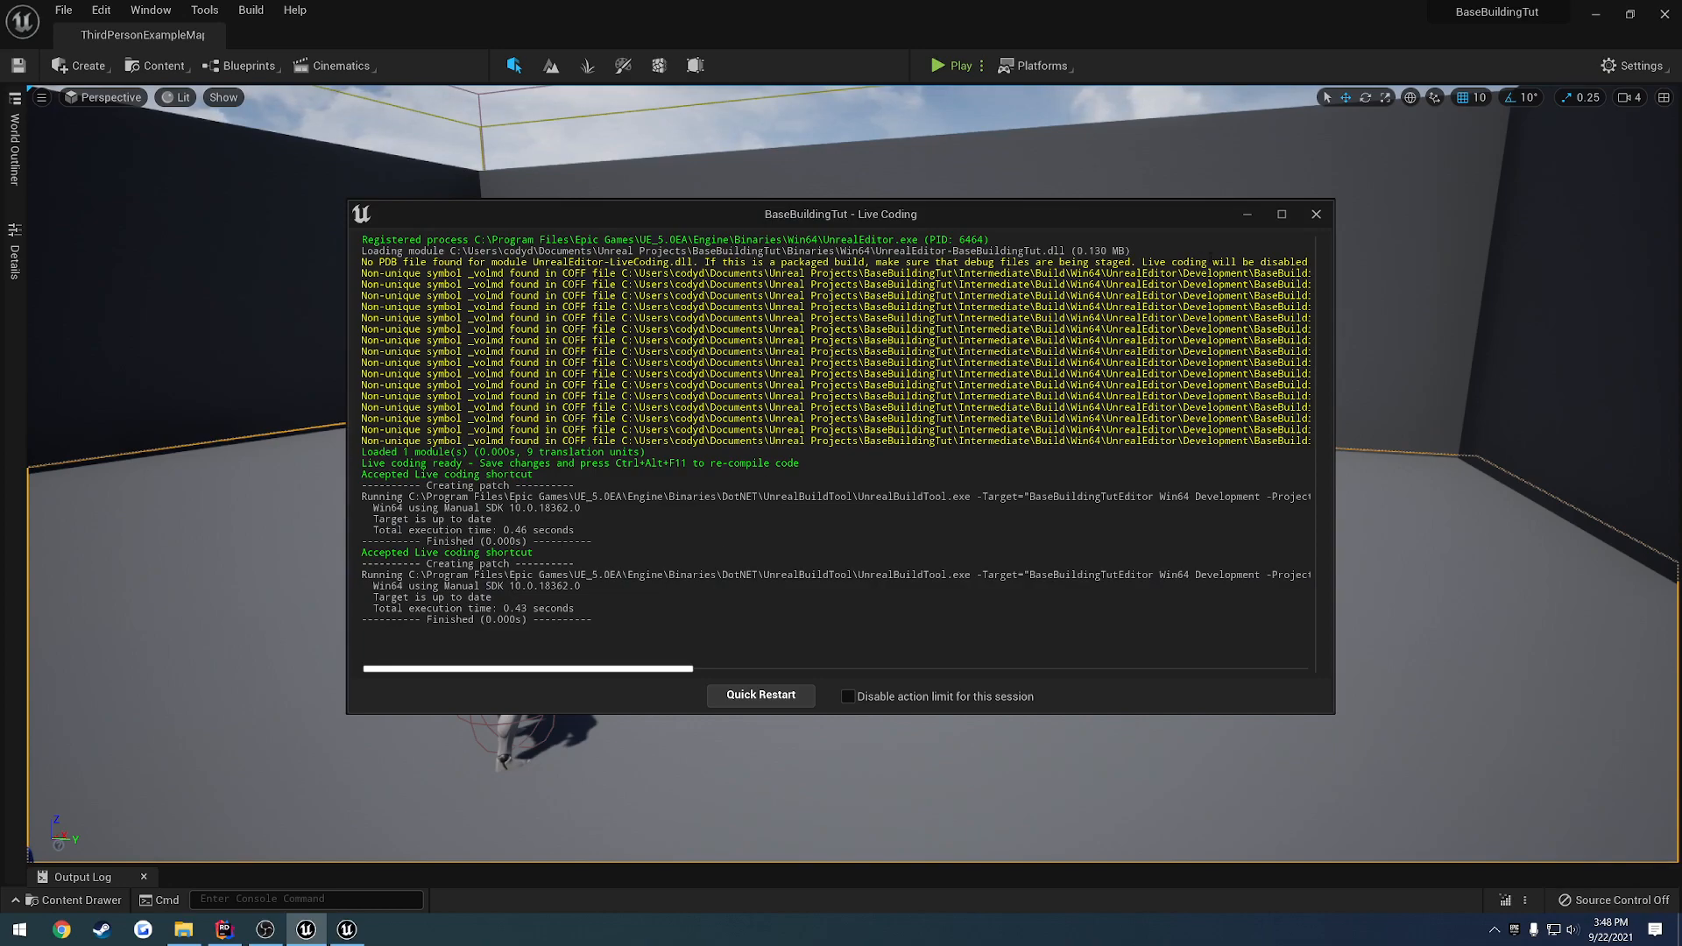
pyautogui.click(1315, 213)
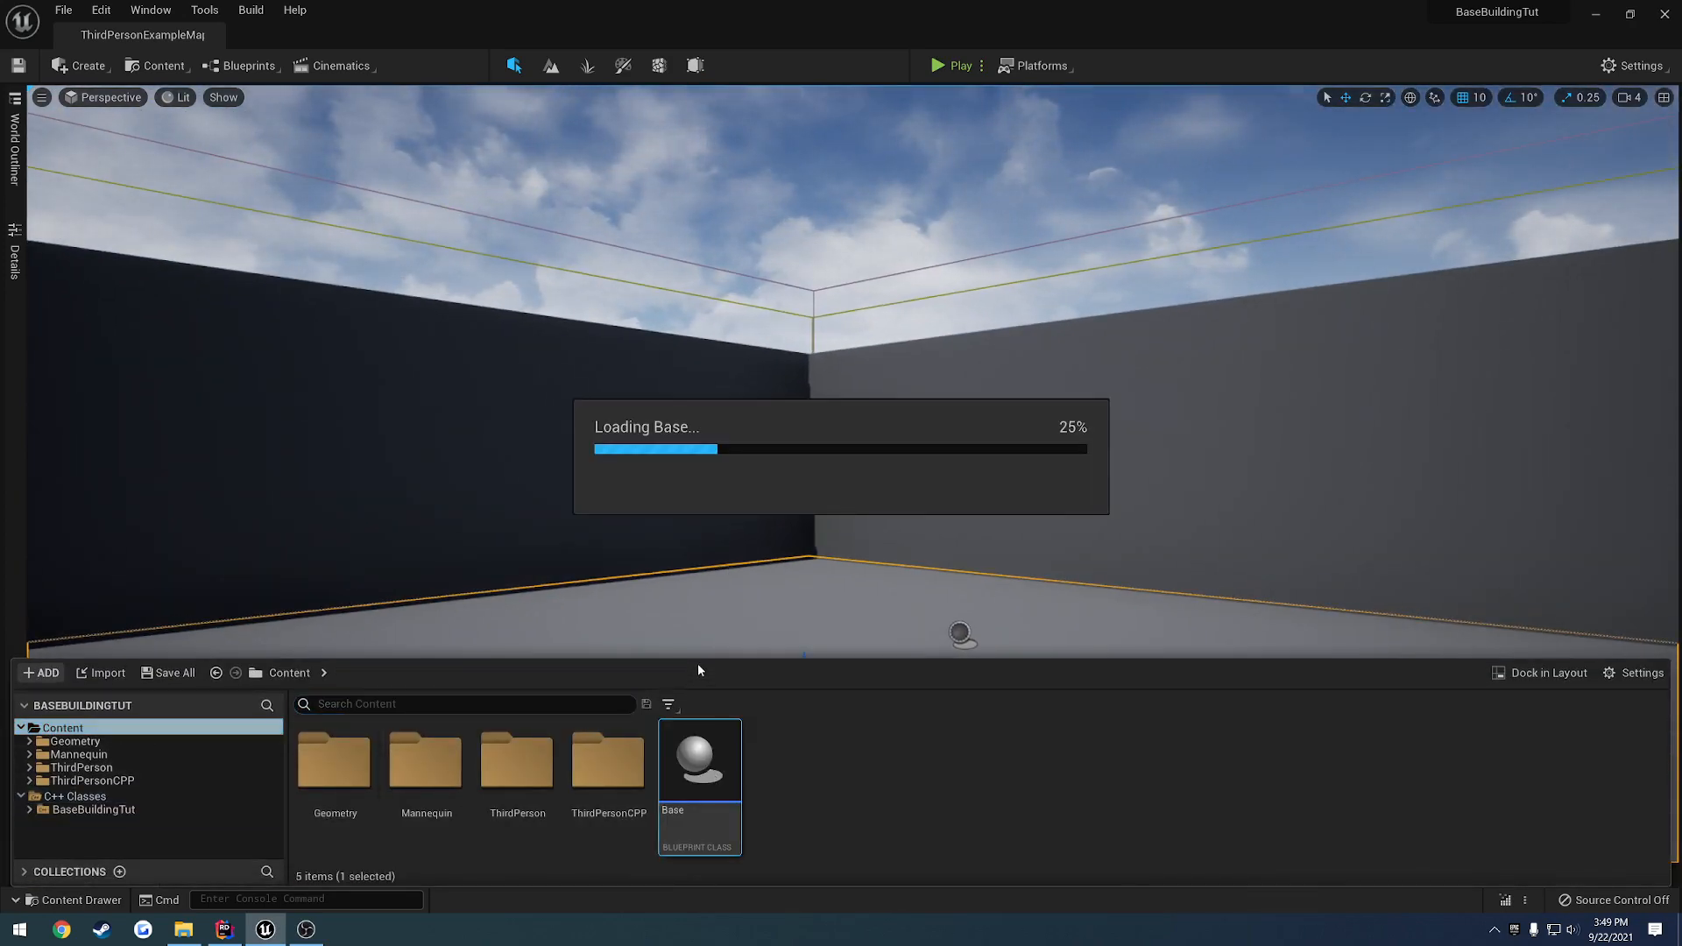
# Reopen the Base blueprint, inspect its Add Instanced Static Mesh Component node, then return to Rider
pyautogui.doubleClick(699, 759)
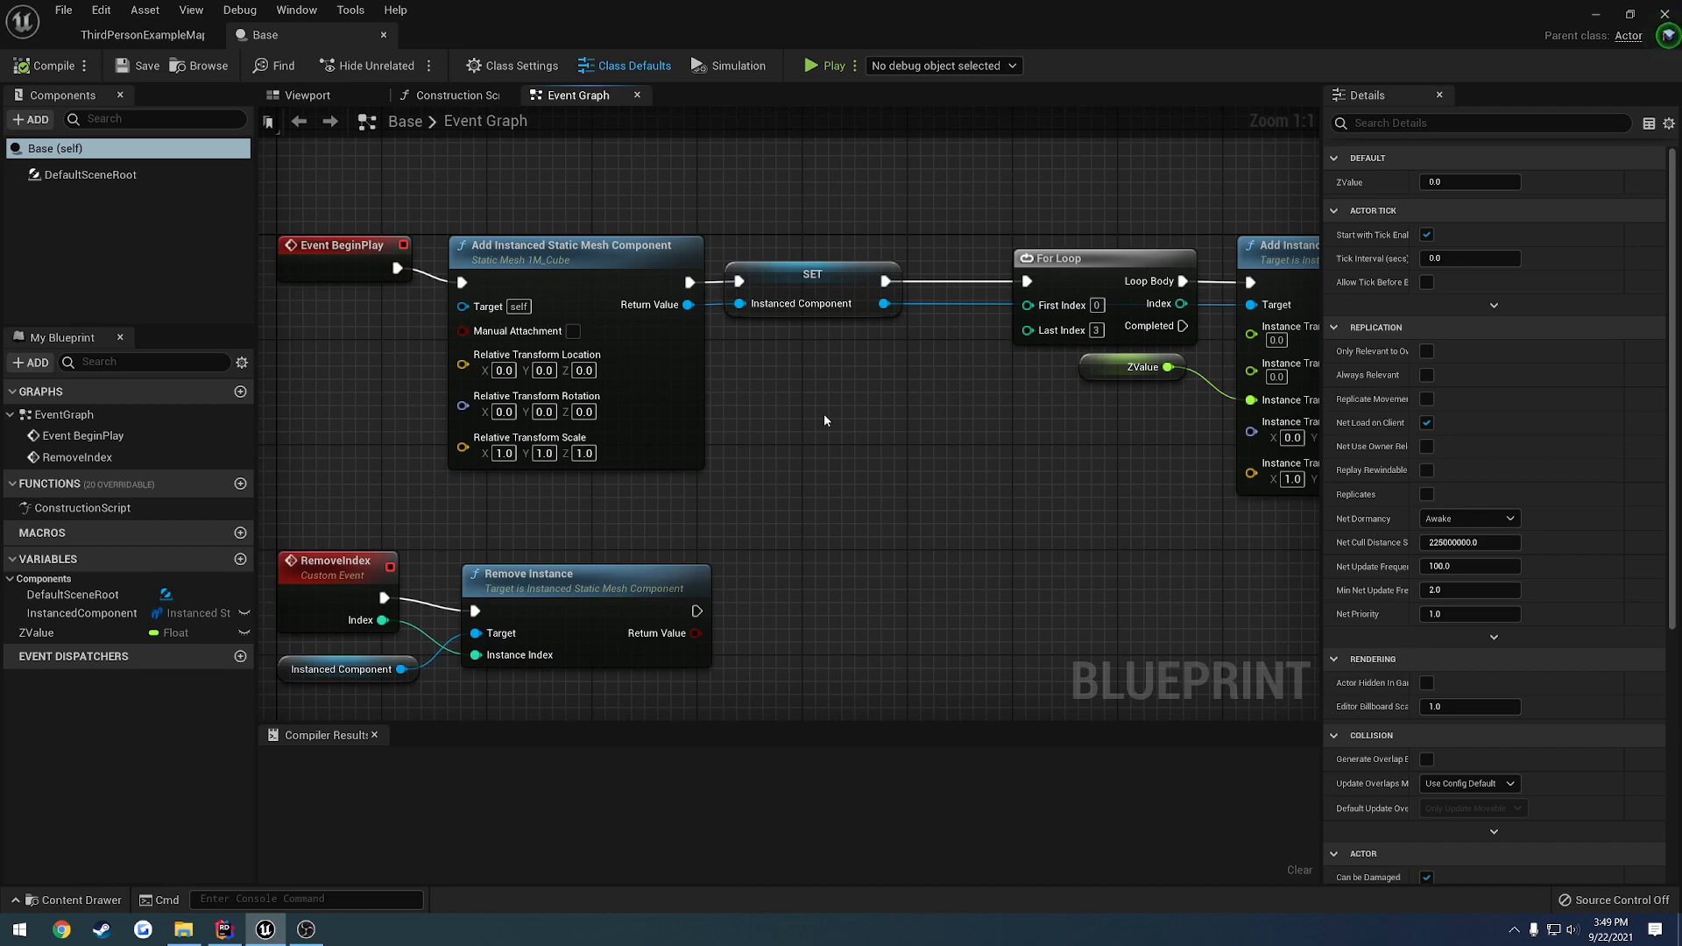
pyautogui.click(574, 244)
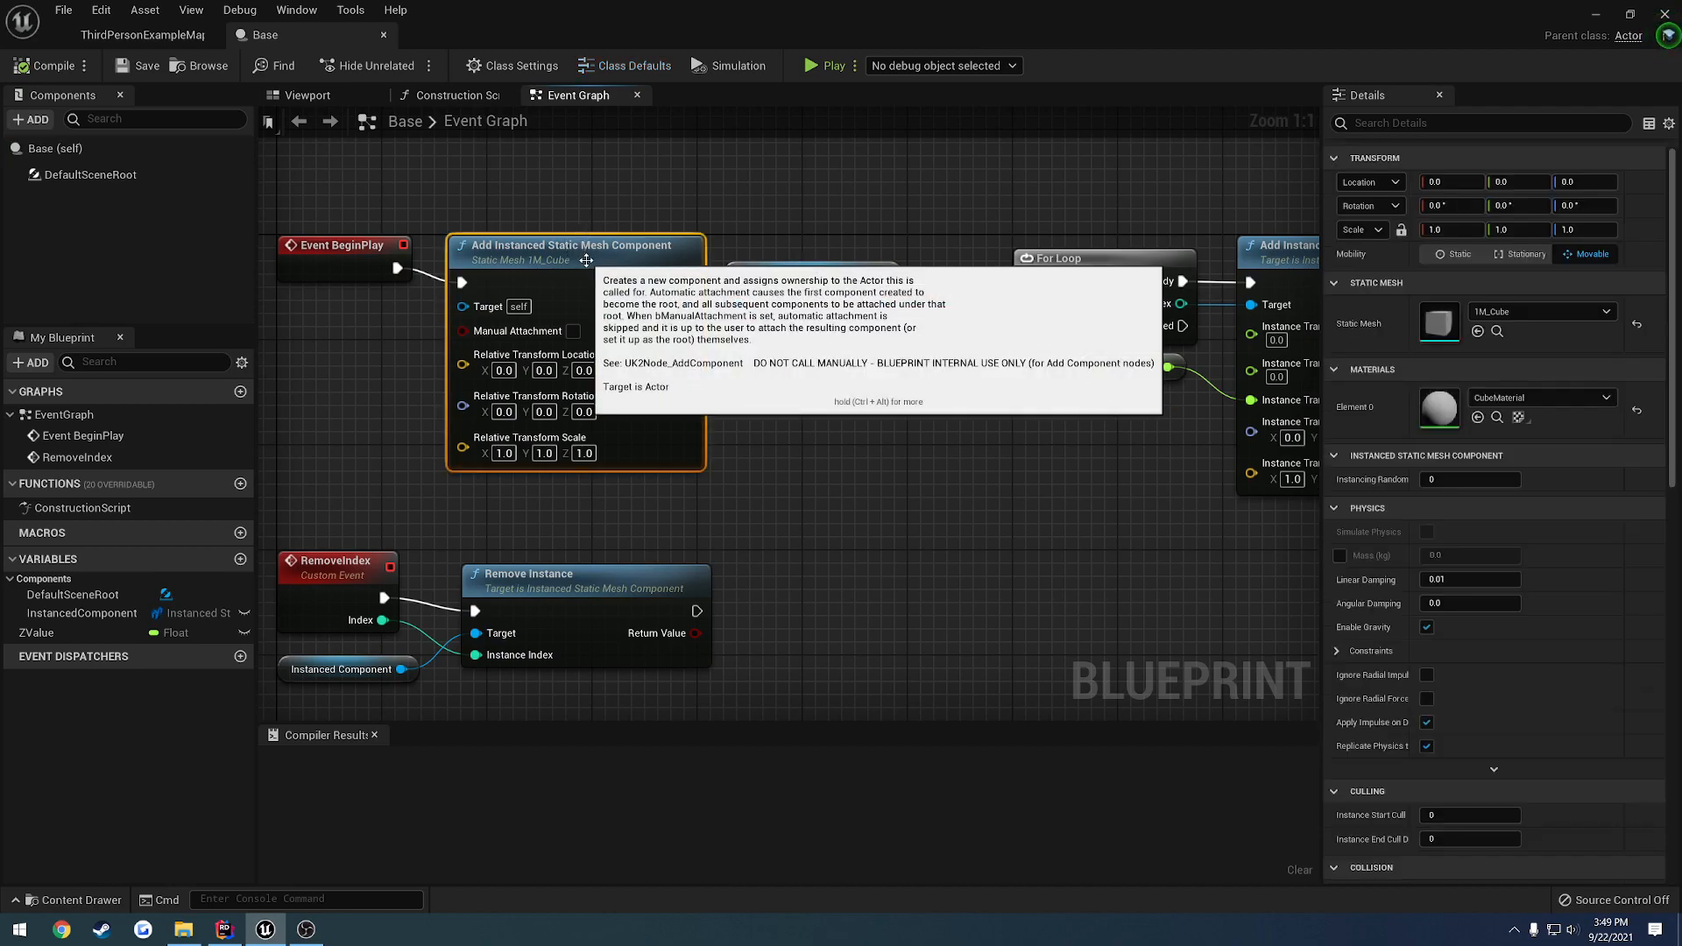
pyautogui.click(646, 210)
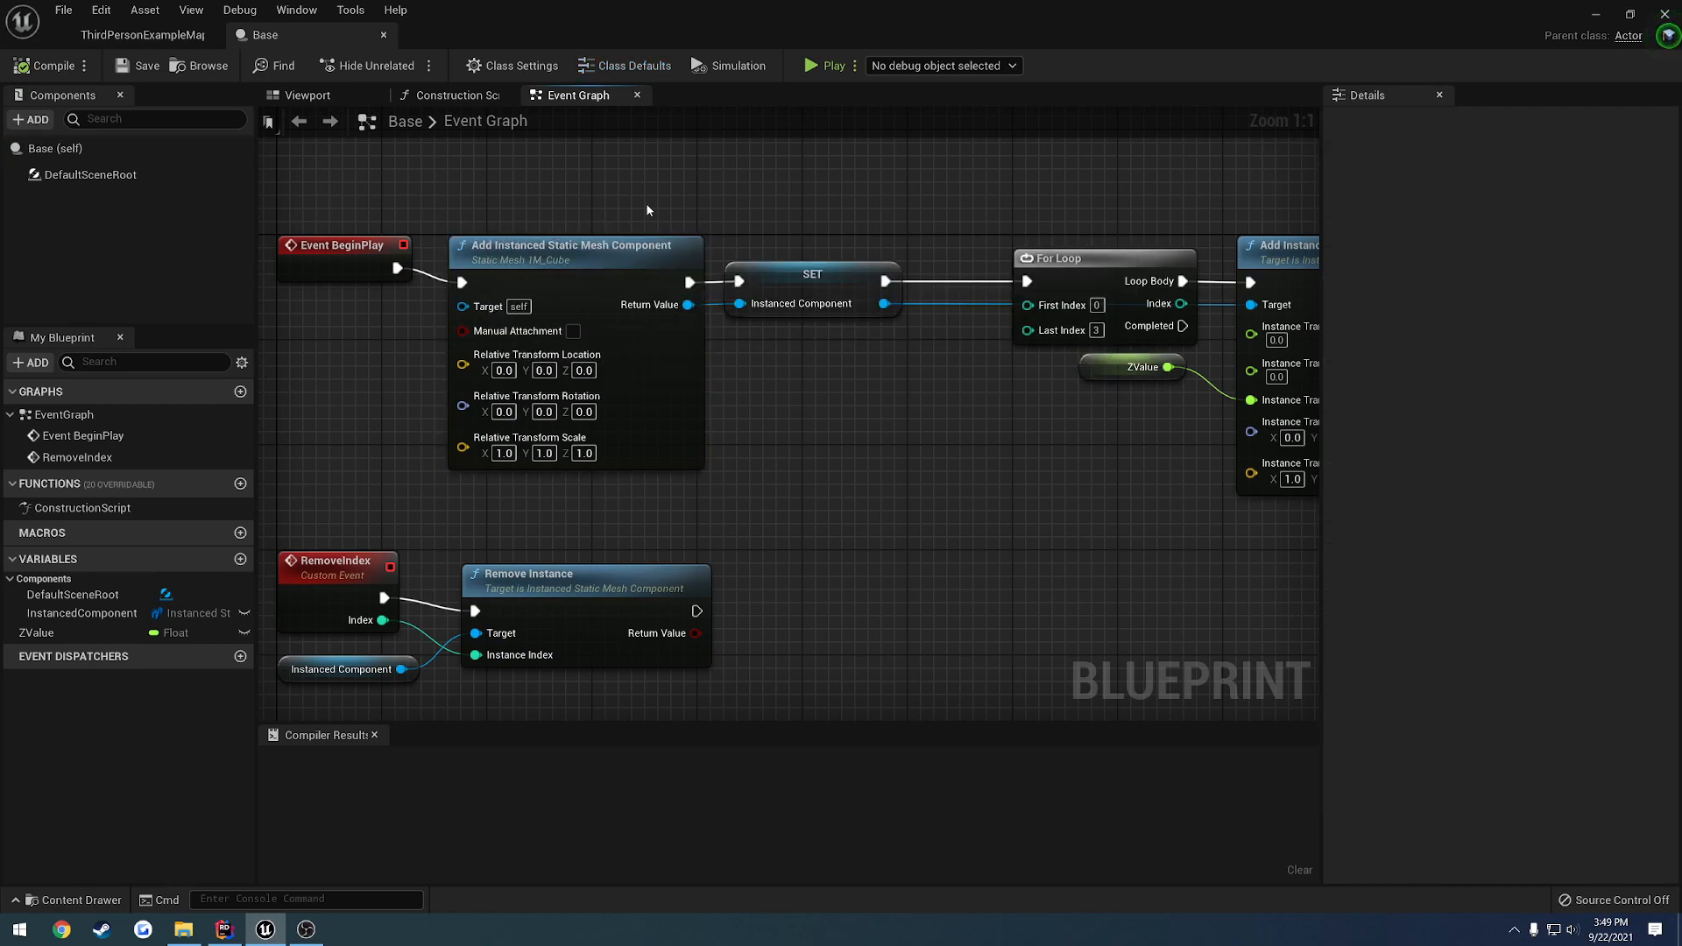
pyautogui.moveTo(679, 203)
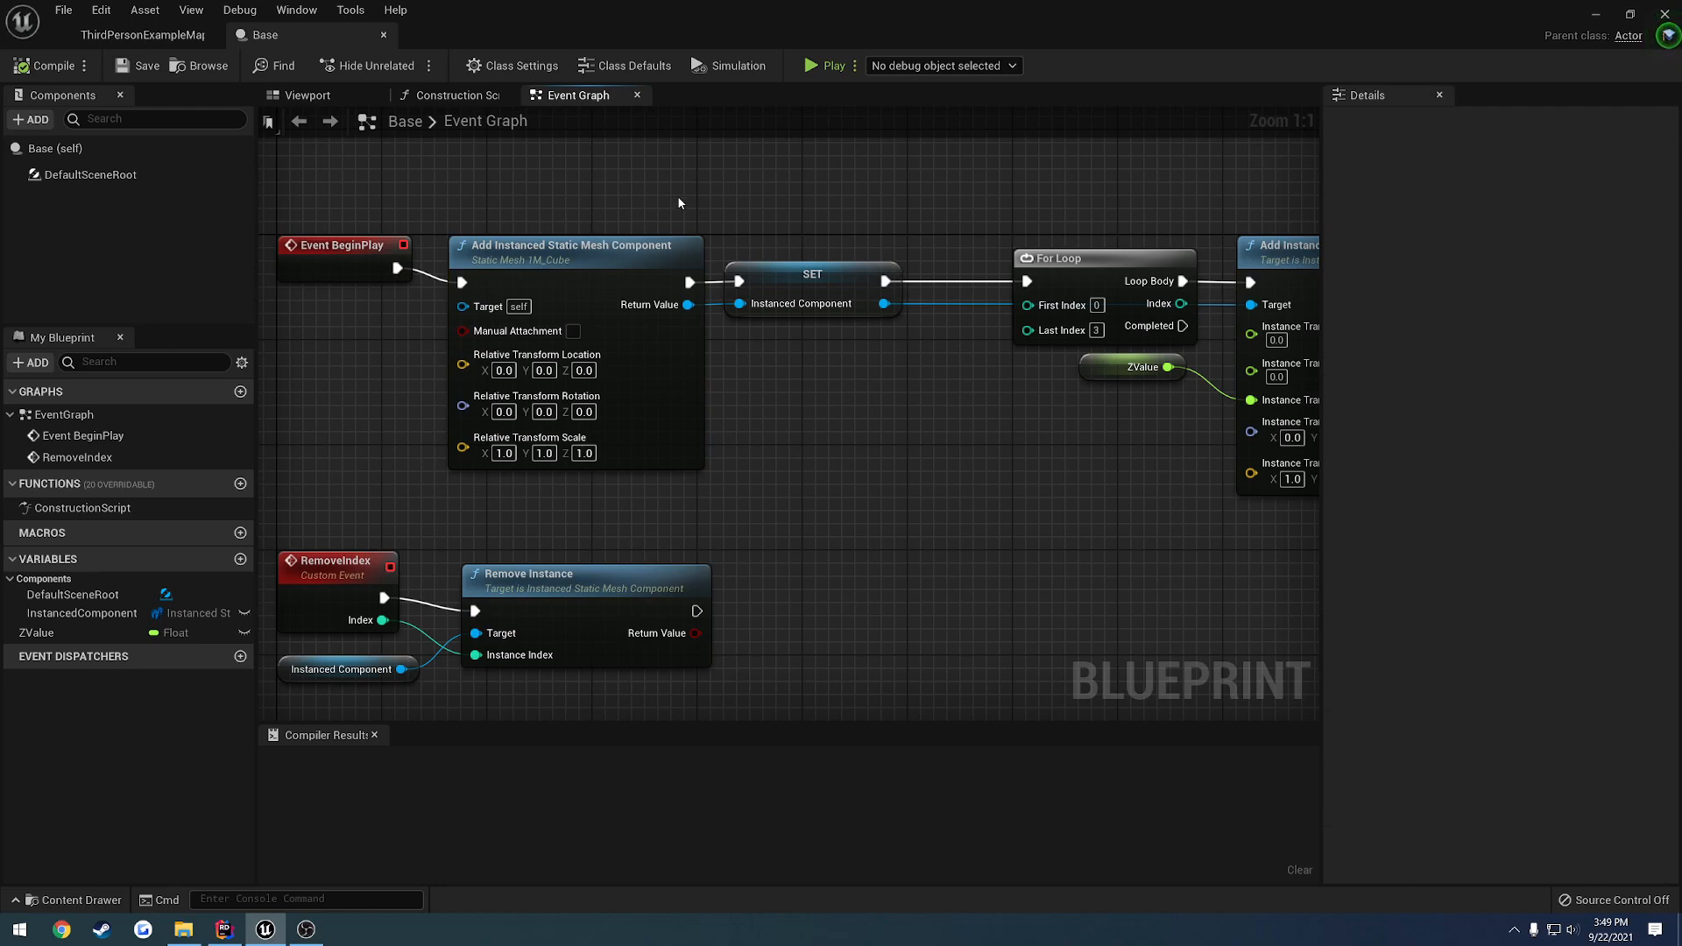
pyautogui.moveTo(688, 190)
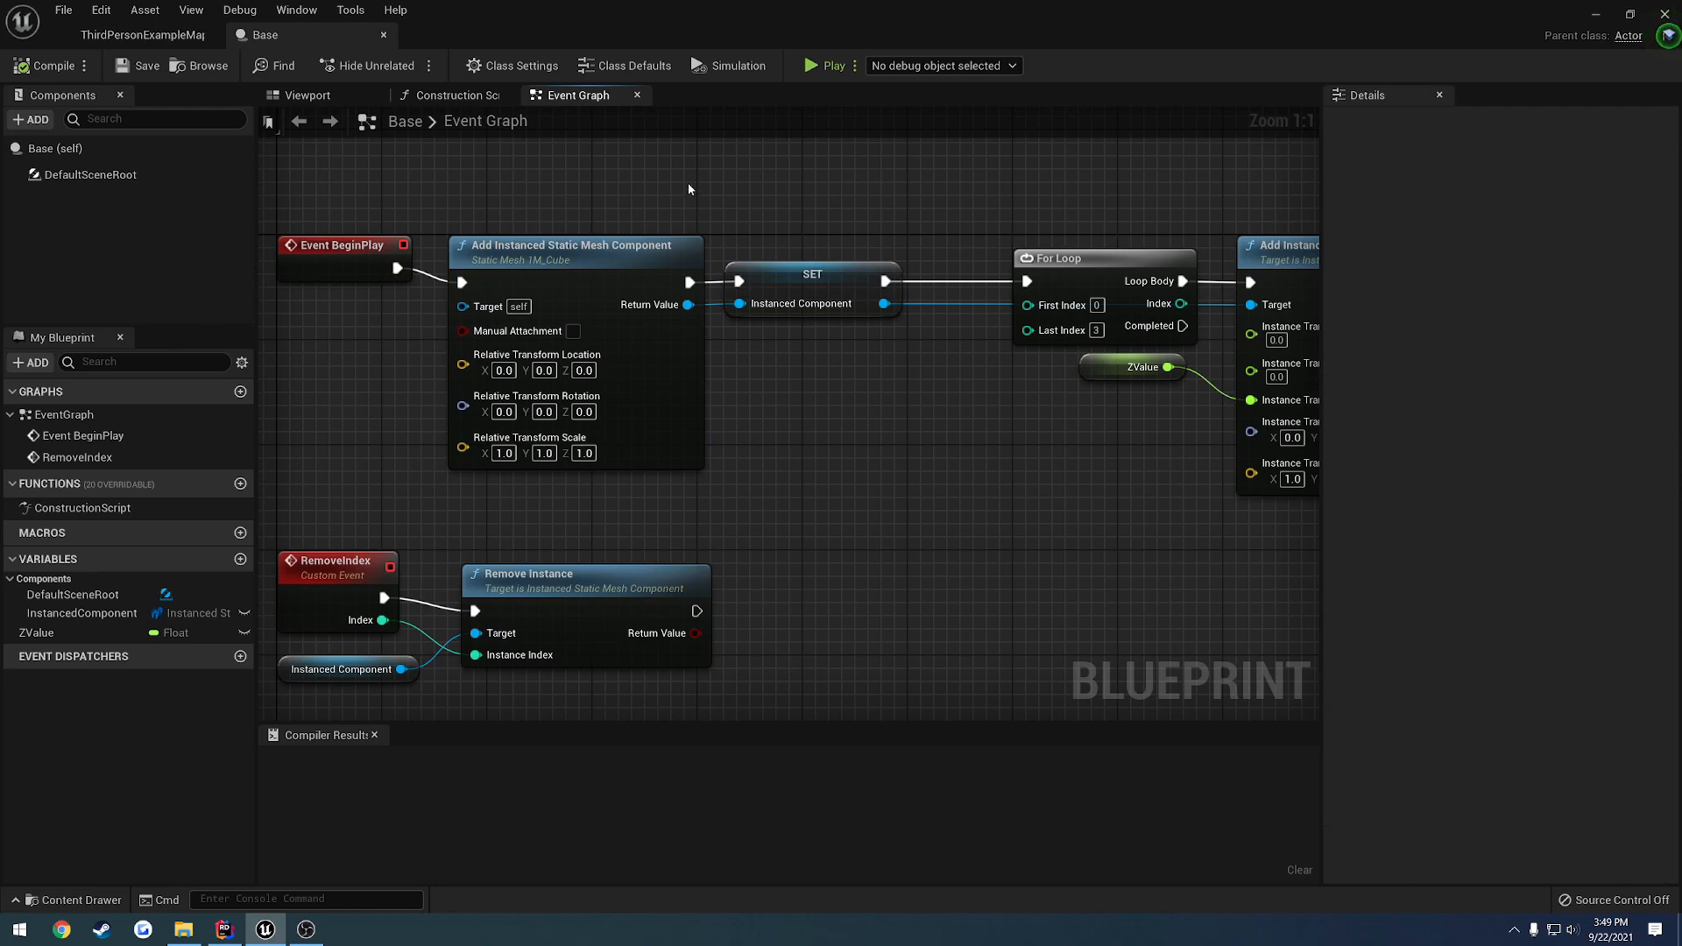
pyautogui.moveTo(745, 192)
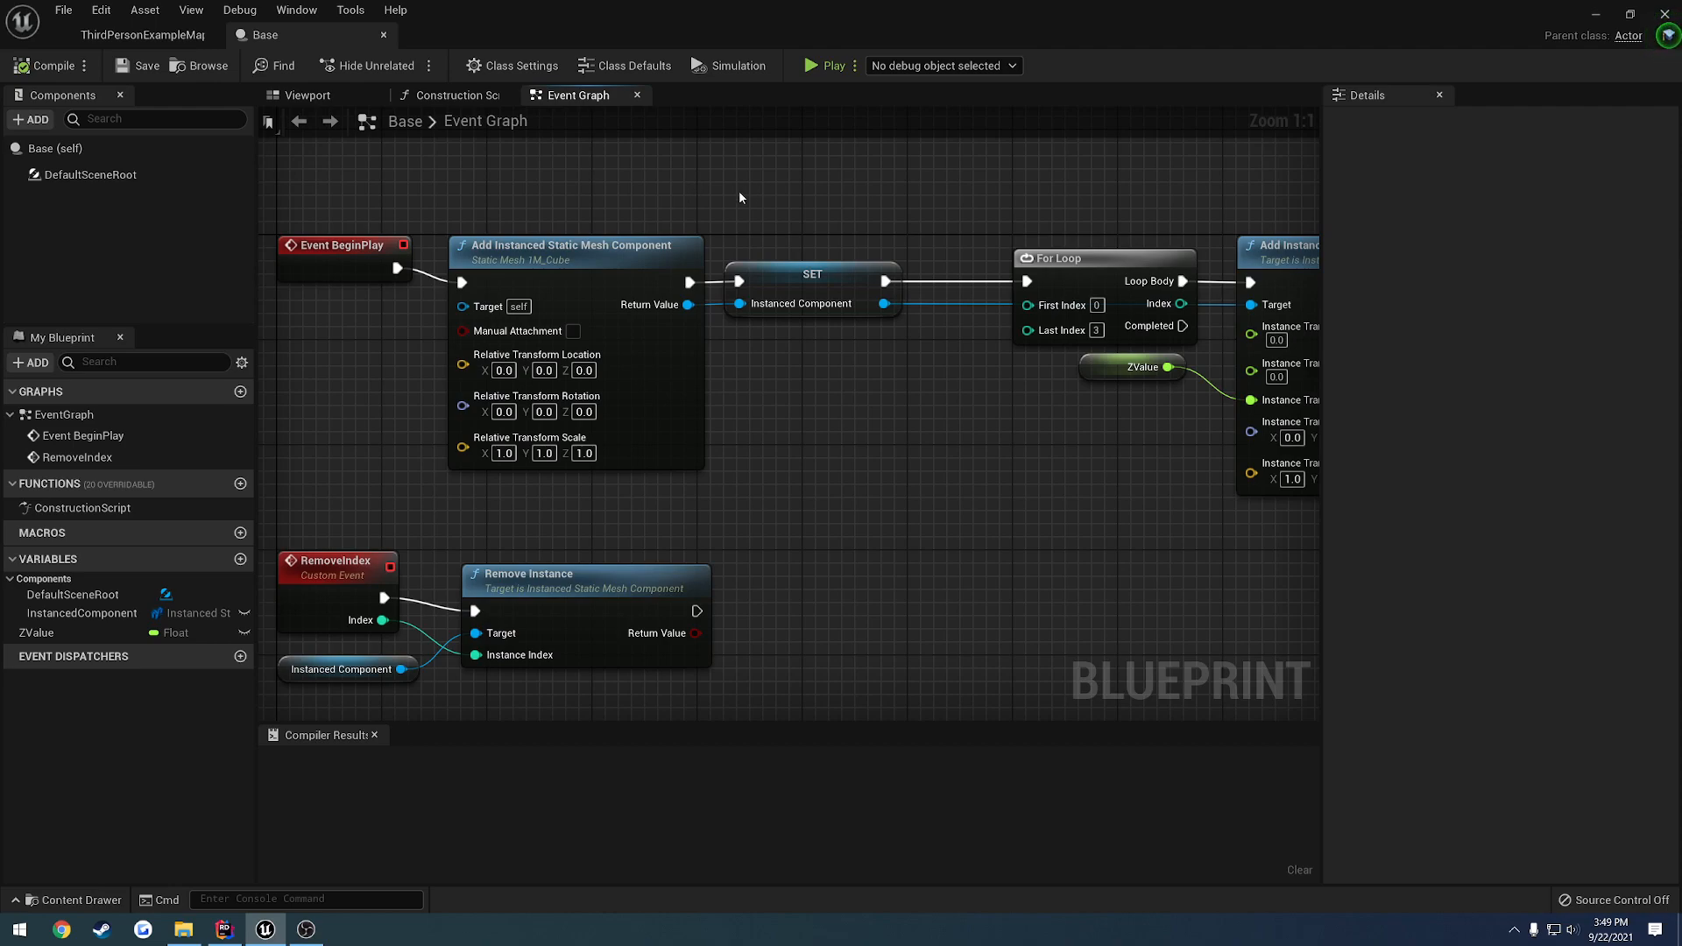
pyautogui.moveTo(752, 206)
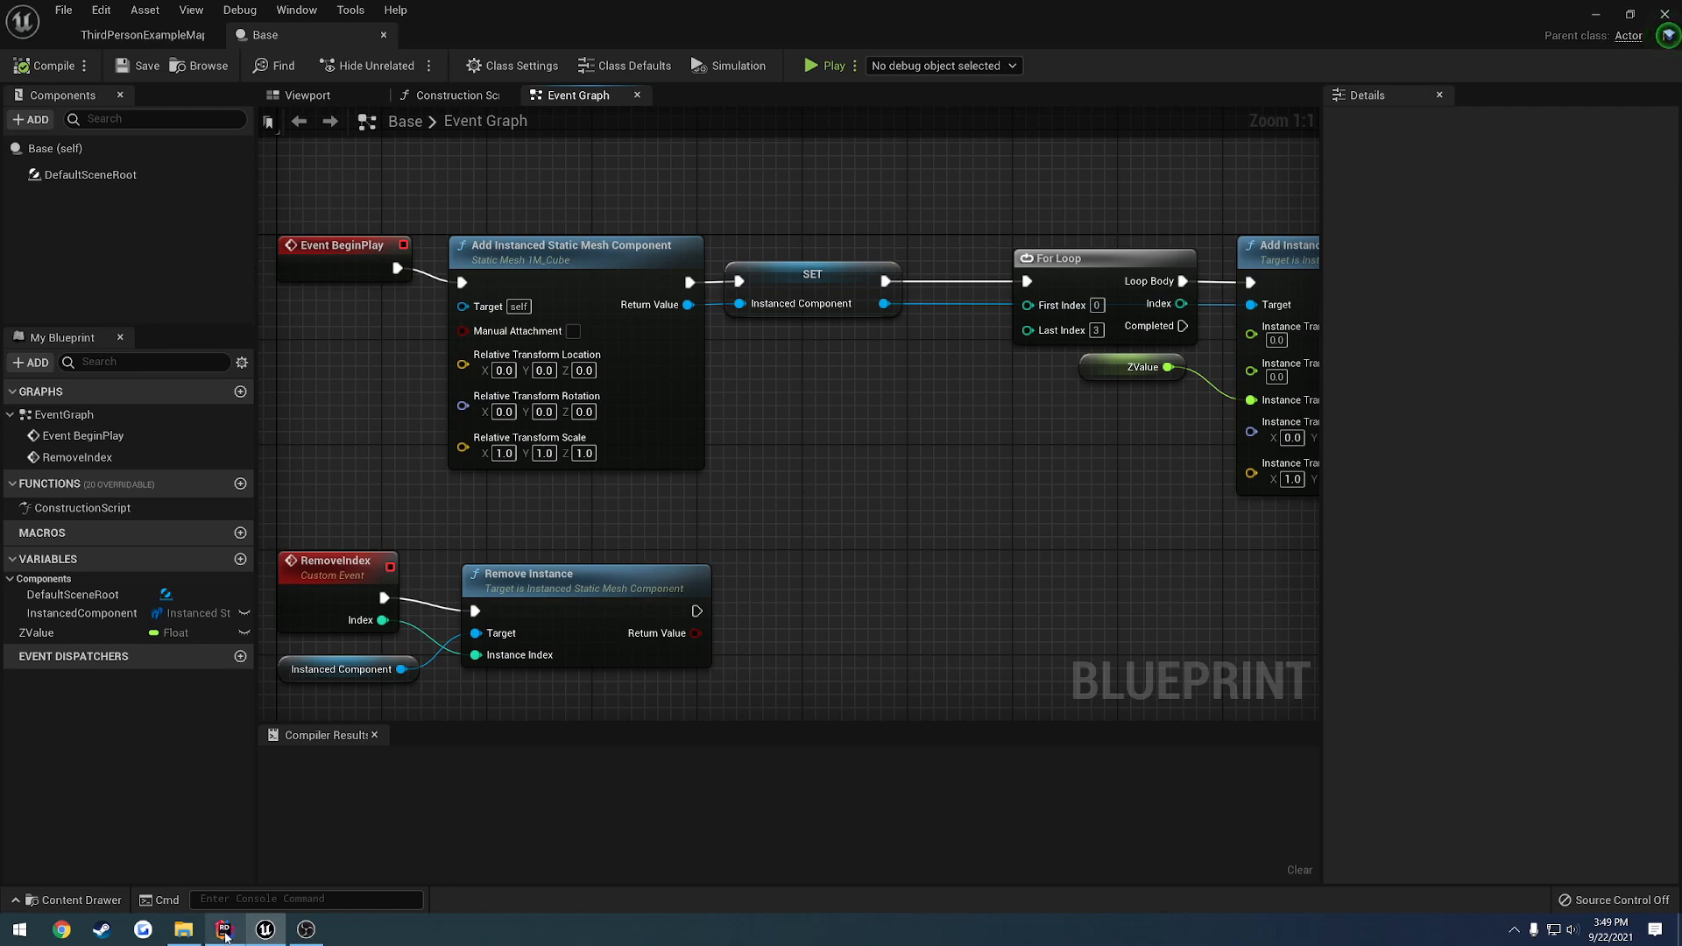
pyautogui.click(223, 929)
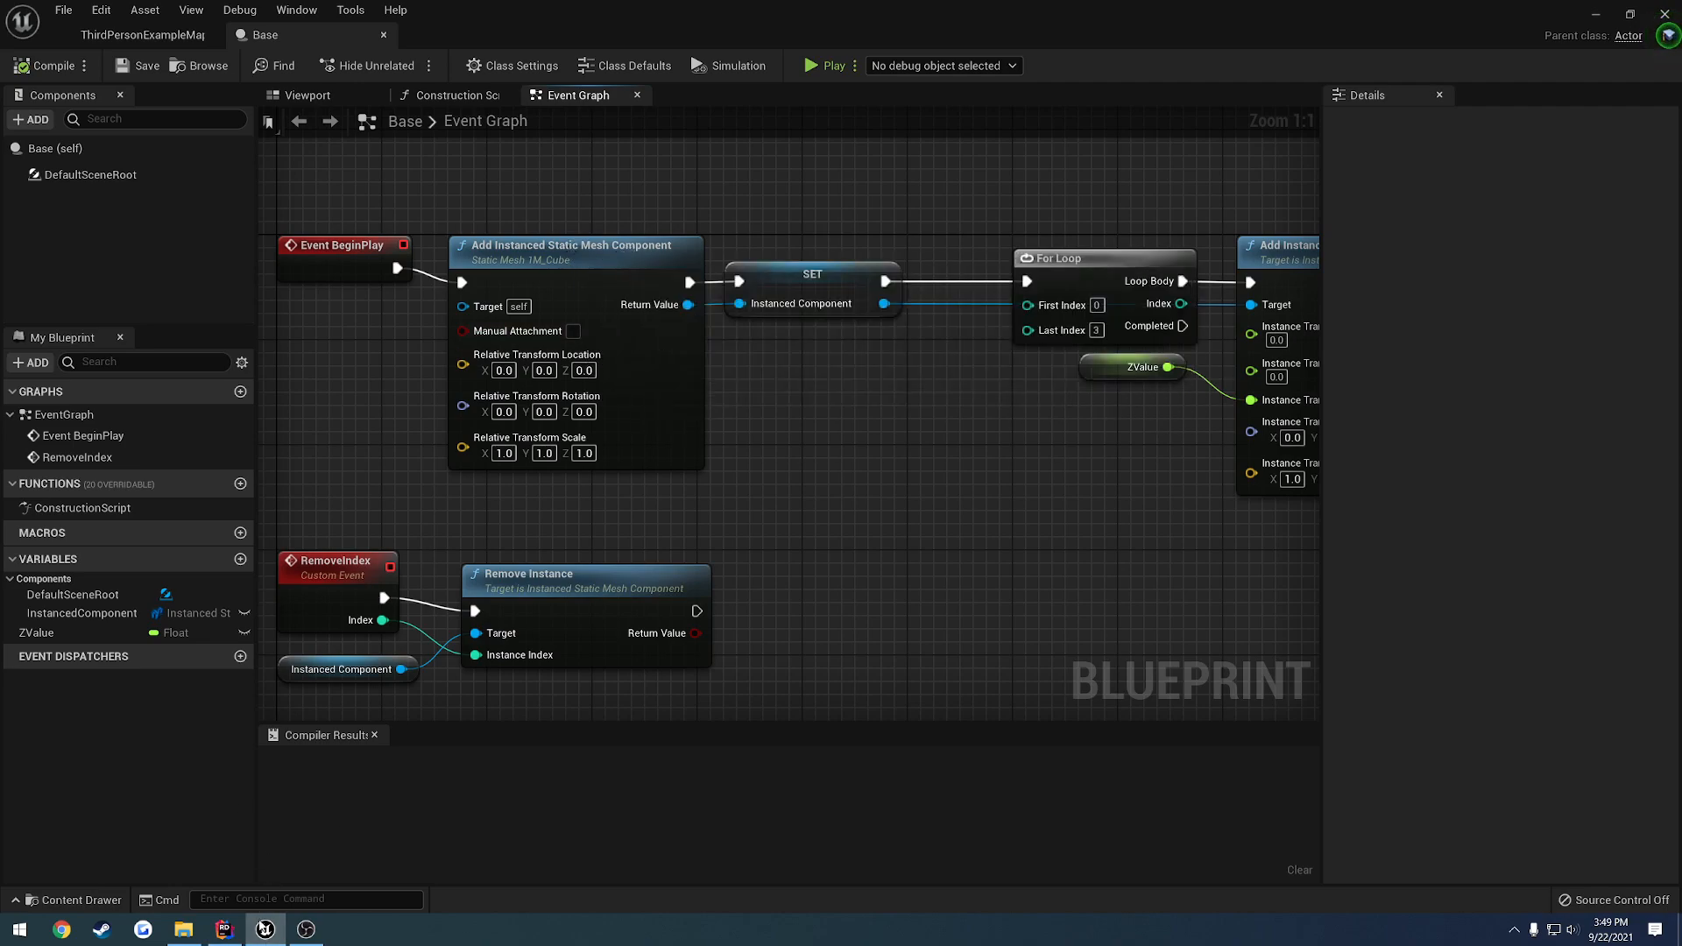
pyautogui.click(224, 929)
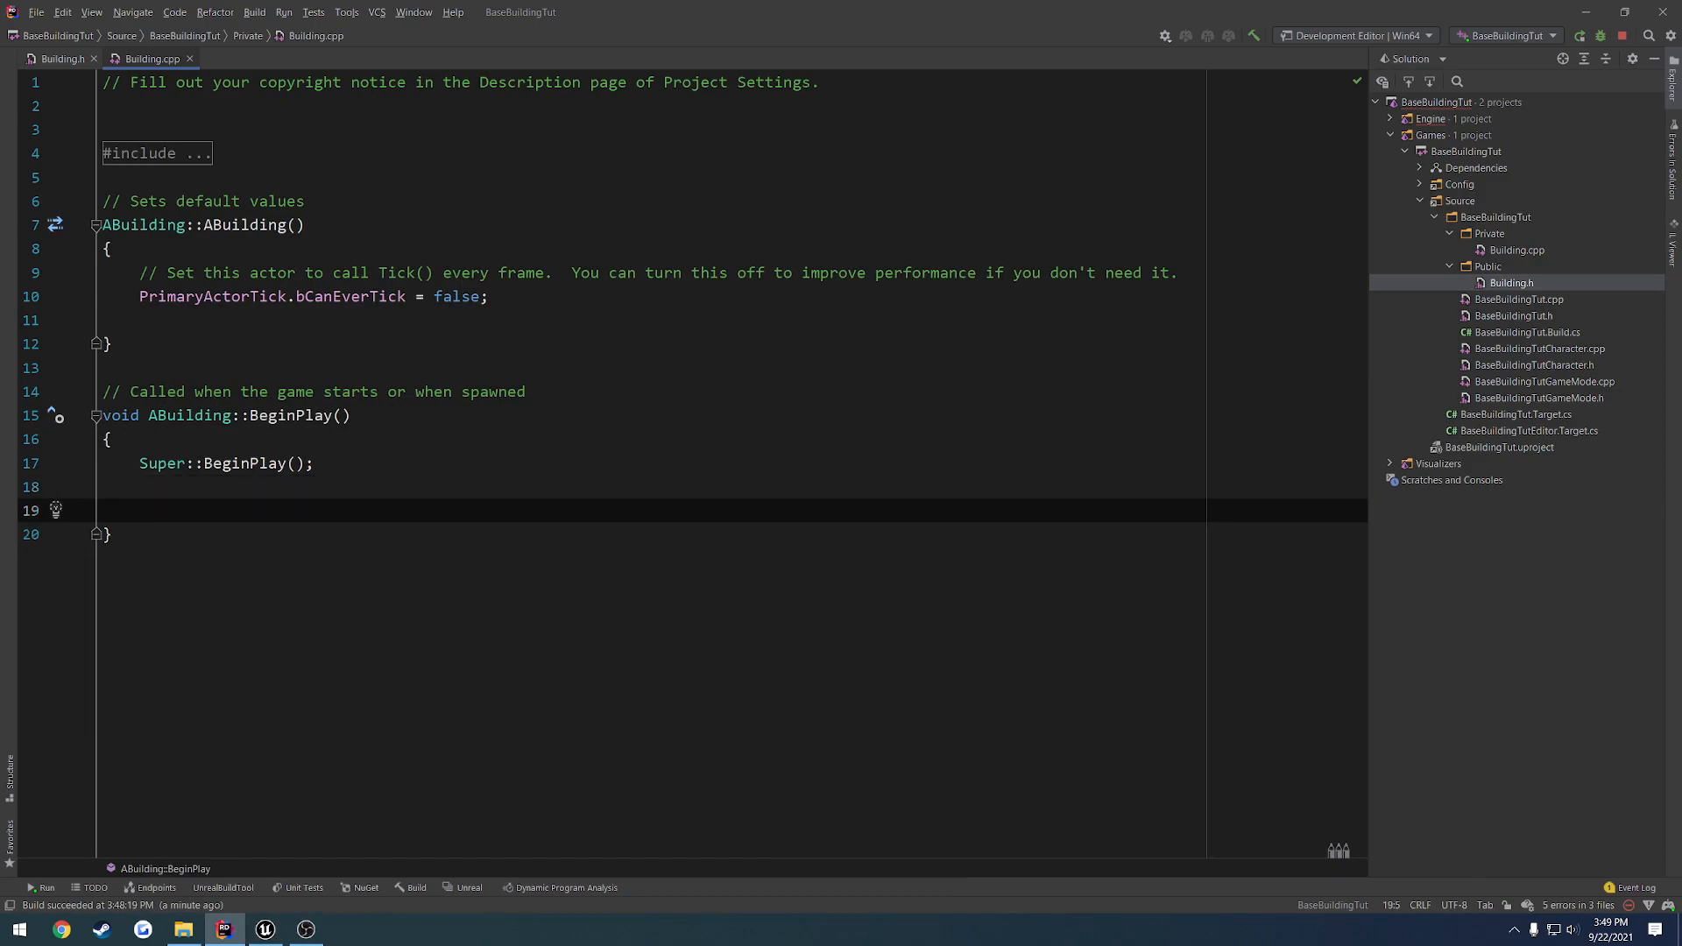
# Add #include "Components/InstancedStaticMeshComponent.h" and begin a UInstancedStaticMeshComponent* declaration in BeginPlay
pyautogui.write('InstancedStaticMeshComponent')
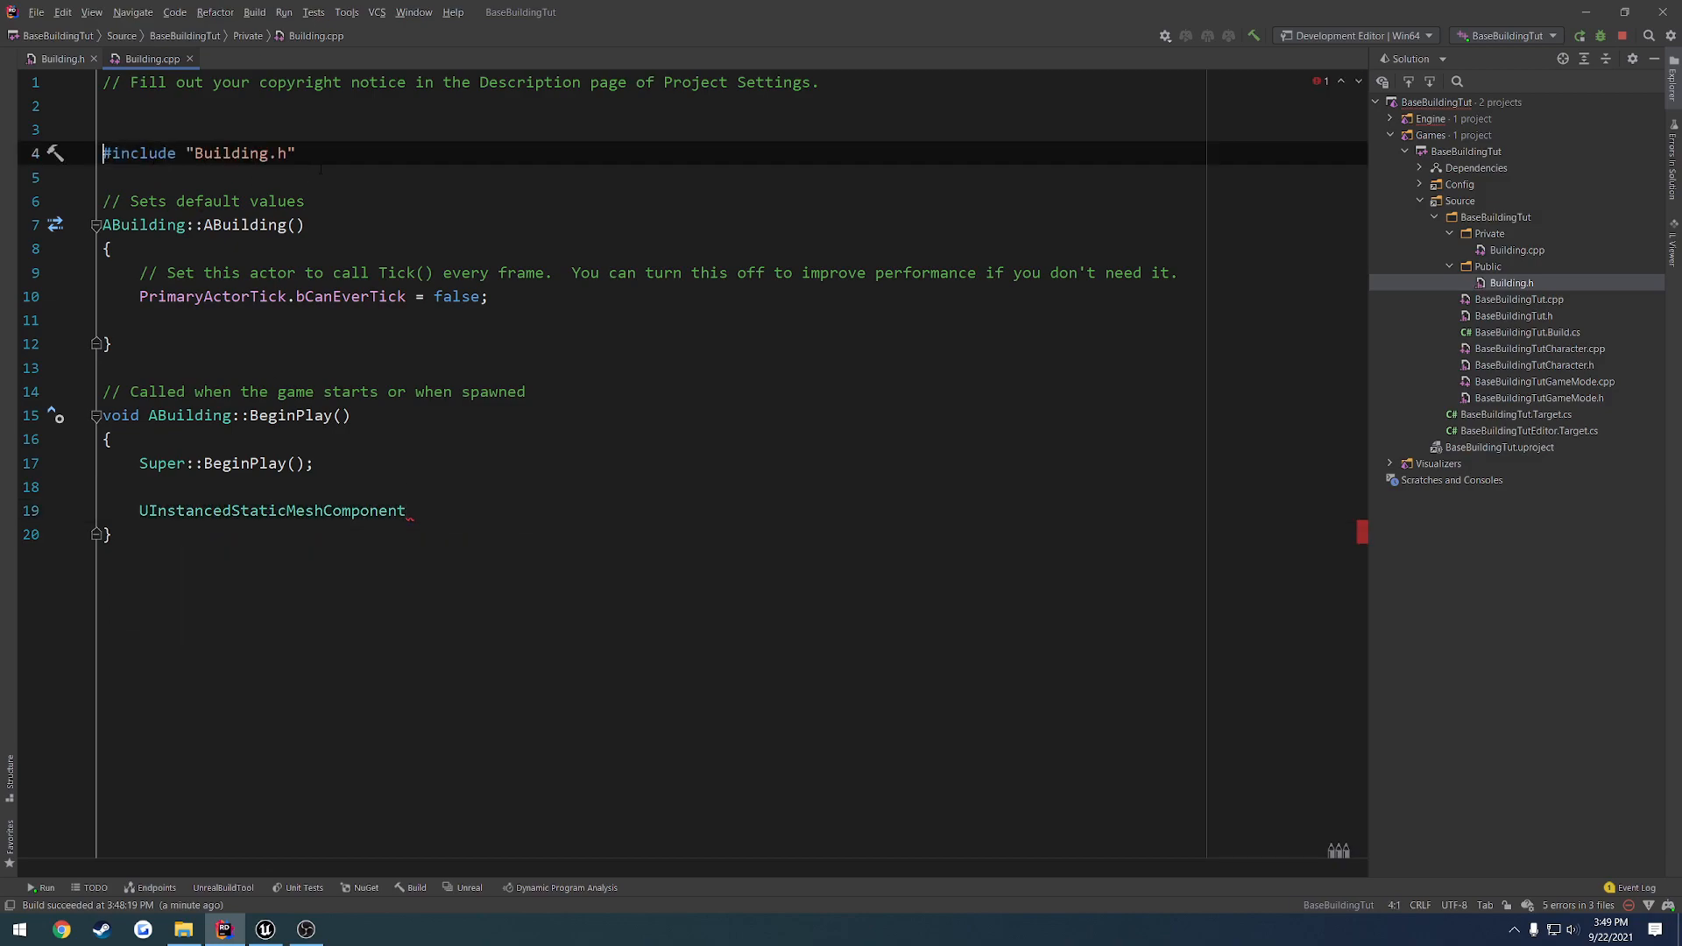
pyautogui.write('#')
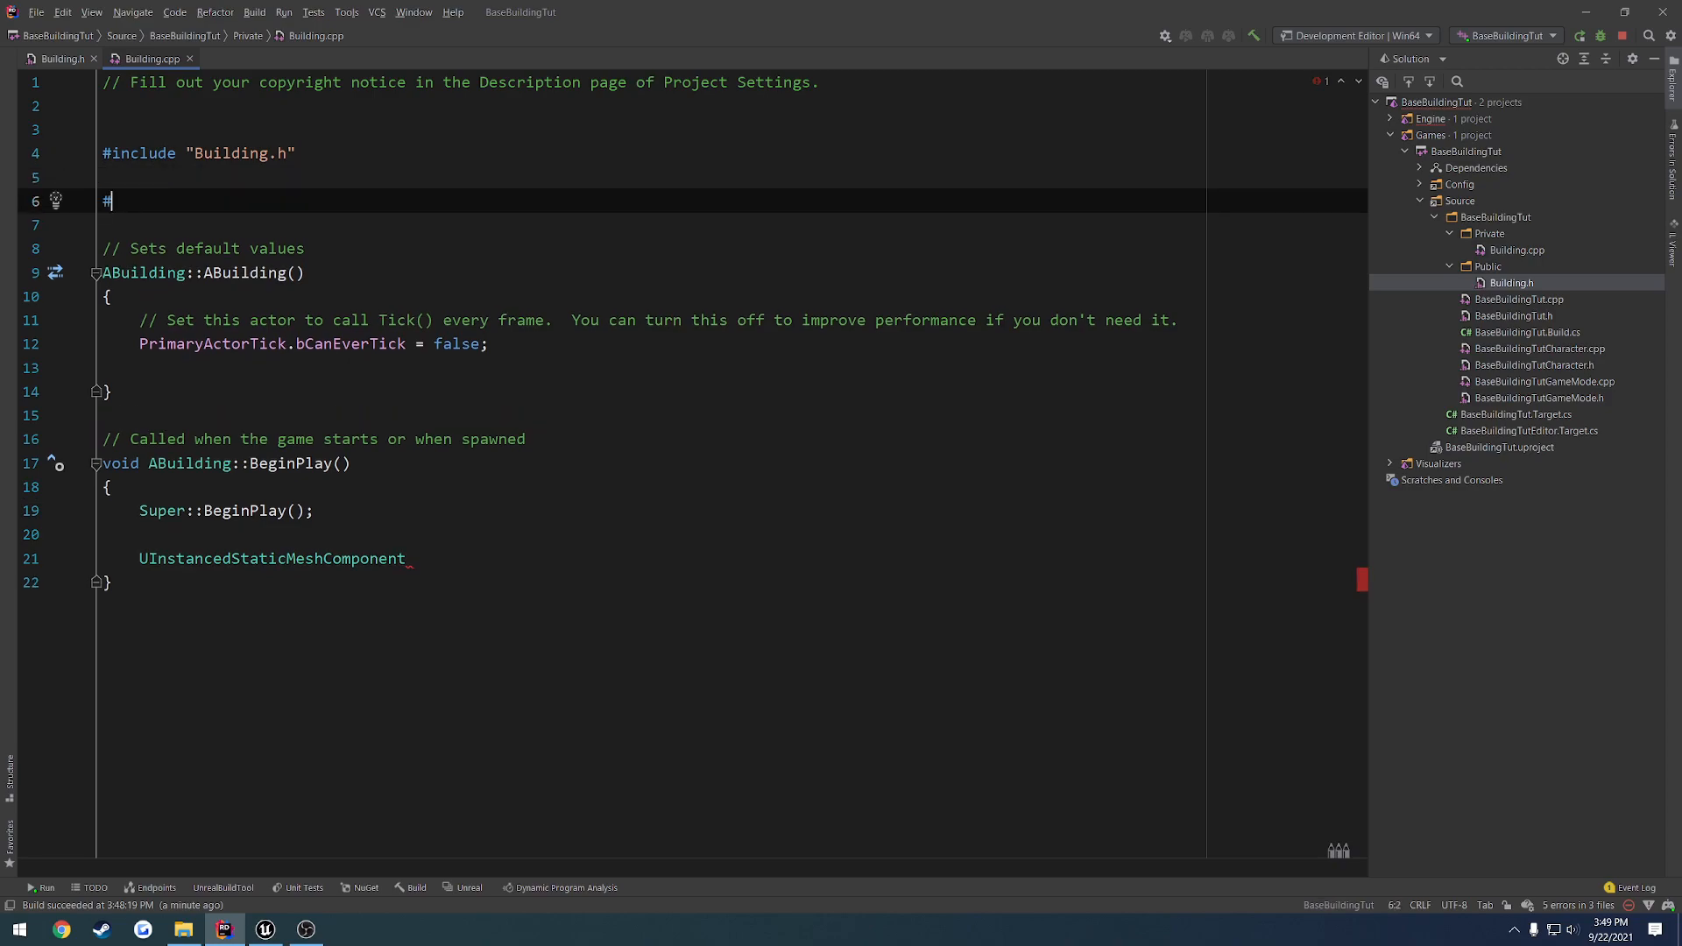
pyautogui.write('include "Ins')
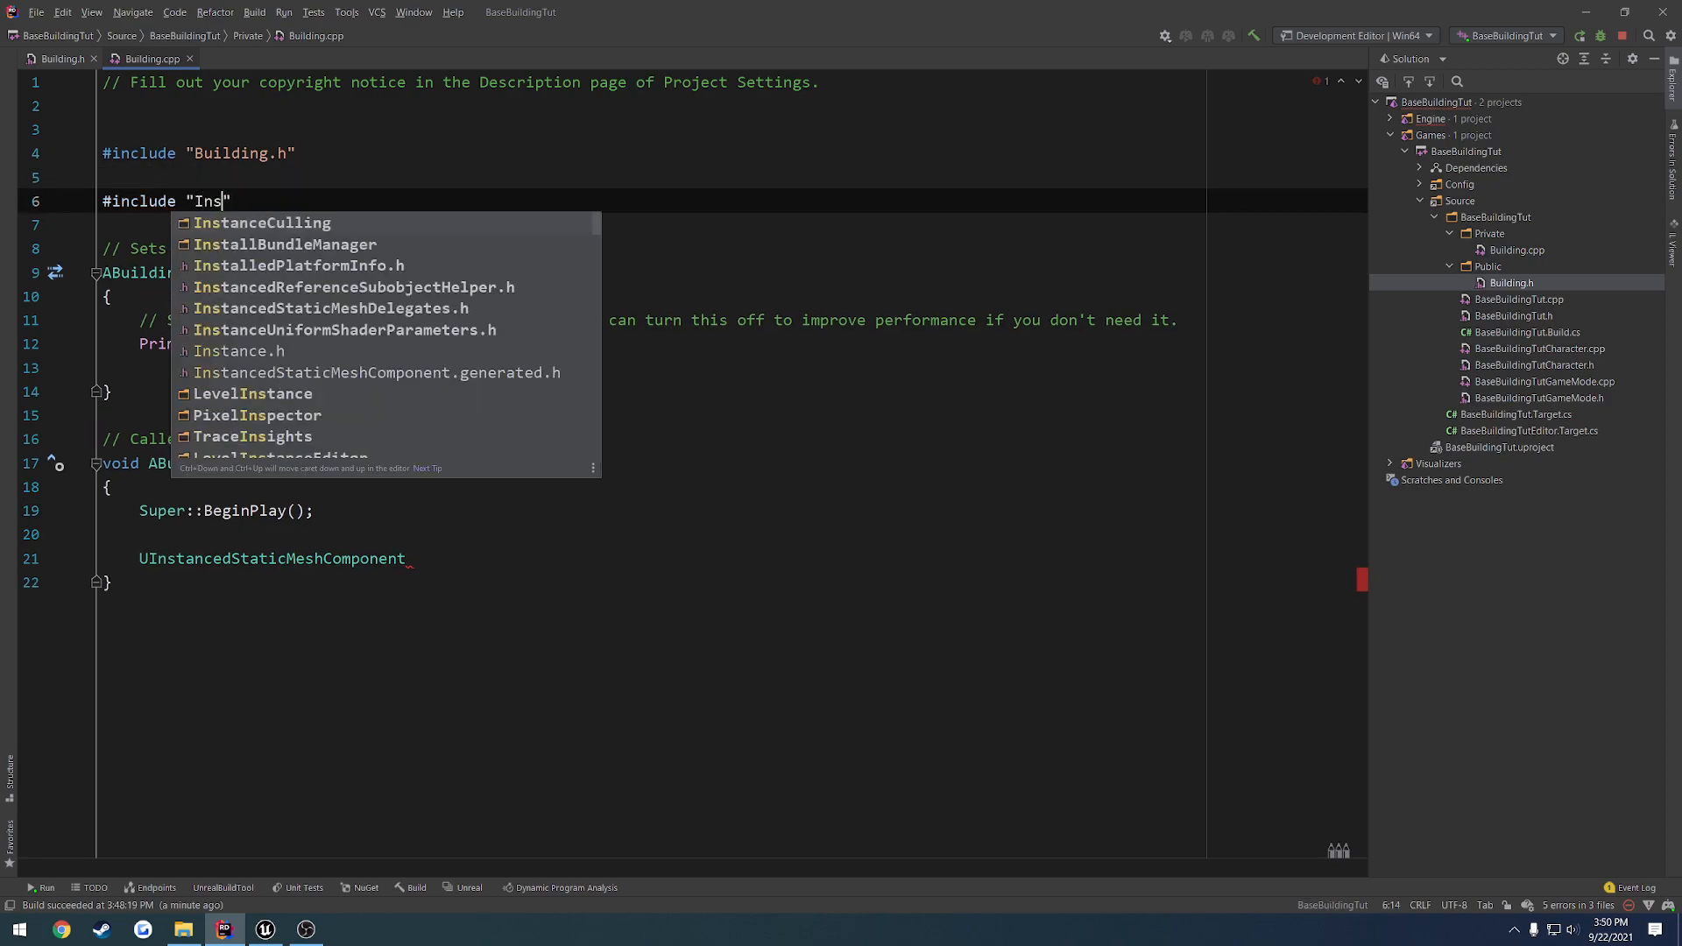
pyautogui.write('Components/I')
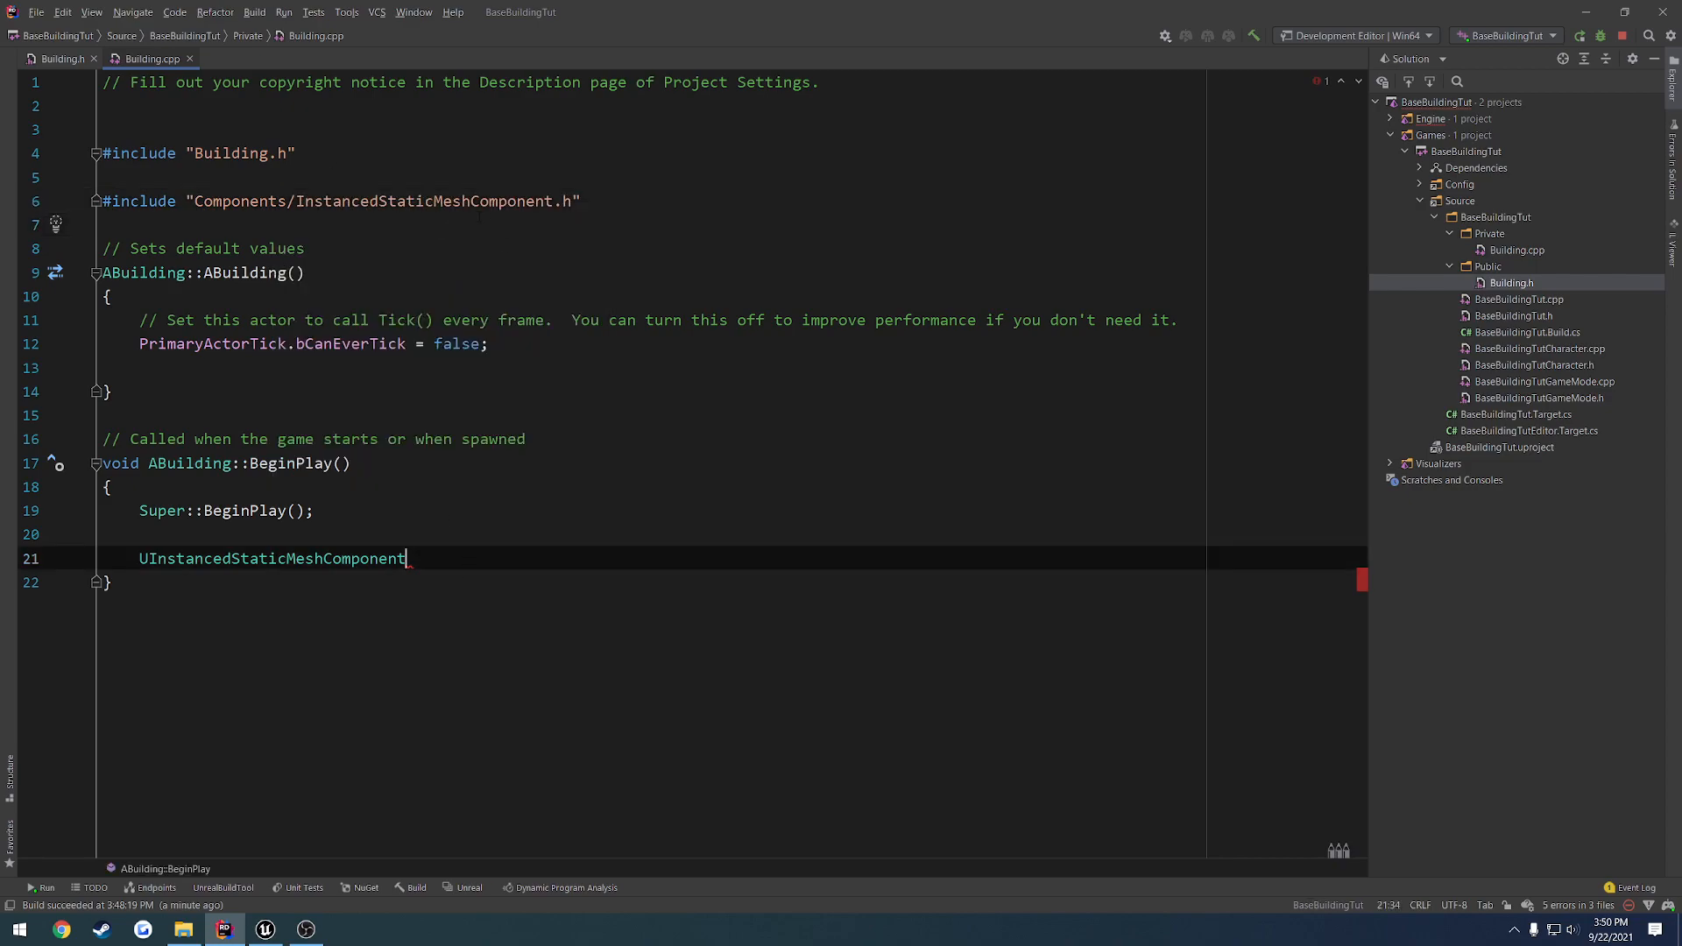
pyautogui.doubleClick(272, 558)
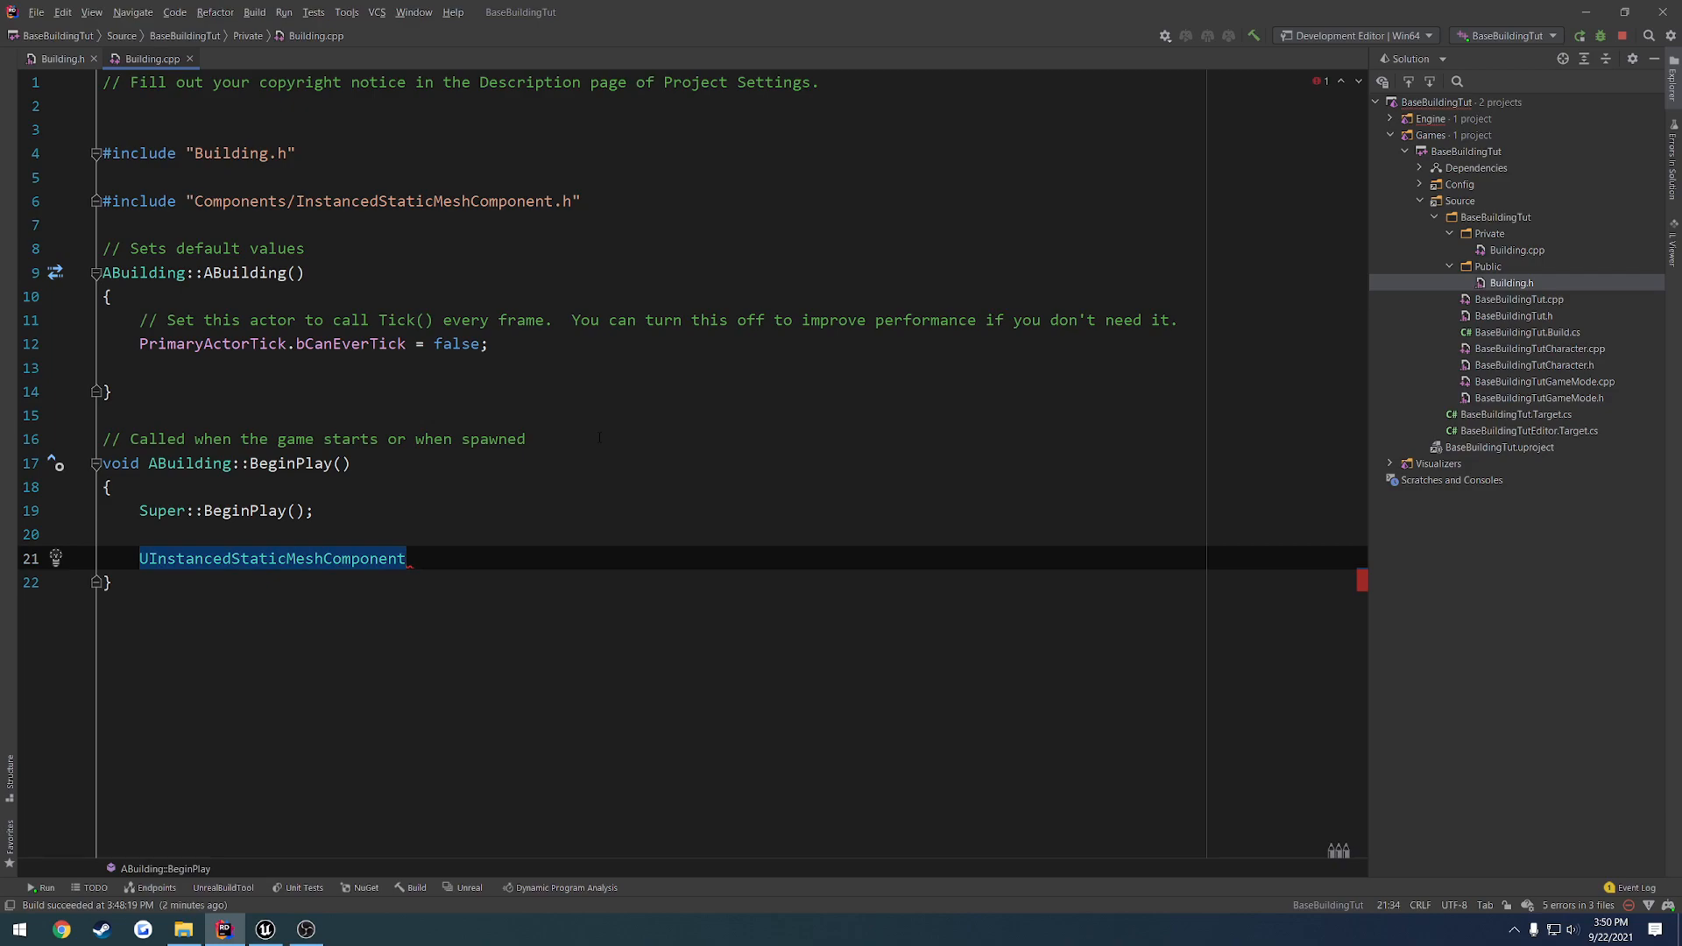
pyautogui.write('*')
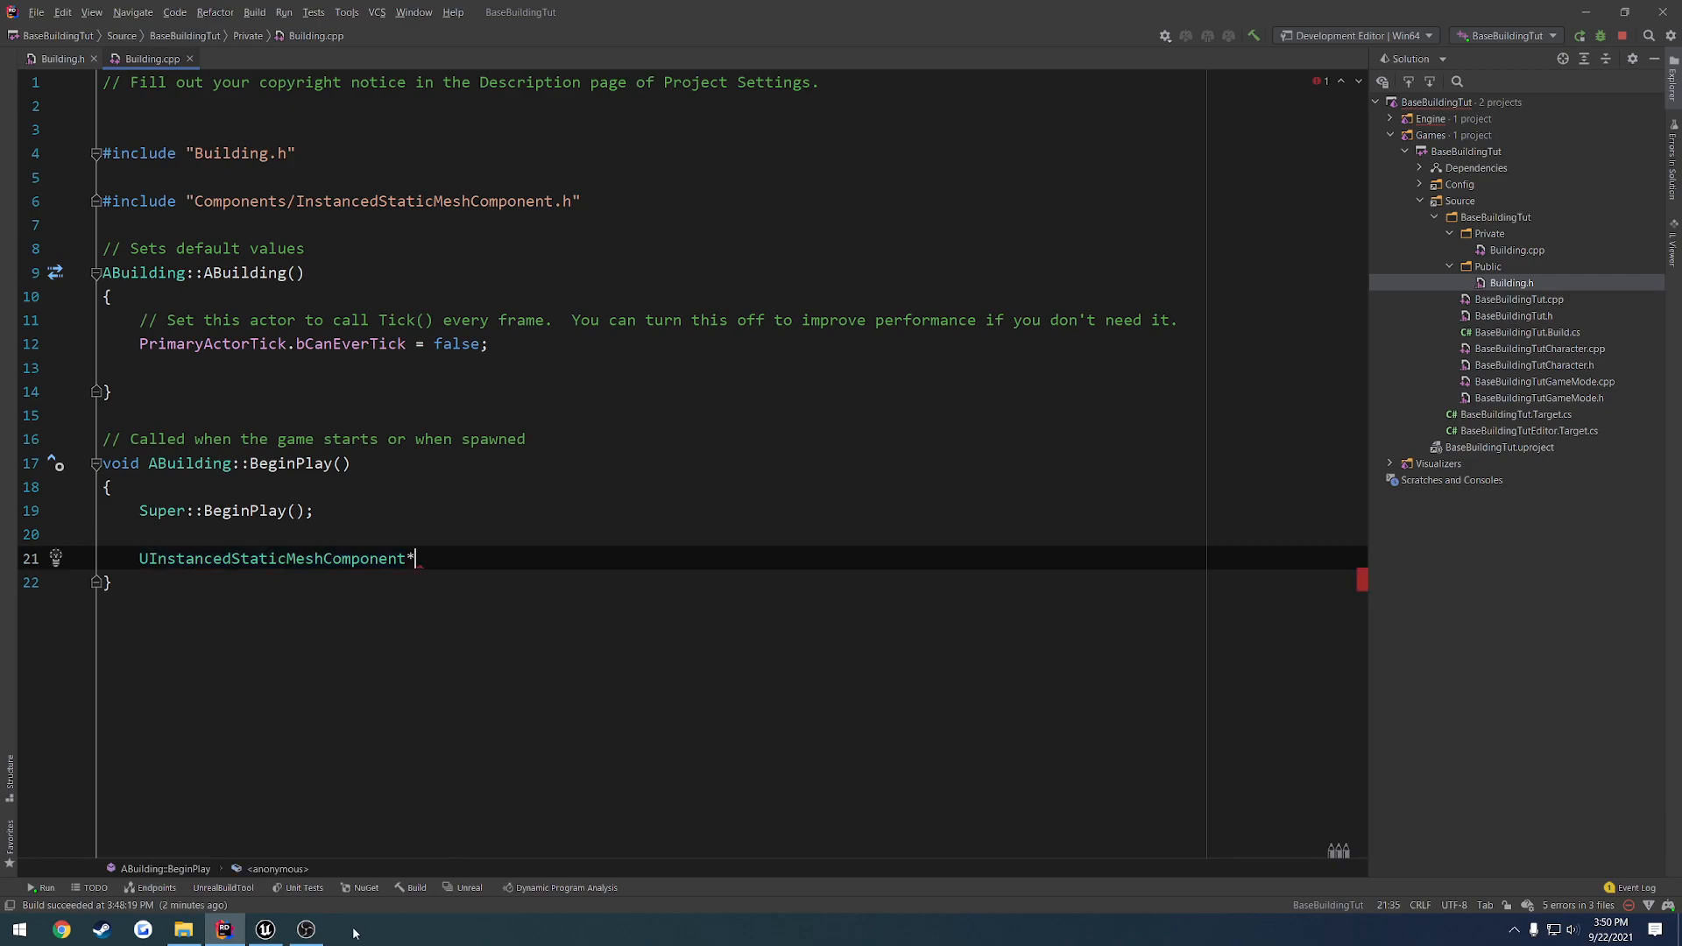
pyautogui.click(264, 928)
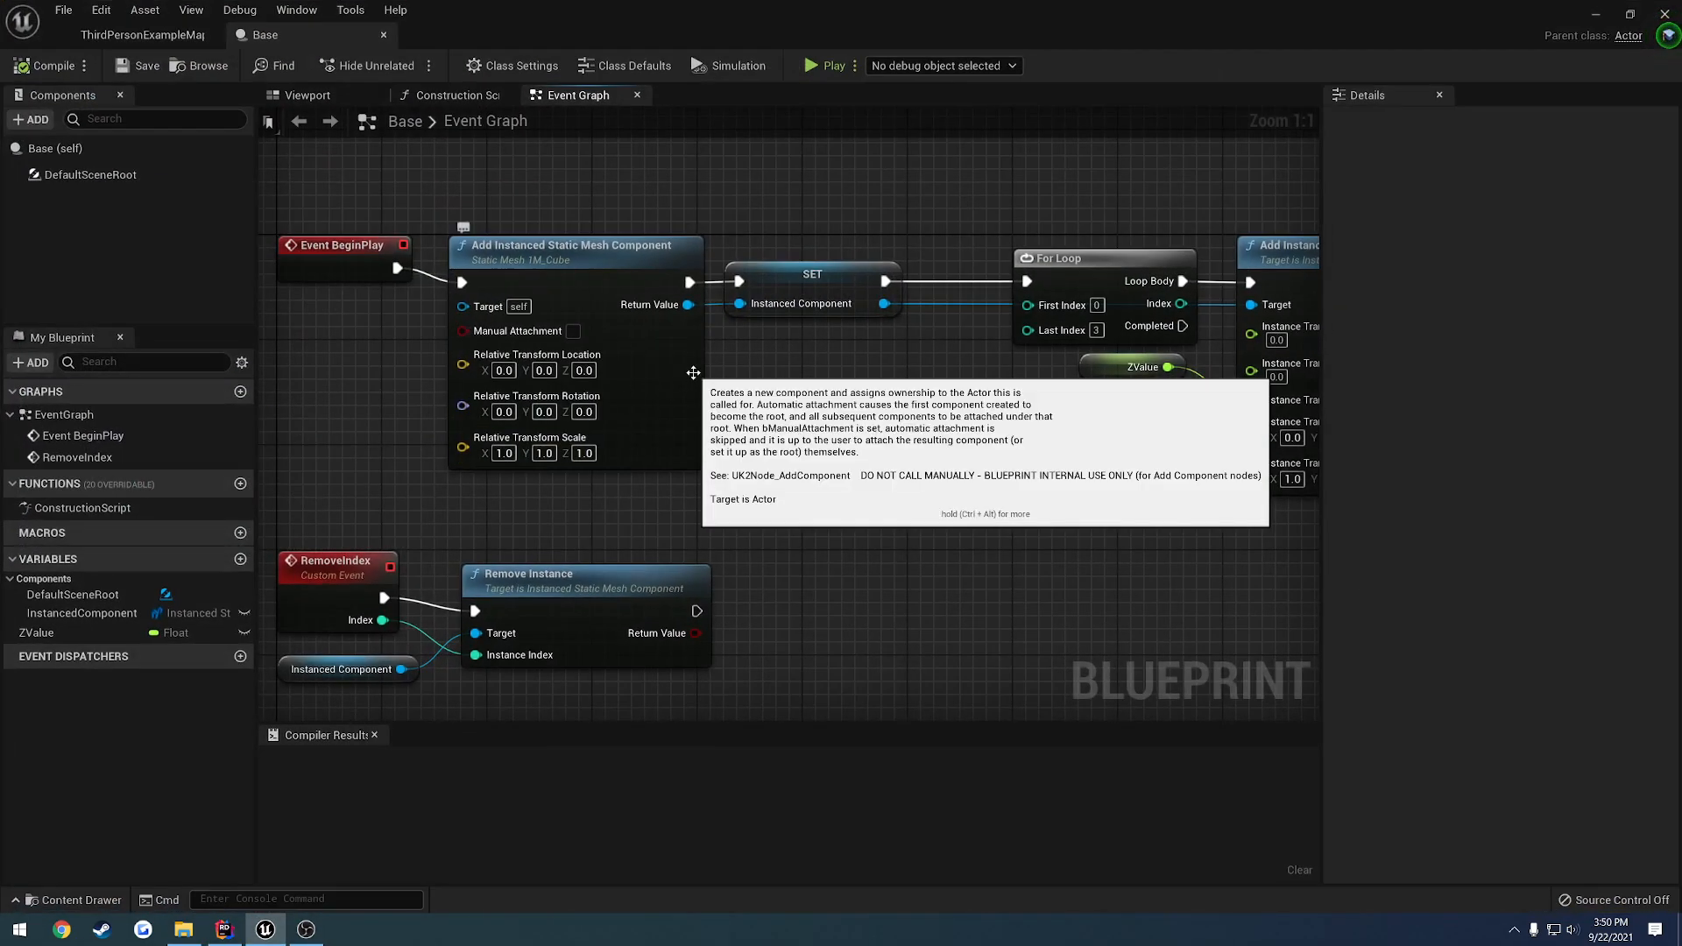
pyautogui.moveTo(675, 358)
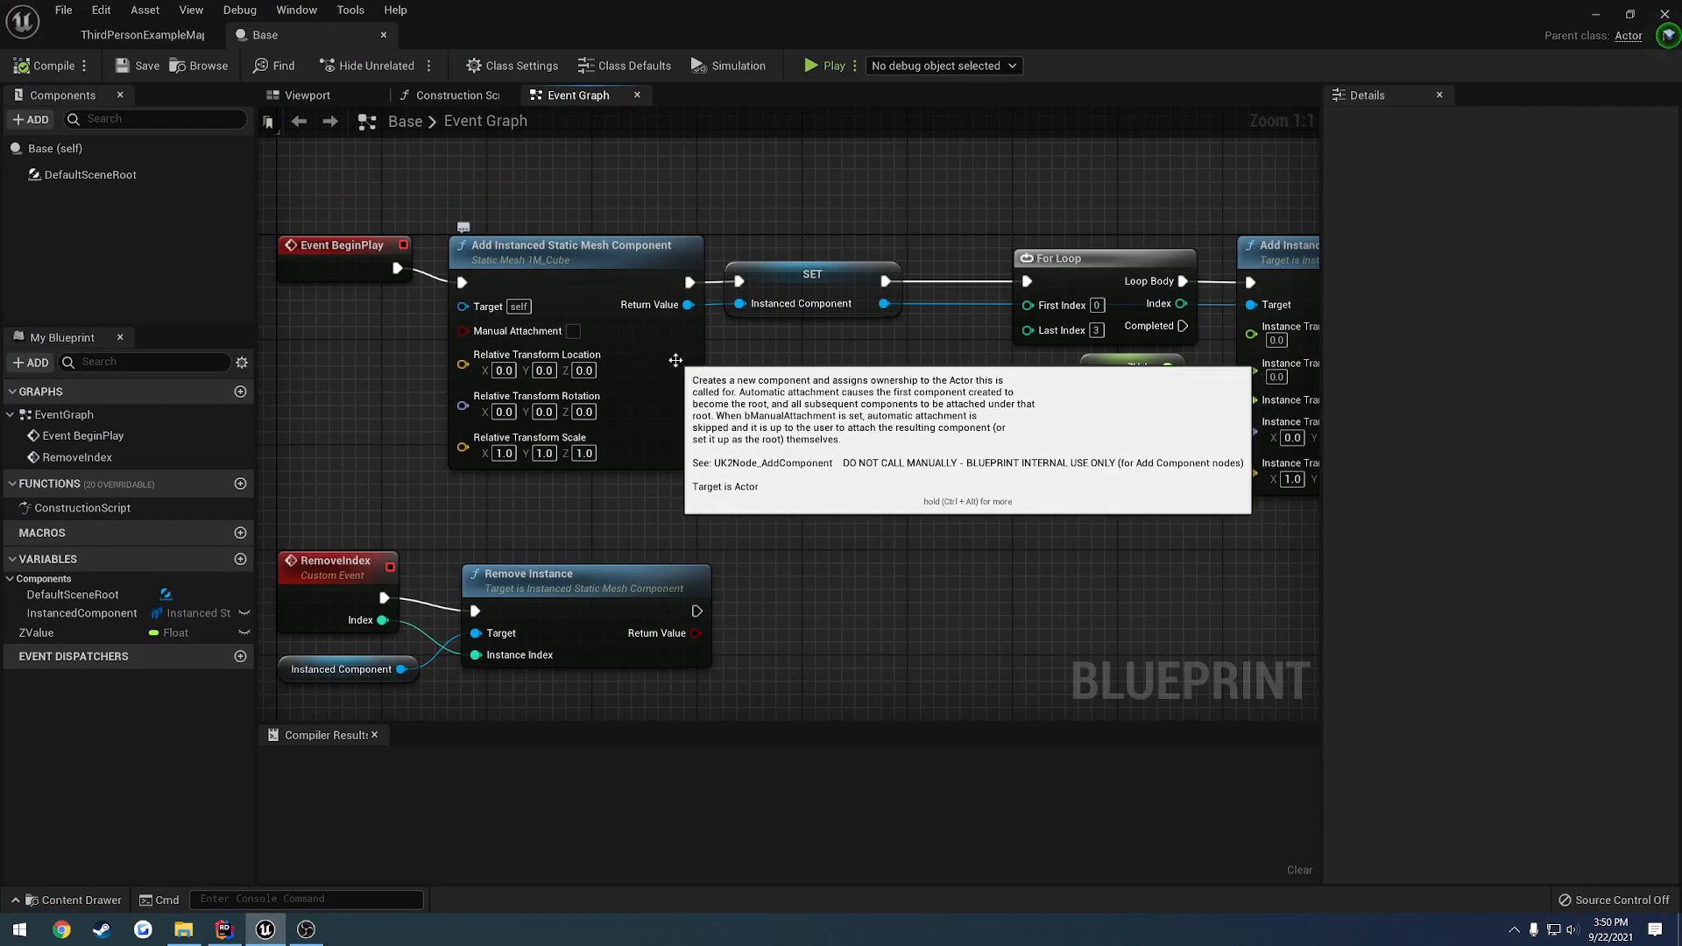
pyautogui.moveTo(757, 410)
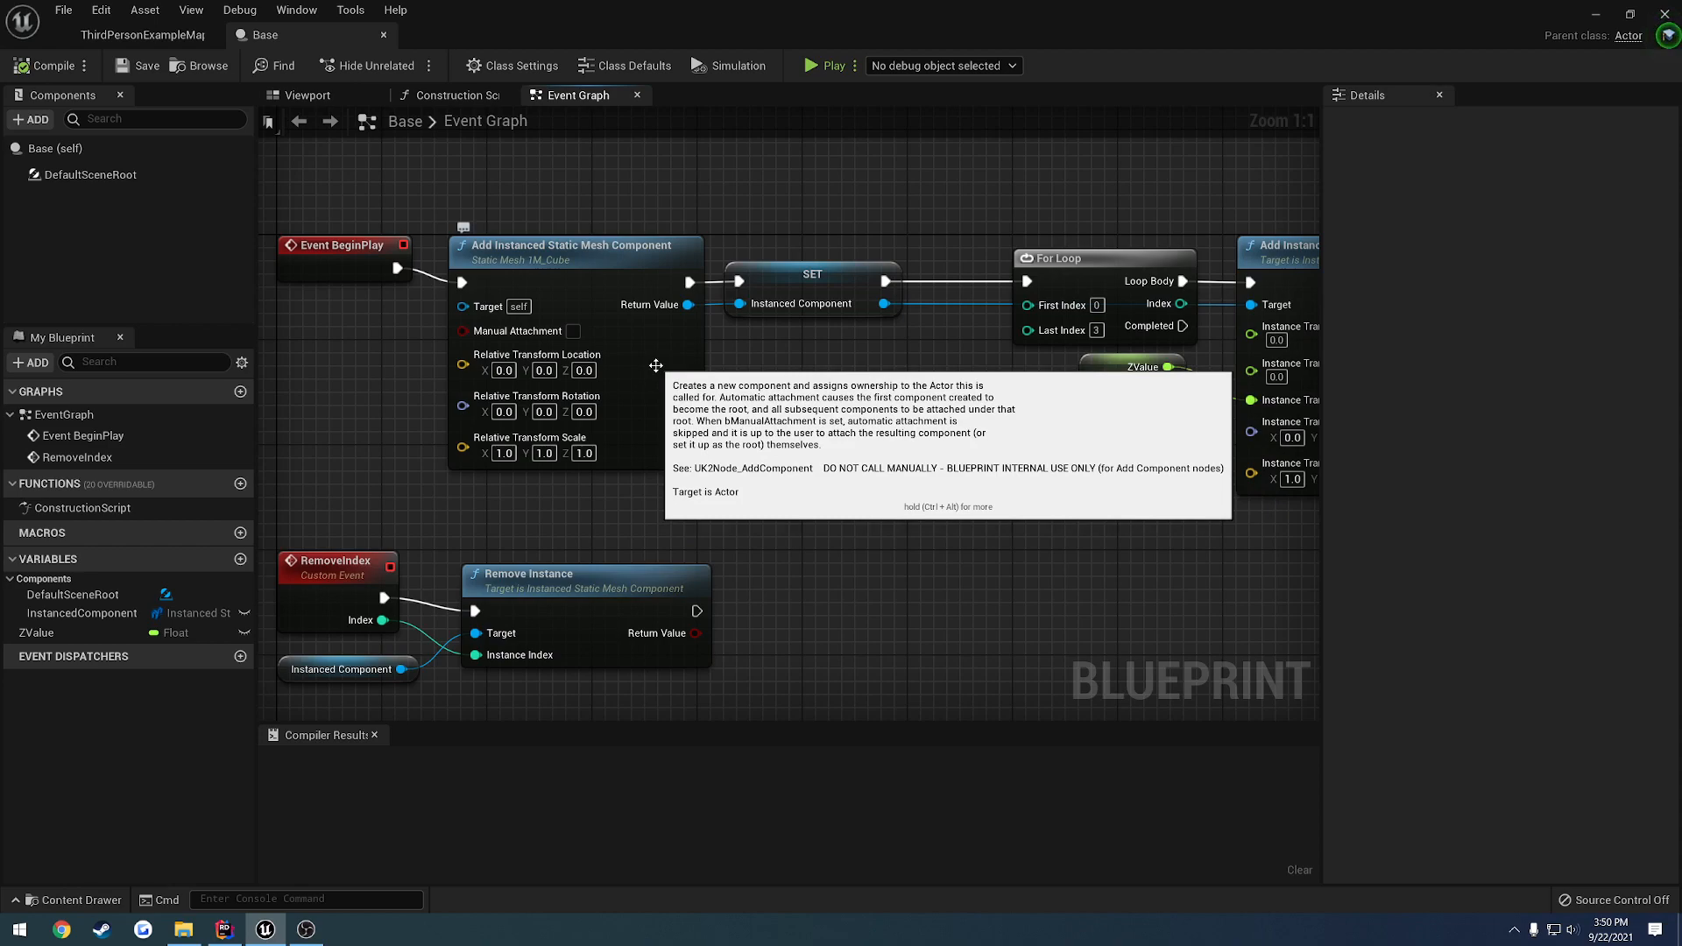
pyautogui.click(223, 929)
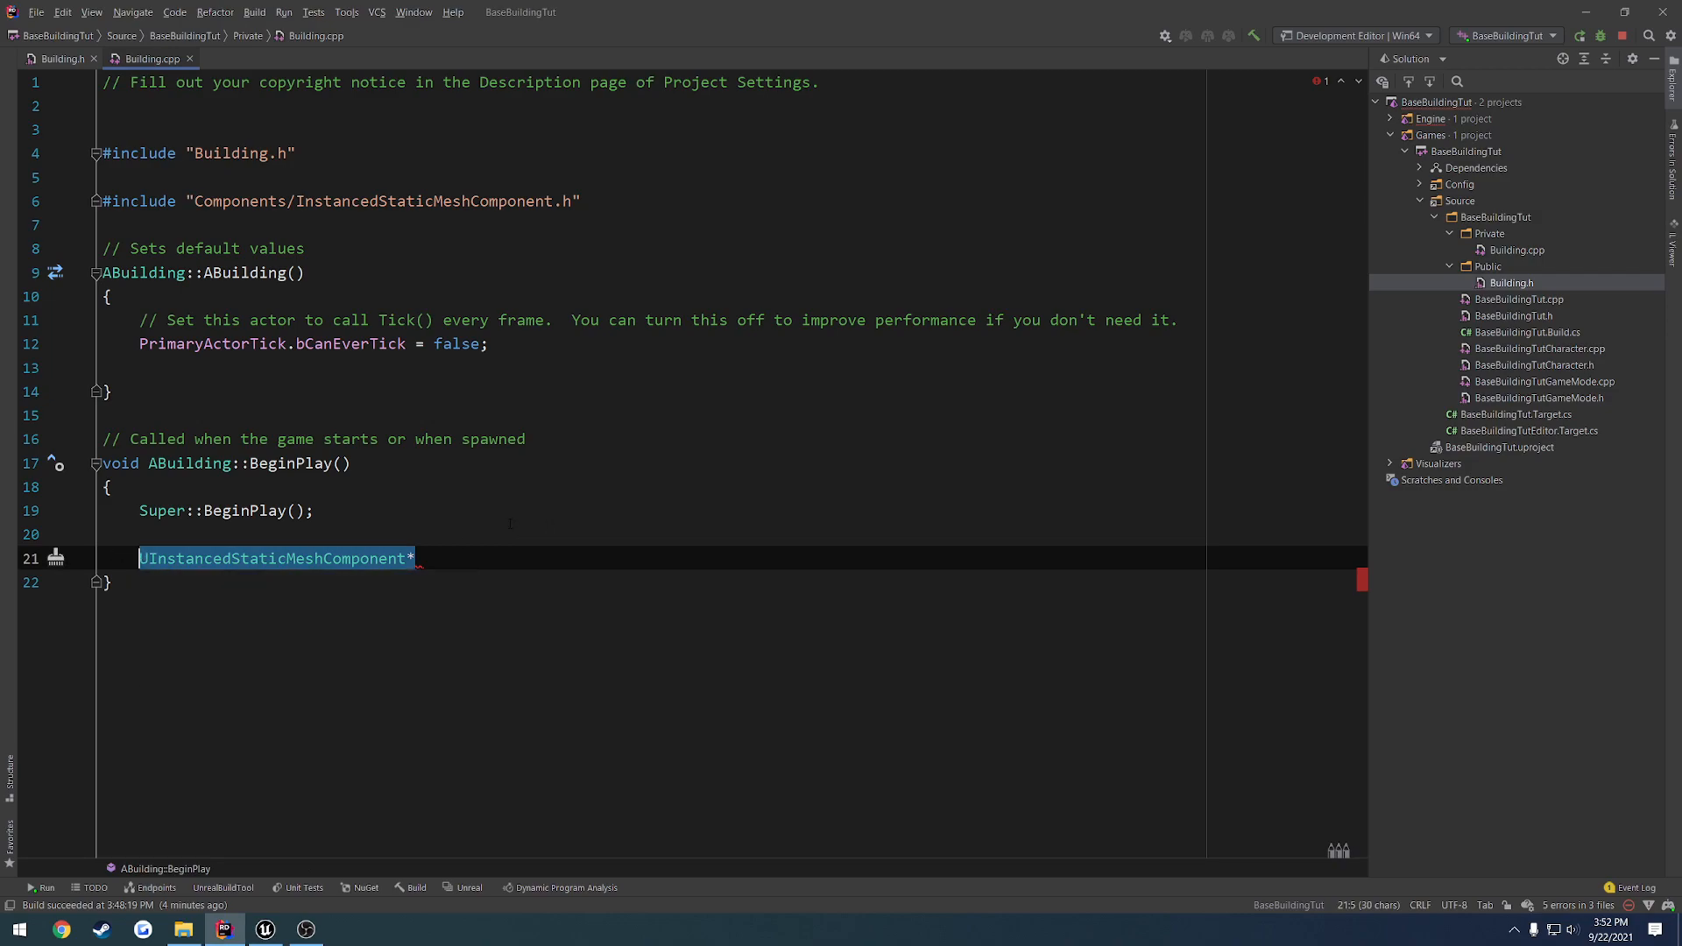
# Remove the unfinished pointer line and forward-declare InstancedStaticMeshComponent in Building.h
pyautogui.press('Delete')
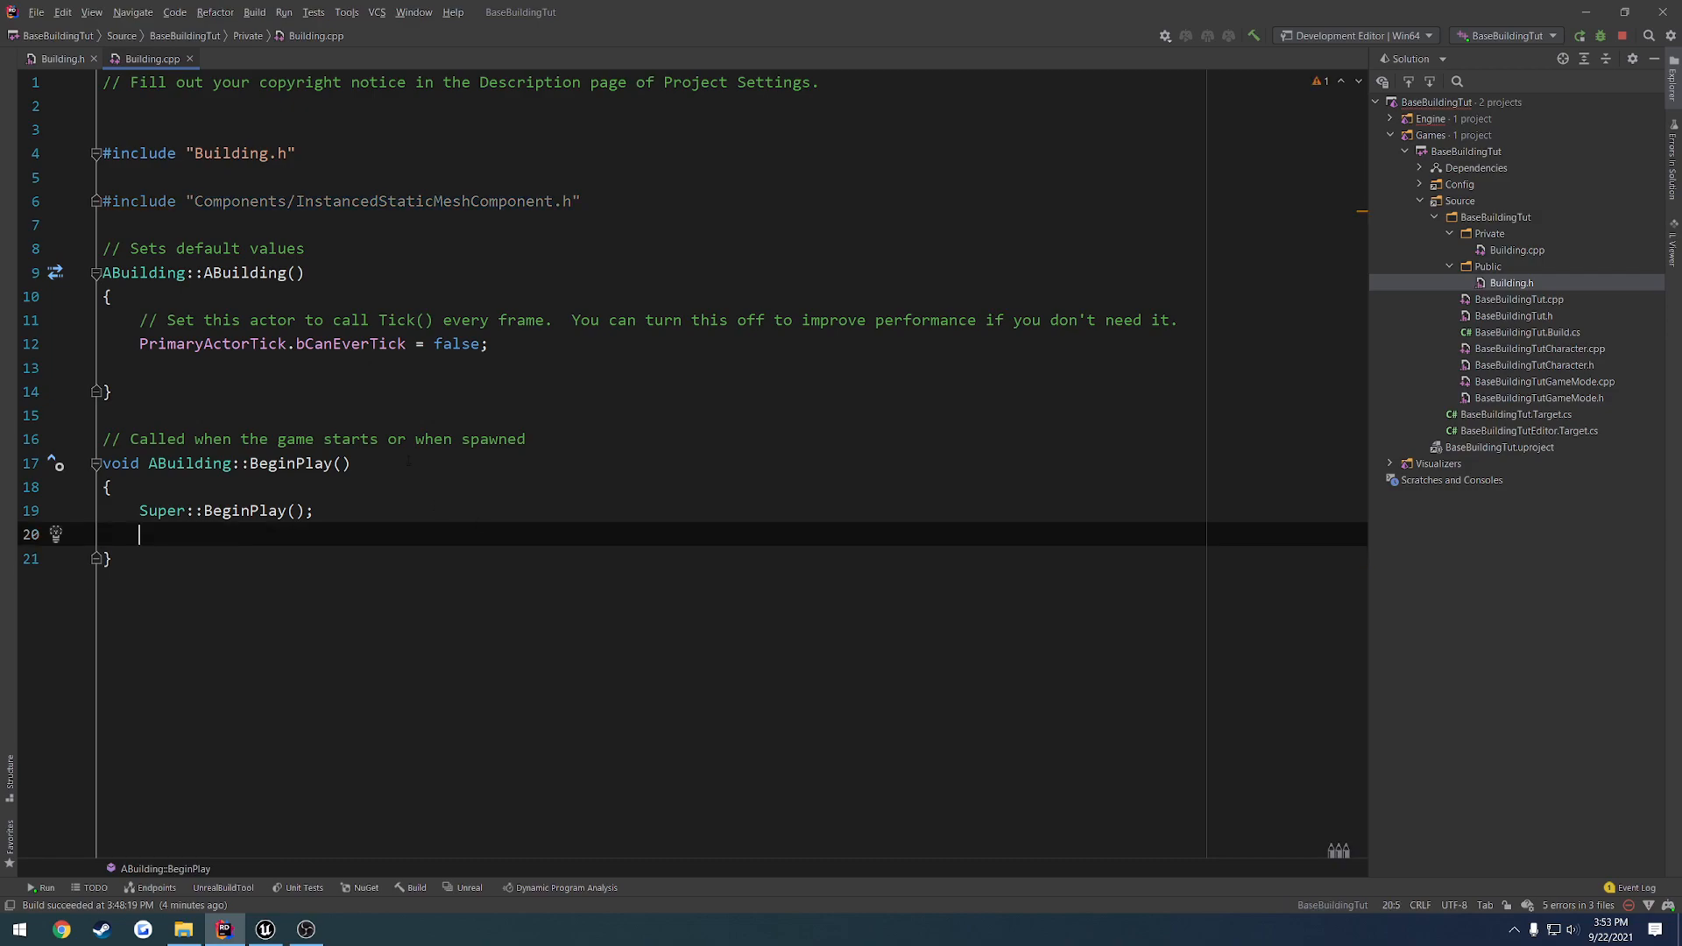
pyautogui.doubleClick(424, 201)
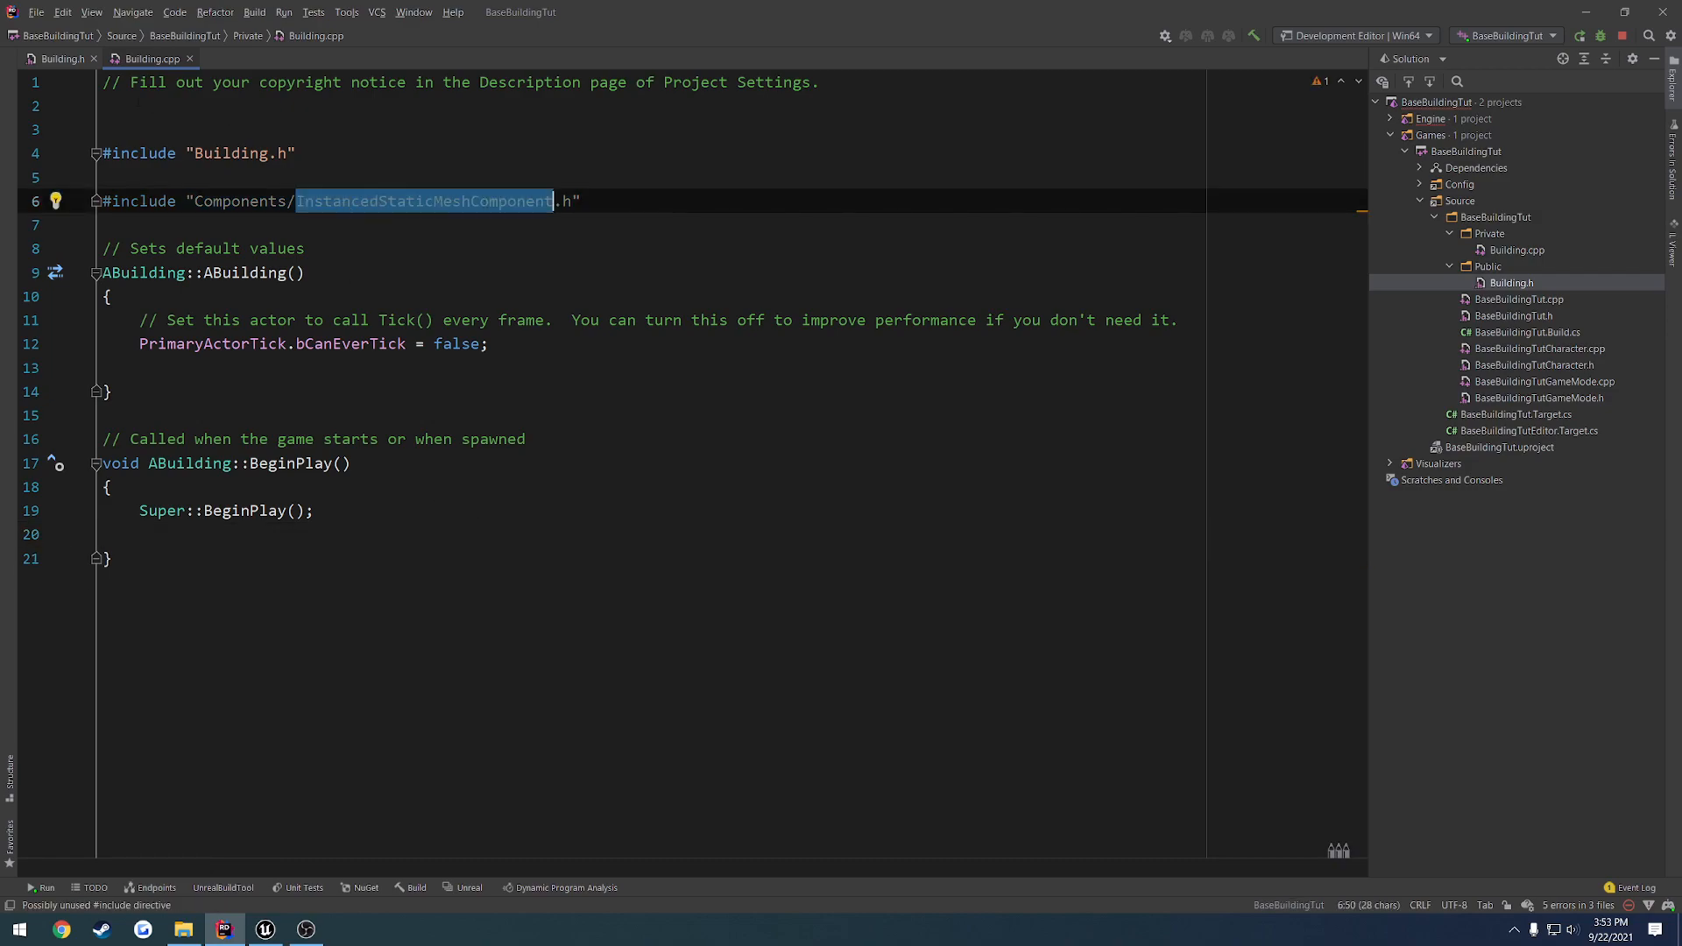
pyautogui.click(60, 58)
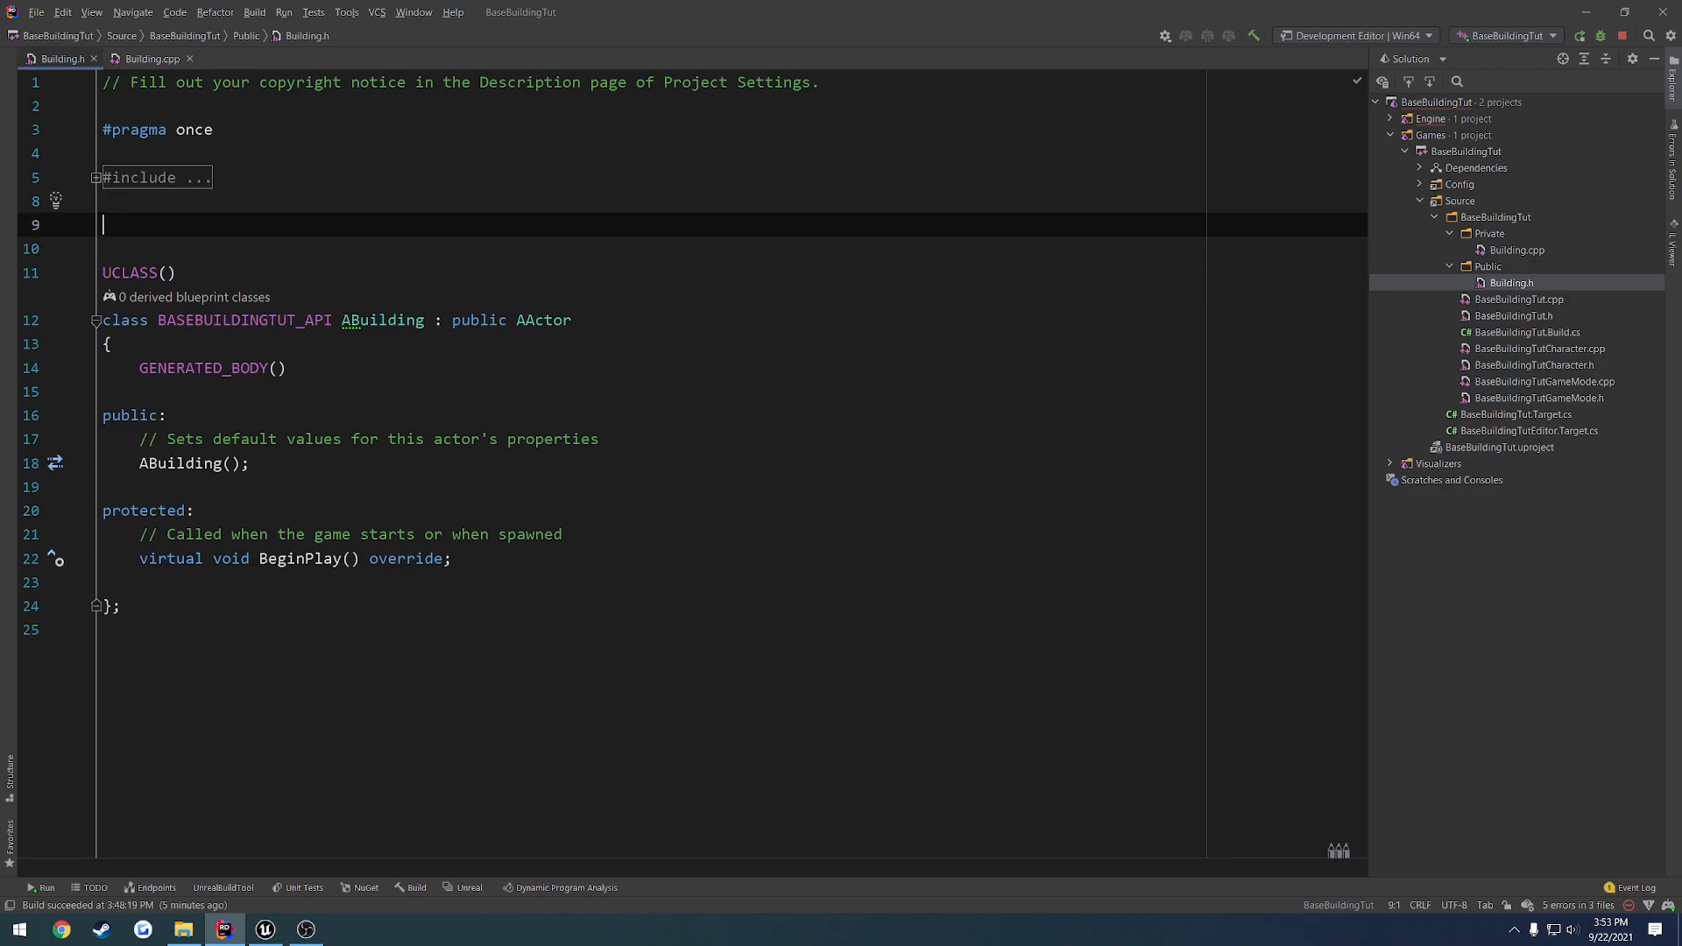
pyautogui.write('class InstancedStaticMeshComponent;')
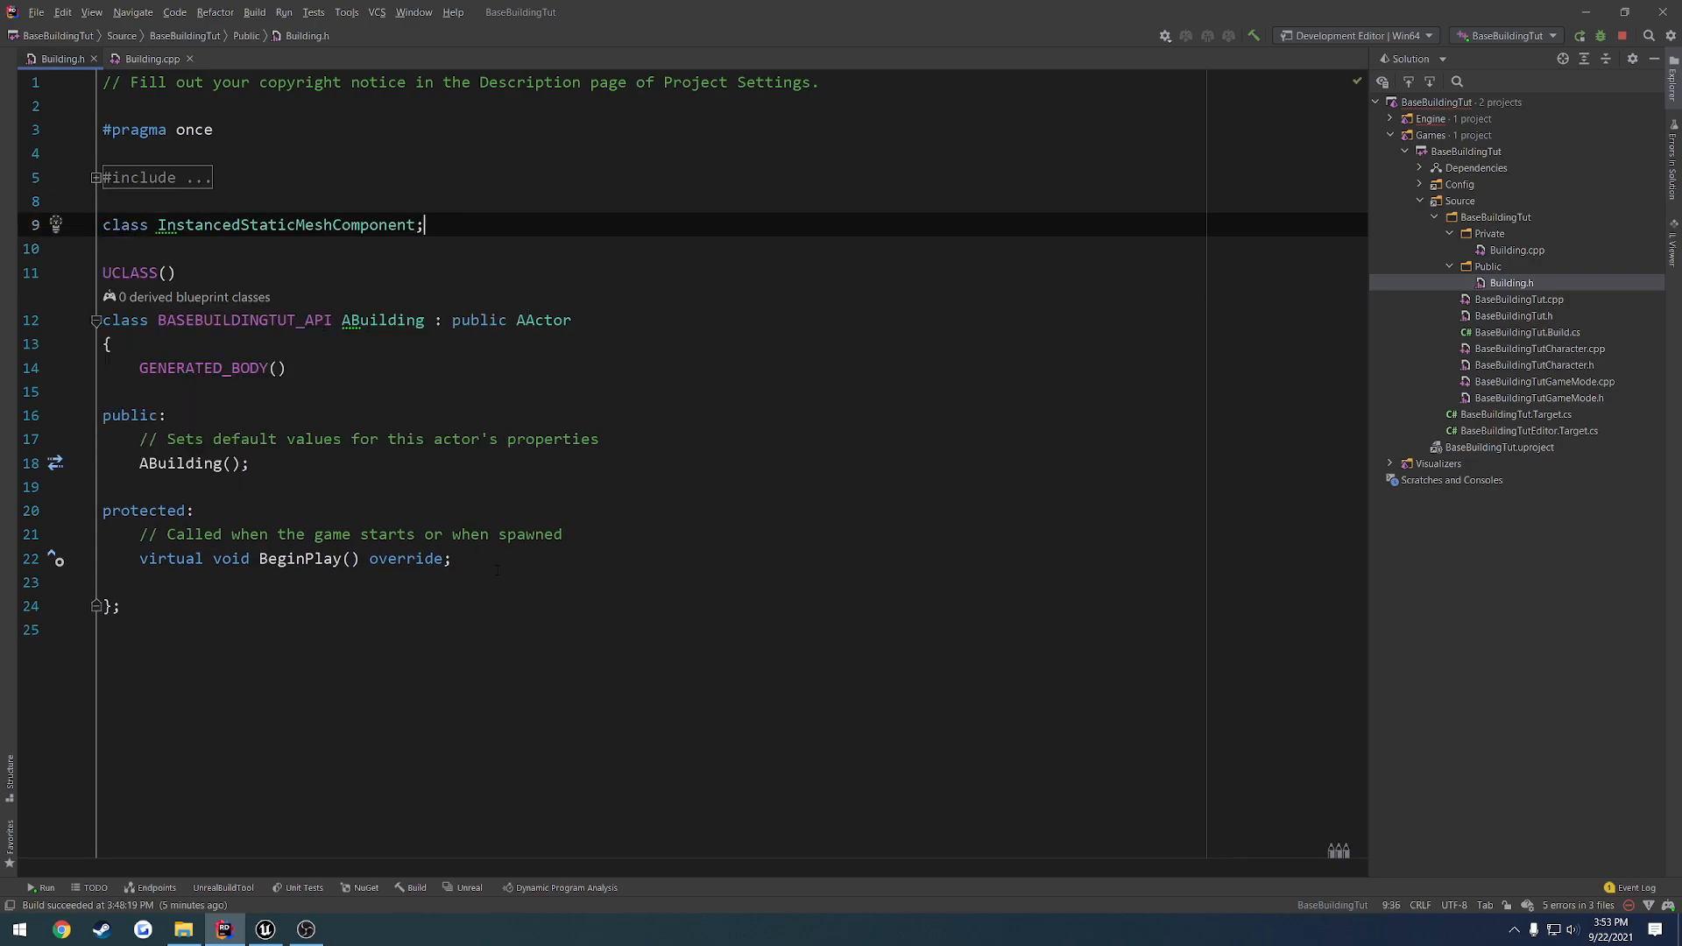
pyautogui.press('enter')
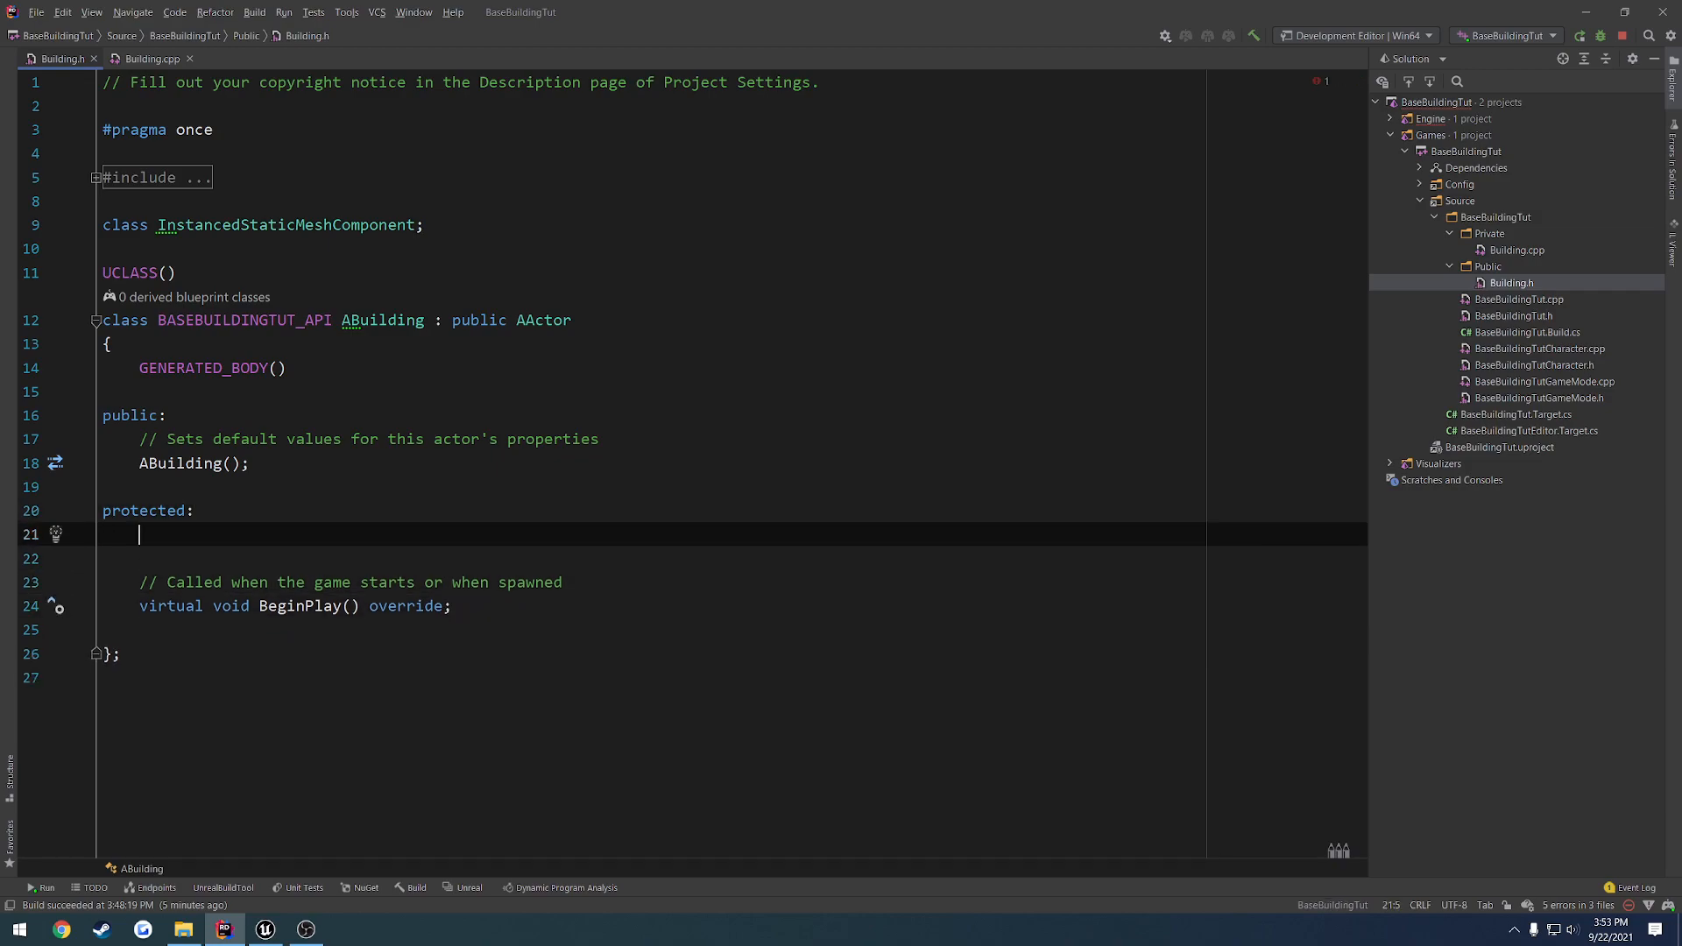
# Add a BlueprintReadOnly TUTORIAL-category UPROPERTY pointer named FoundationInstancedMesh
pyautogui.write('UPROPERTY()')
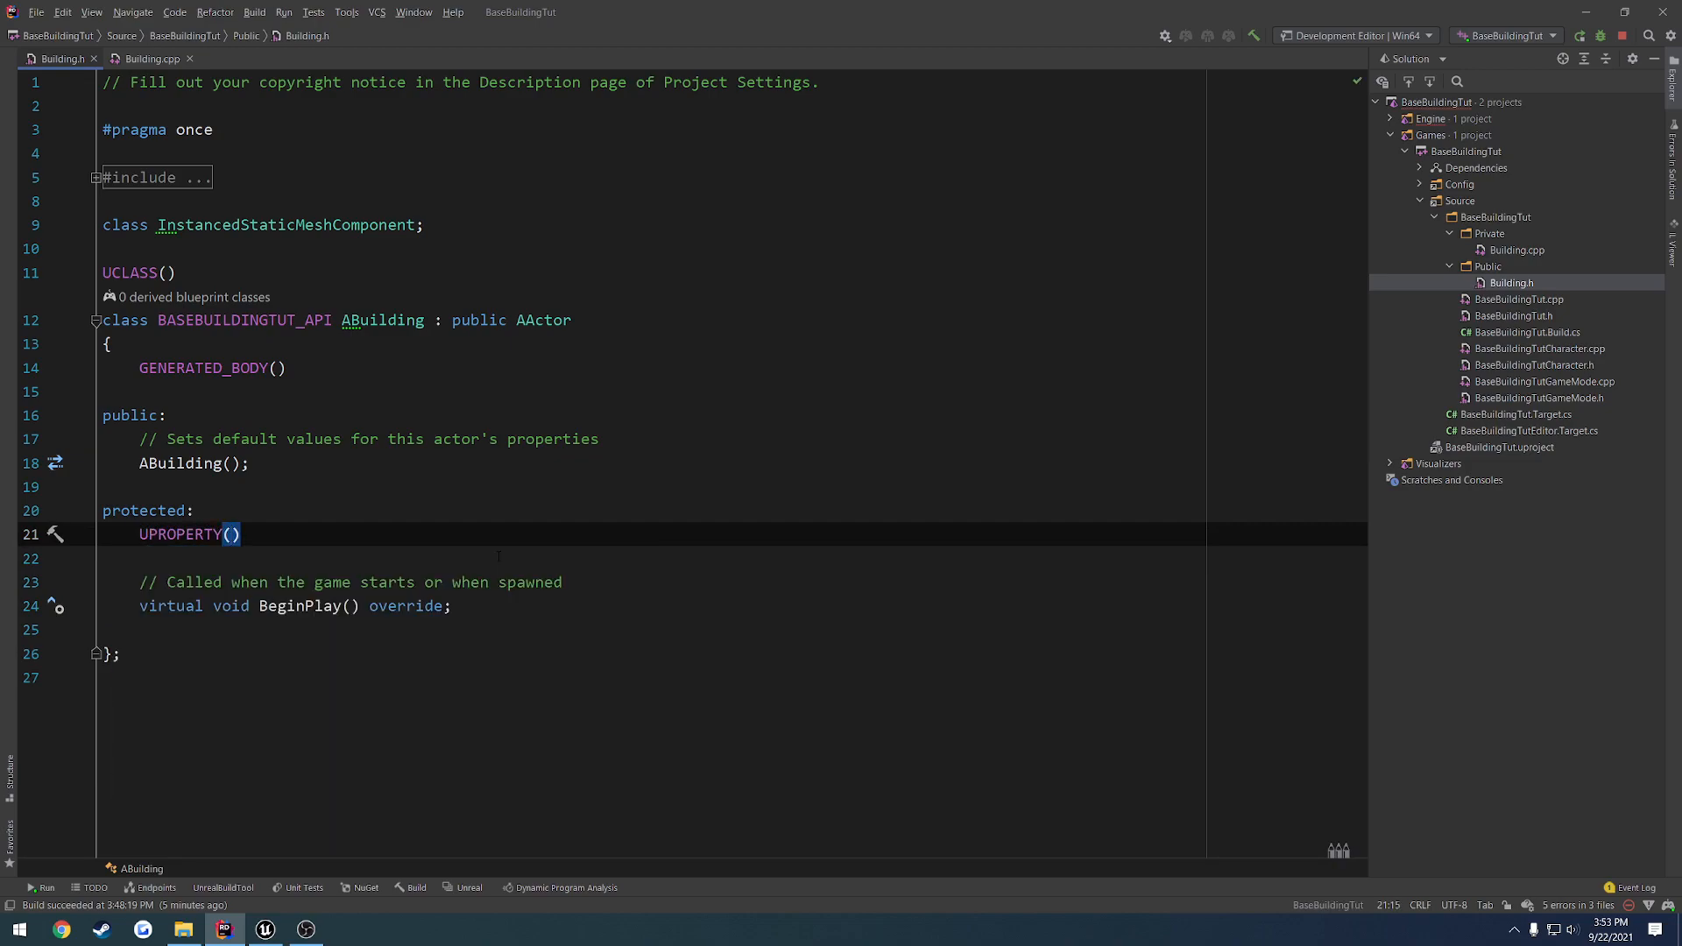
pyautogui.write('BlueprintReadOnly')
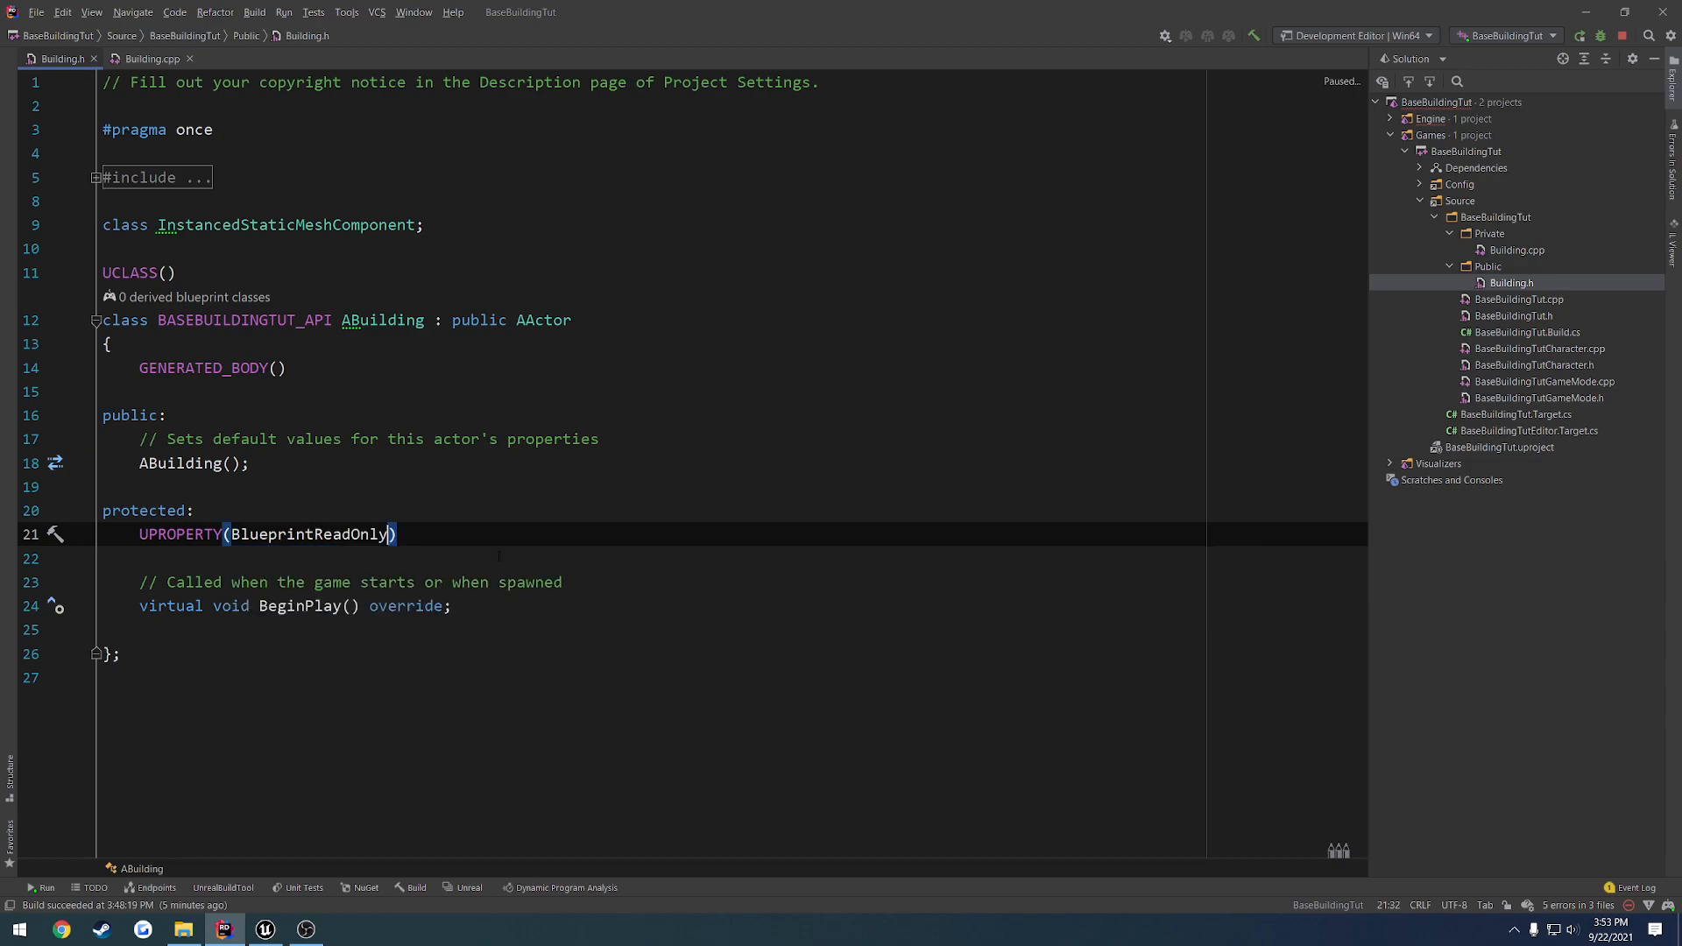
pyautogui.write(', Category = "TUTORIAL')
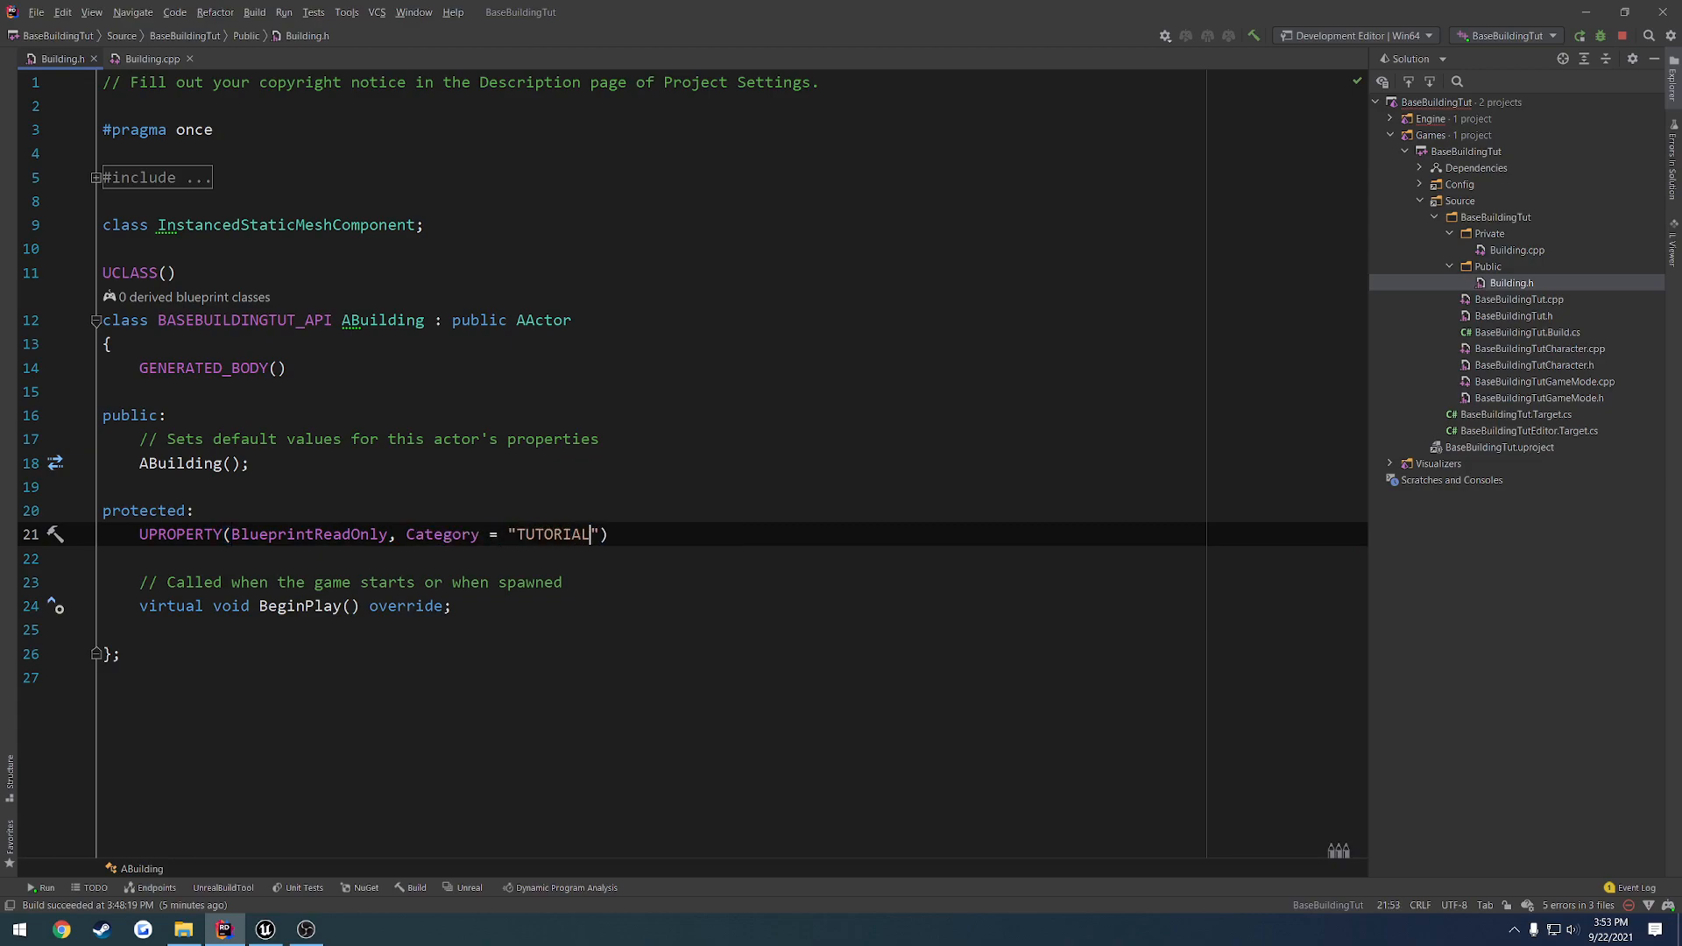
pyautogui.press('Return')
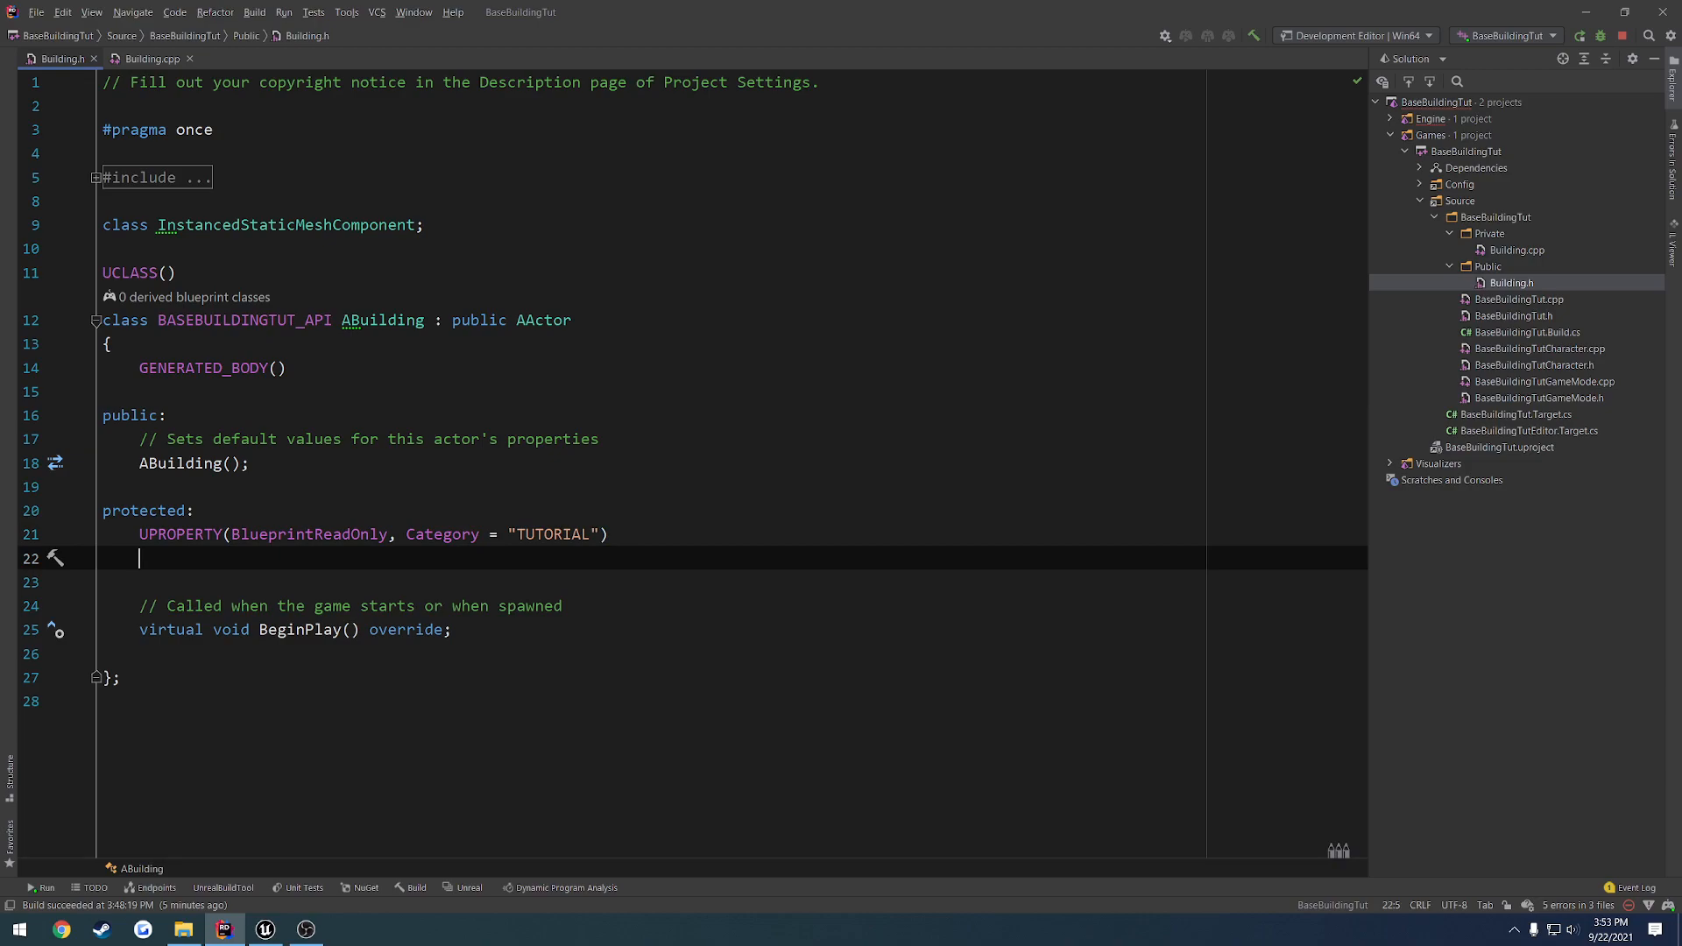
pyautogui.write('InstancedStaticMeshComponent*')
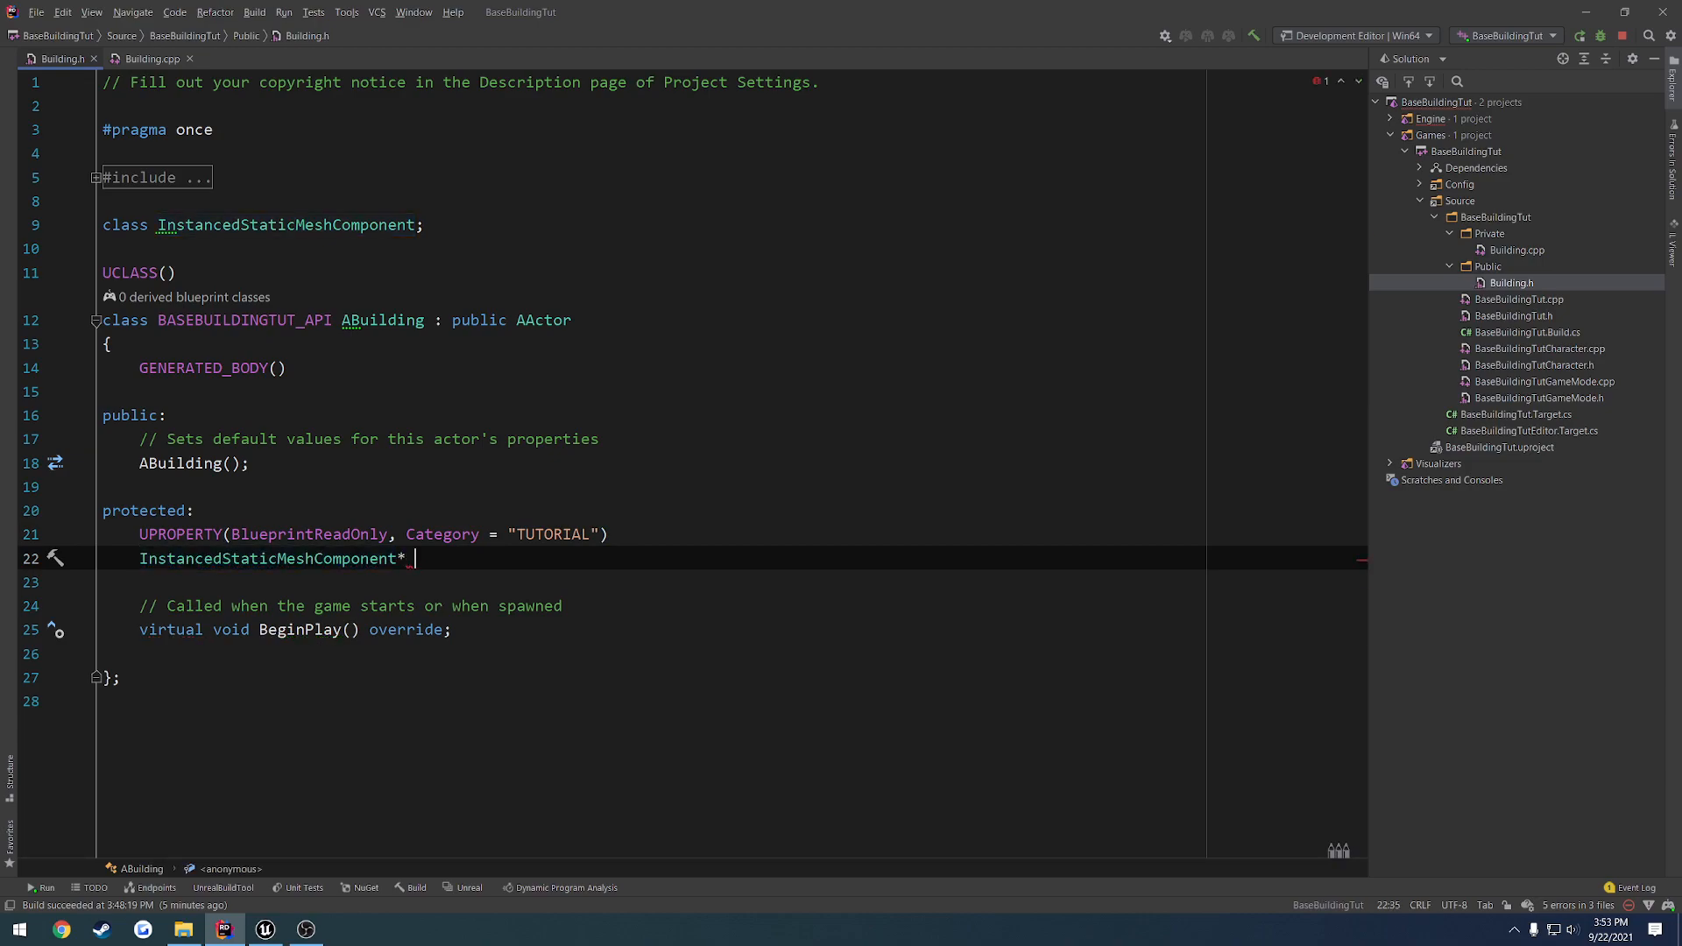
pyautogui.write('Foundation')
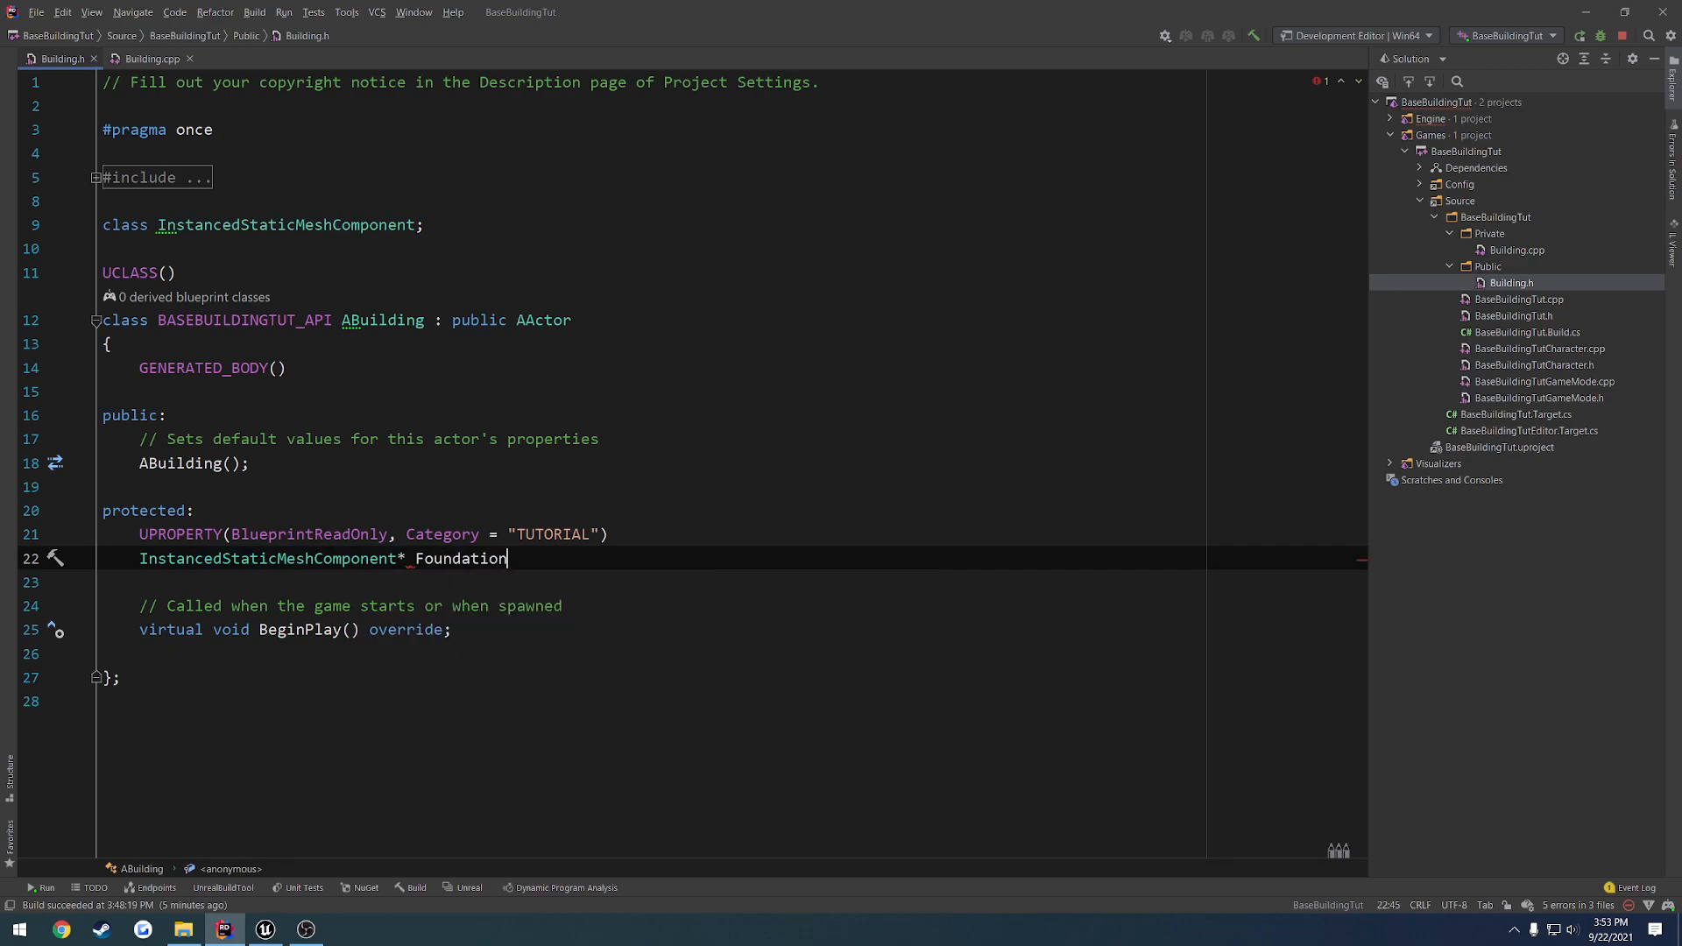
pyautogui.write('Mesh;')
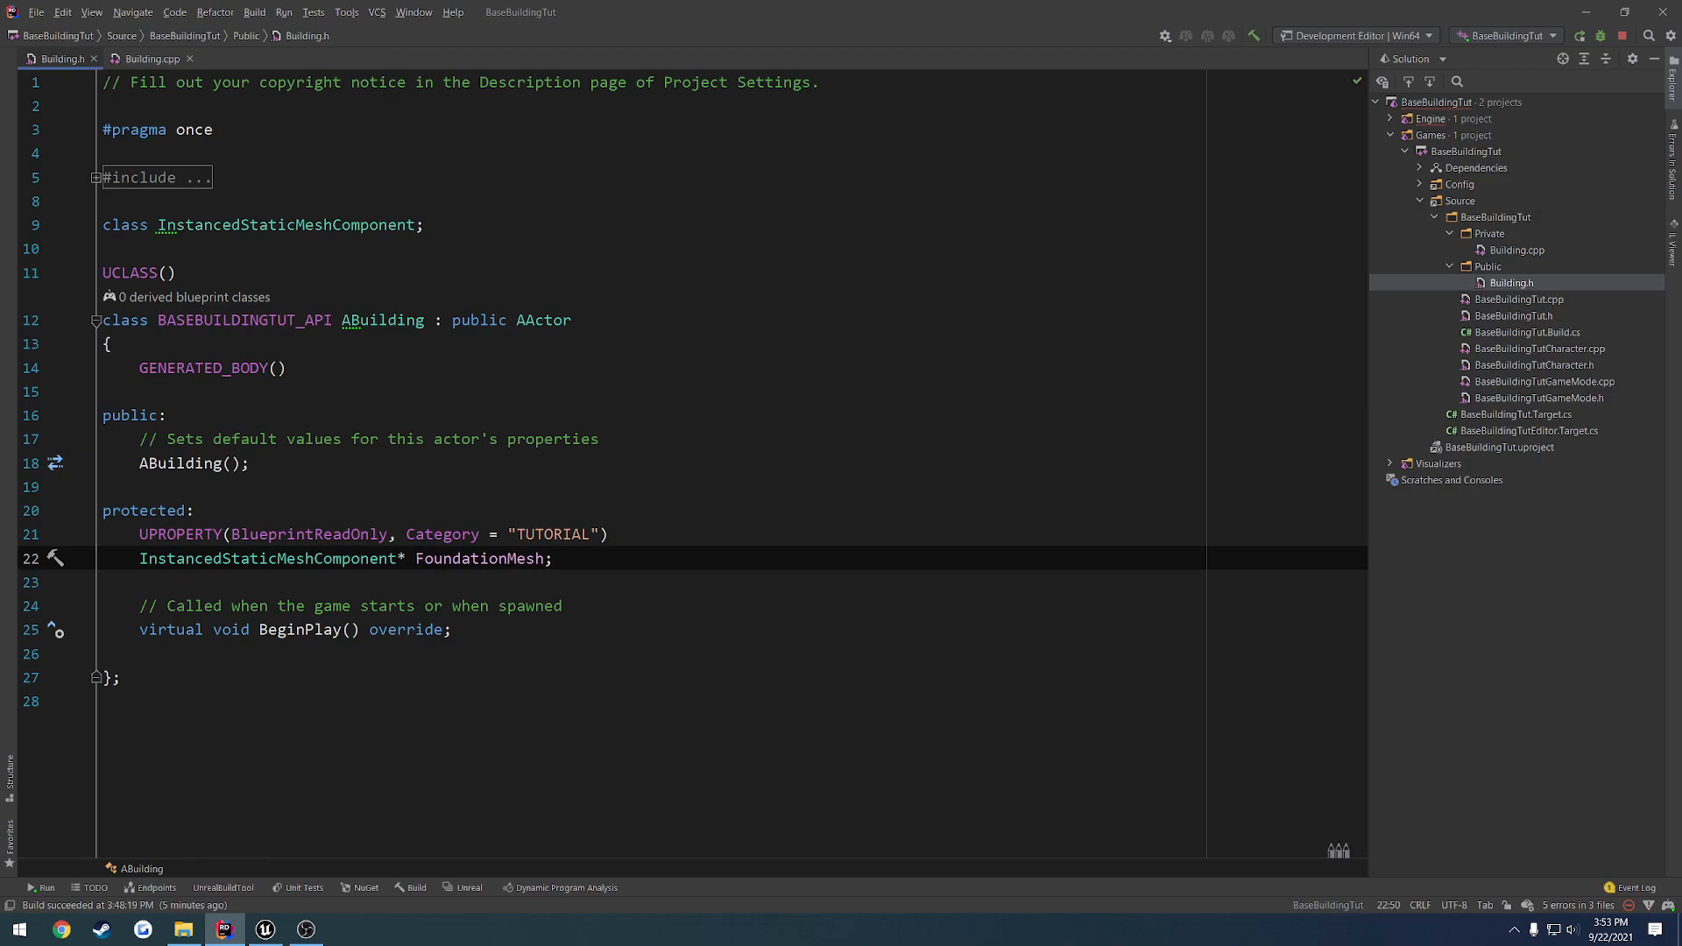
pyautogui.doubleClick(480, 558)
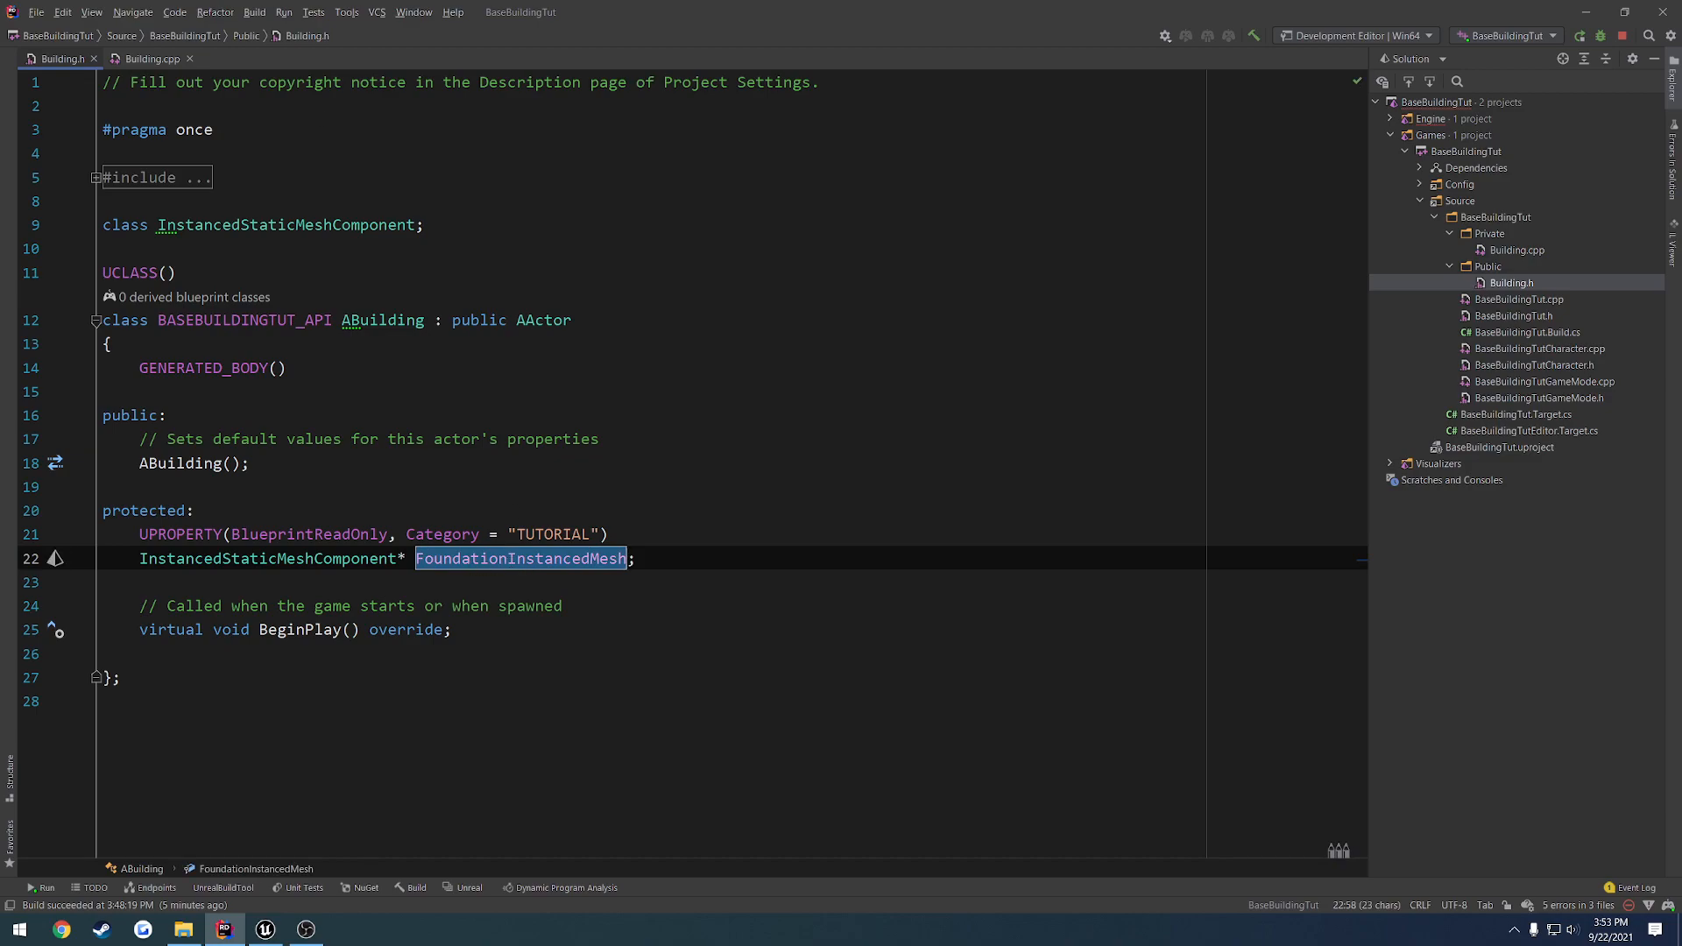
# Create FoundationInstancedMesh via CreateDefaultSubobject<UInstancedStaticMeshComponent> in the Building constructor
pyautogui.click(153, 59)
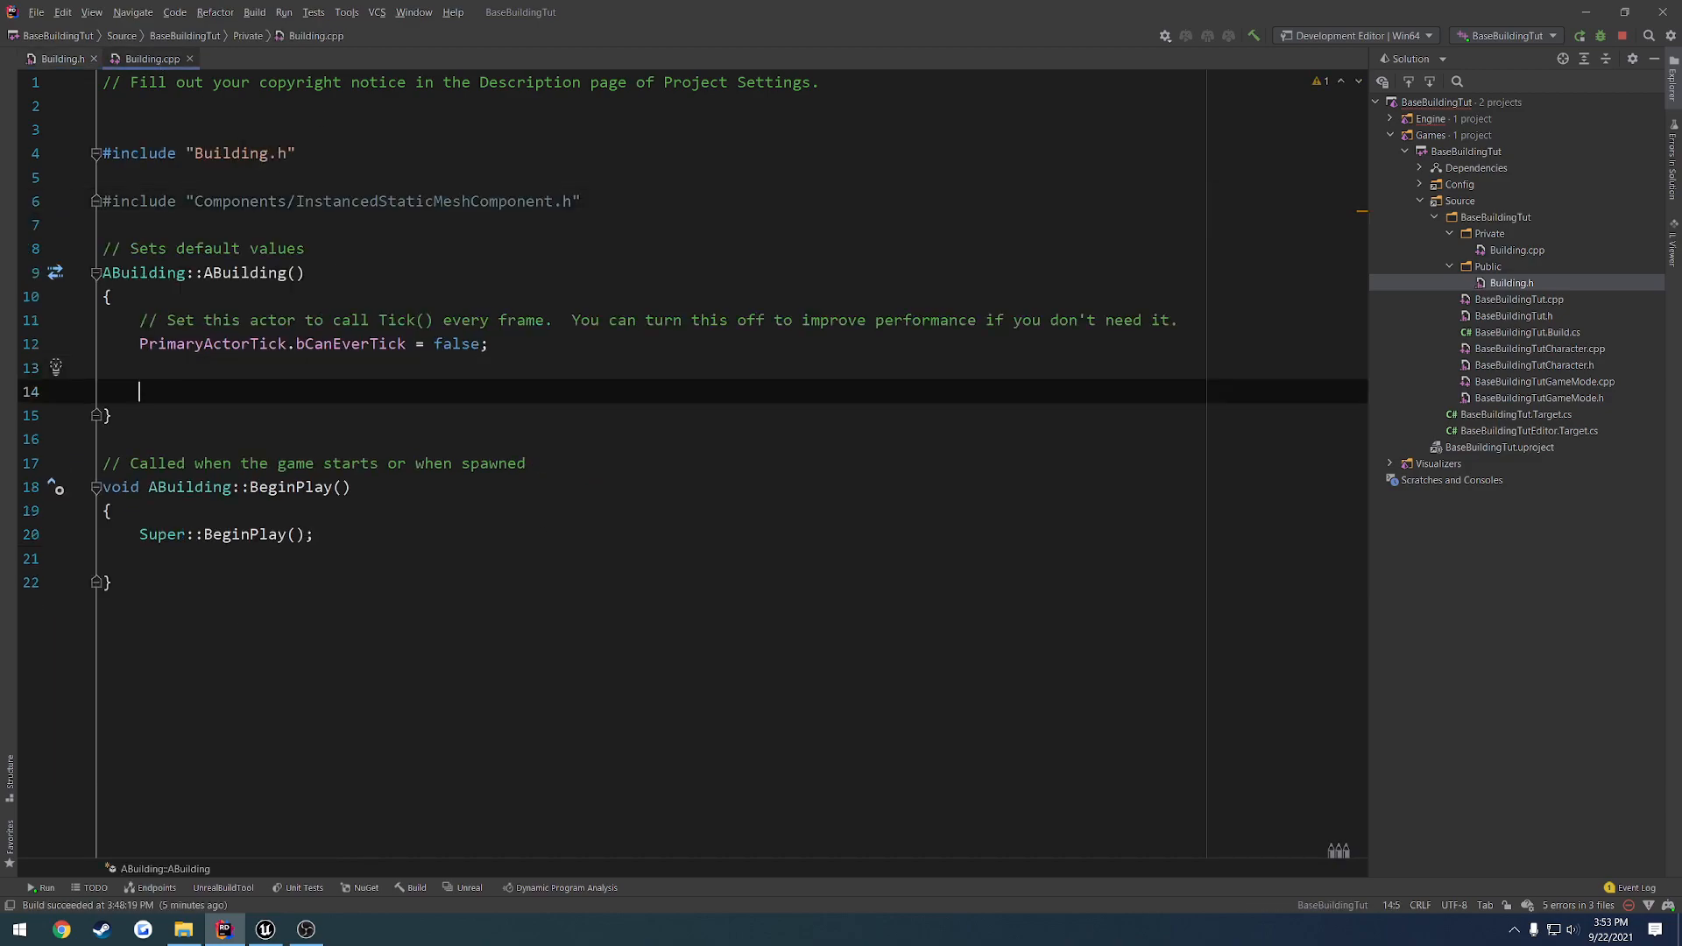
pyautogui.write('FoundationInstancedMesh =')
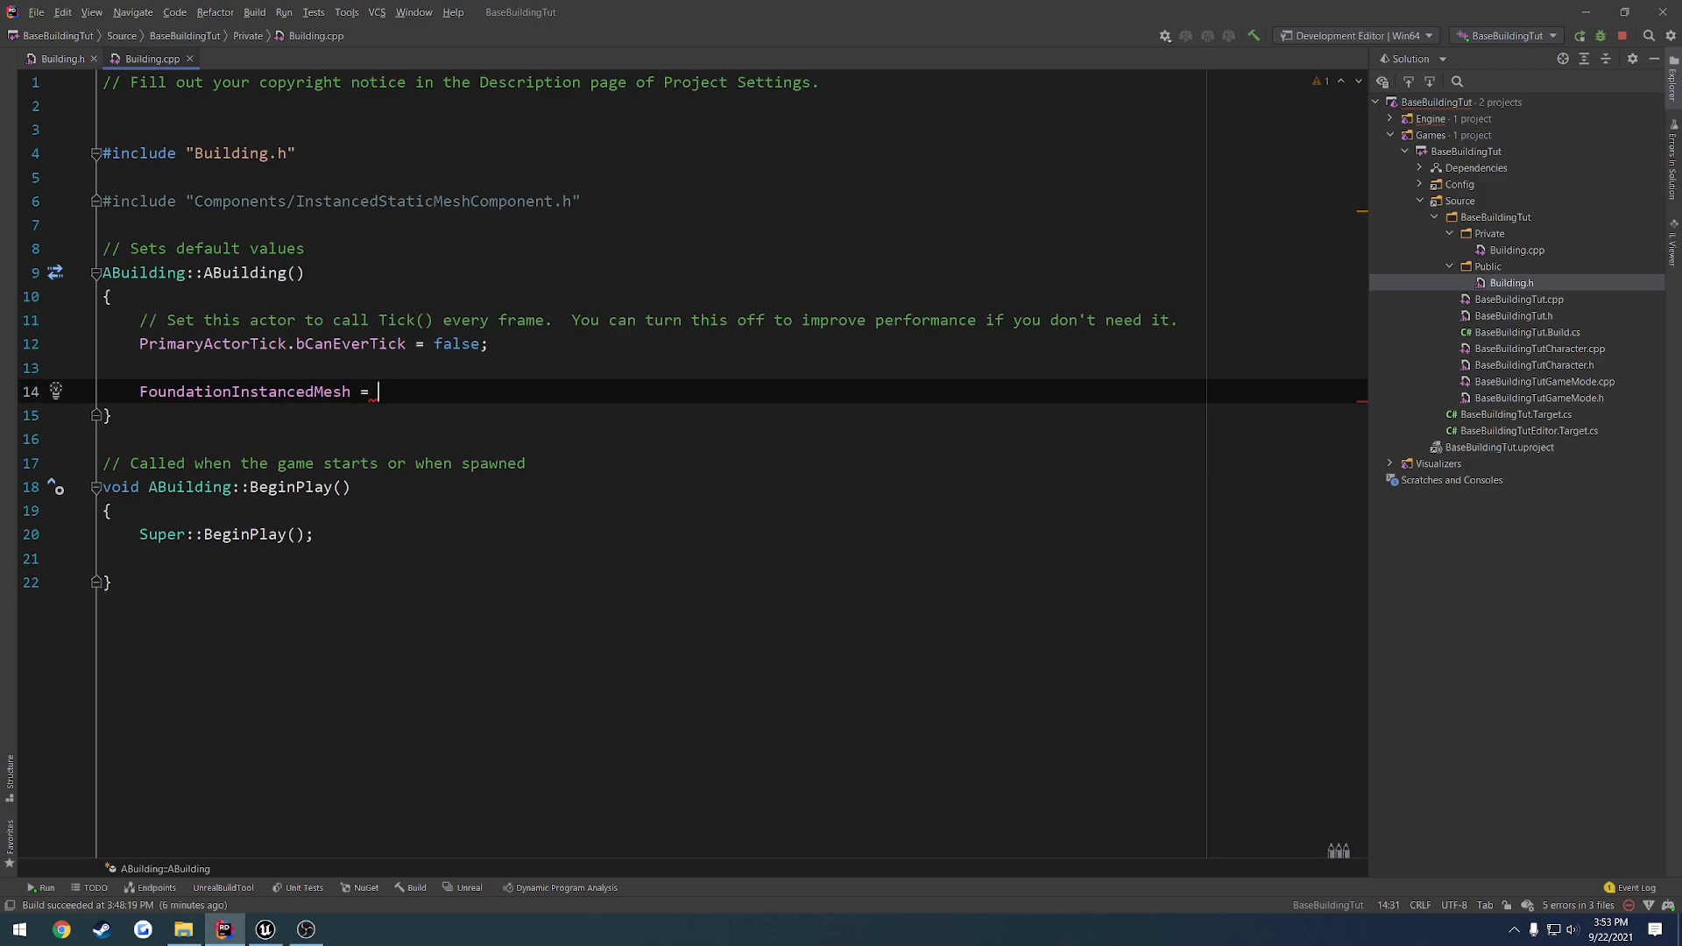
pyautogui.write('CreateDefaultSubobject<U')
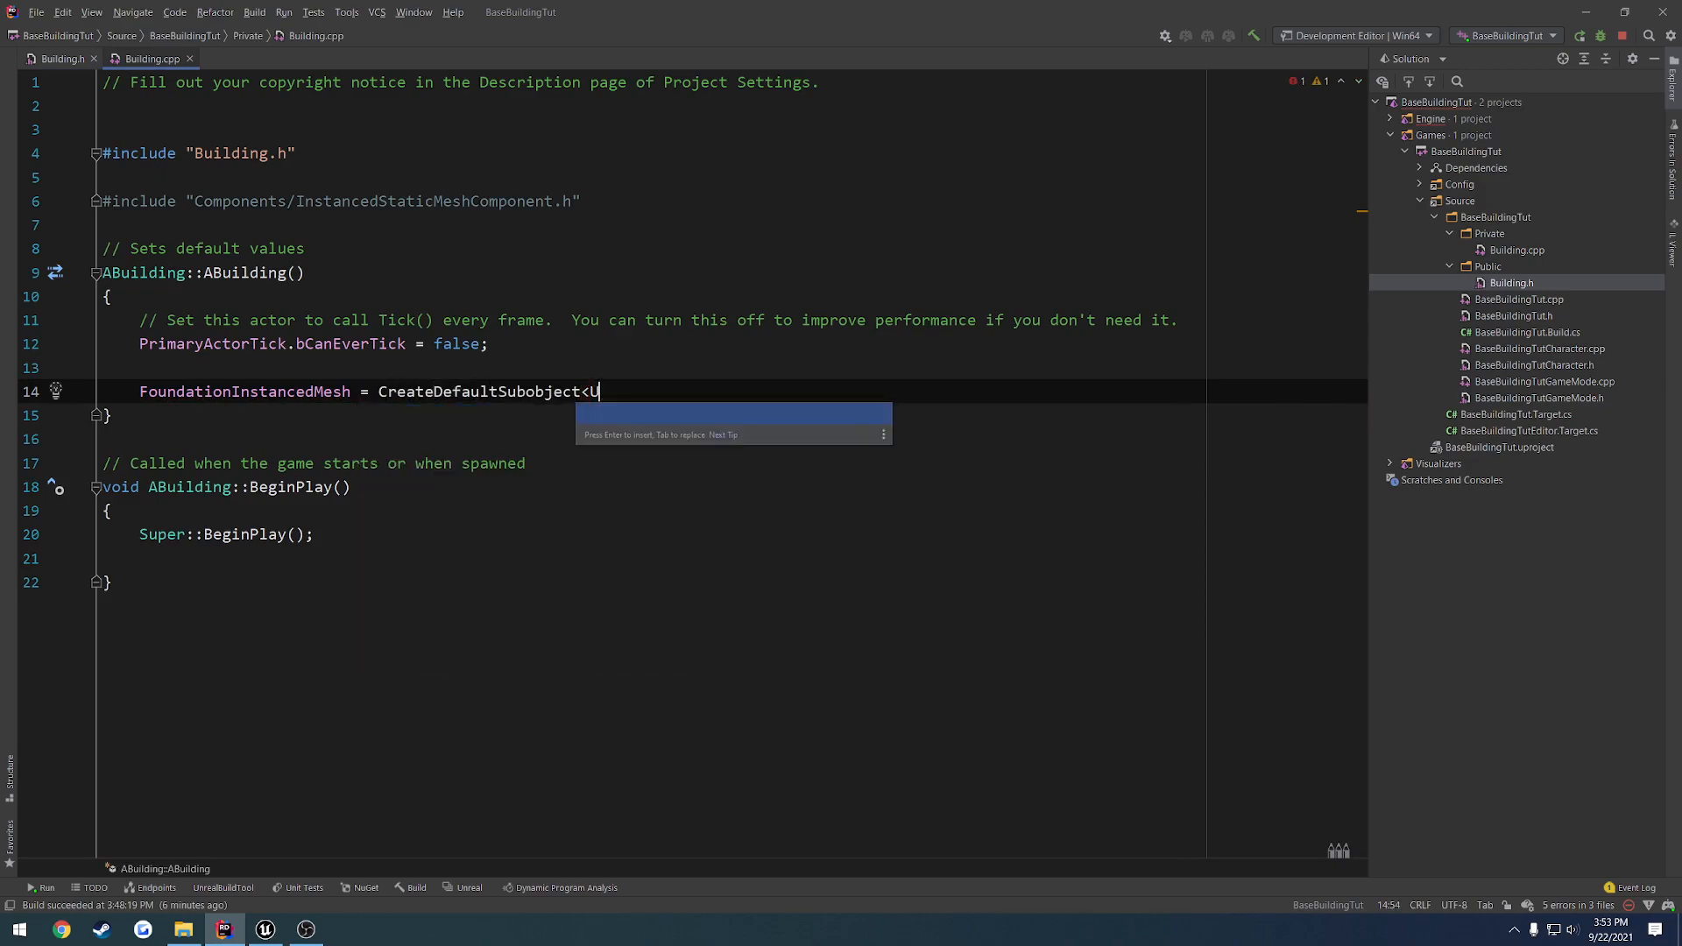
pyautogui.write('InstancedStaticMeshComponent>')
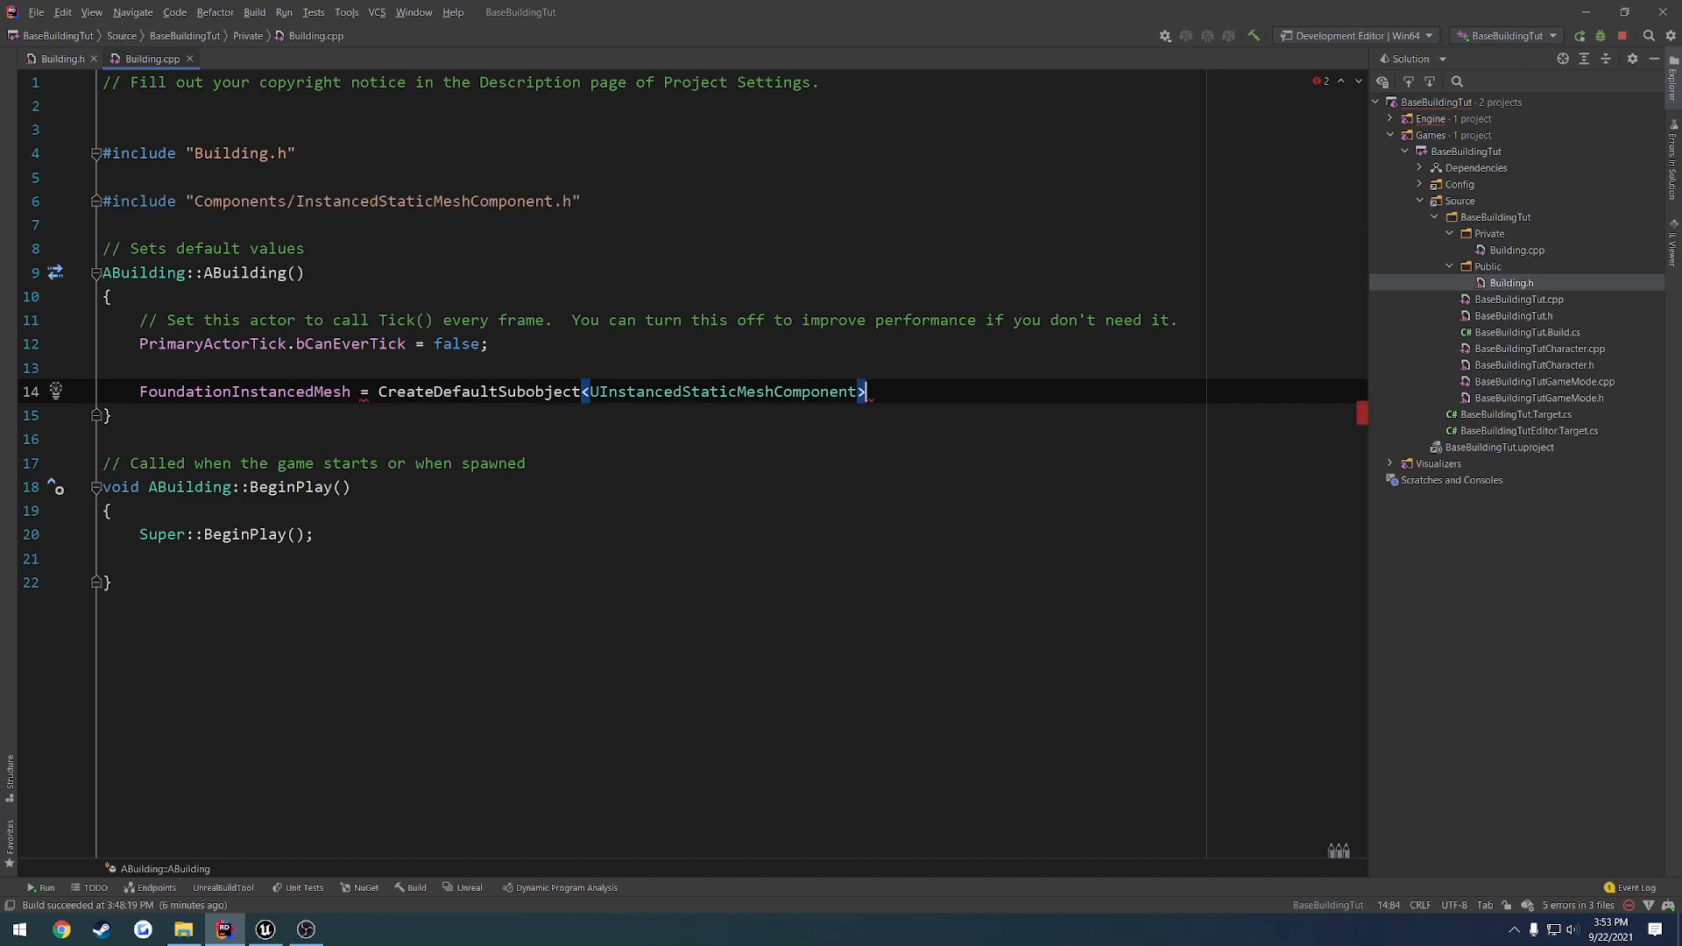
pyautogui.write('(TEXT("Insta"))')
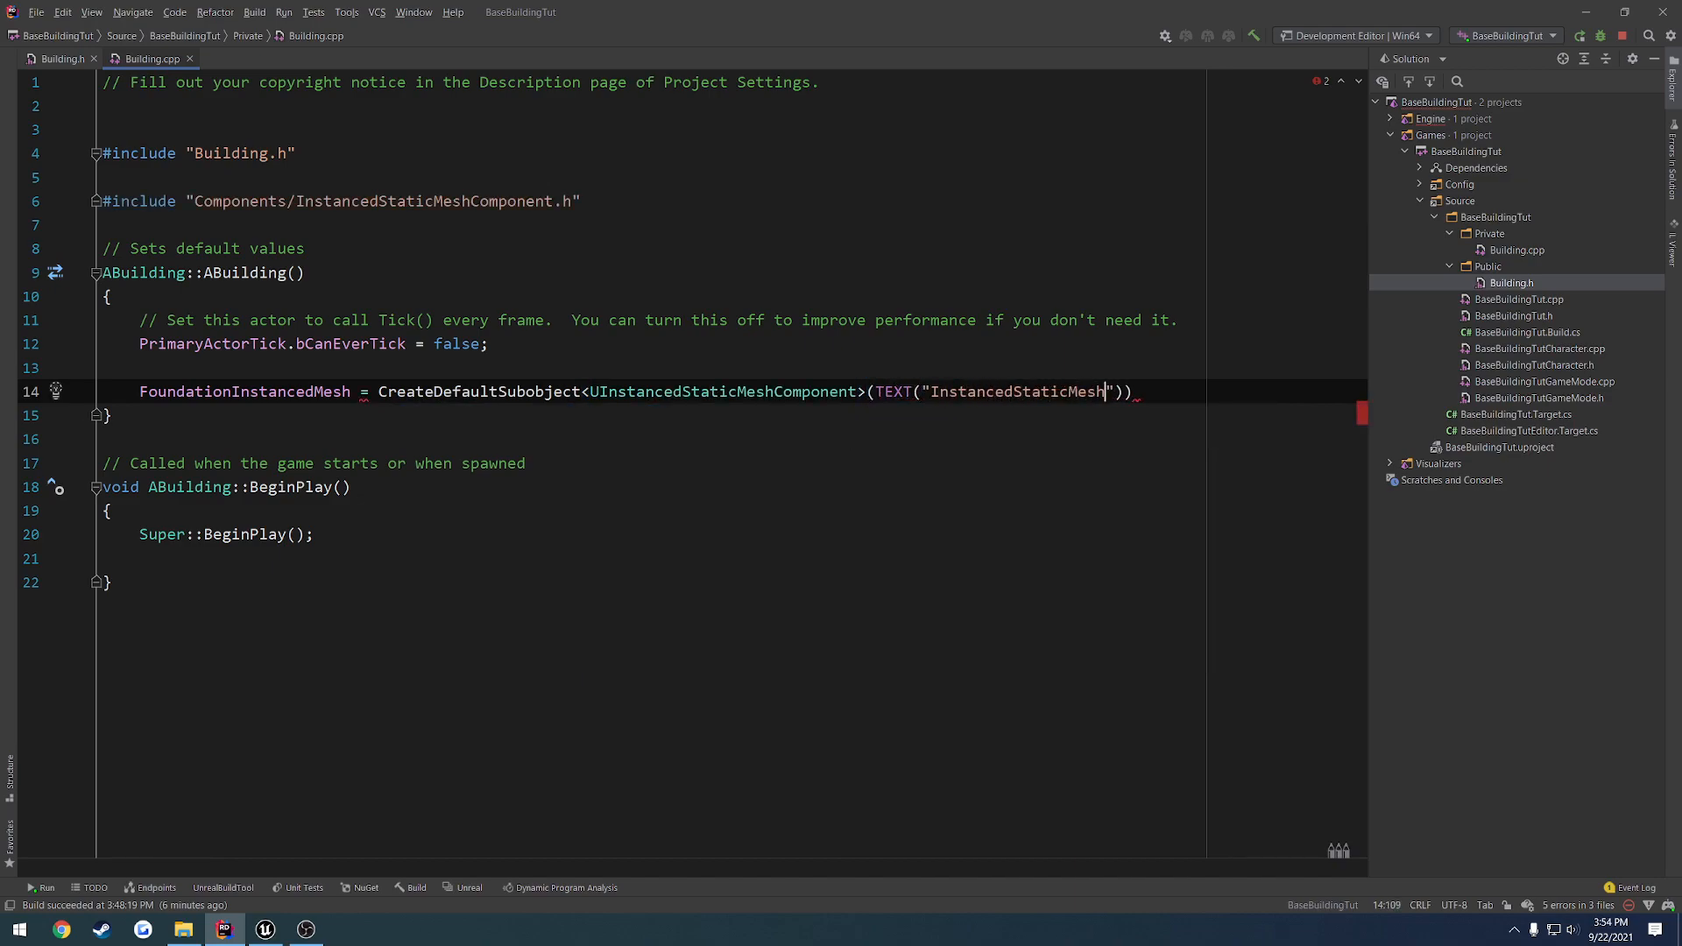
pyautogui.write('Component')
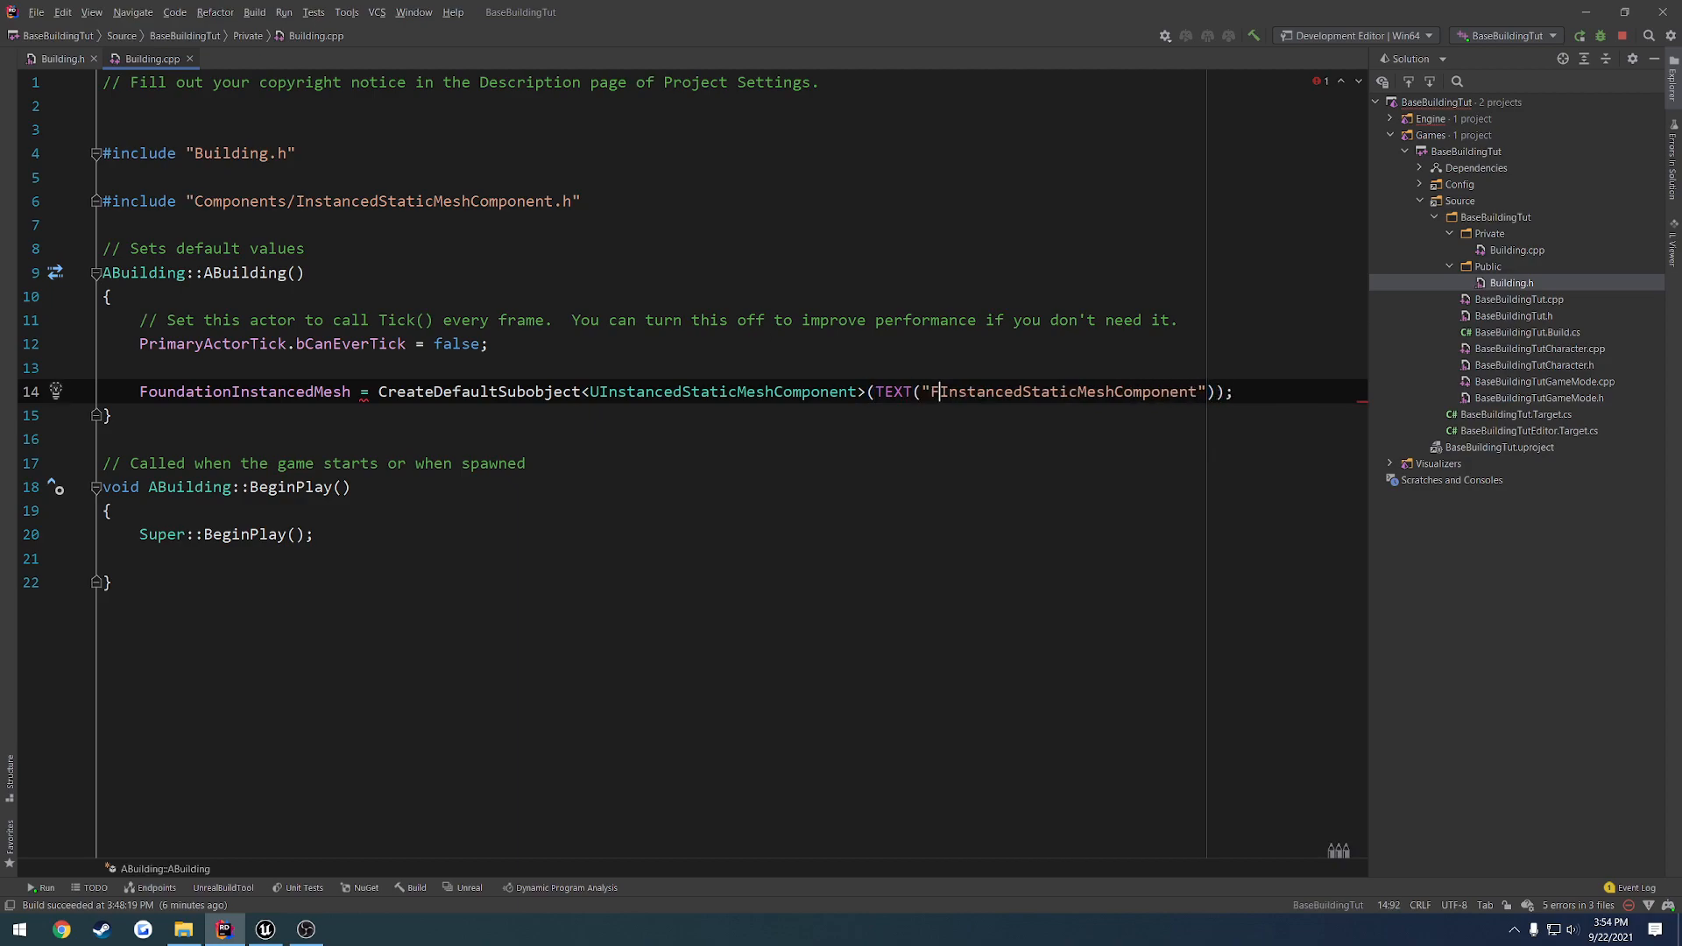
pyautogui.write('oundation')
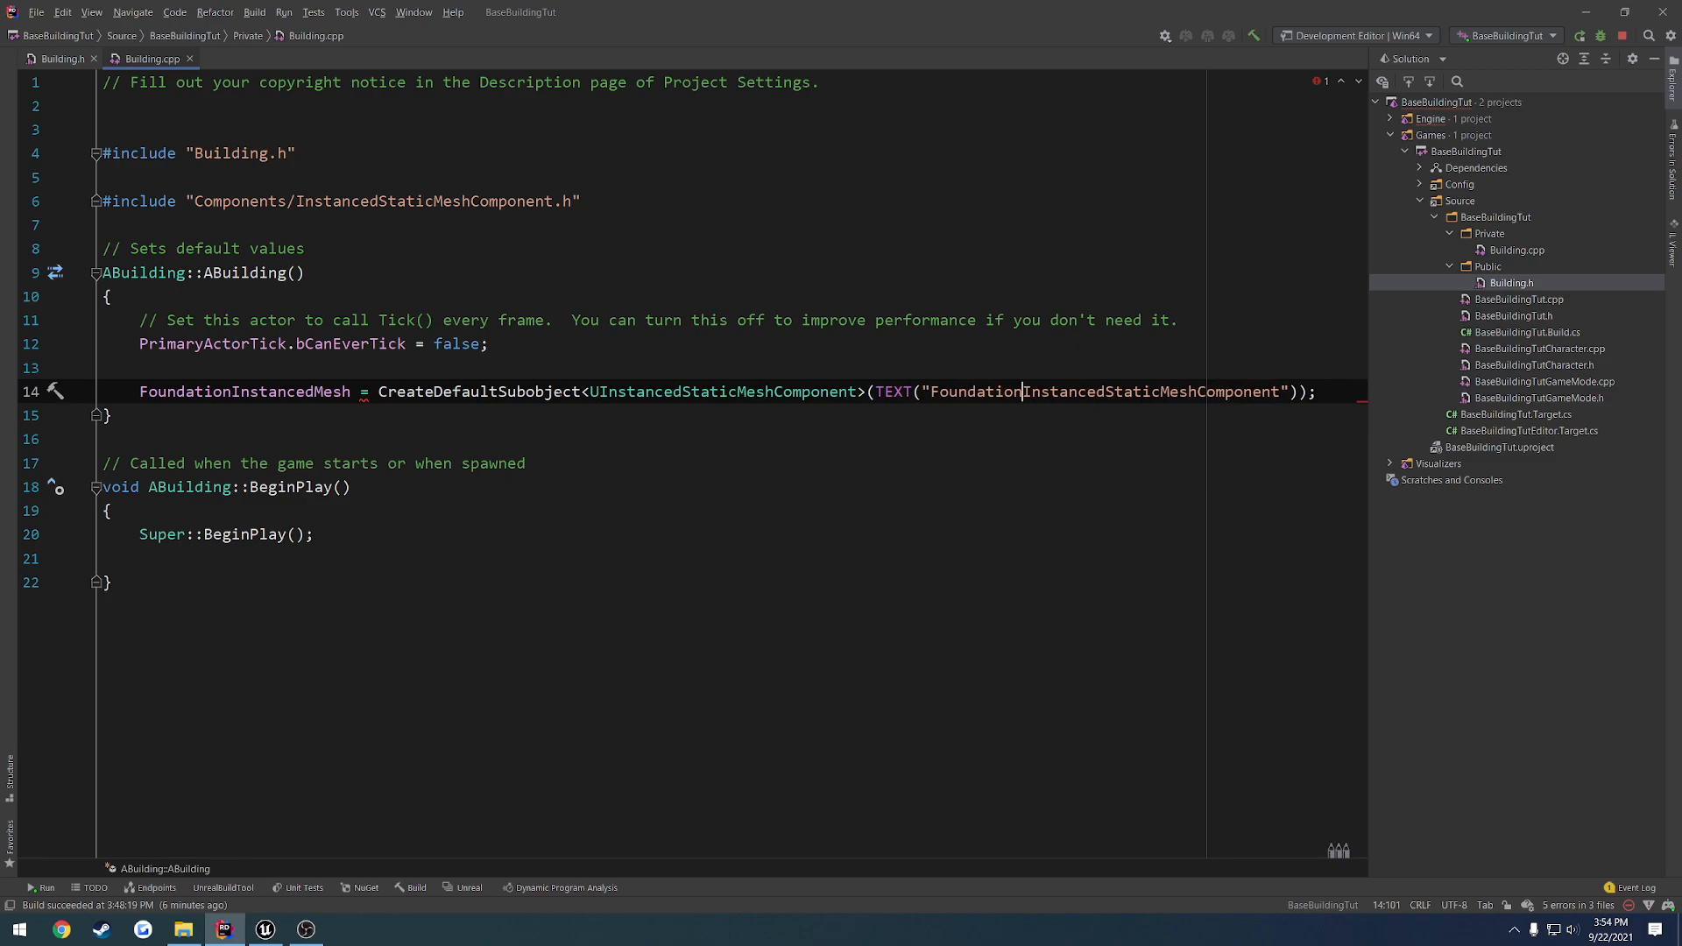
pyautogui.click(107, 415)
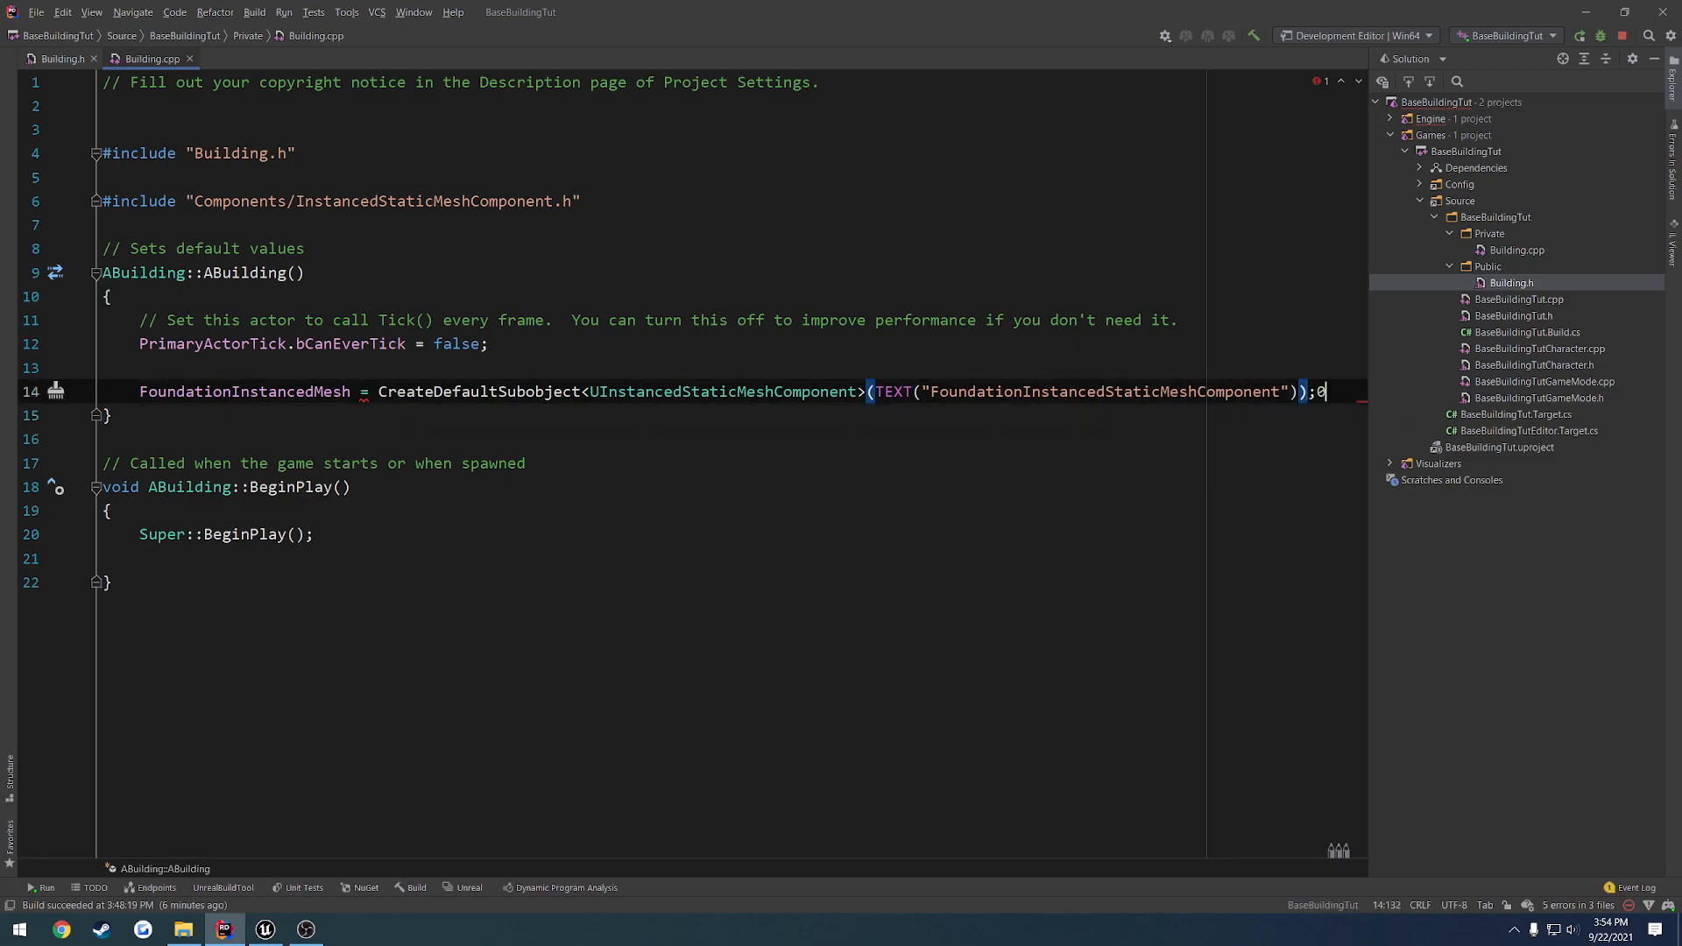
# Assign FoundationInstancedMesh as the RootComponent
pyautogui.press('Return')
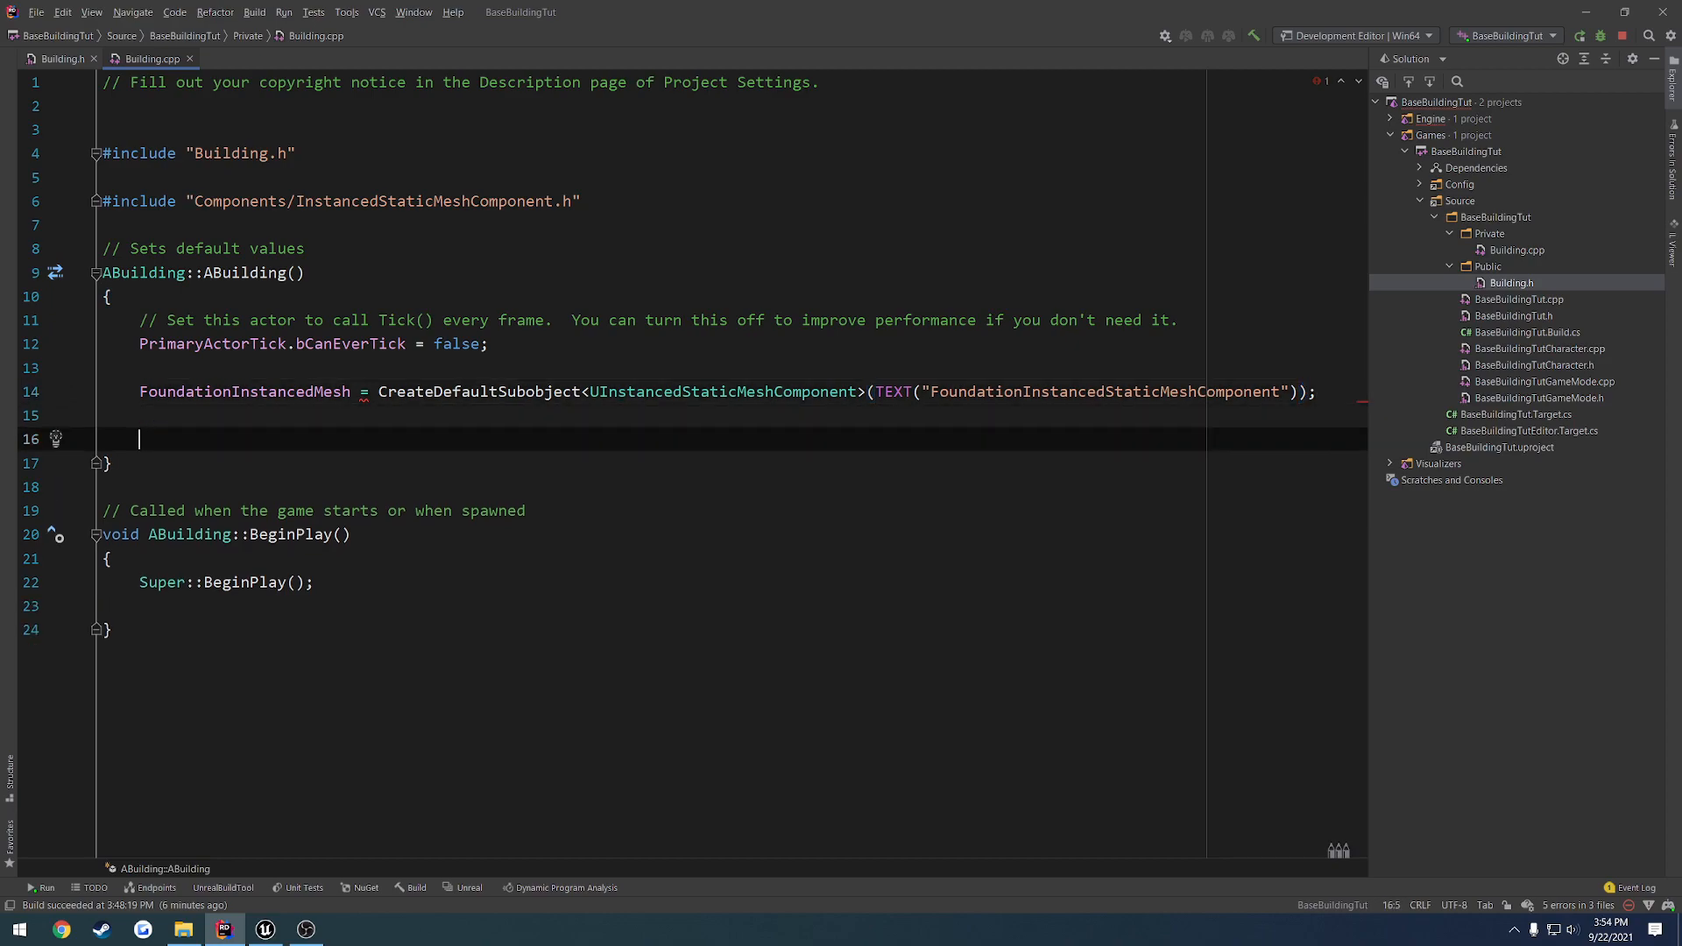
pyautogui.write('RootC')
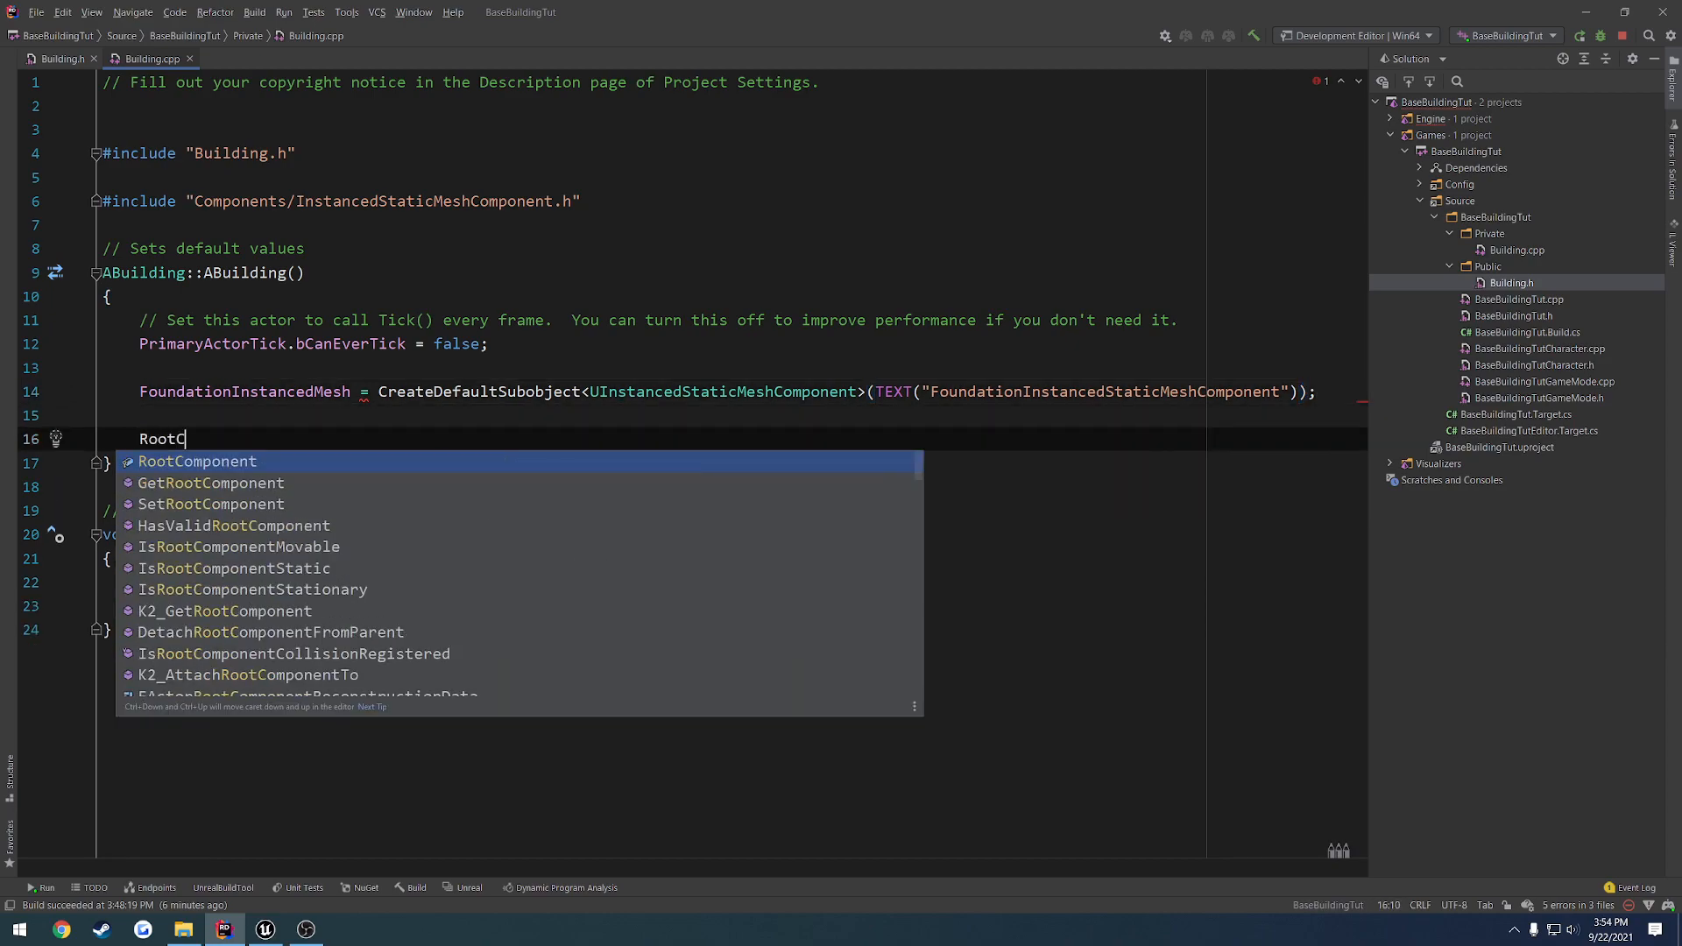
pyautogui.write('omponent = FoundationInstancedMesh;')
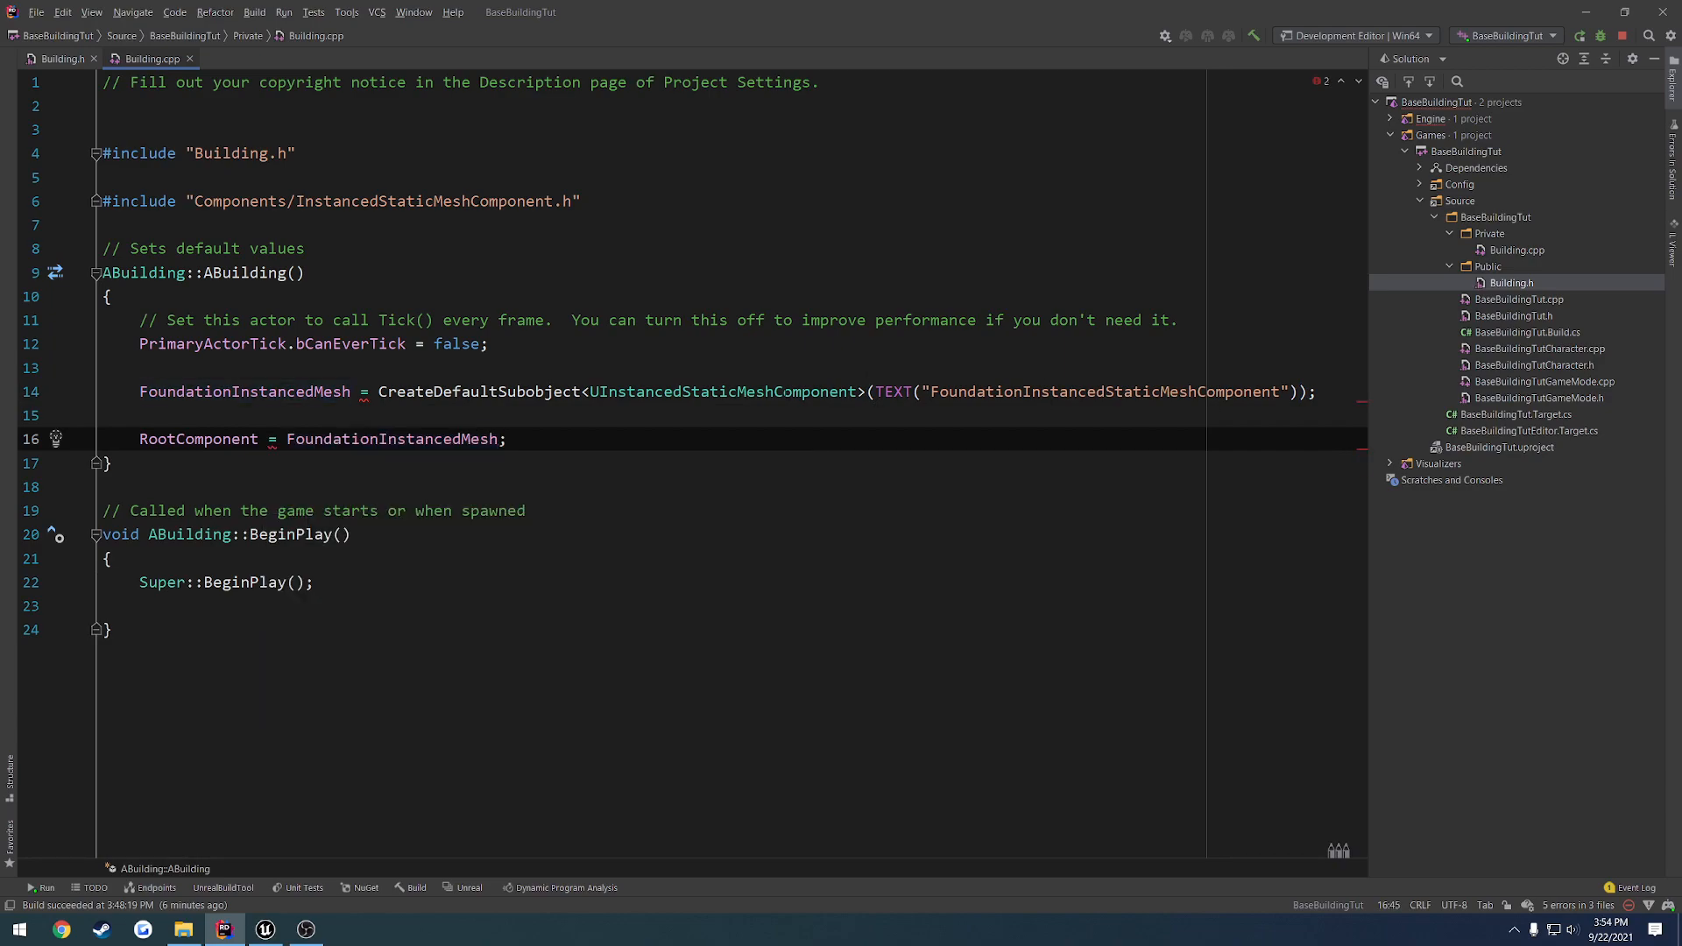
pyautogui.click(683, 392)
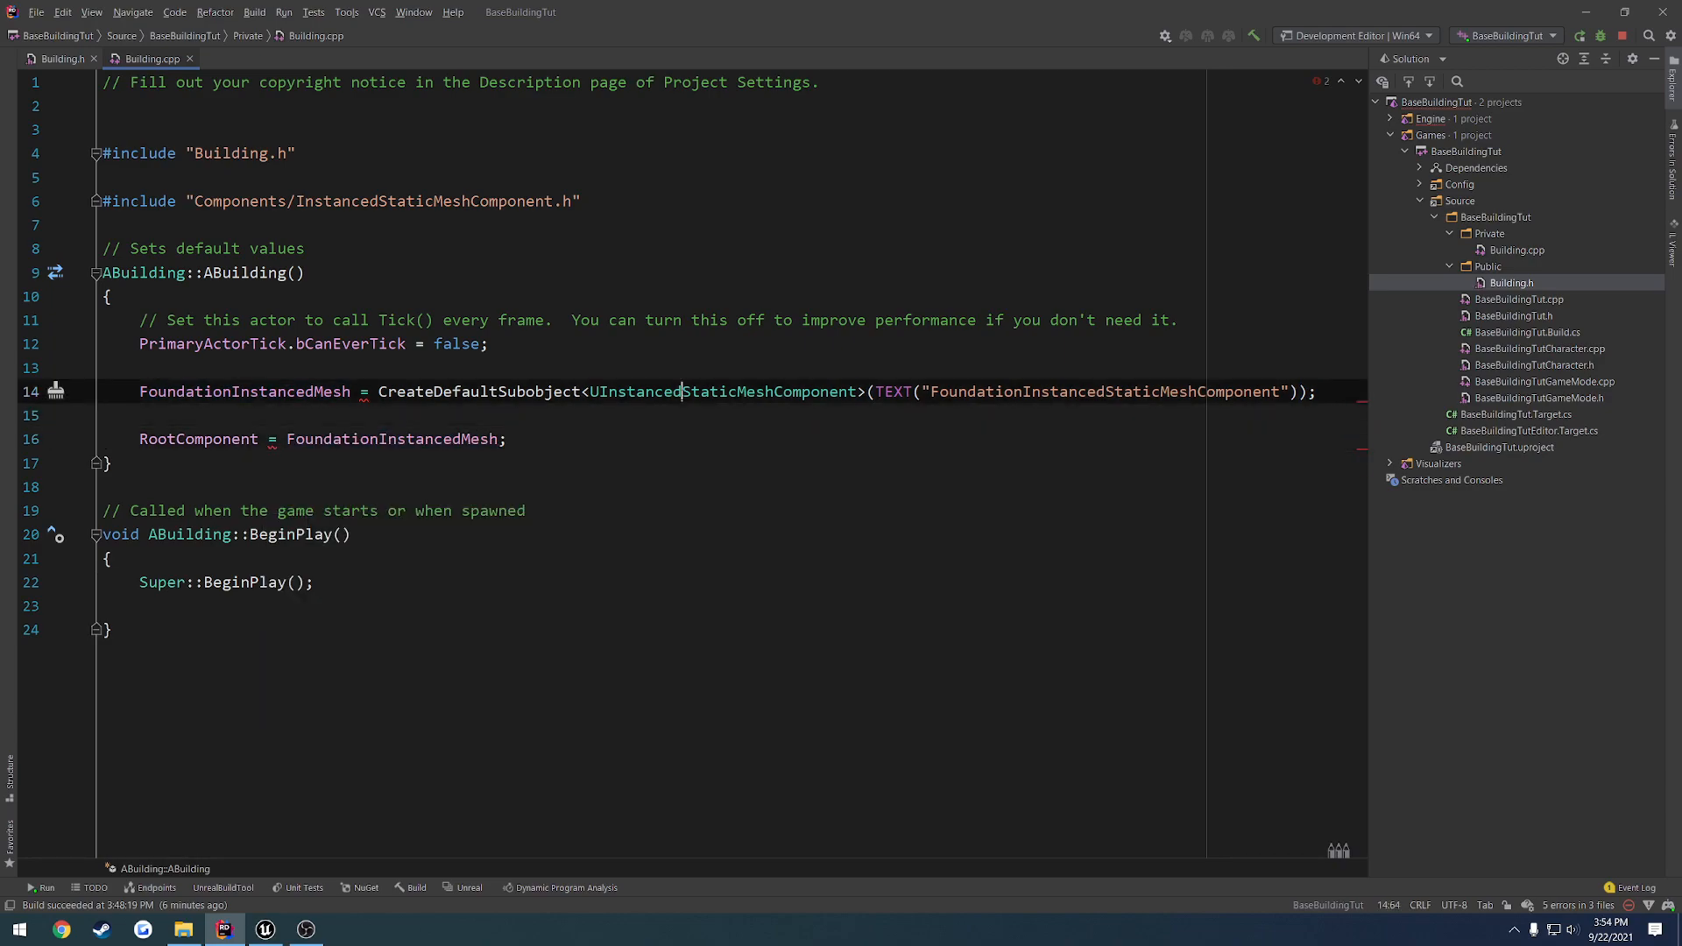
# Change Building.h's forward declaration and FoundationInstancedMesh type to UInstancedStaticMeshComponent
pyautogui.click(58, 58)
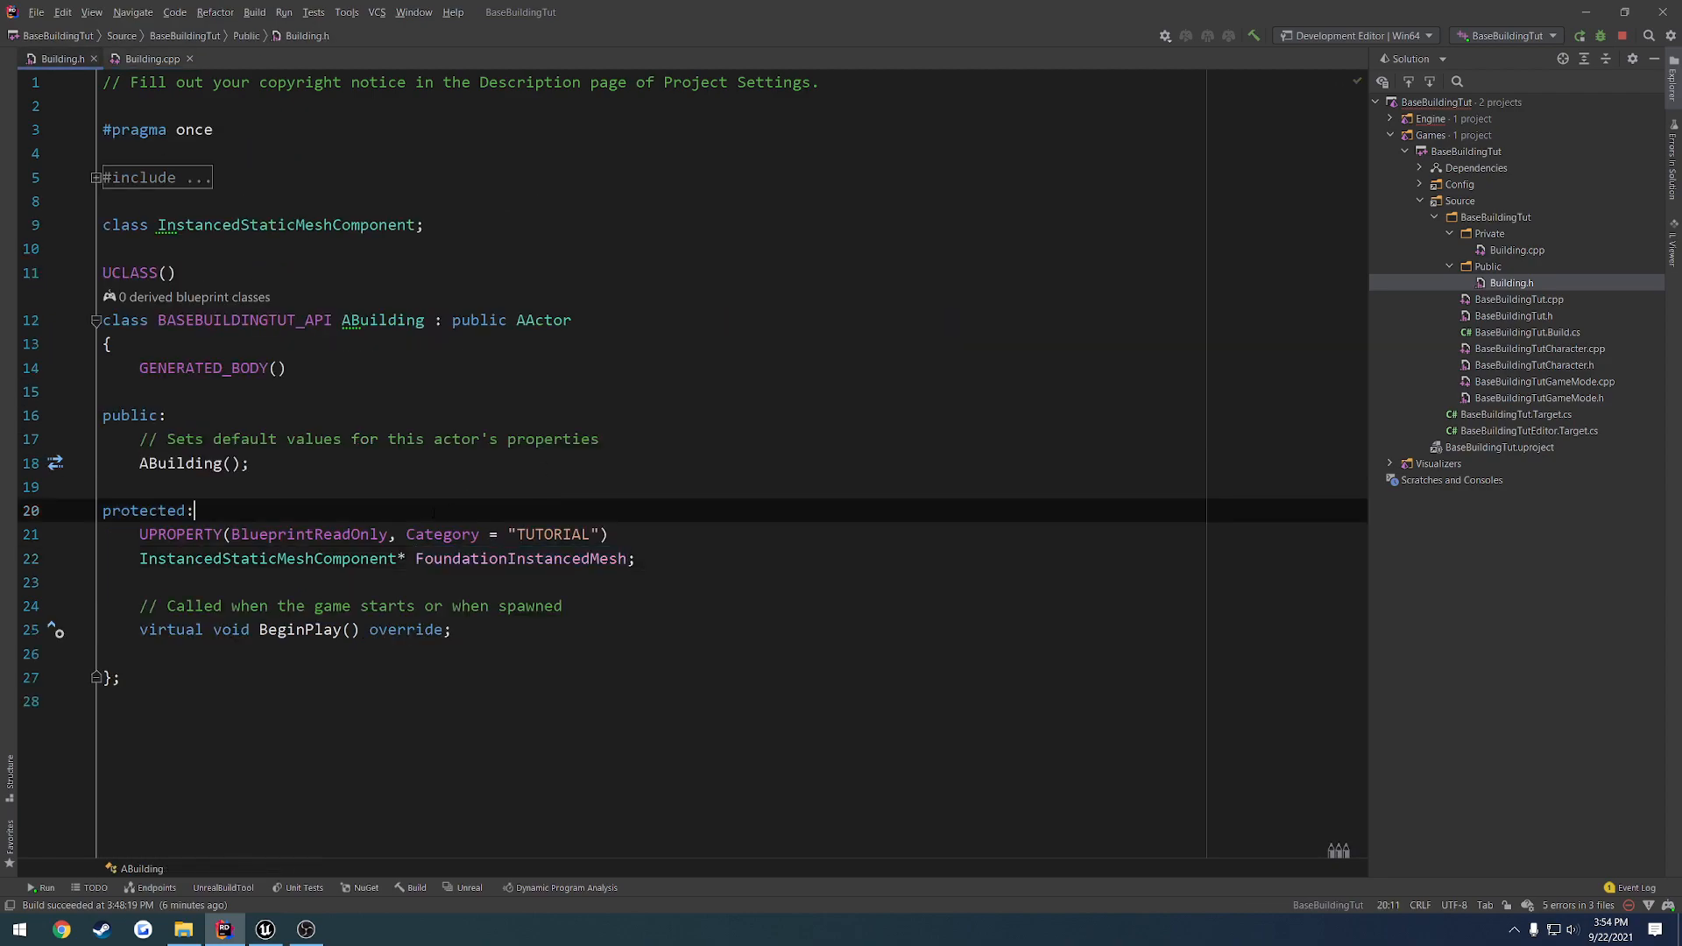
pyautogui.moveTo(266, 558)
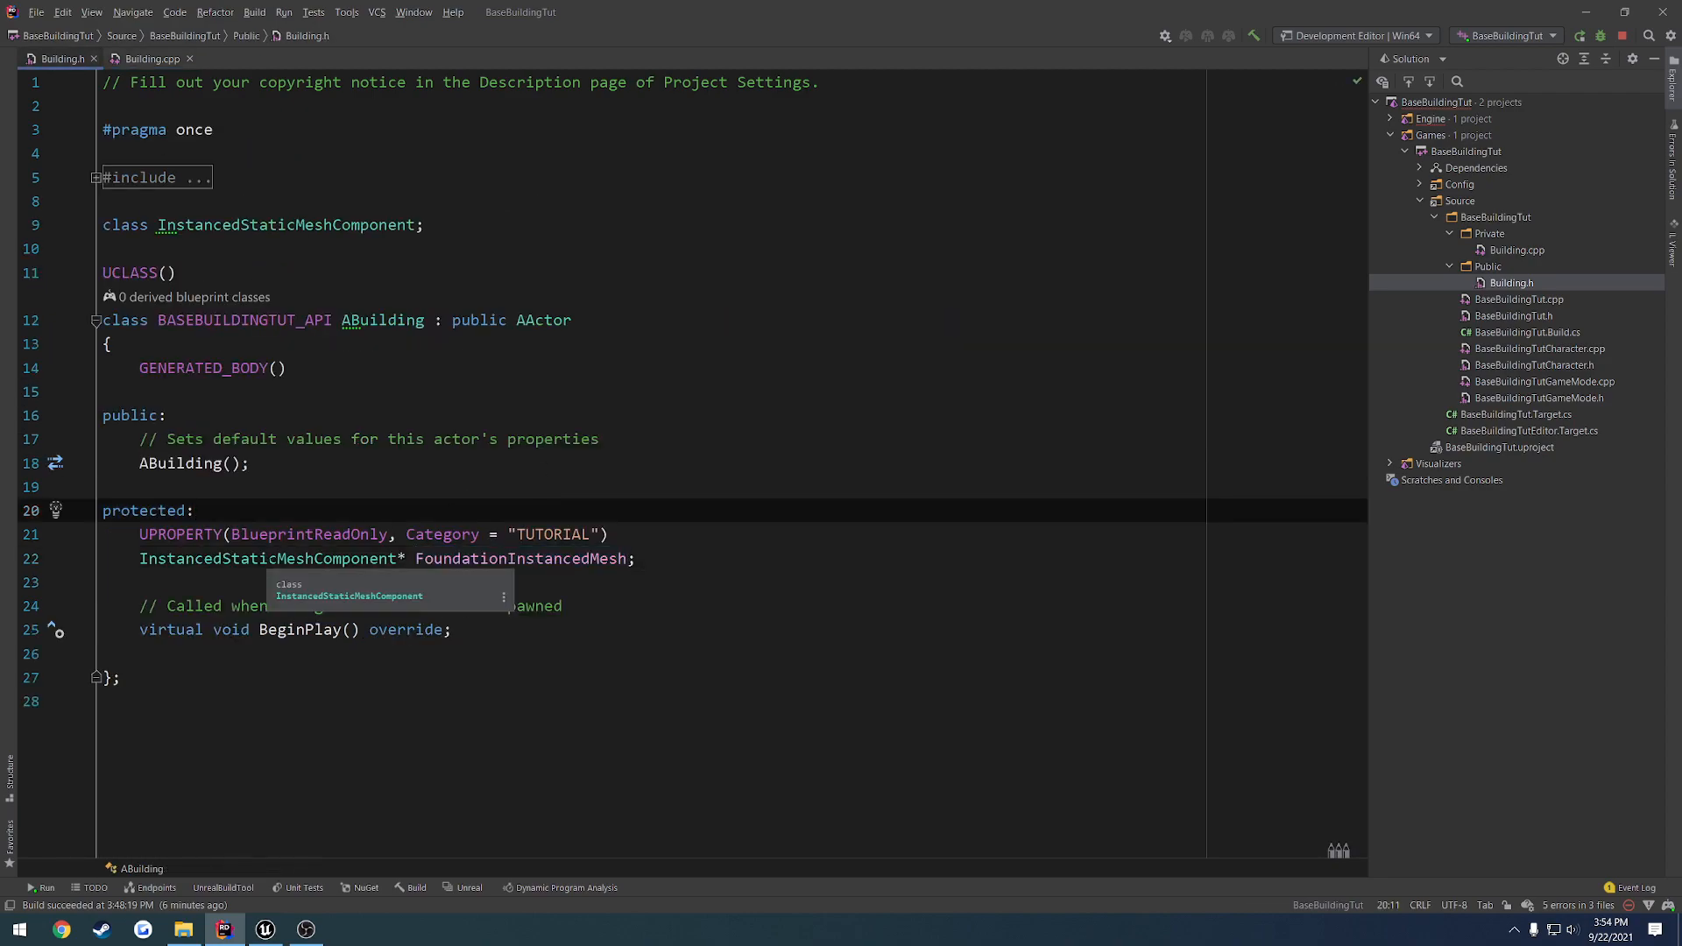
pyautogui.click(150, 57)
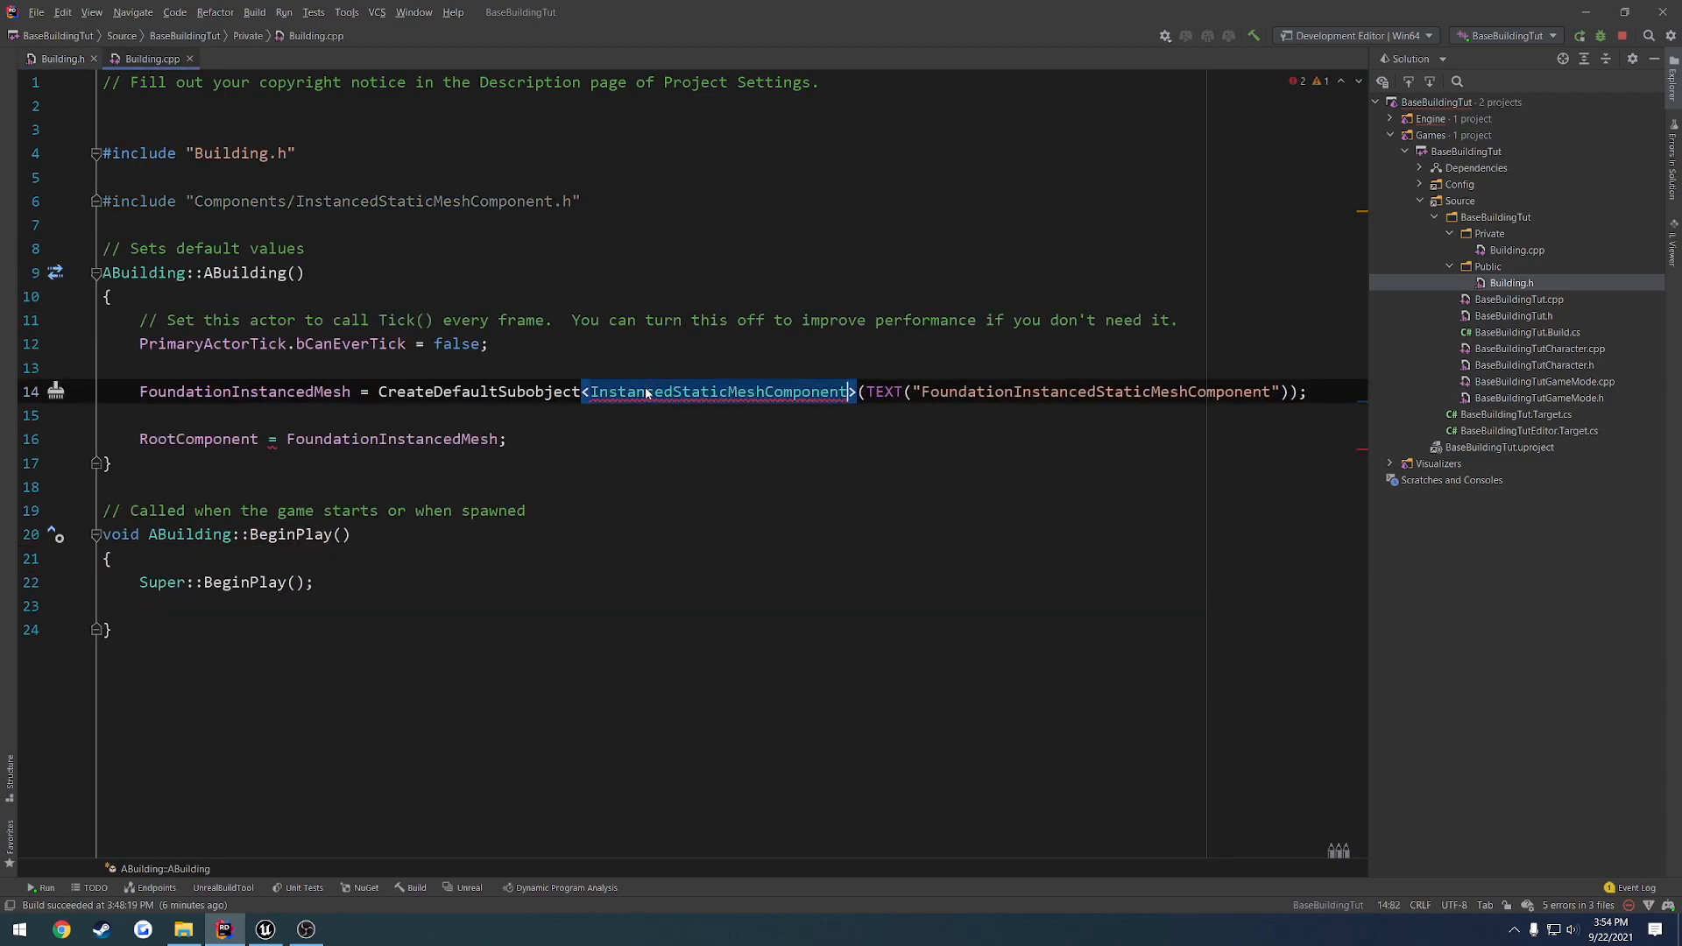
pyautogui.click(60, 57)
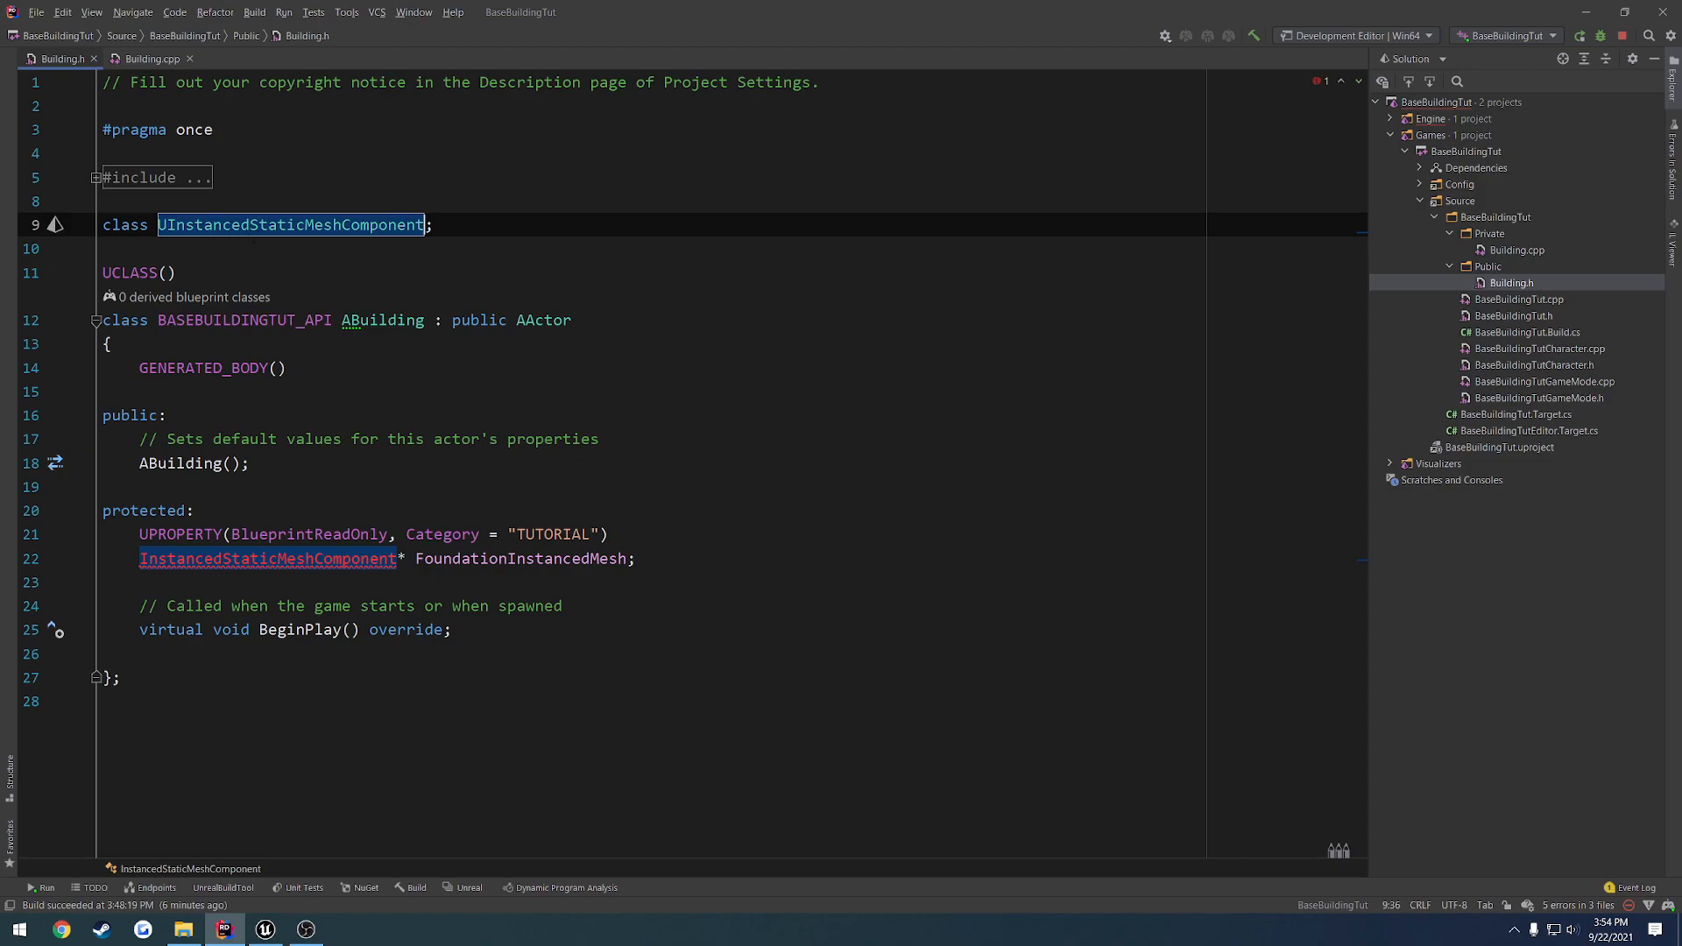
pyautogui.click(118, 487)
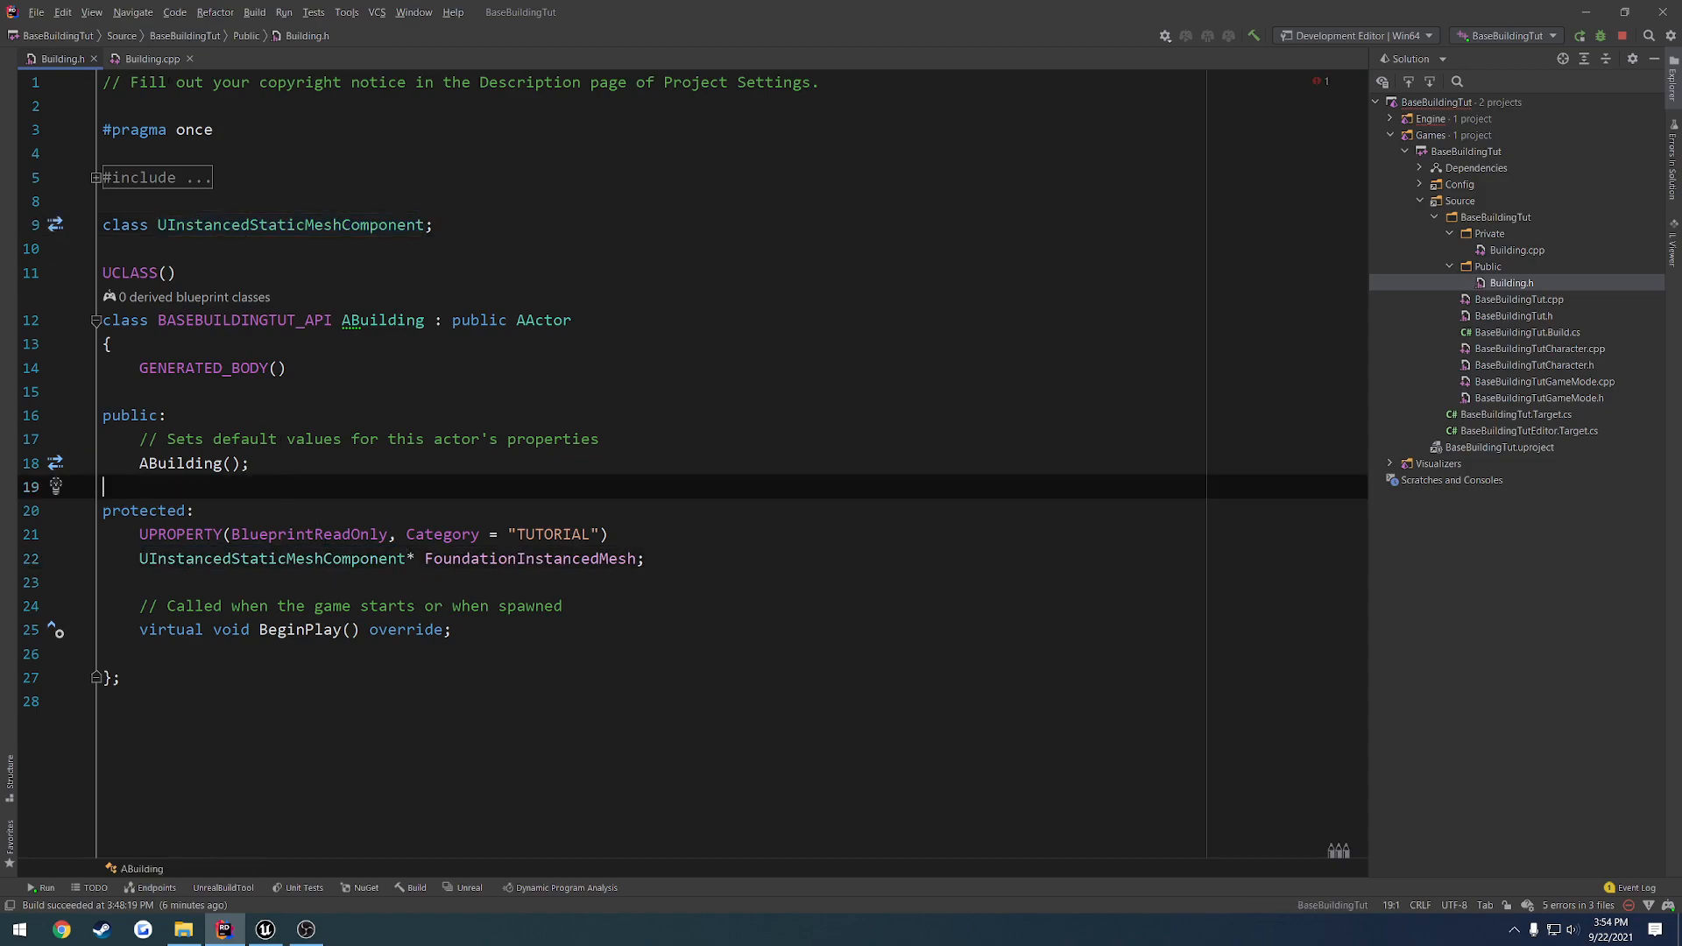
pyautogui.click(149, 58)
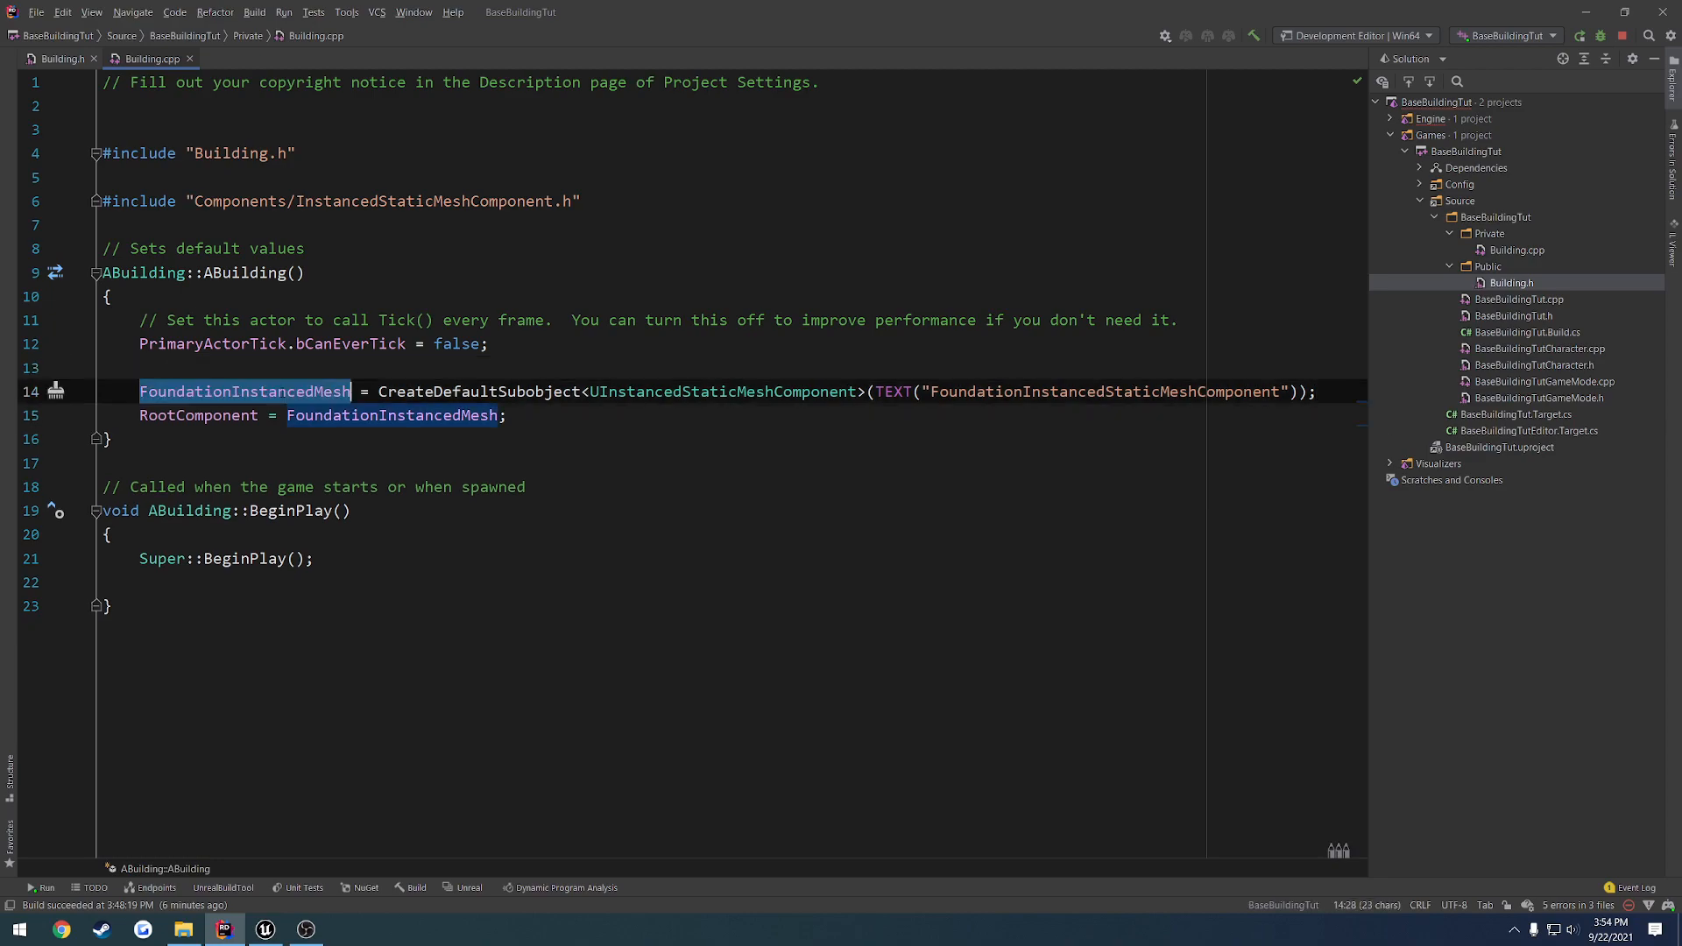
pyautogui.moveTo(288, 396)
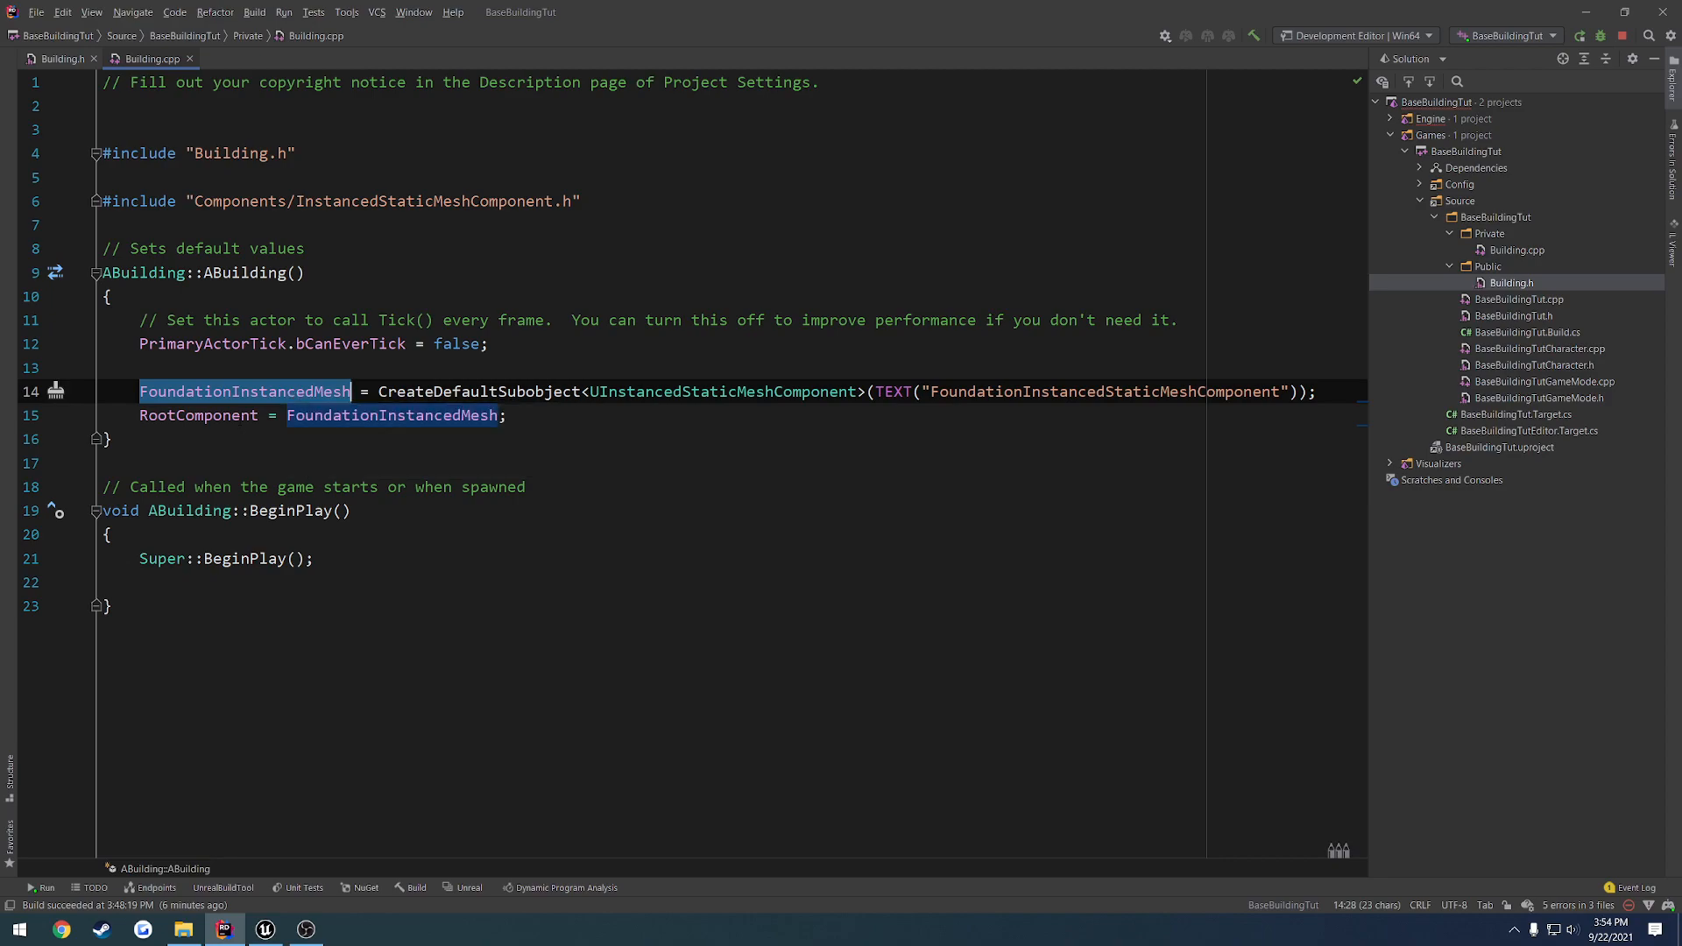
pyautogui.moveTo(62, 57)
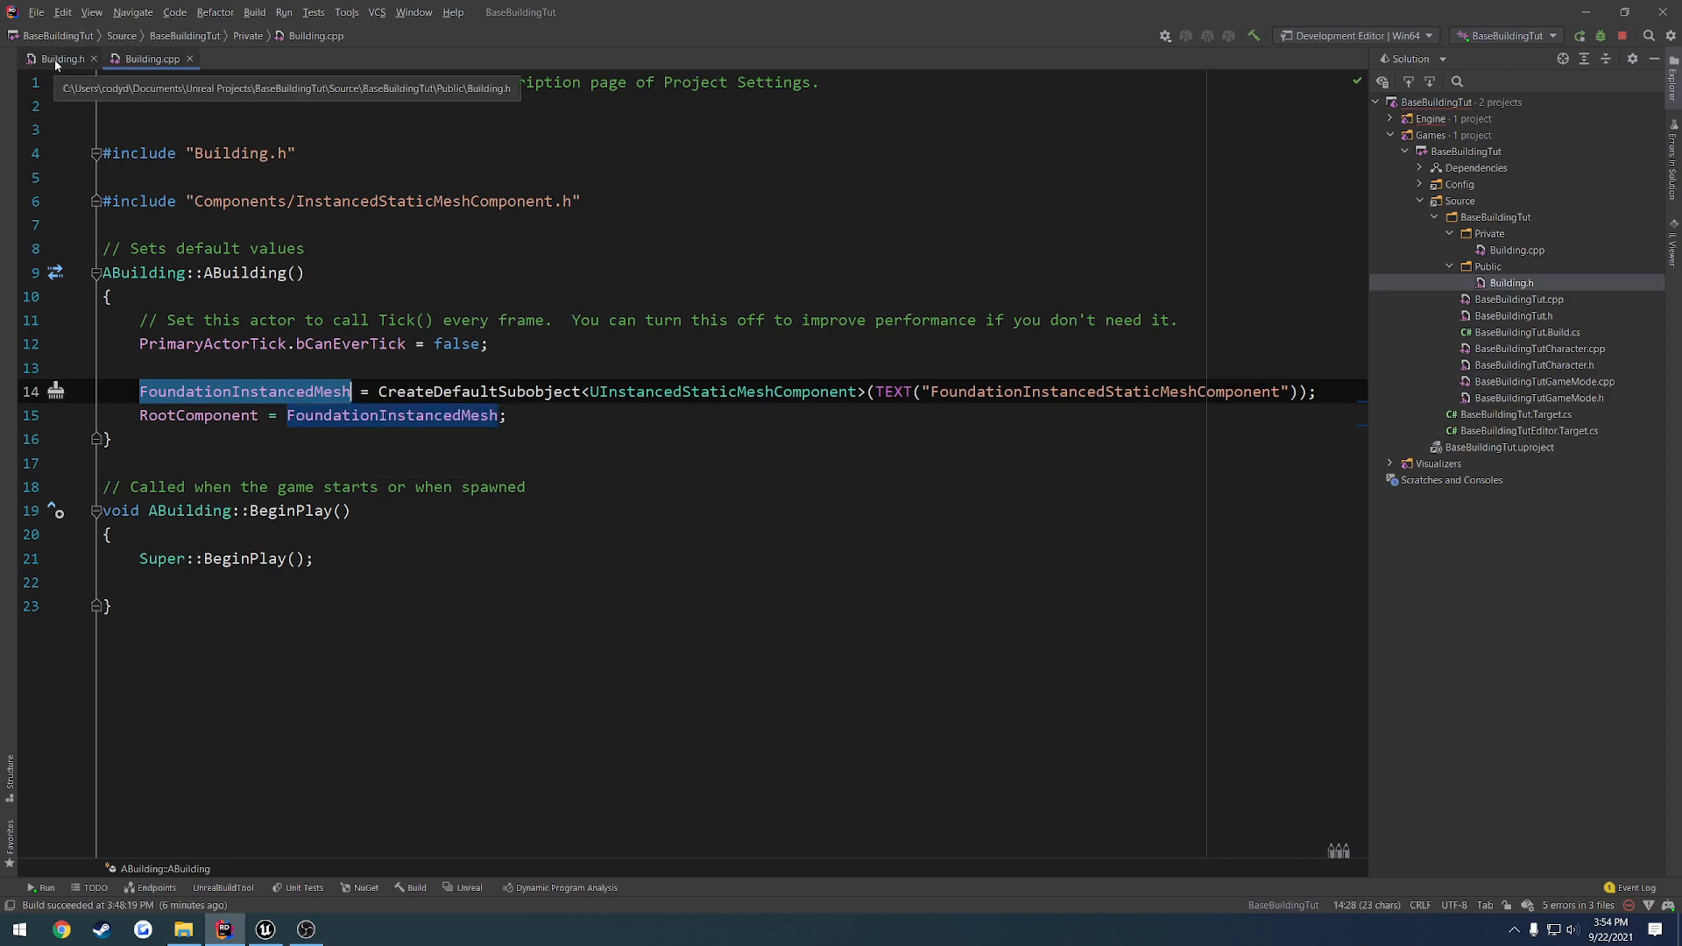
# Check the Base blueprint's For Loop and Add Instance nodes, then return to Building.h
pyautogui.click(61, 58)
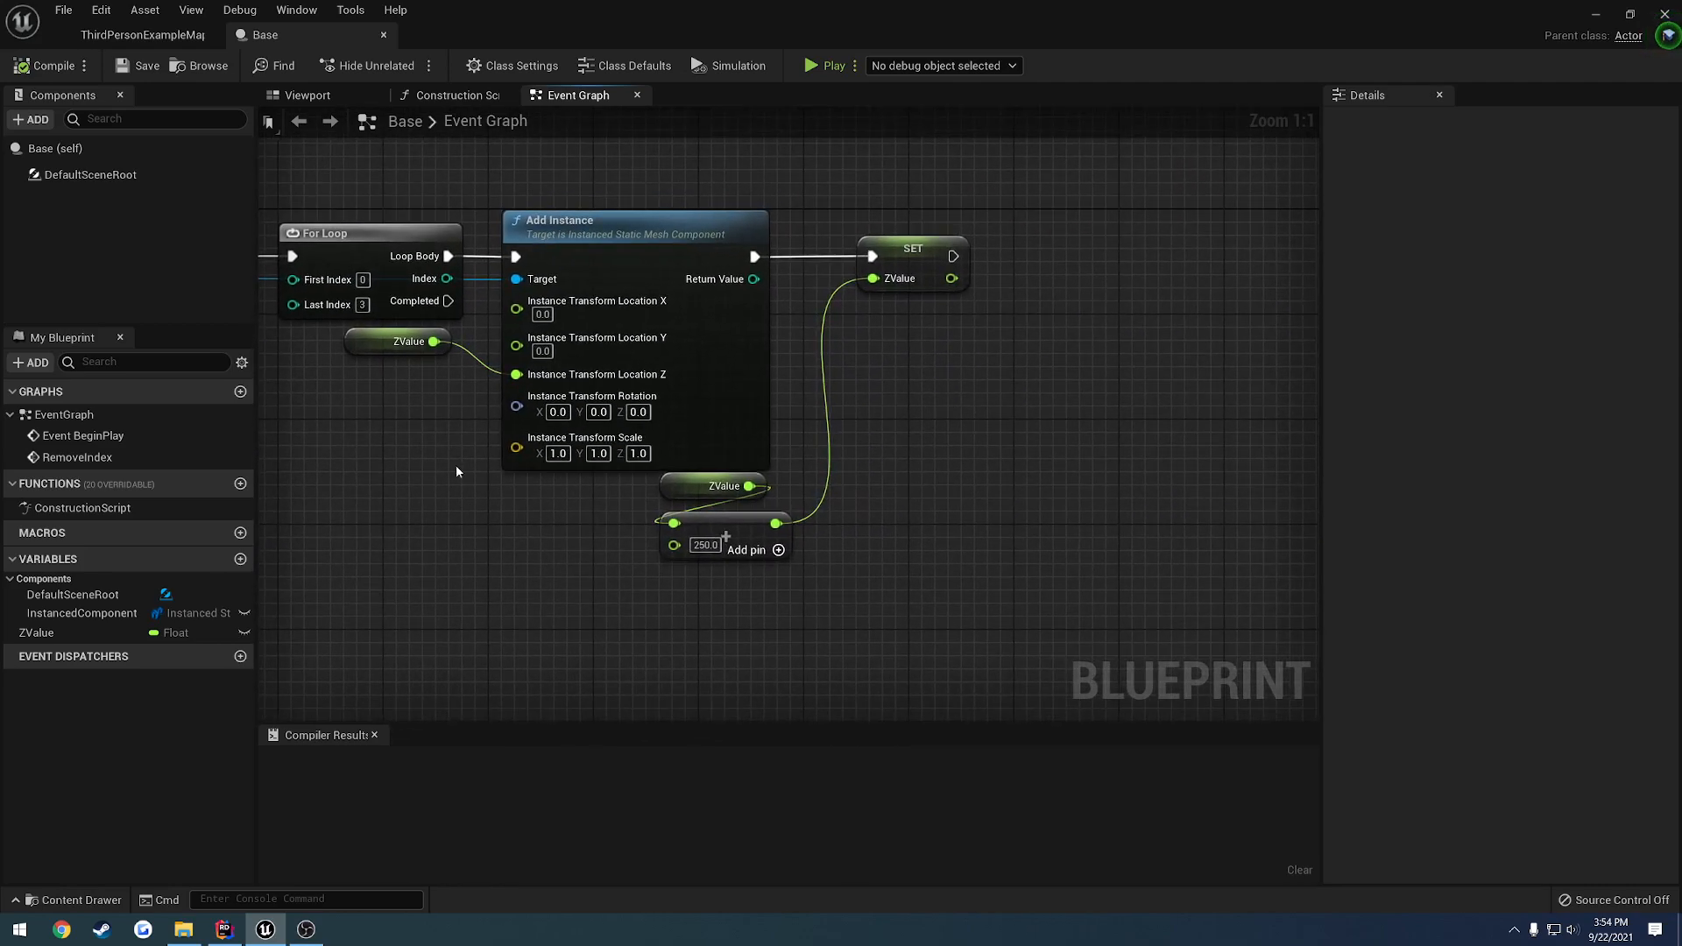
pyautogui.click(225, 929)
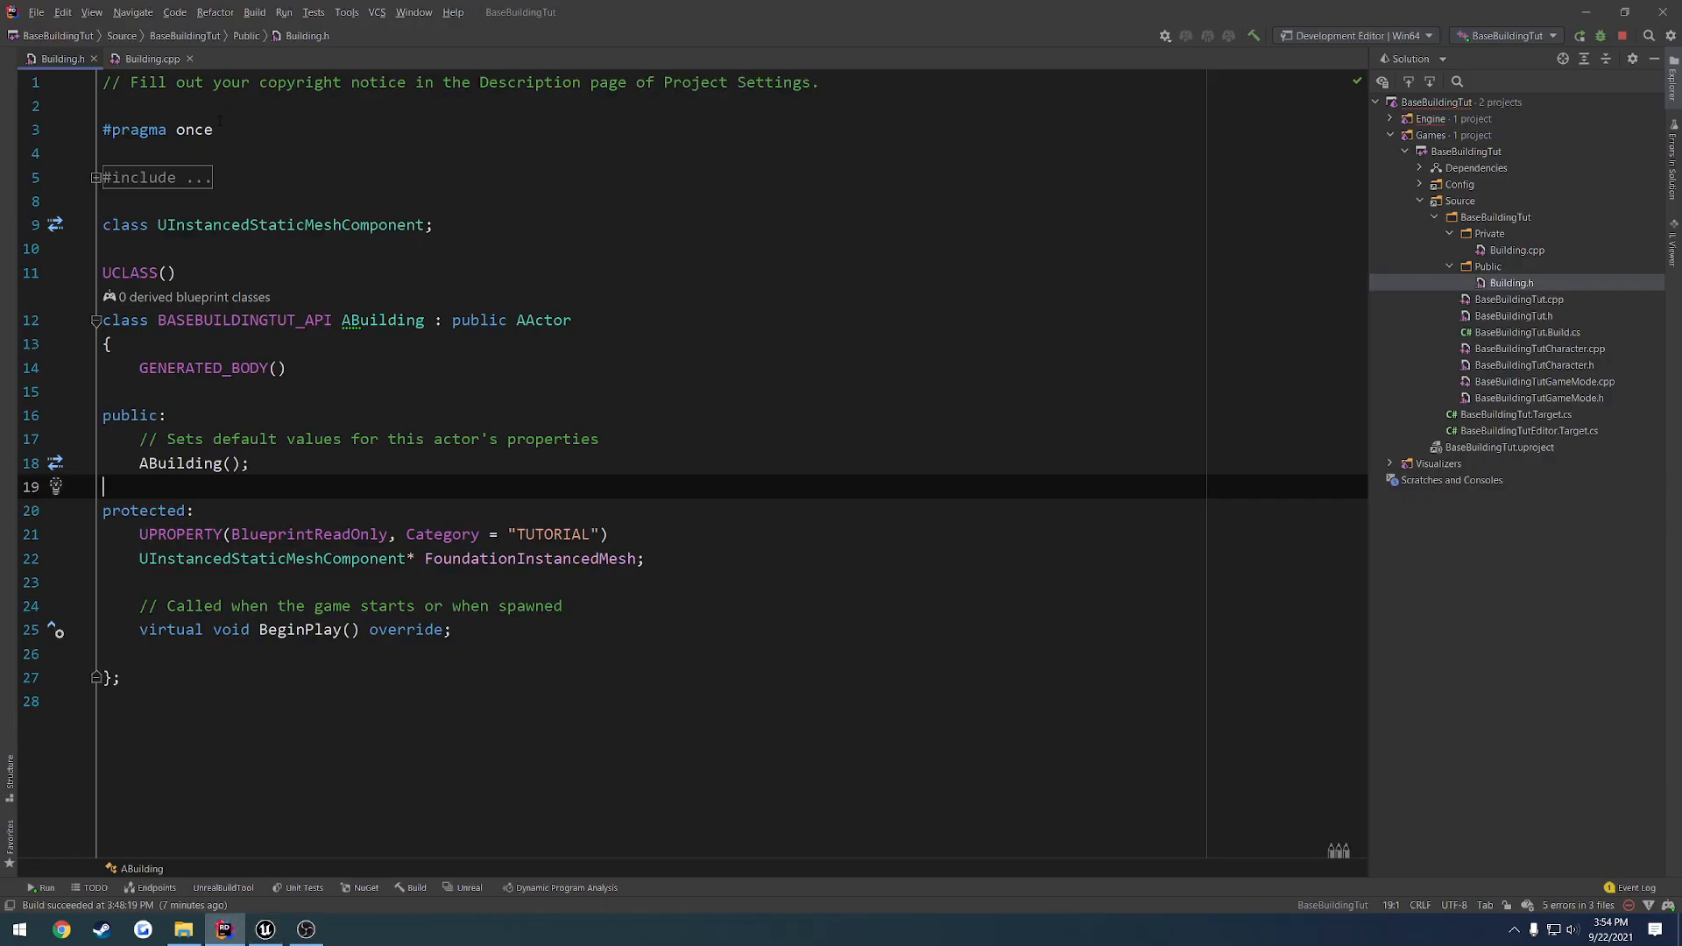
# In Building.cpp BeginPlay, write a three-pass uint8 for loop calling FoundationInstancedMesh->AddInstance
pyautogui.click(149, 58)
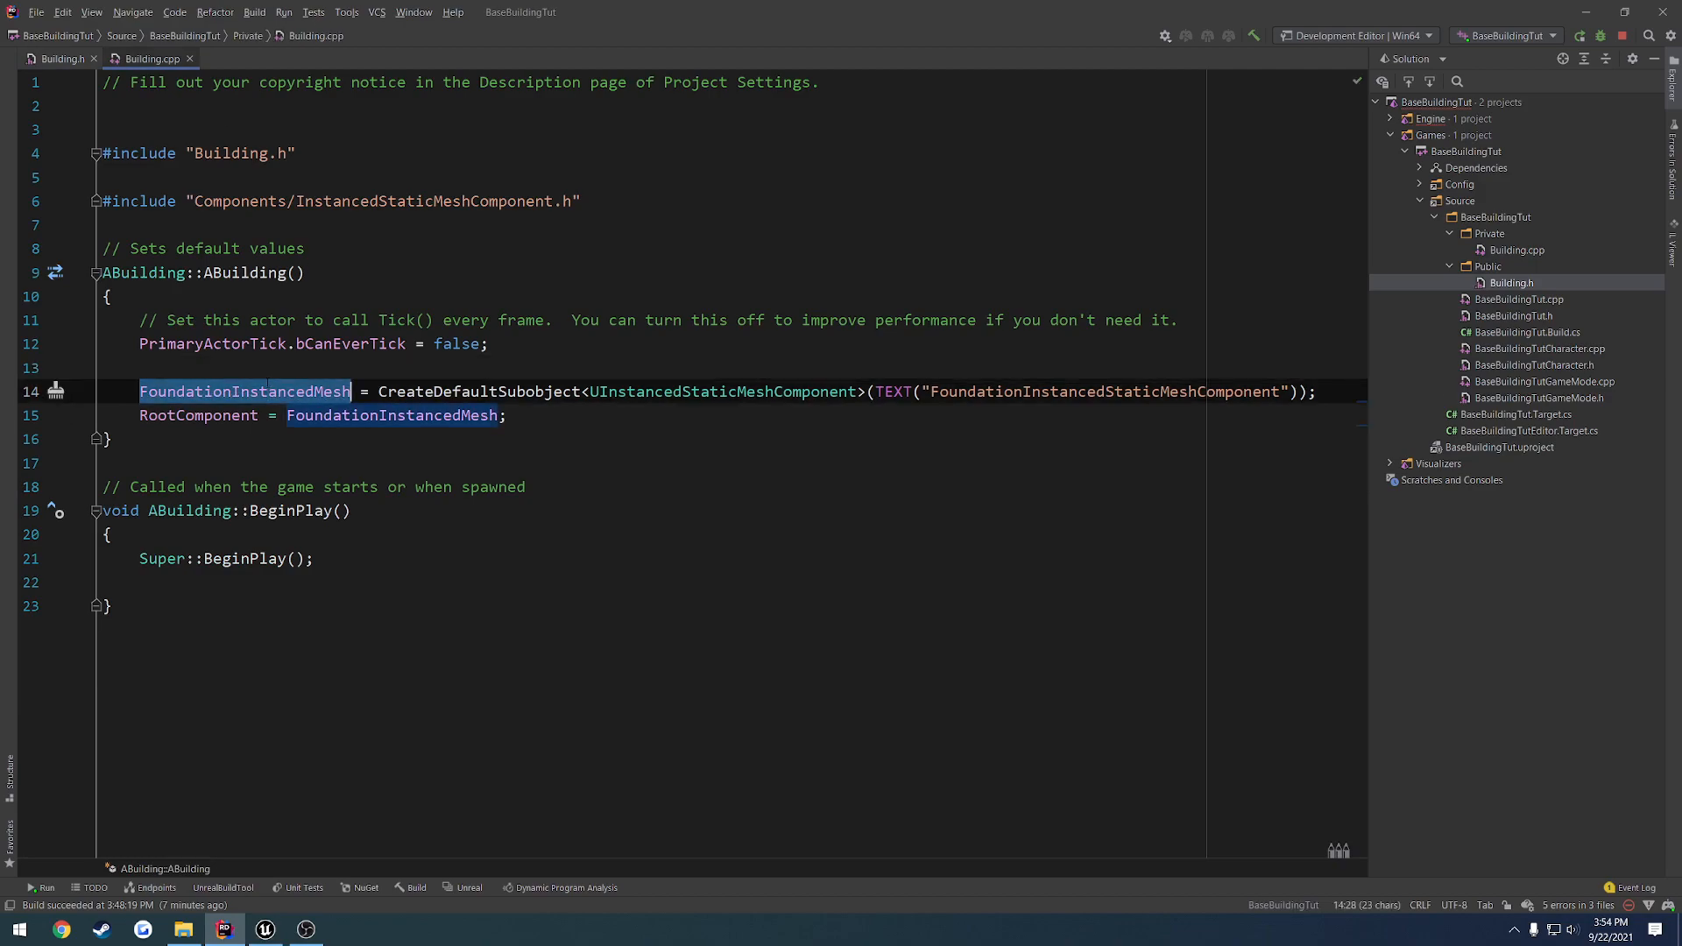
pyautogui.click(140, 582)
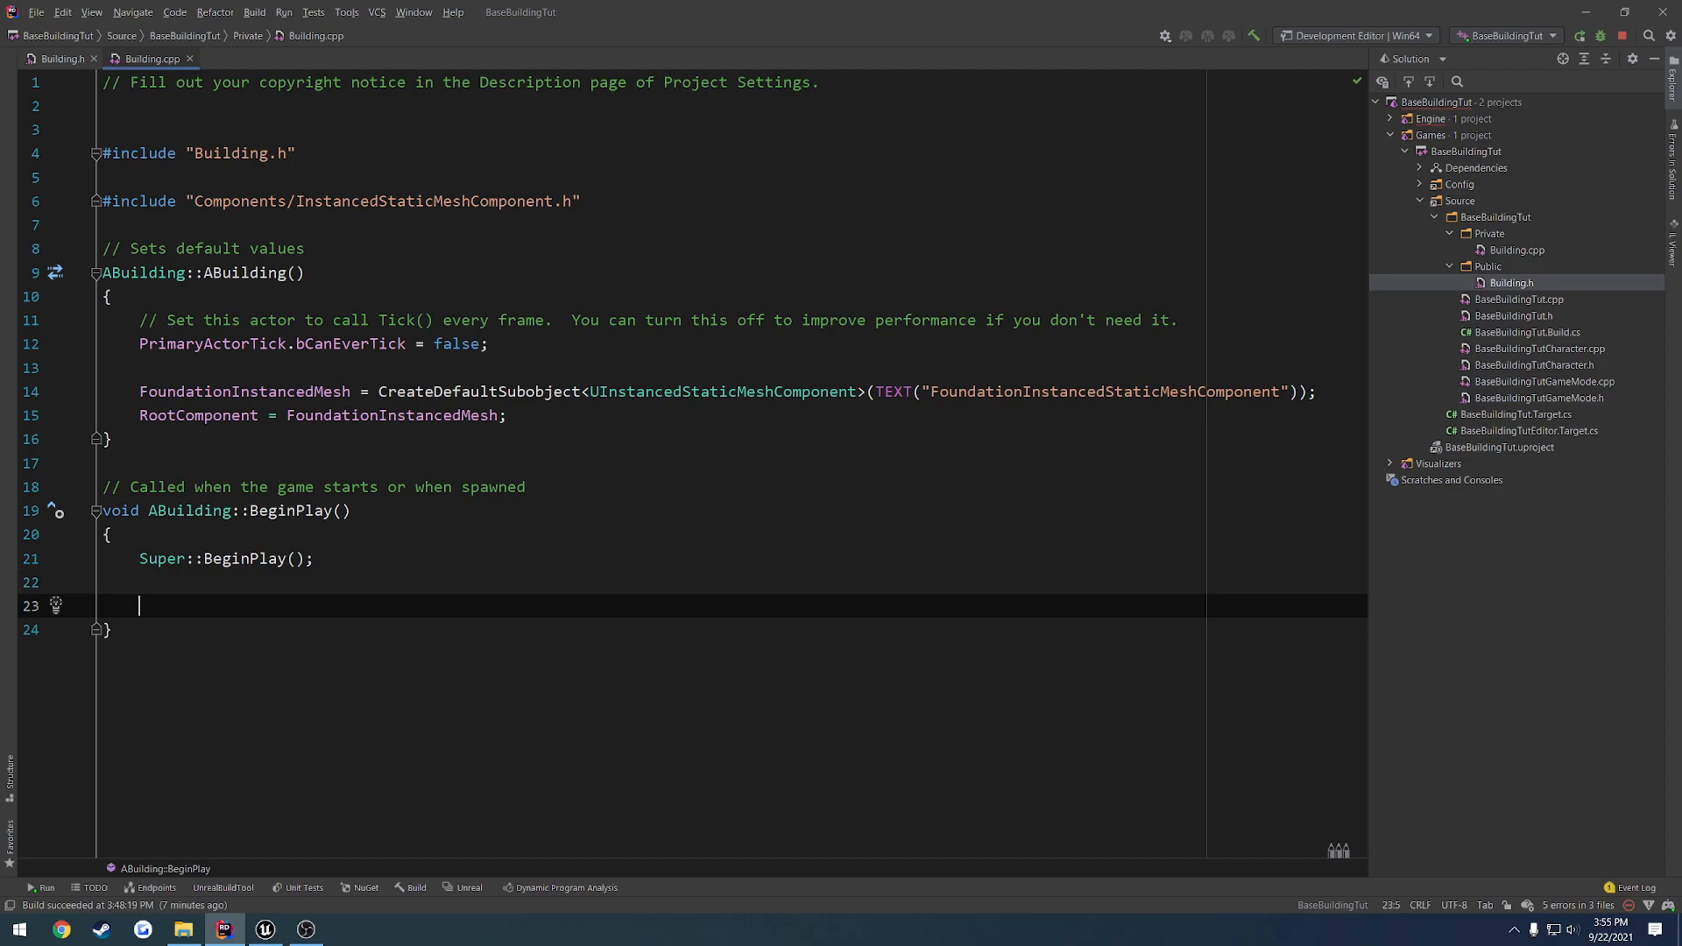
pyautogui.write('for (uint8')
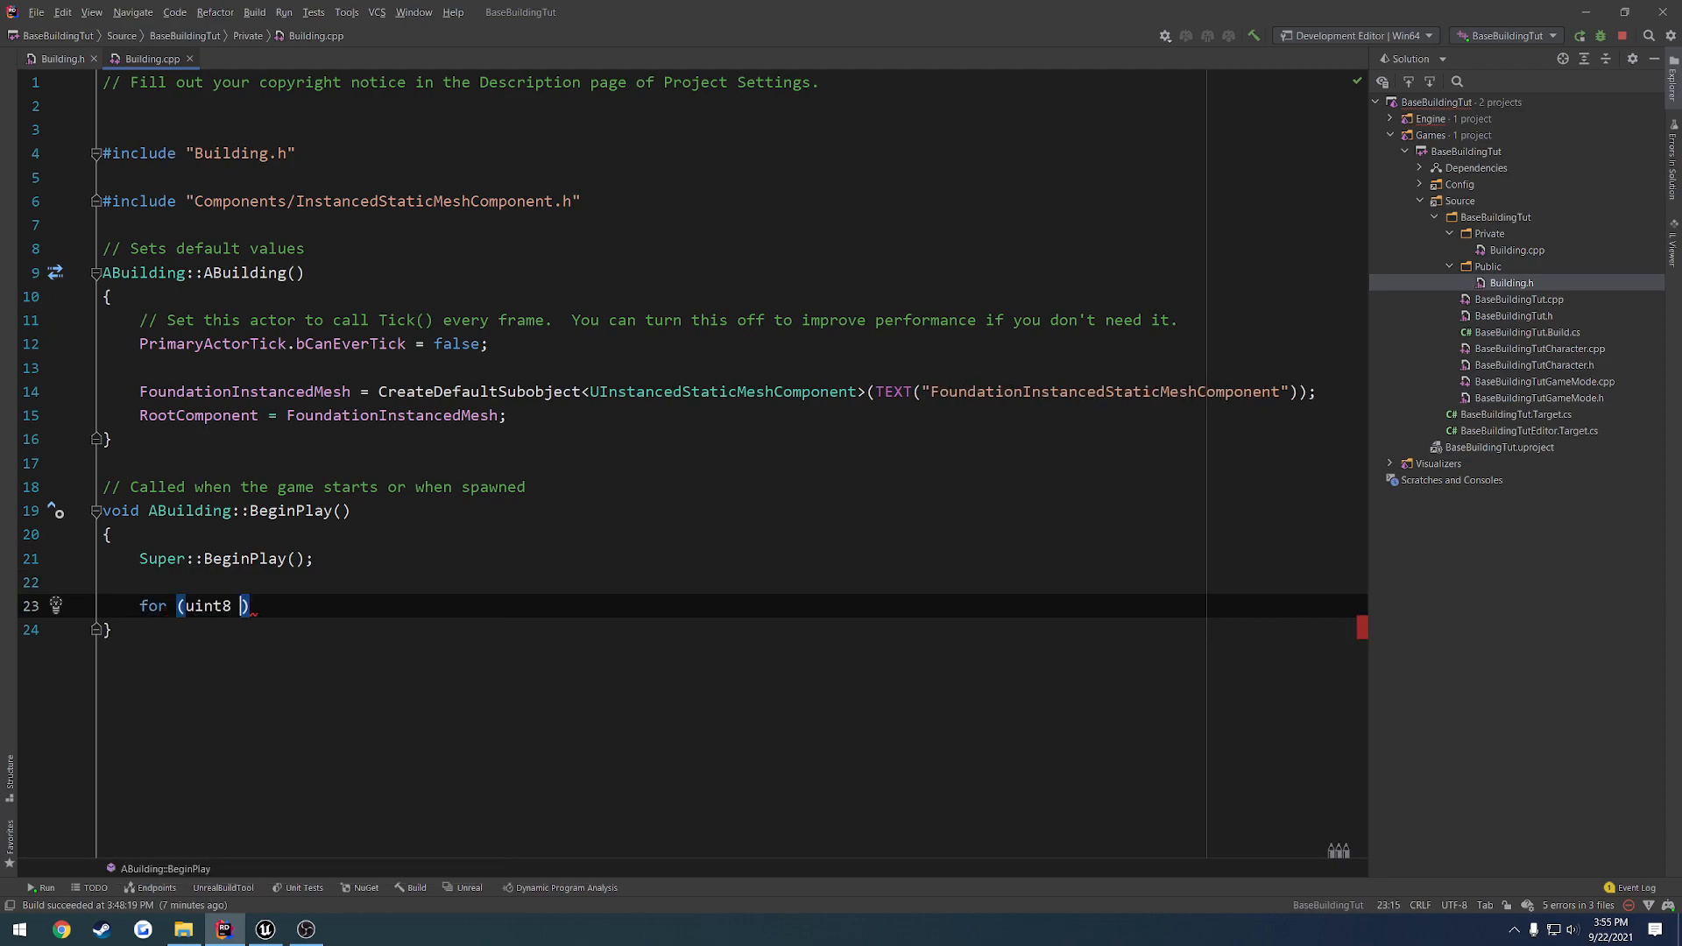
pyautogui.write('i = 0; i <')
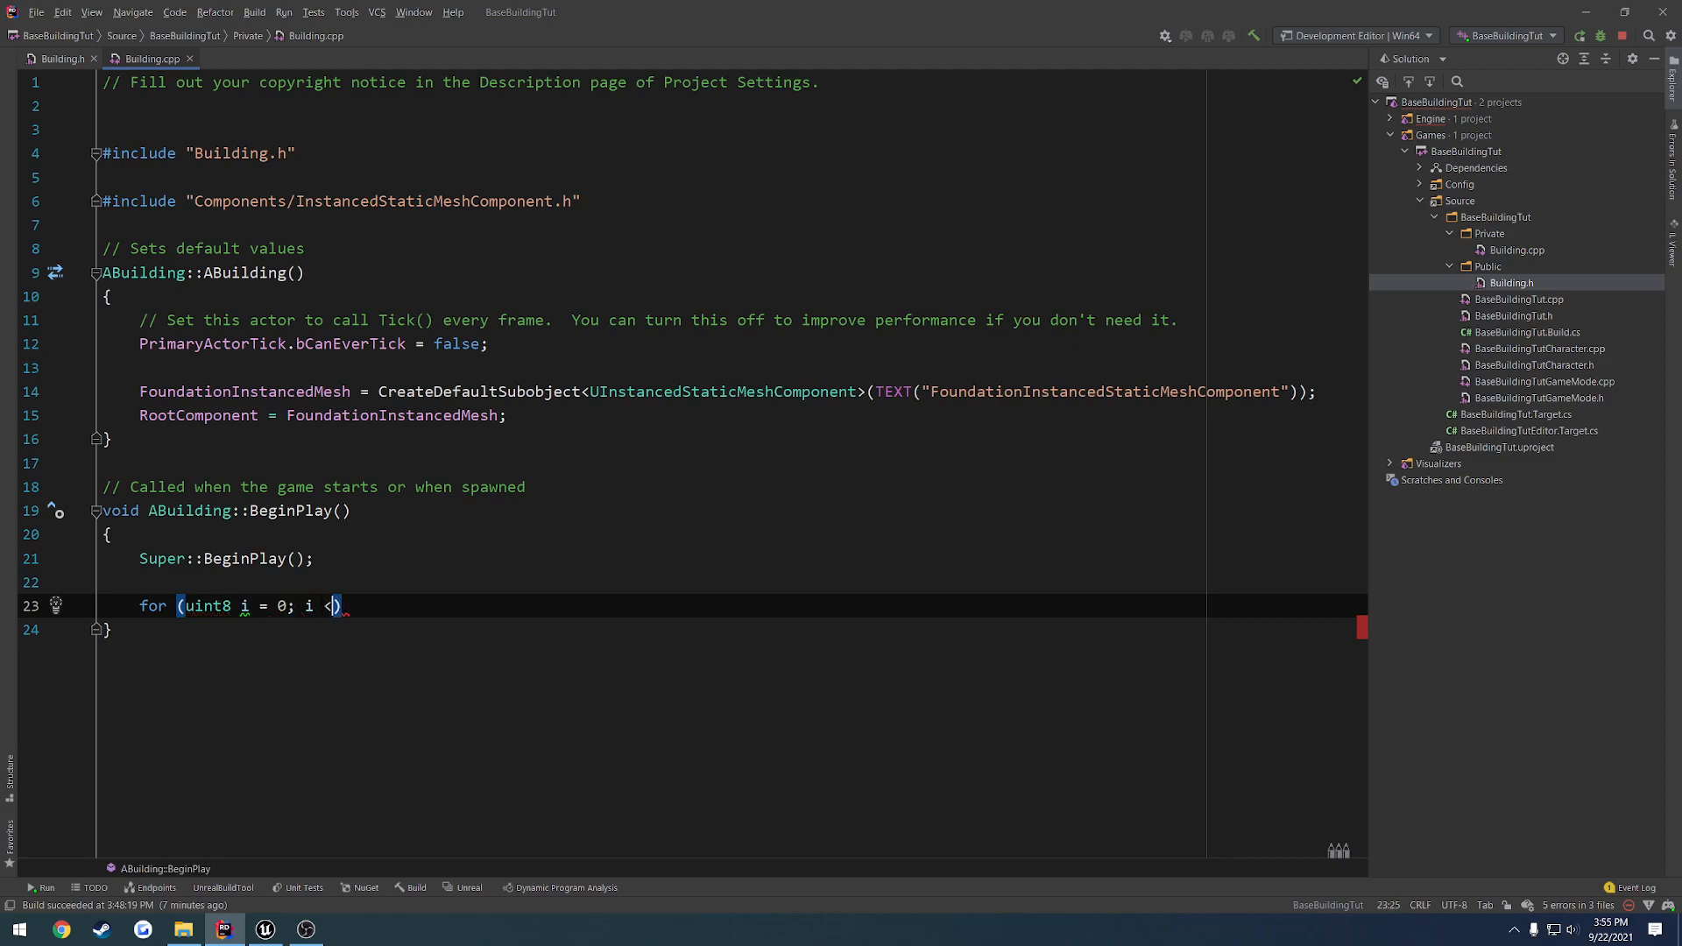
pyautogui.write('3; ++i')
pyautogui.write('{')
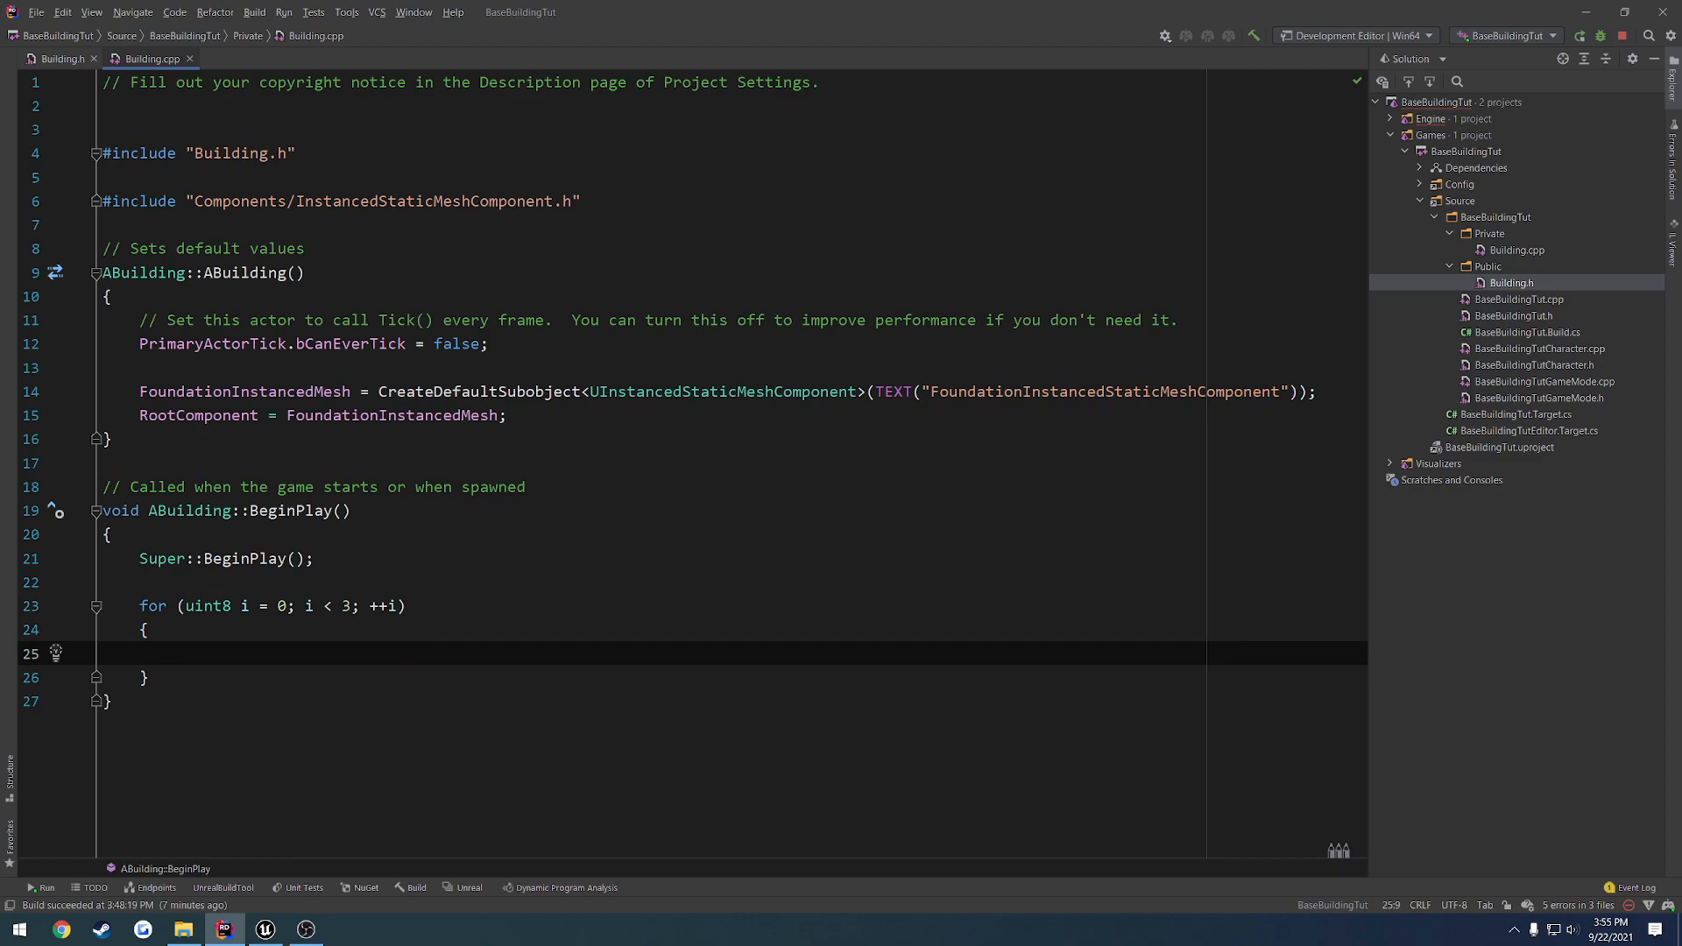
pyautogui.write('FoundationInstancedMesh')
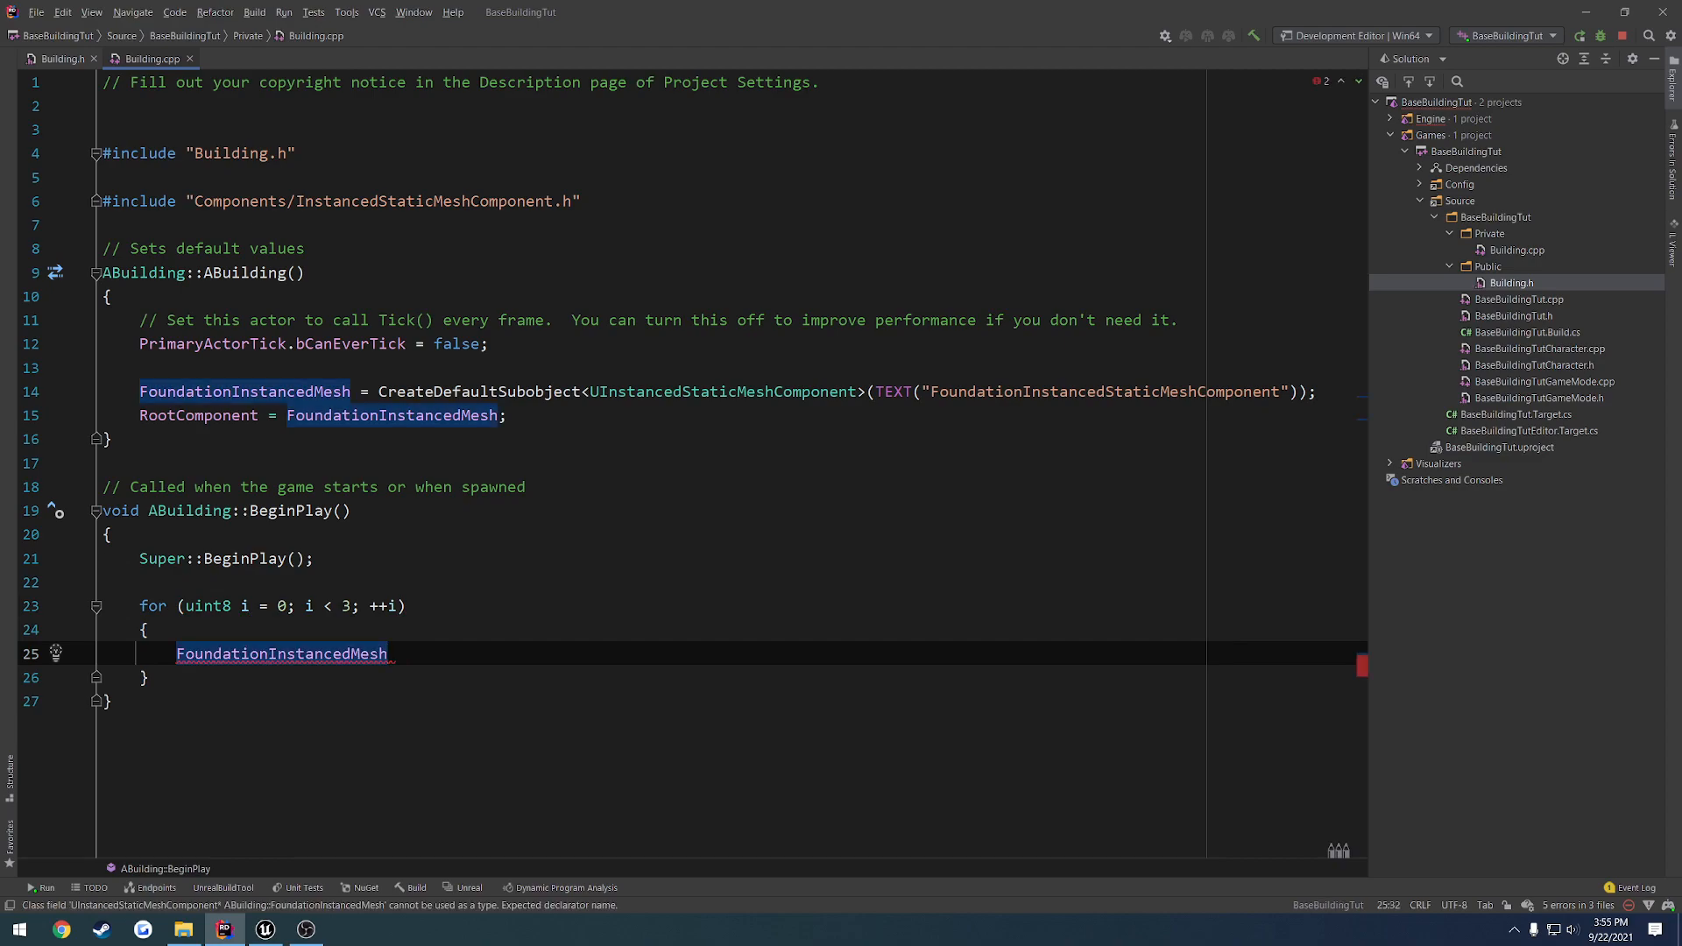
pyautogui.write('->Add')
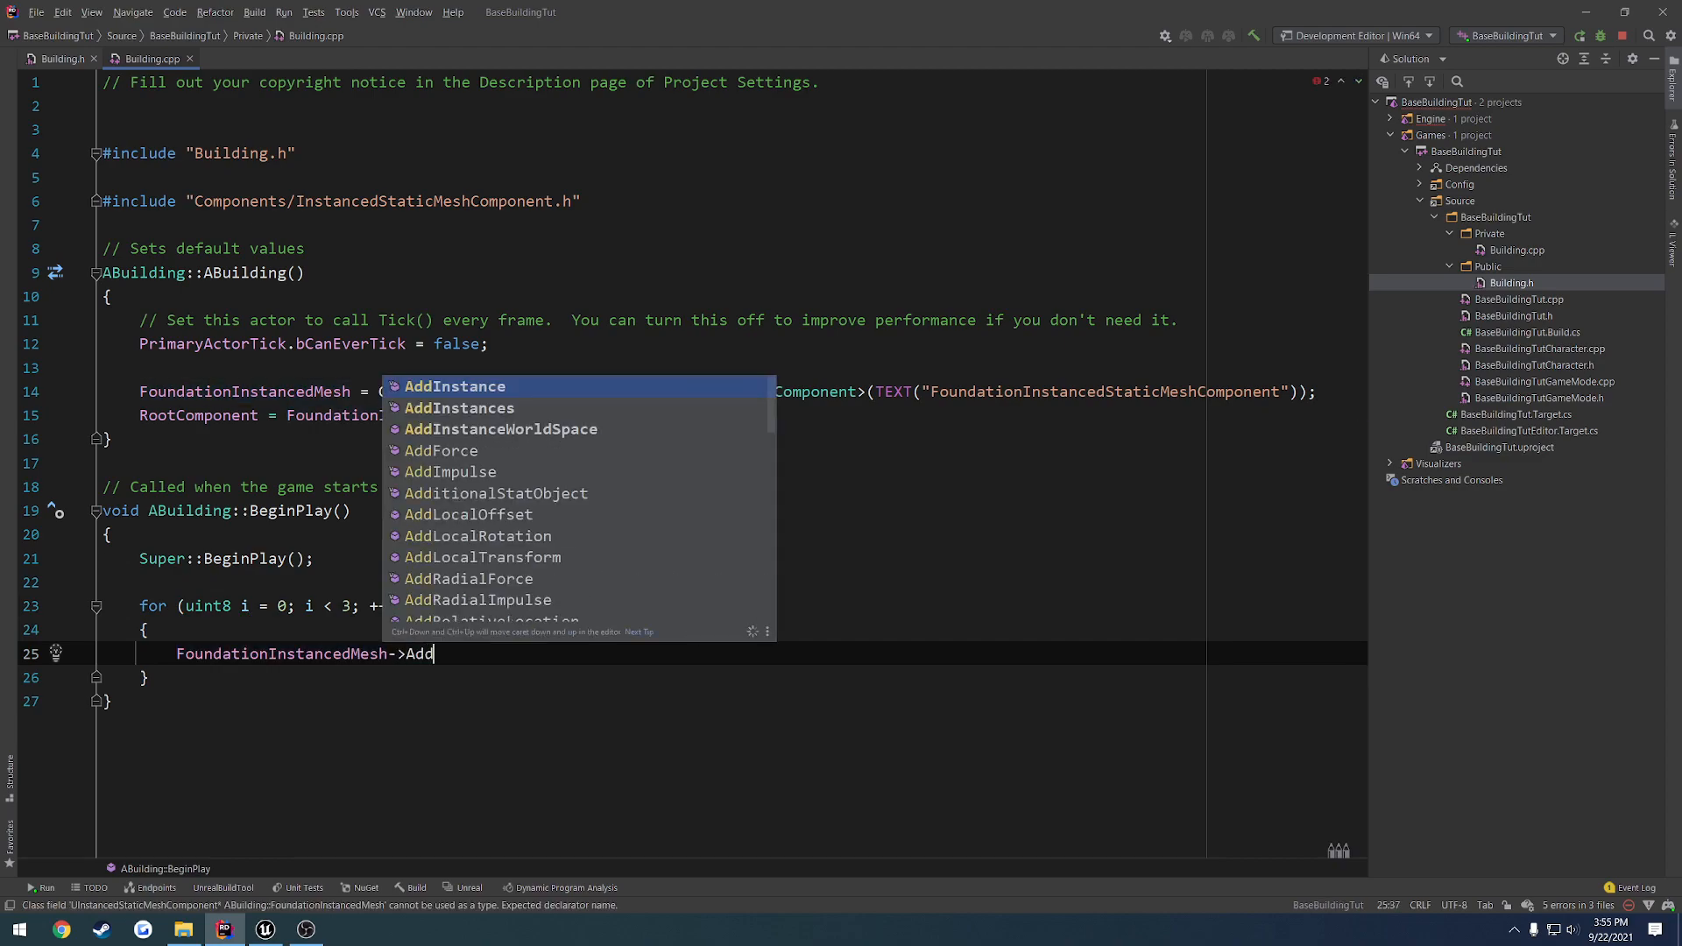
pyautogui.press('Down')
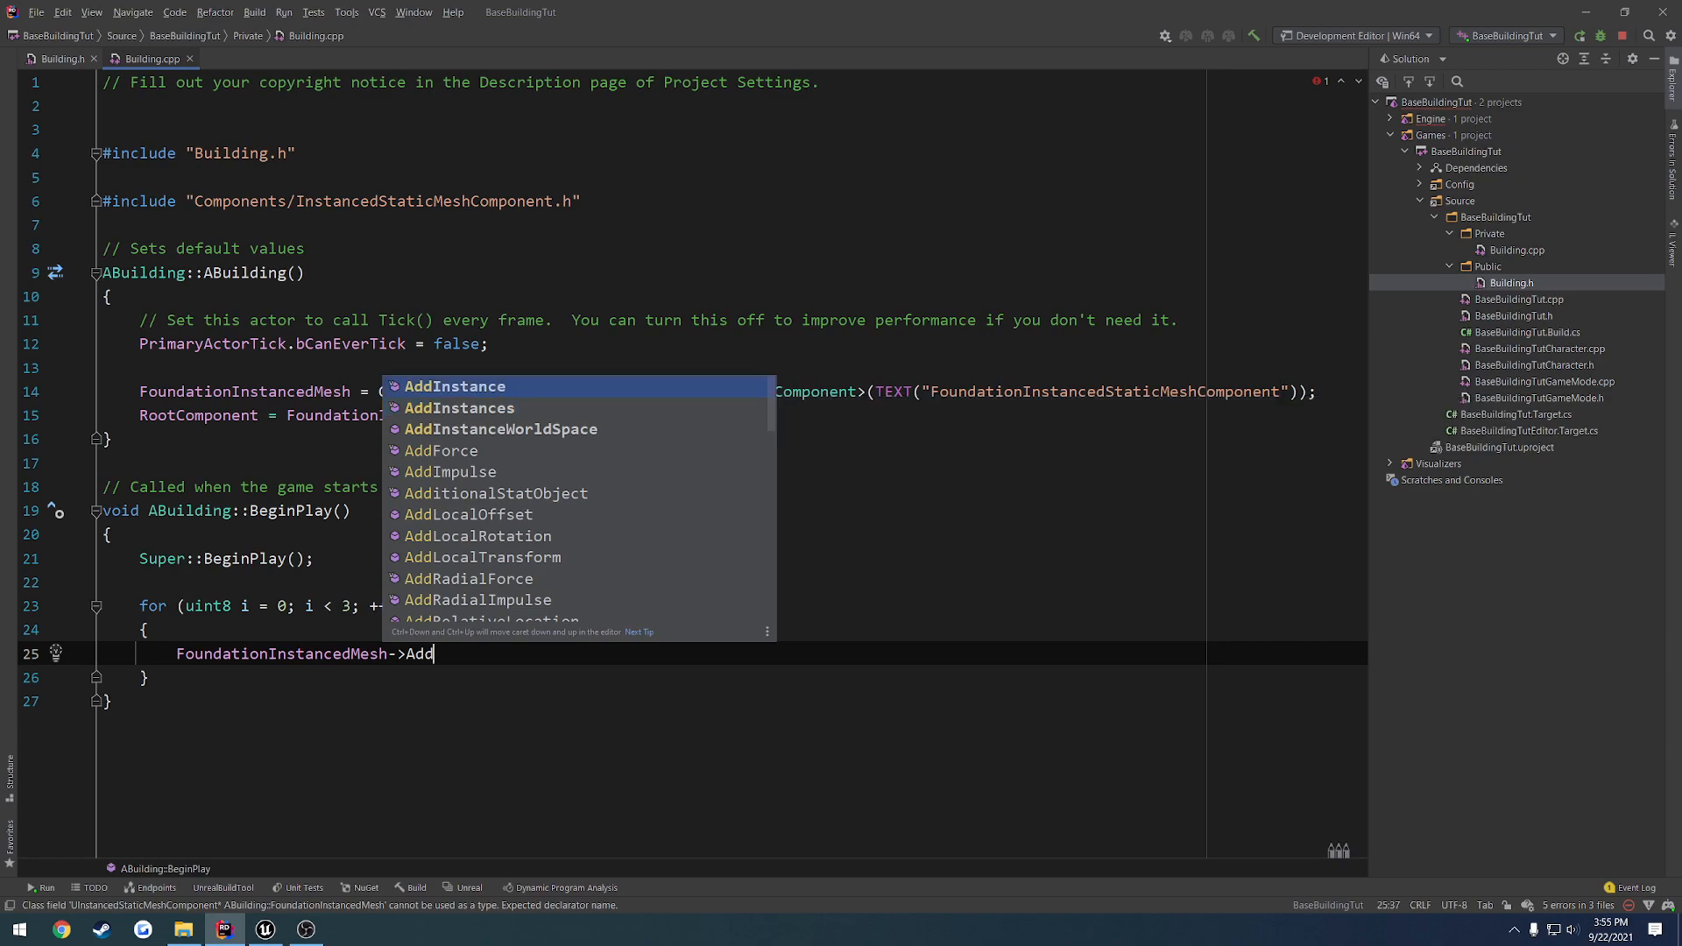
pyautogui.moveTo(453, 387)
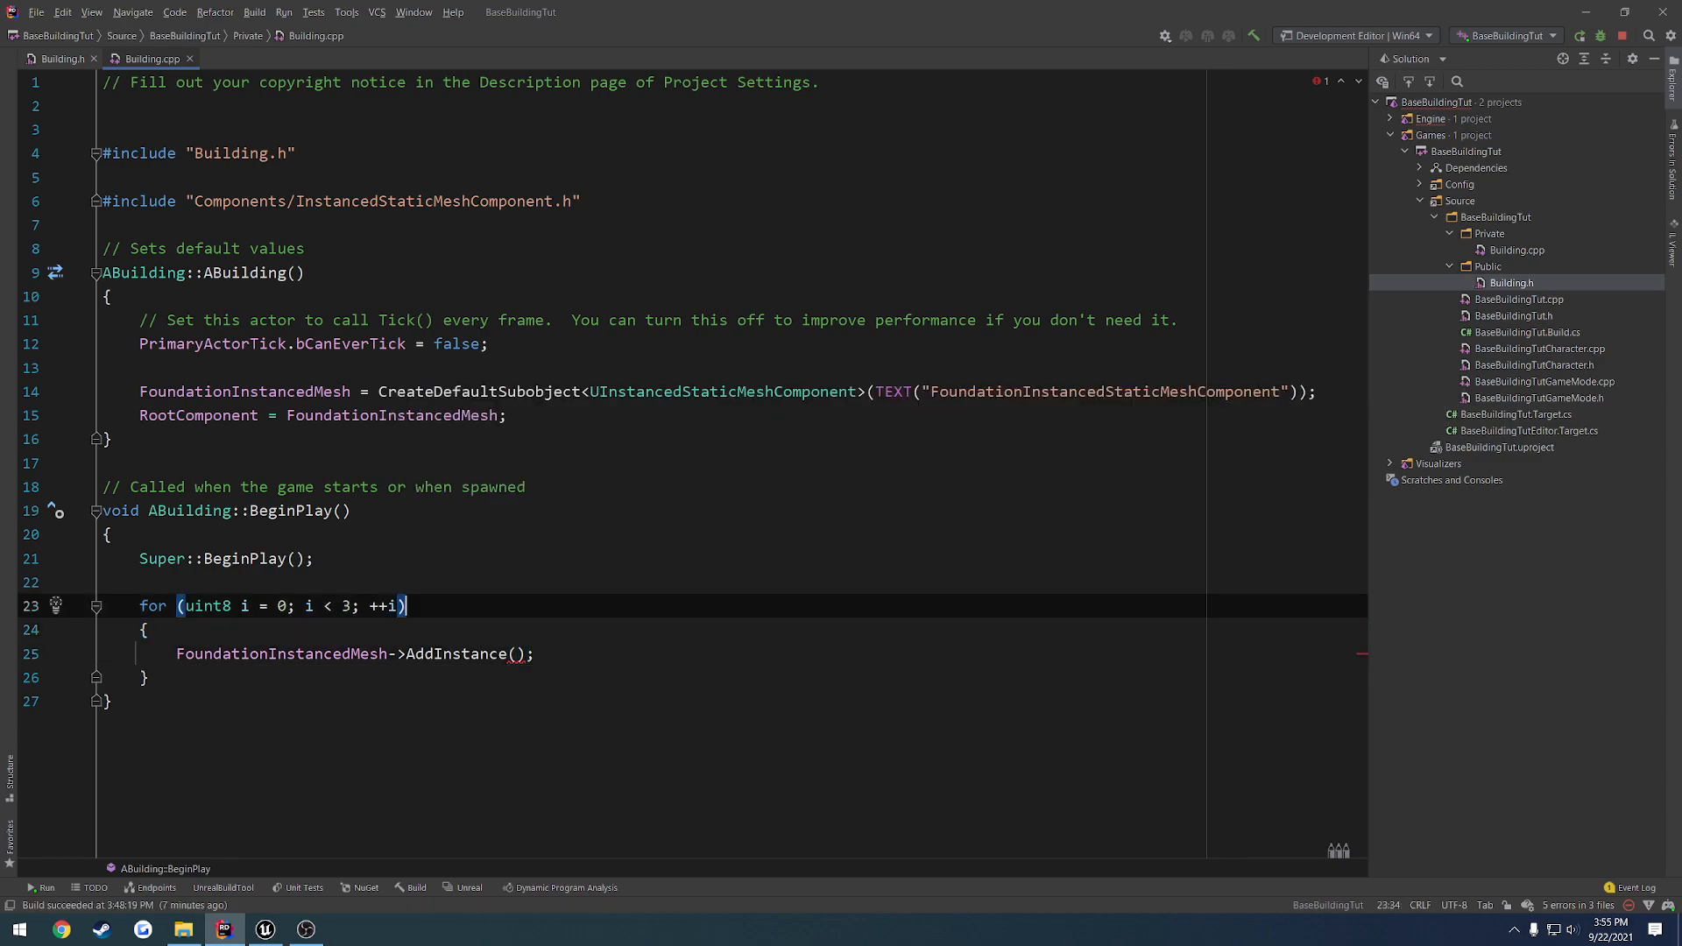
# Declare FTransform MeshTransform = FTransform() above the loop and pass MeshTransform to AddInstance
pyautogui.click(138, 582)
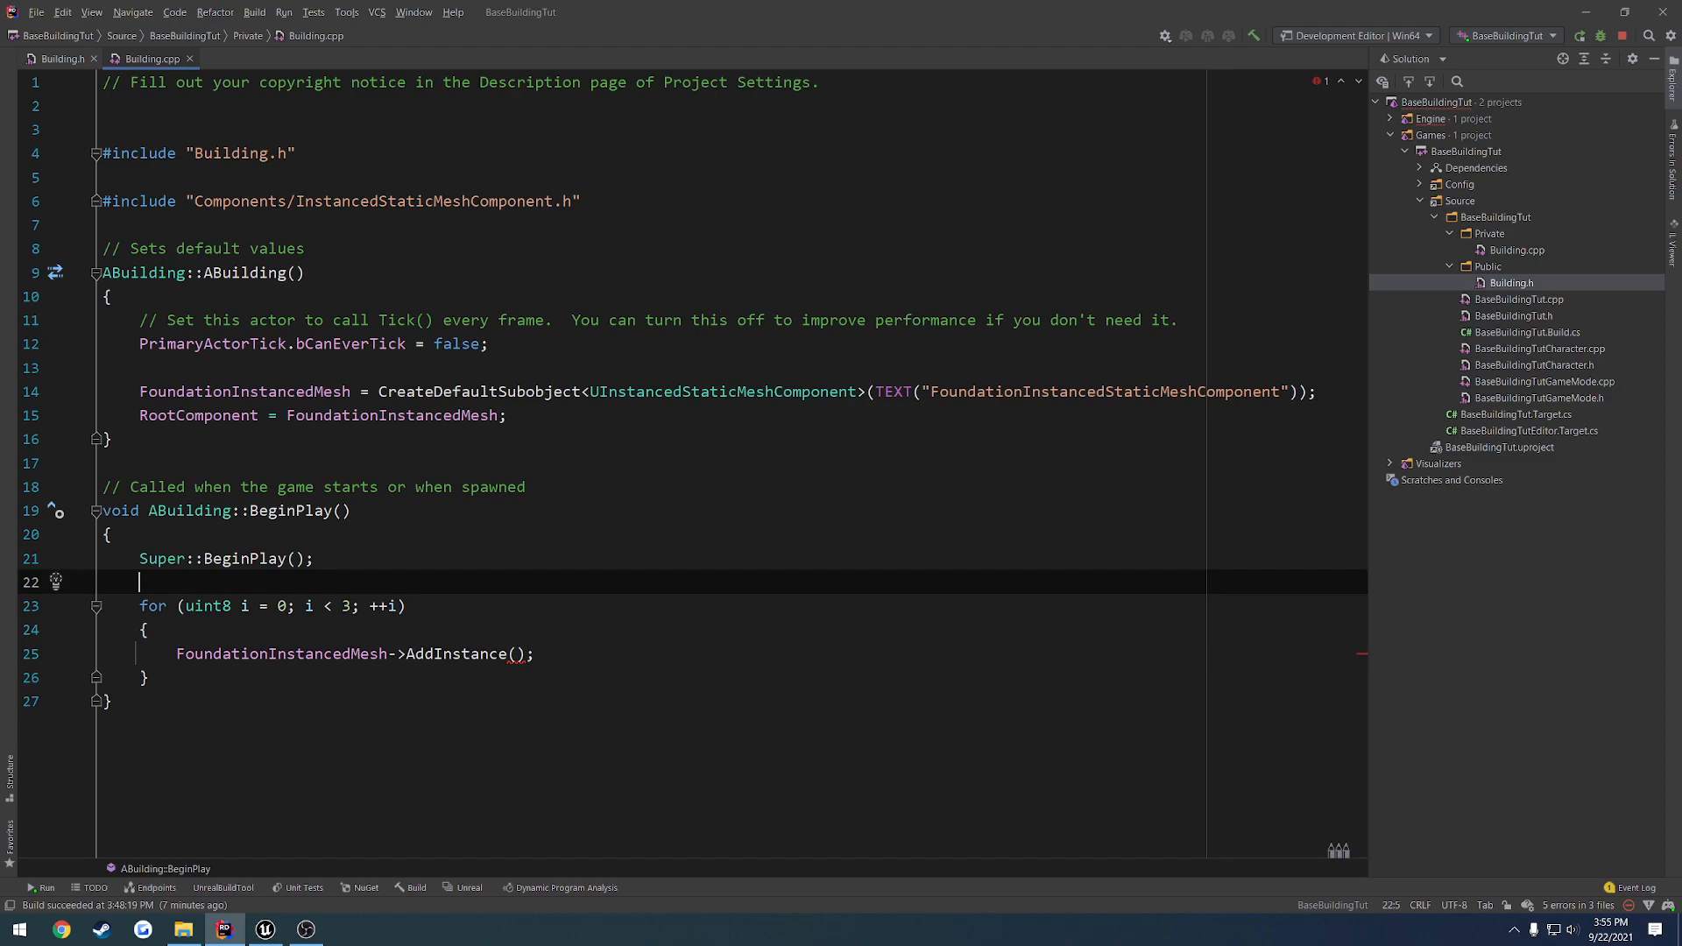
pyautogui.write('FTransform')
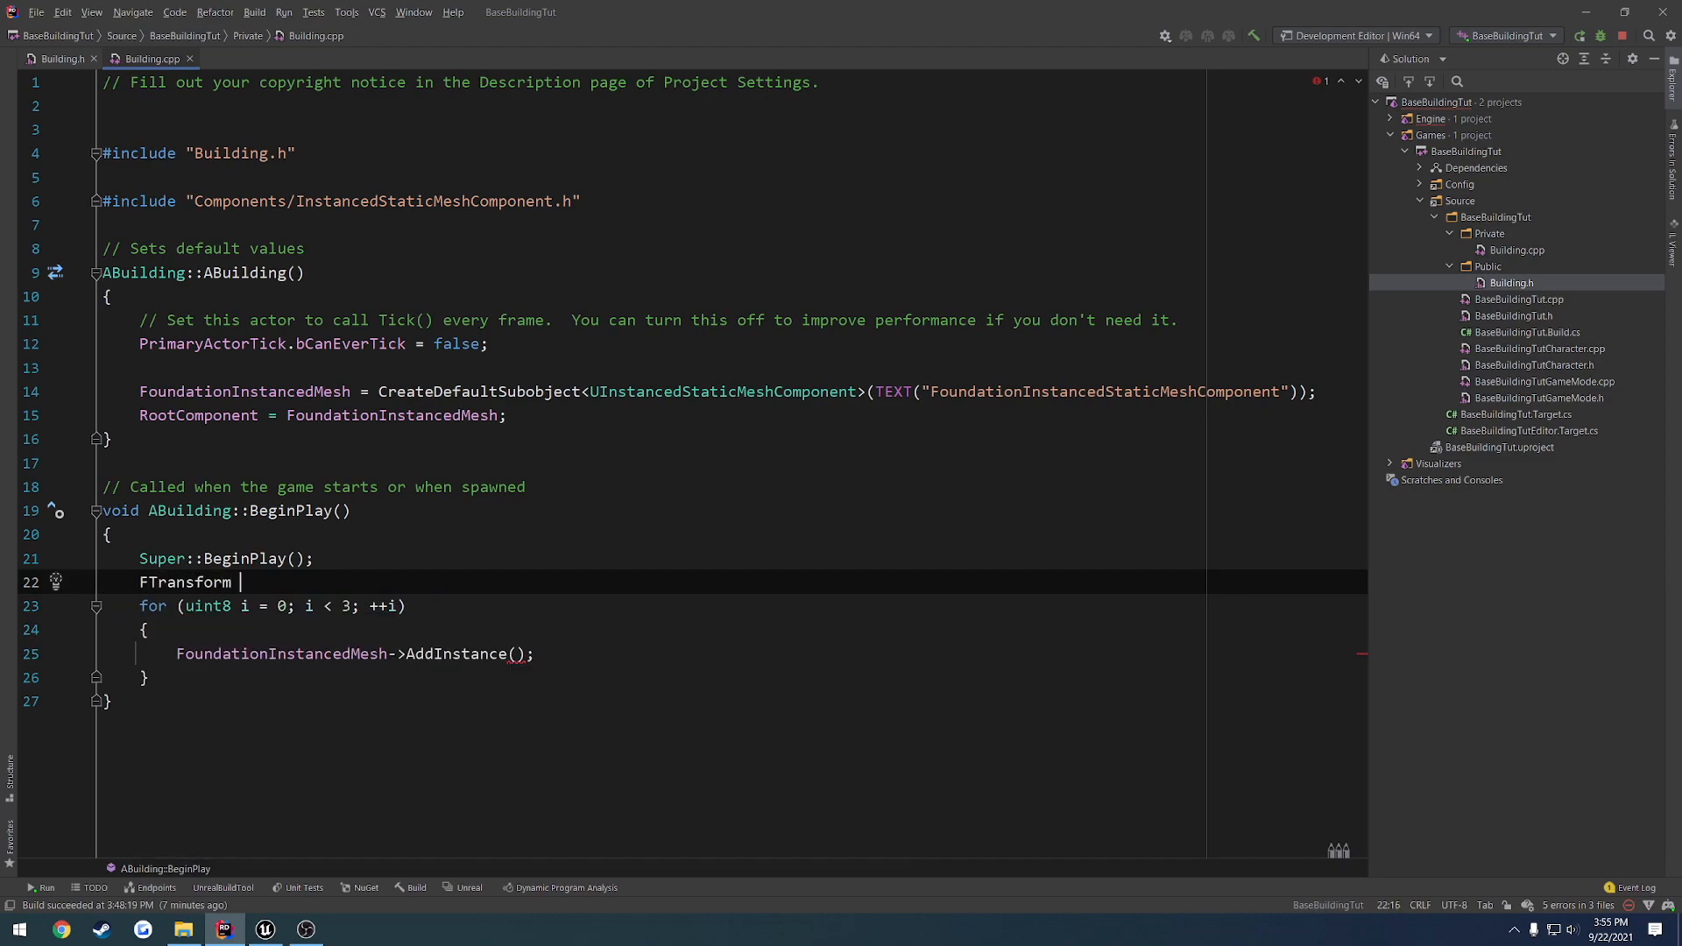
pyautogui.write('MeshTra')
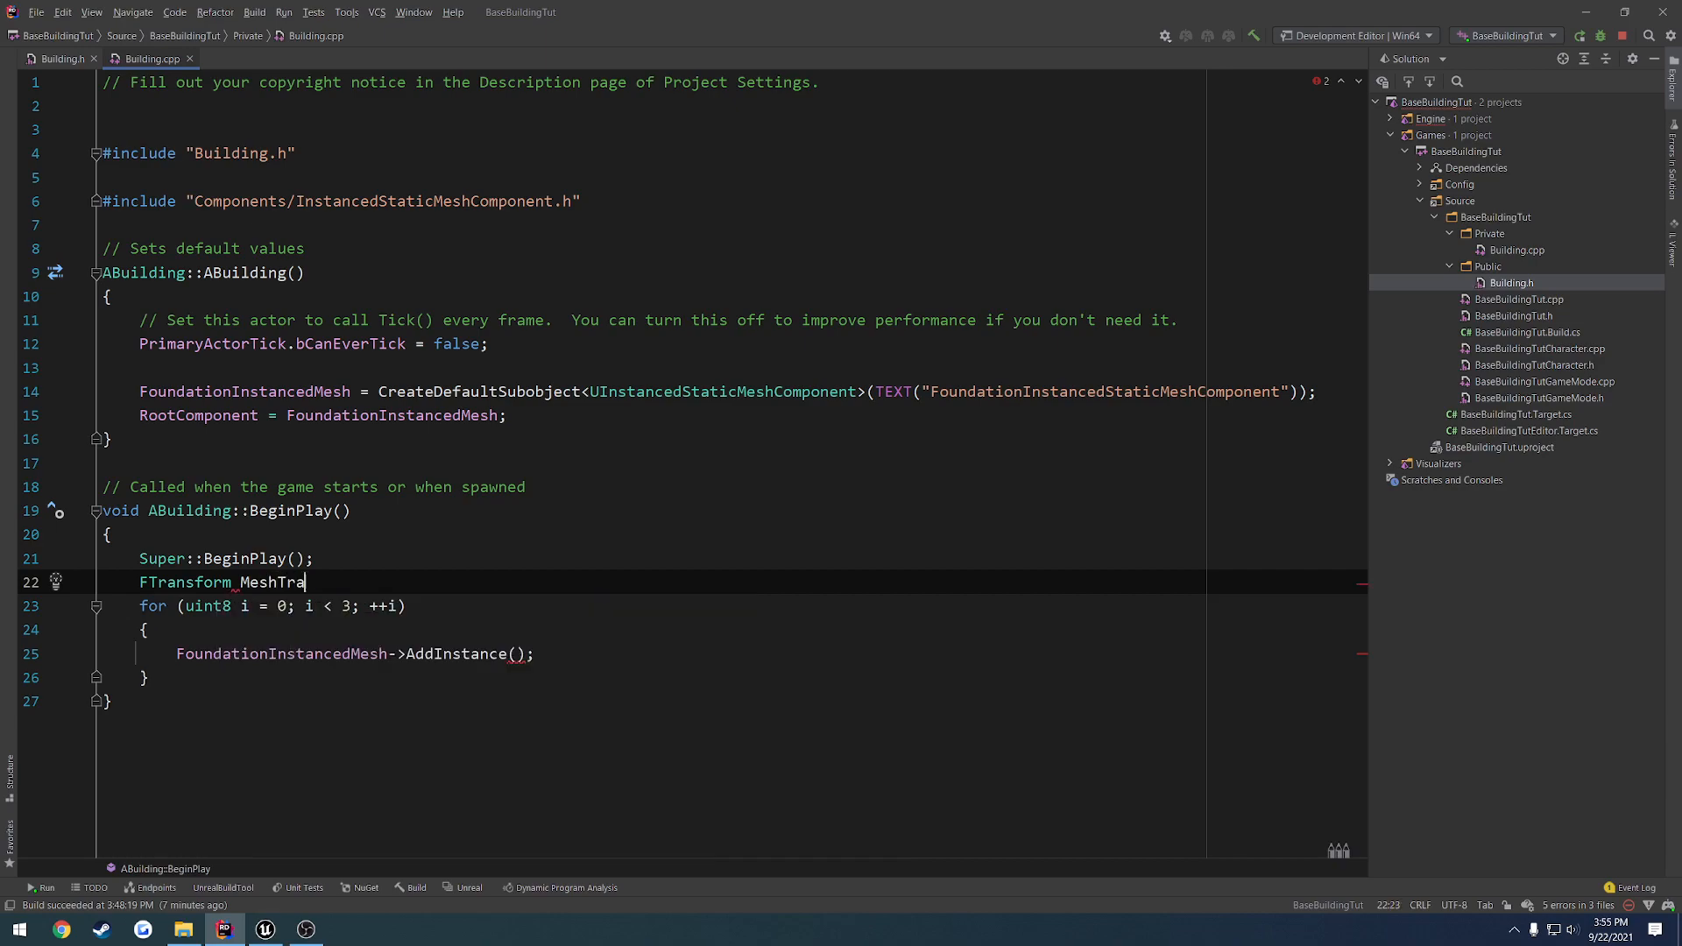
pyautogui.write('nsform =')
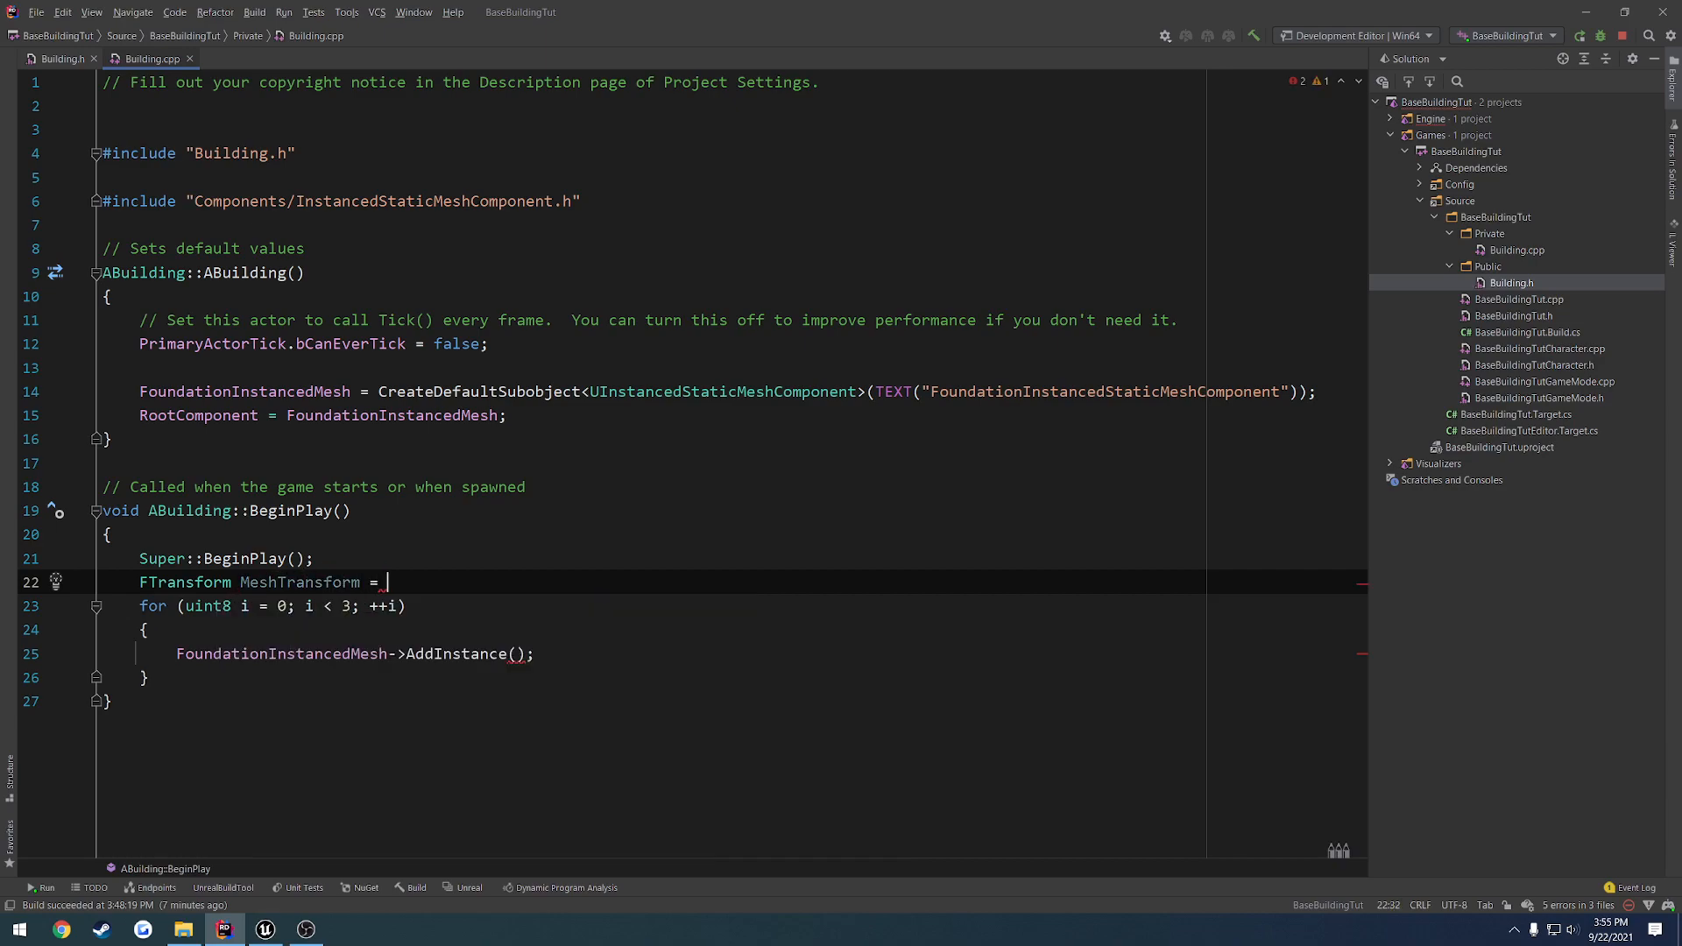
pyautogui.write('F')
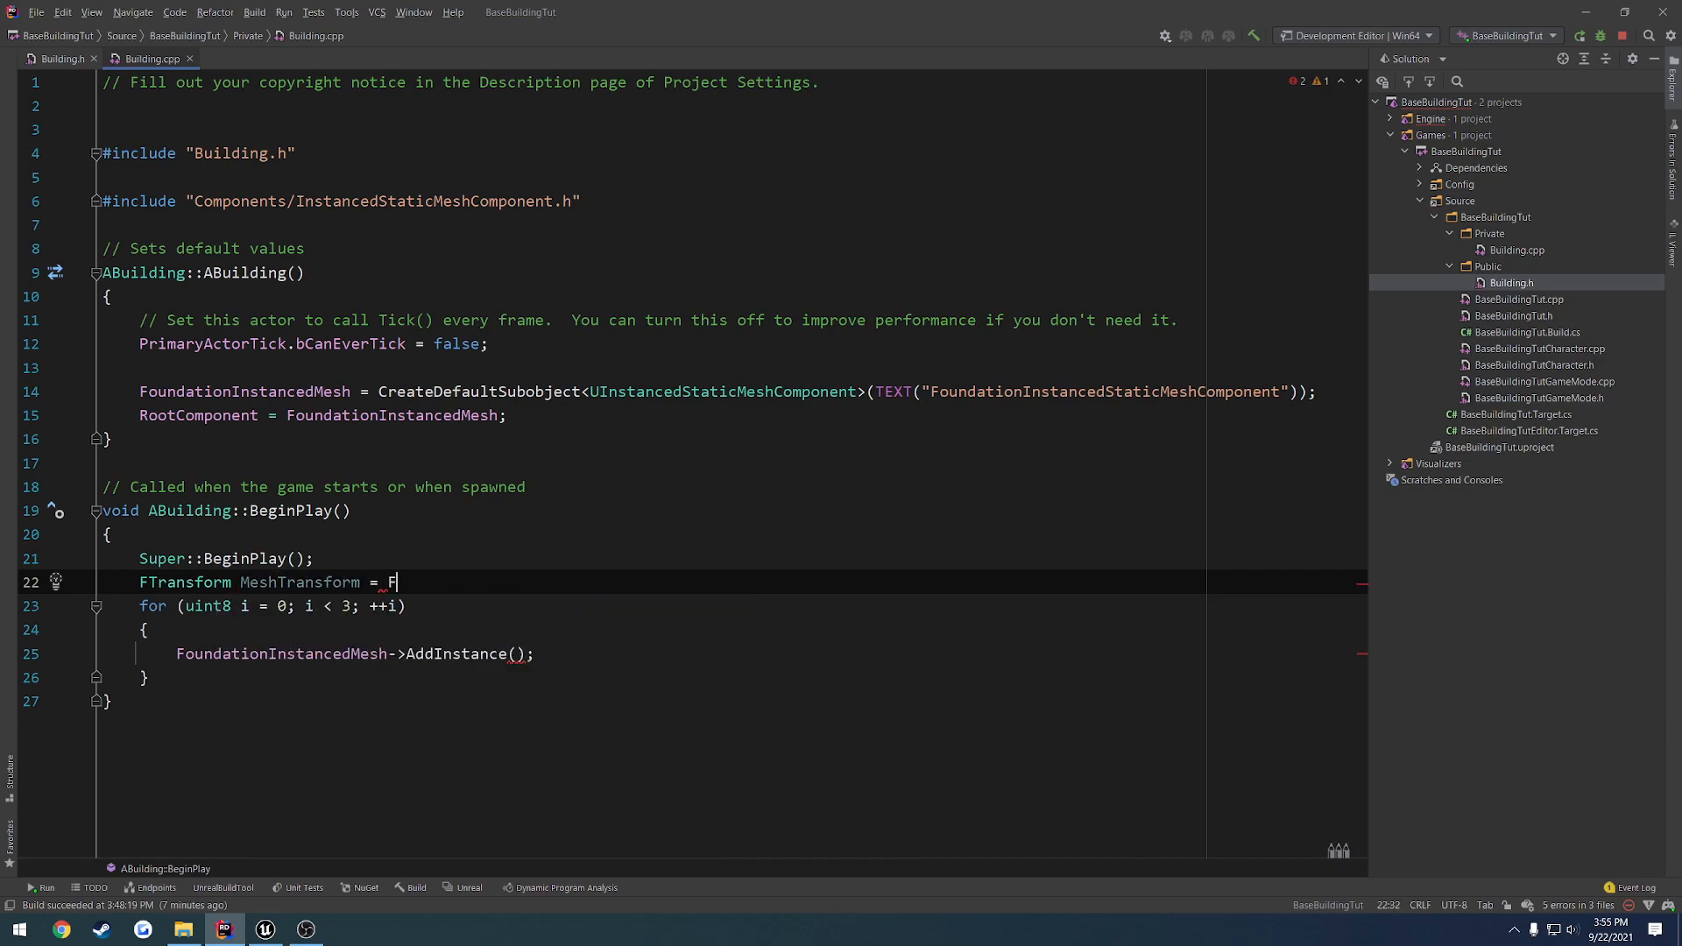
pyautogui.write('Transform()')
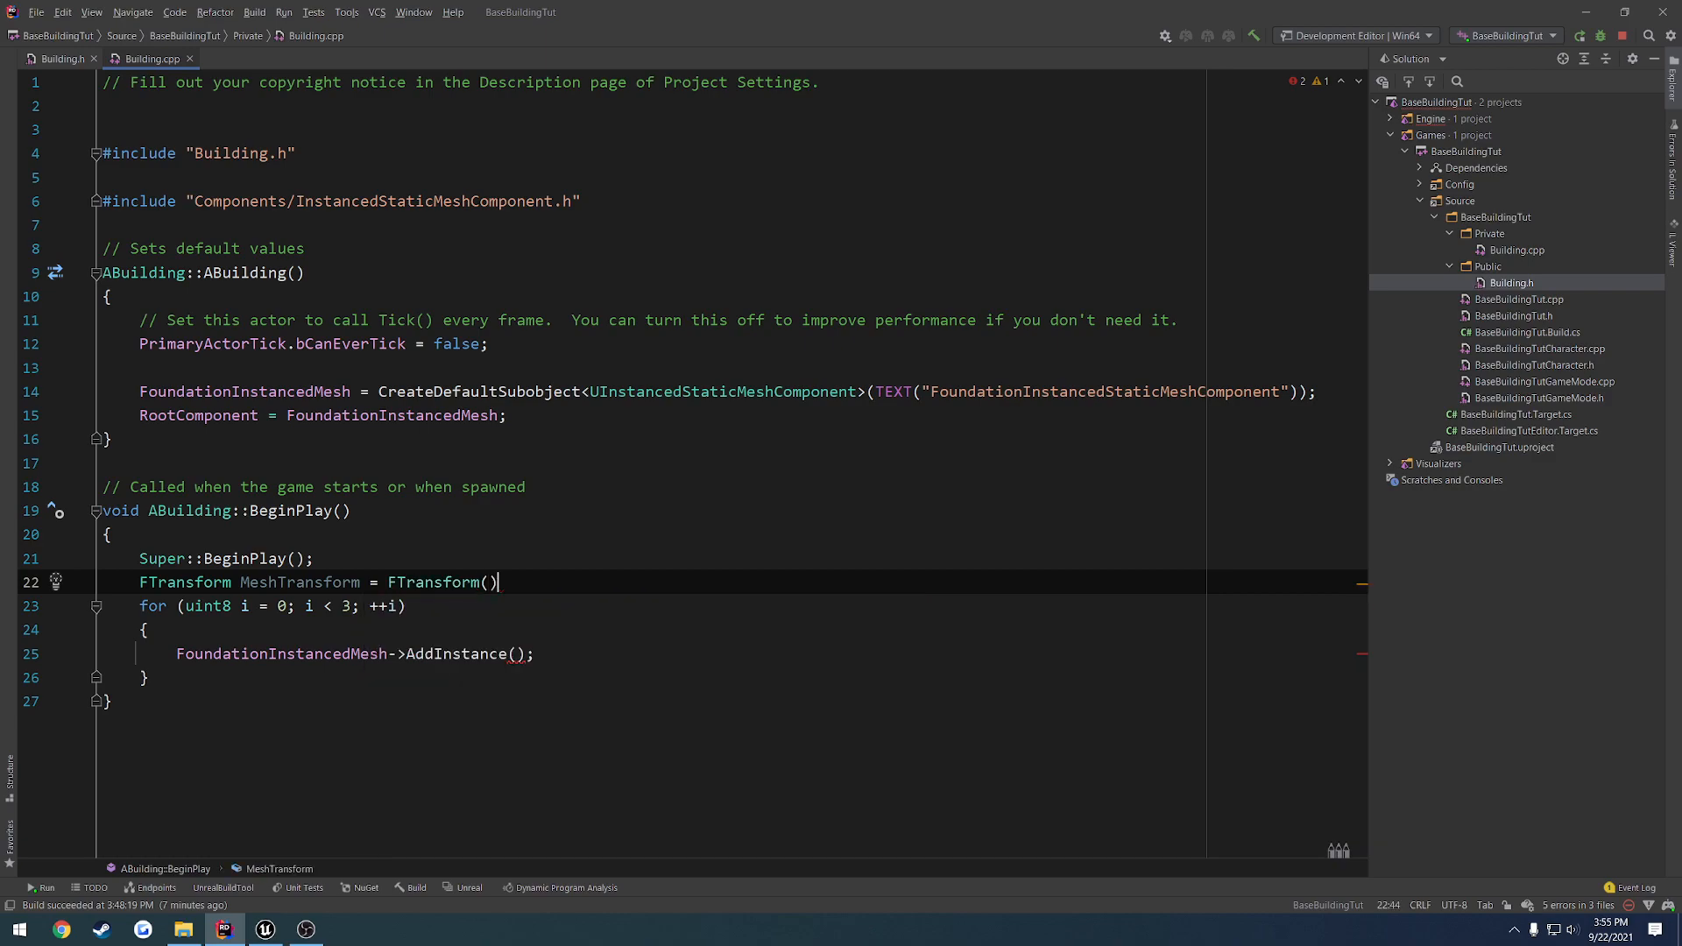
pyautogui.press('Enter')
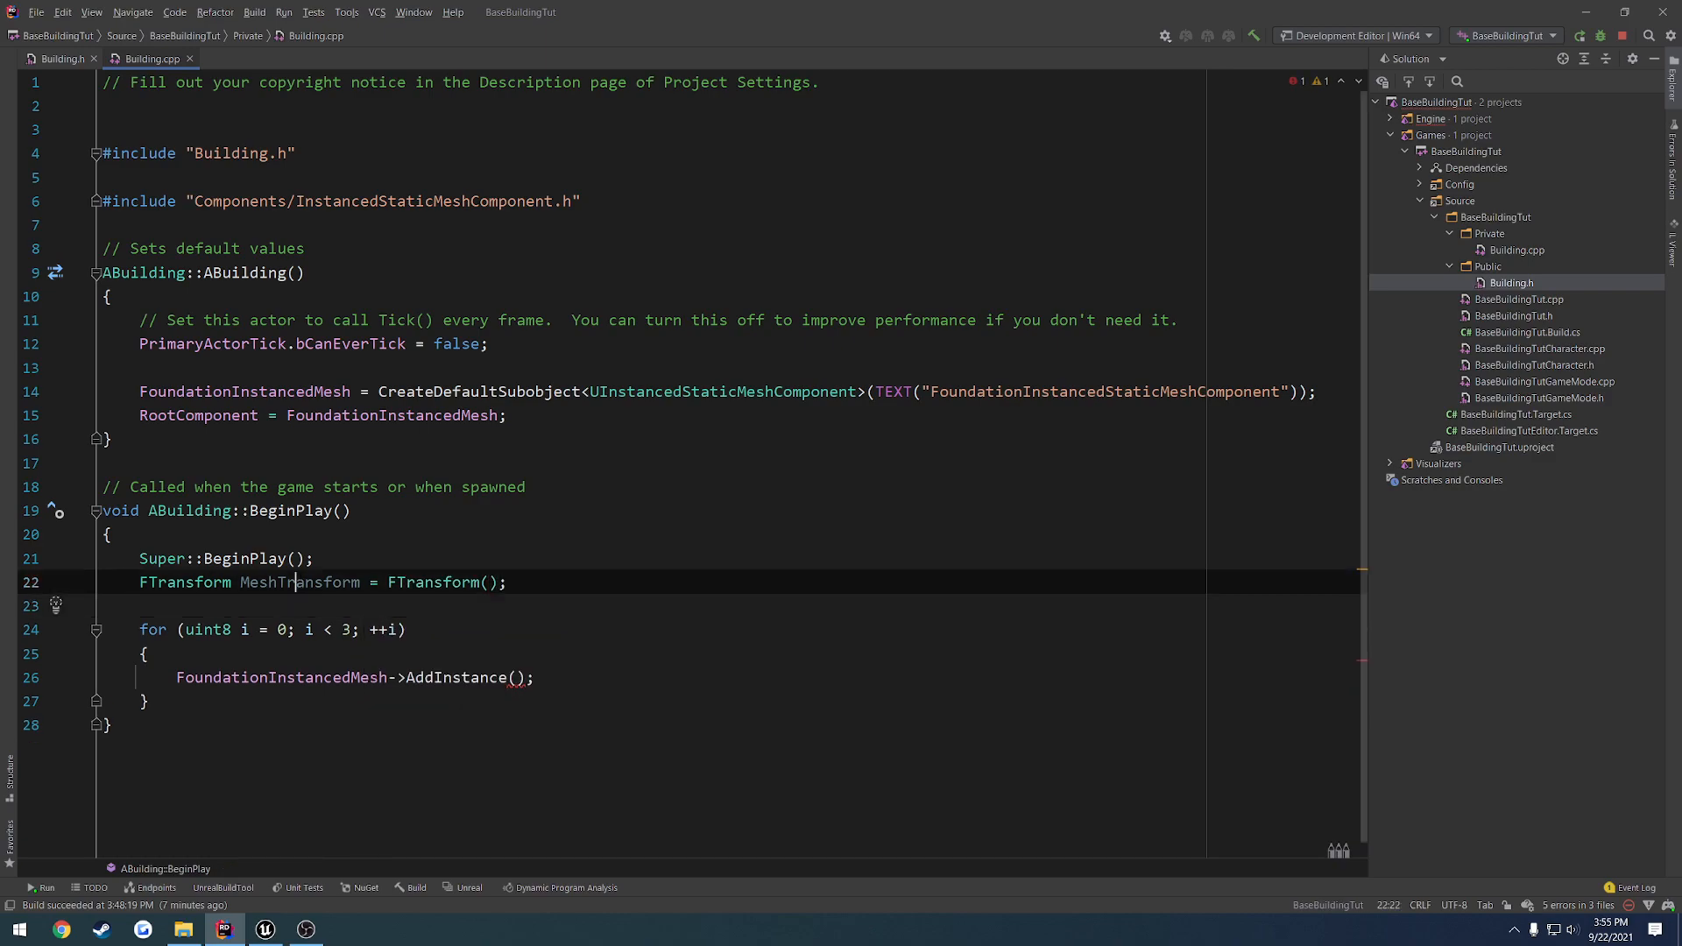
pyautogui.write('MeshTransform')
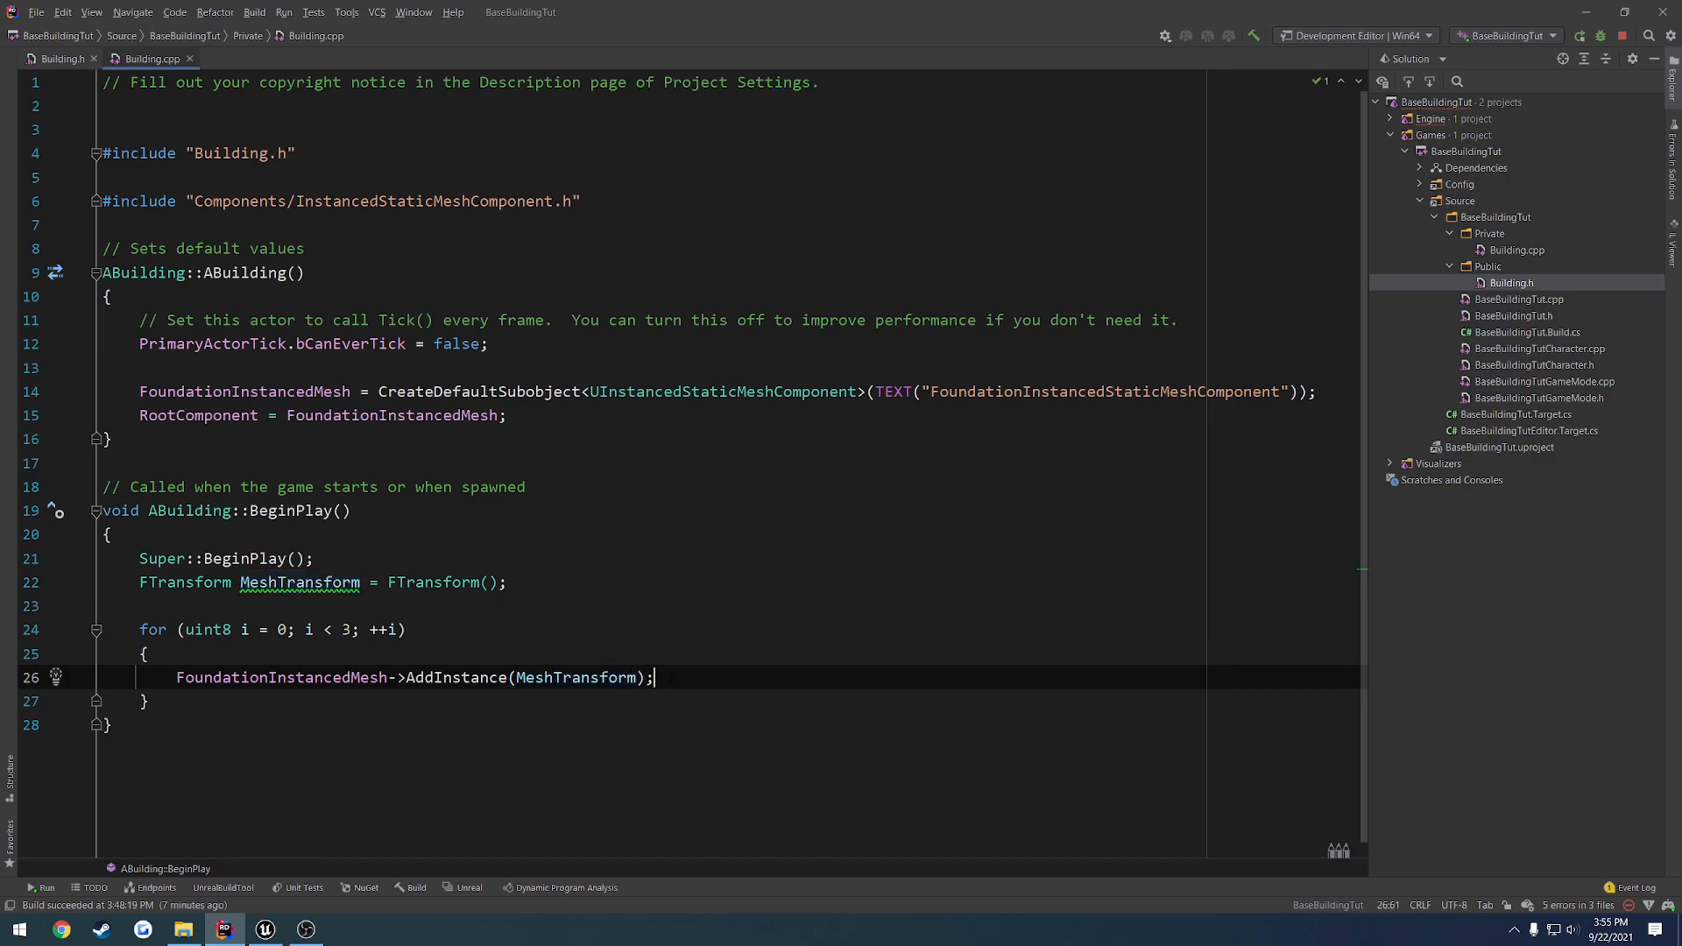
pyautogui.press('Enter')
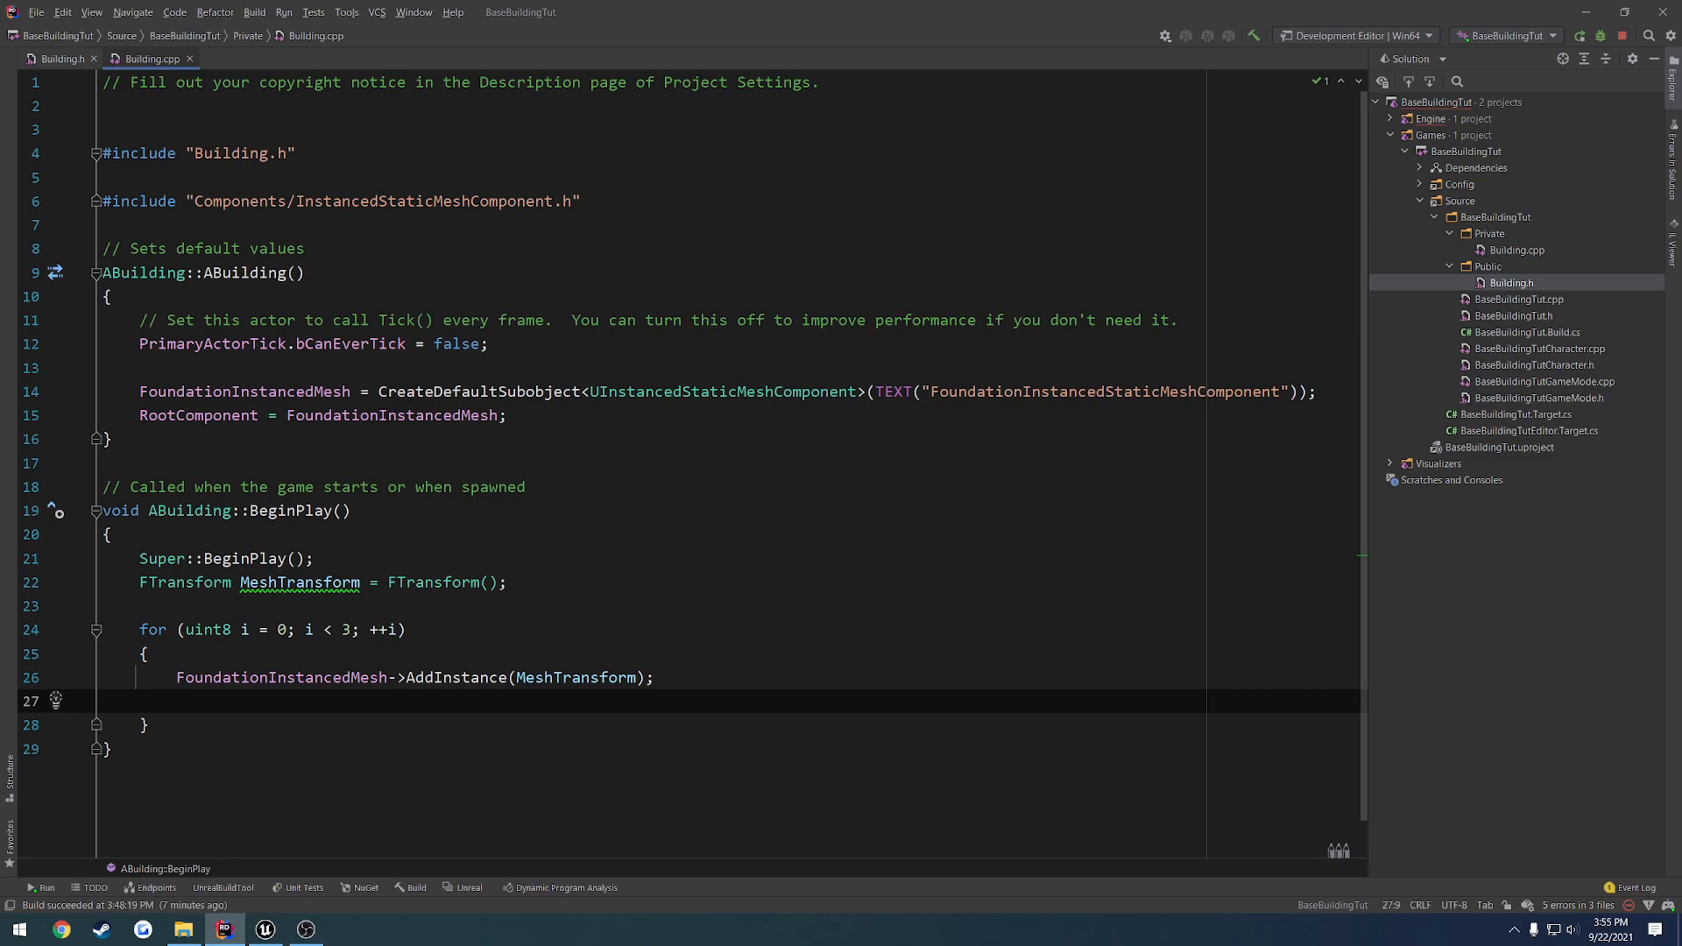
# Get MeshTransform's location into MeshVector, add 250 to Z, and set it back each pass
pyautogui.write('FVector MeshVector =')
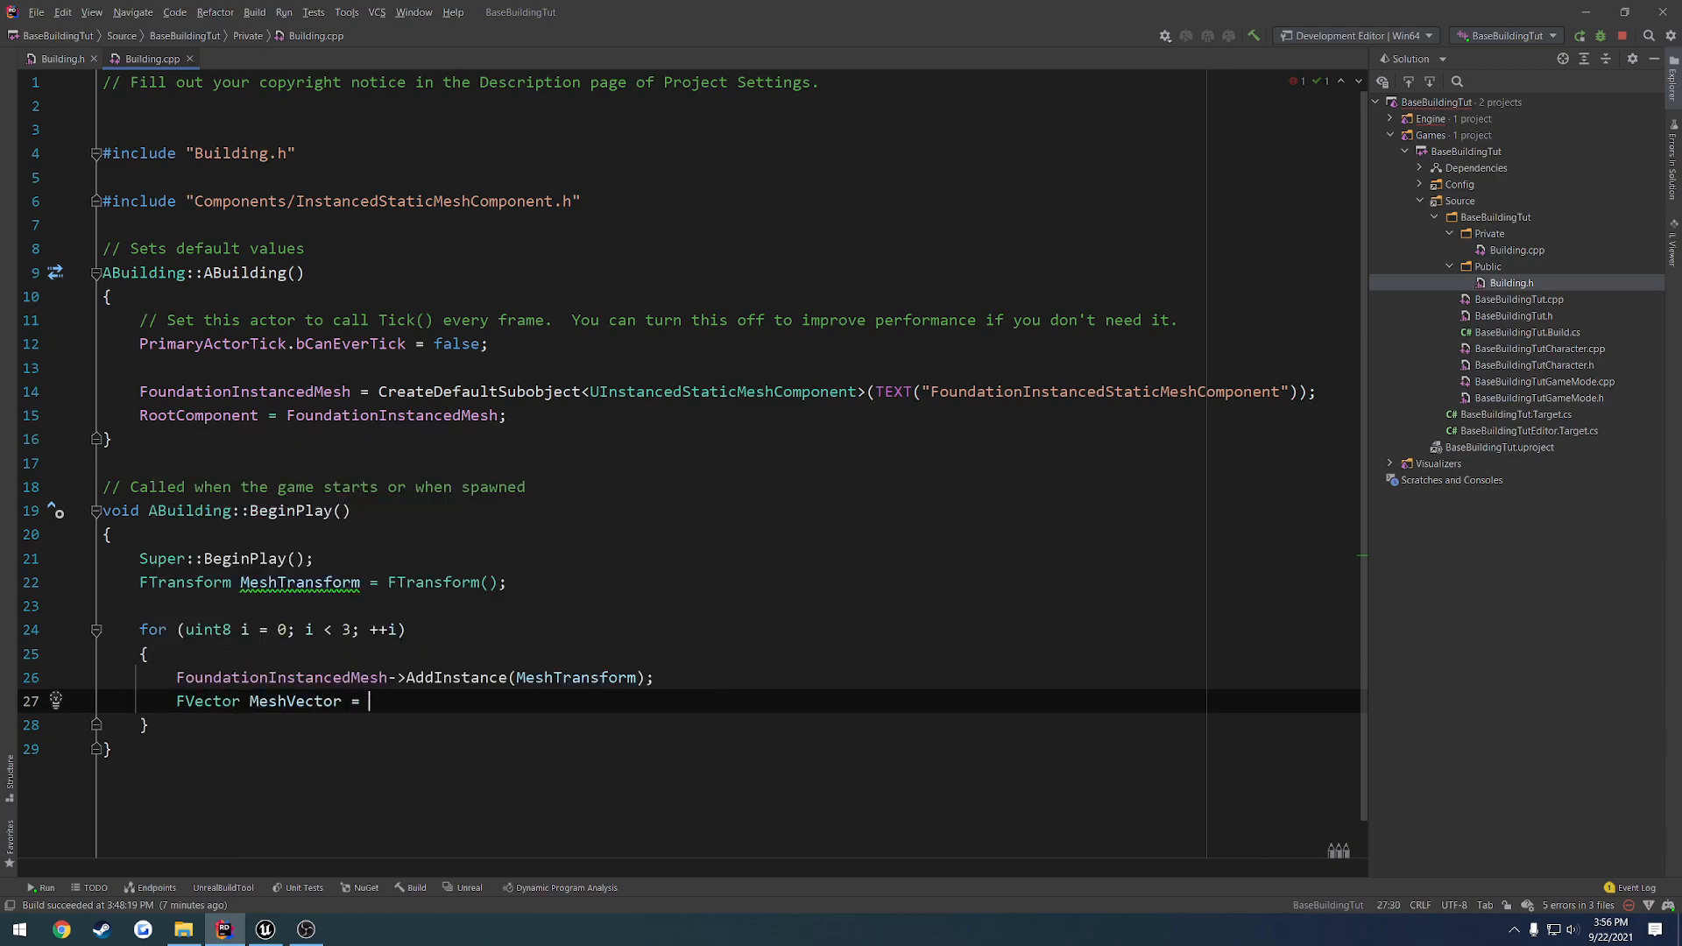
pyautogui.write('MeshTransform.GetLocation();')
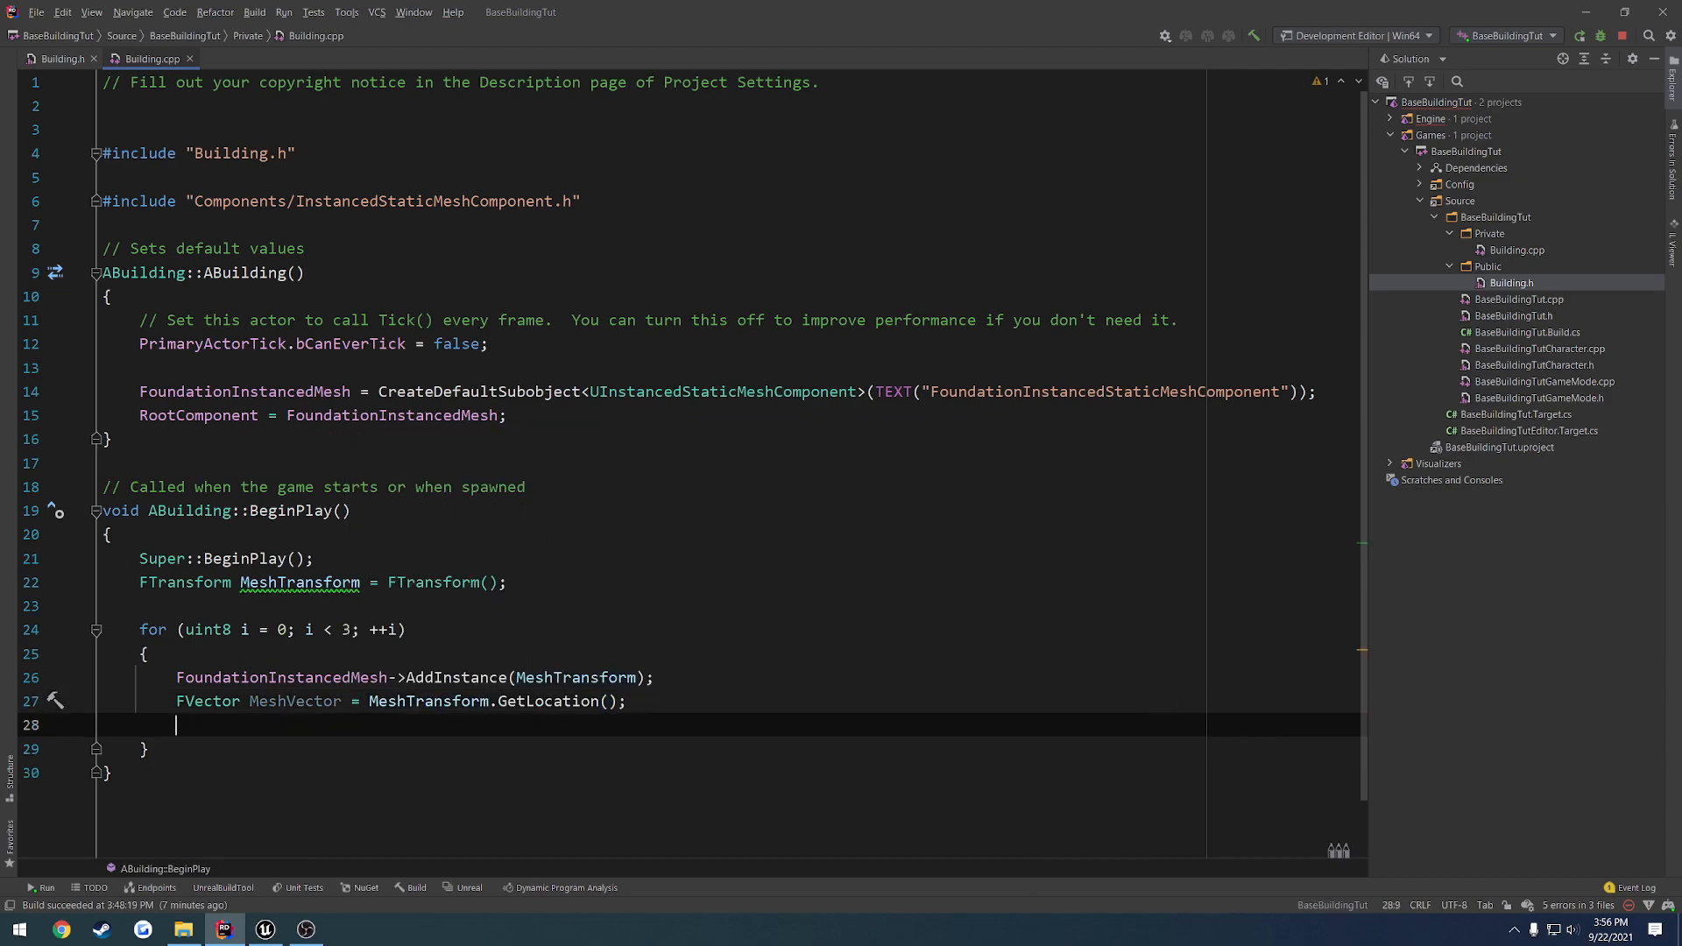
pyautogui.write('MeshVector.Z +=')
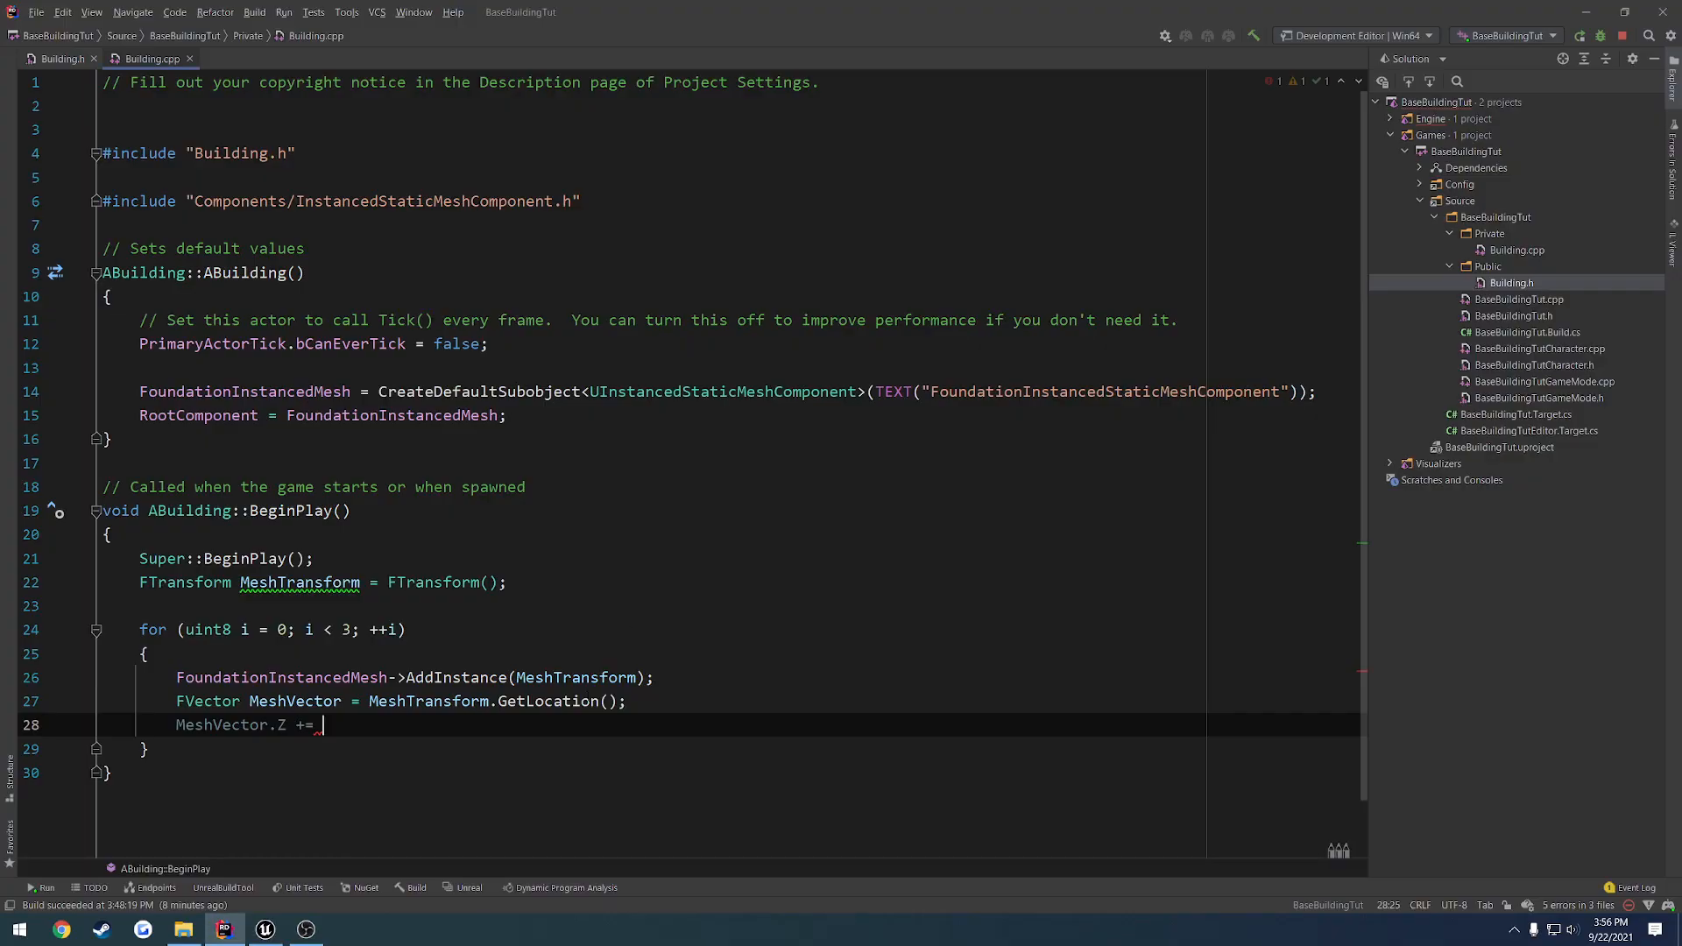
pyautogui.write('250;')
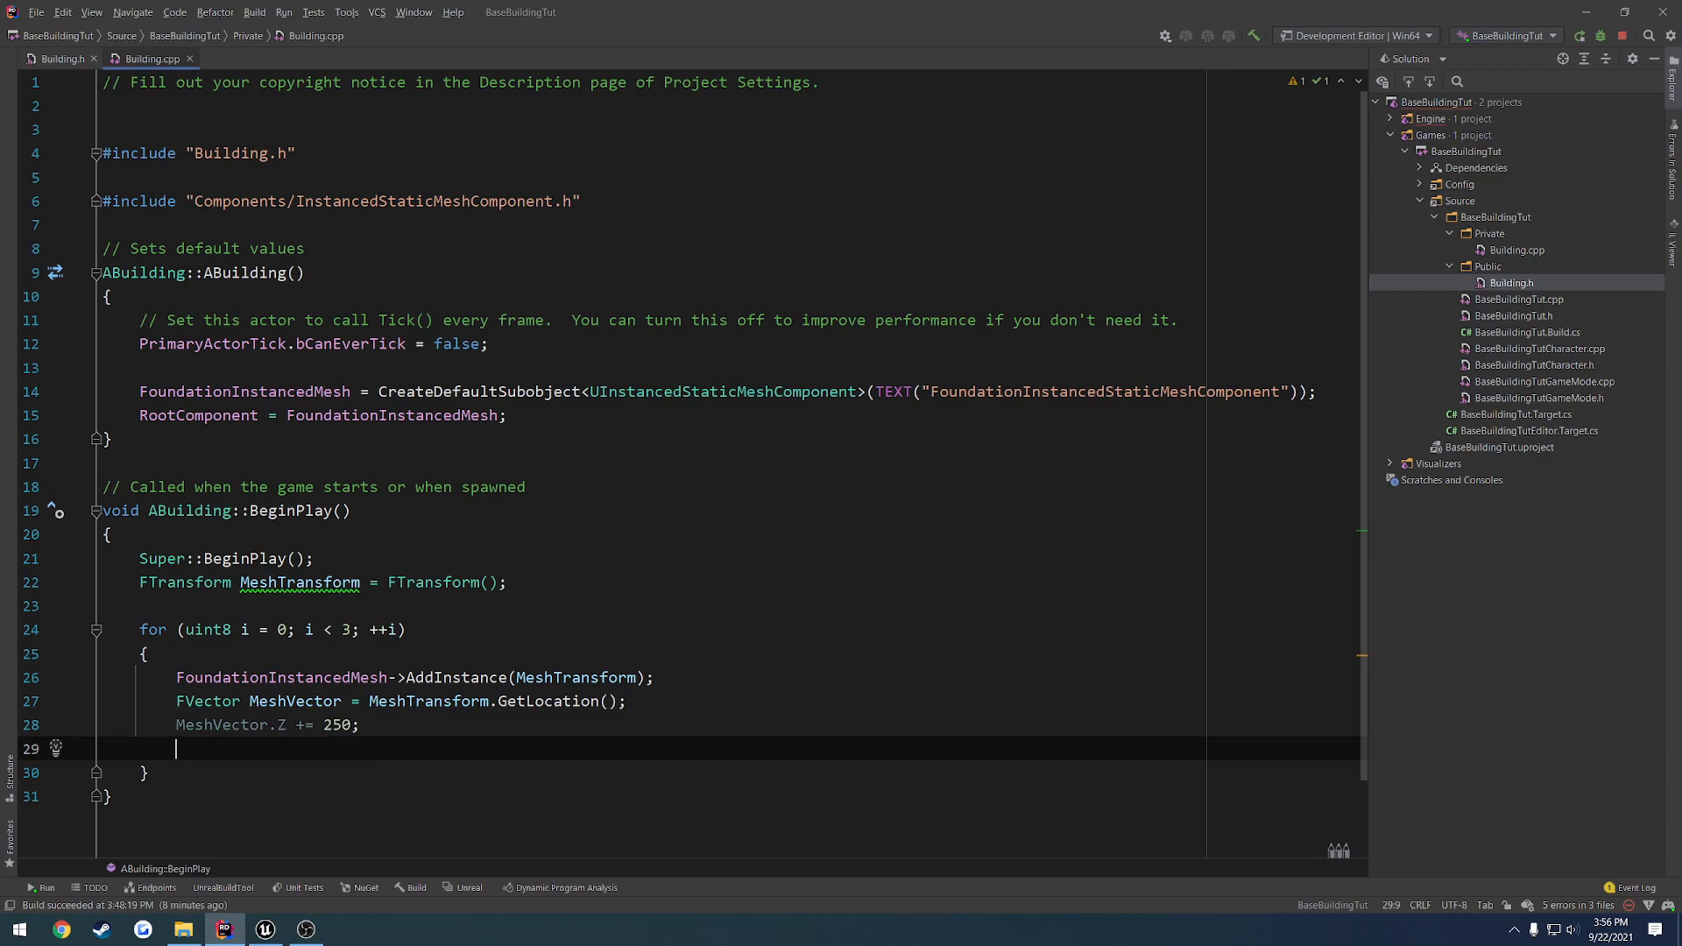
pyautogui.write('MeshTransform.S')
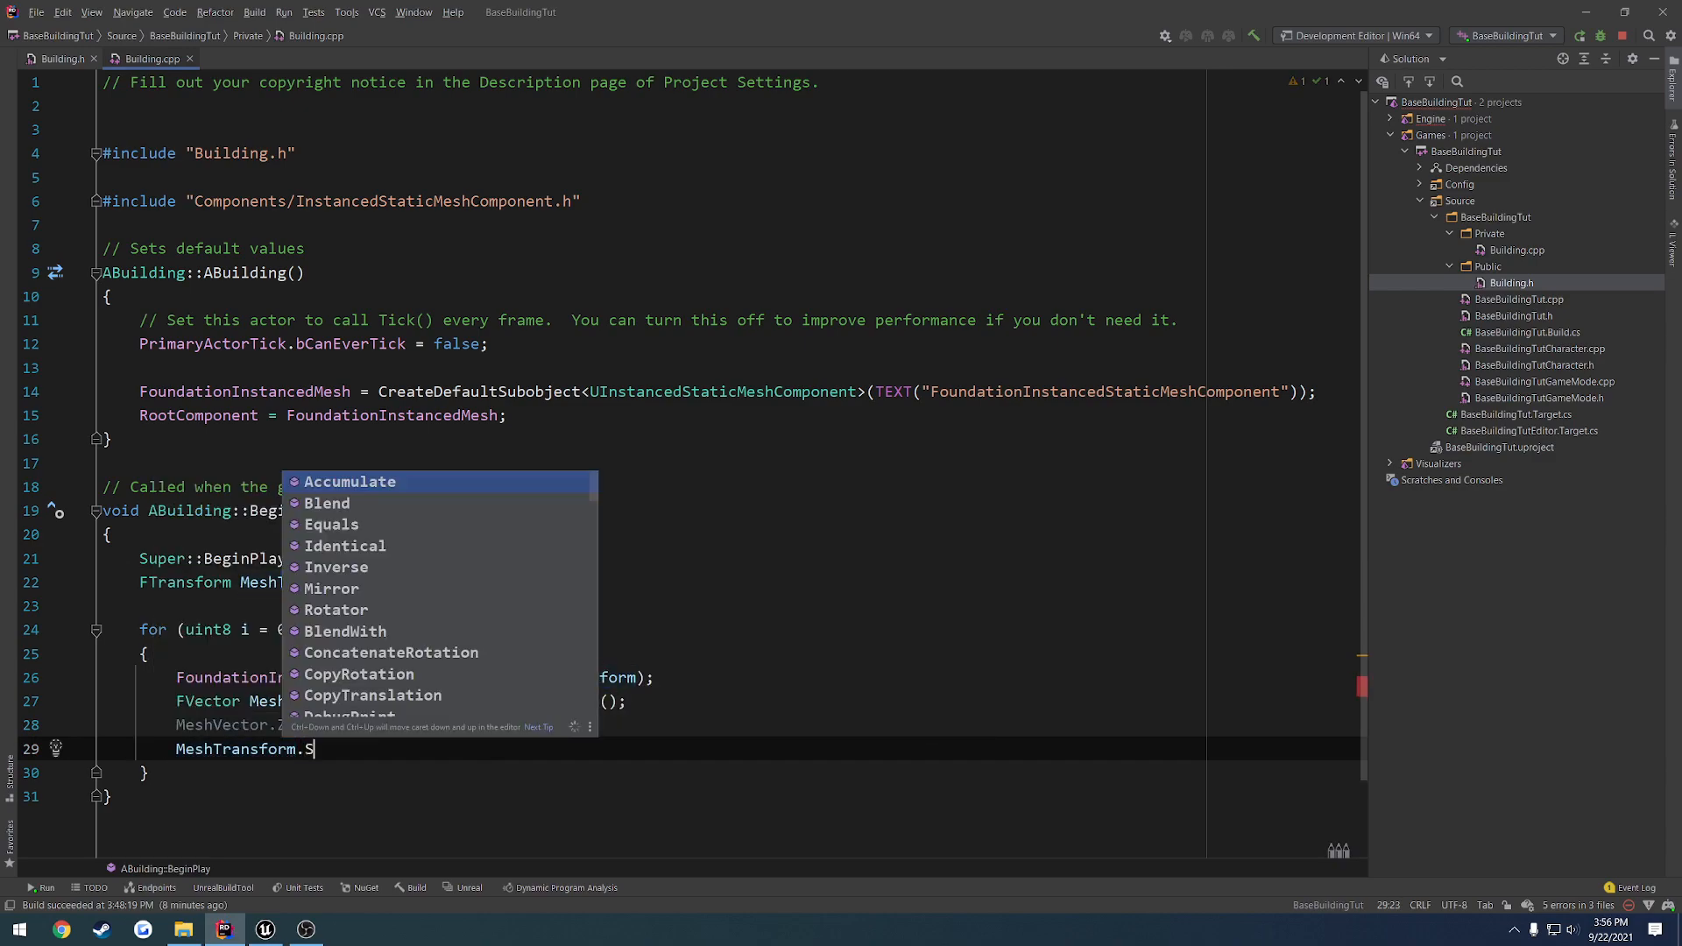
pyautogui.write('etLocation(MeshVector);')
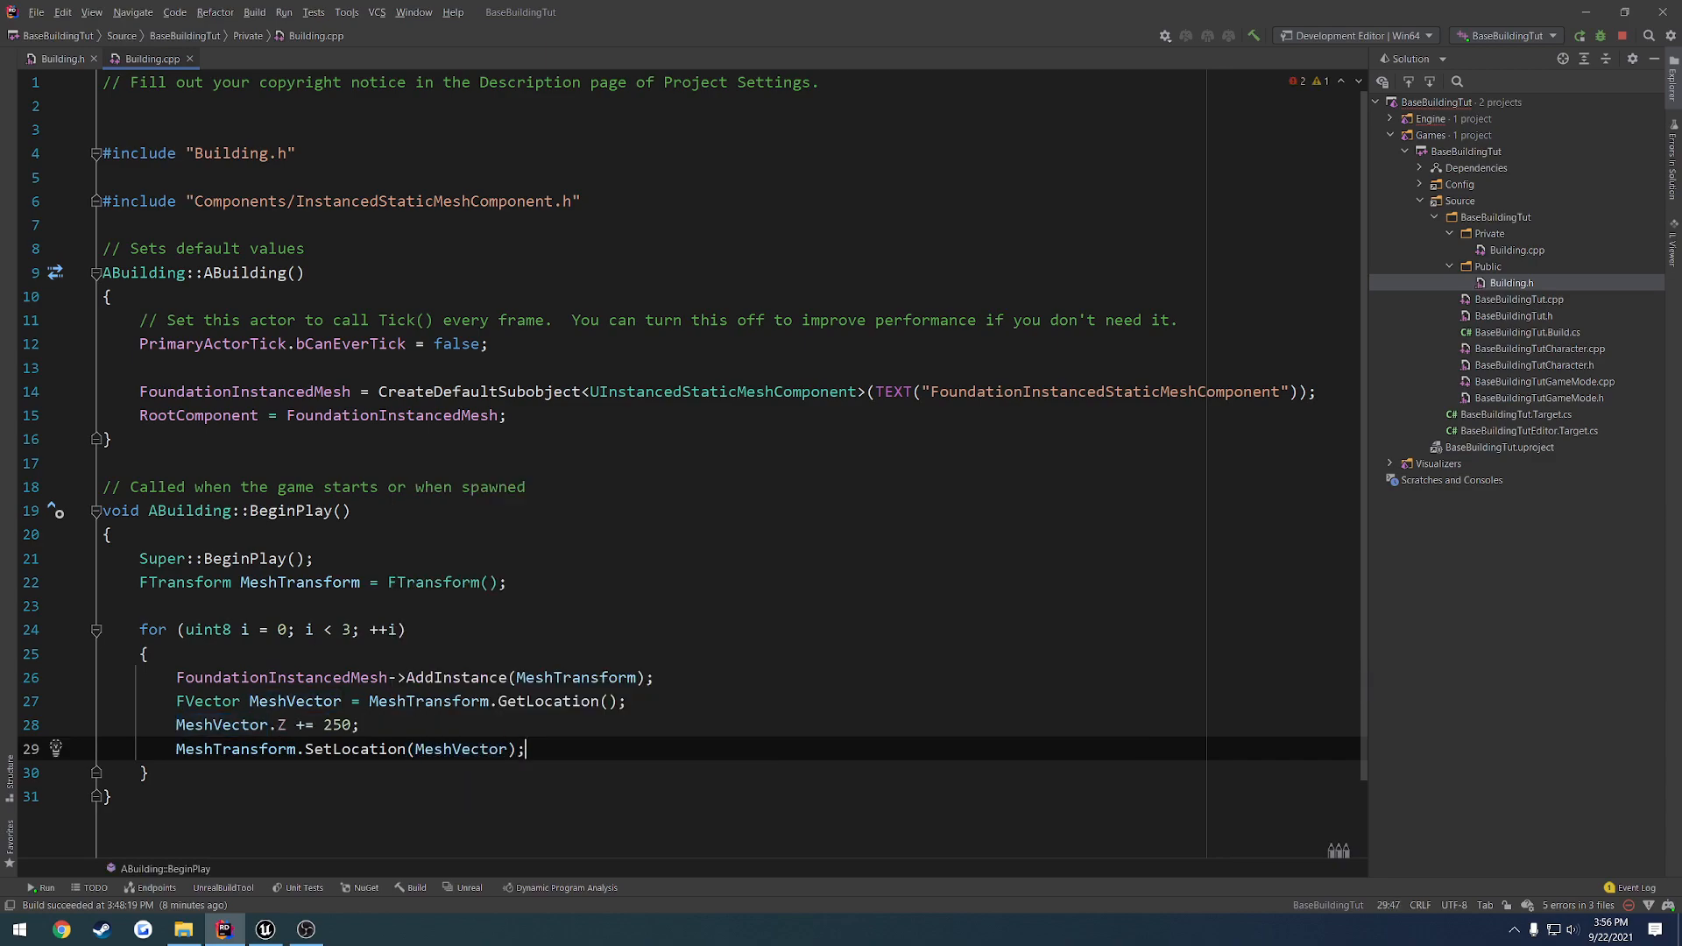
pyautogui.doubleClick(294, 701)
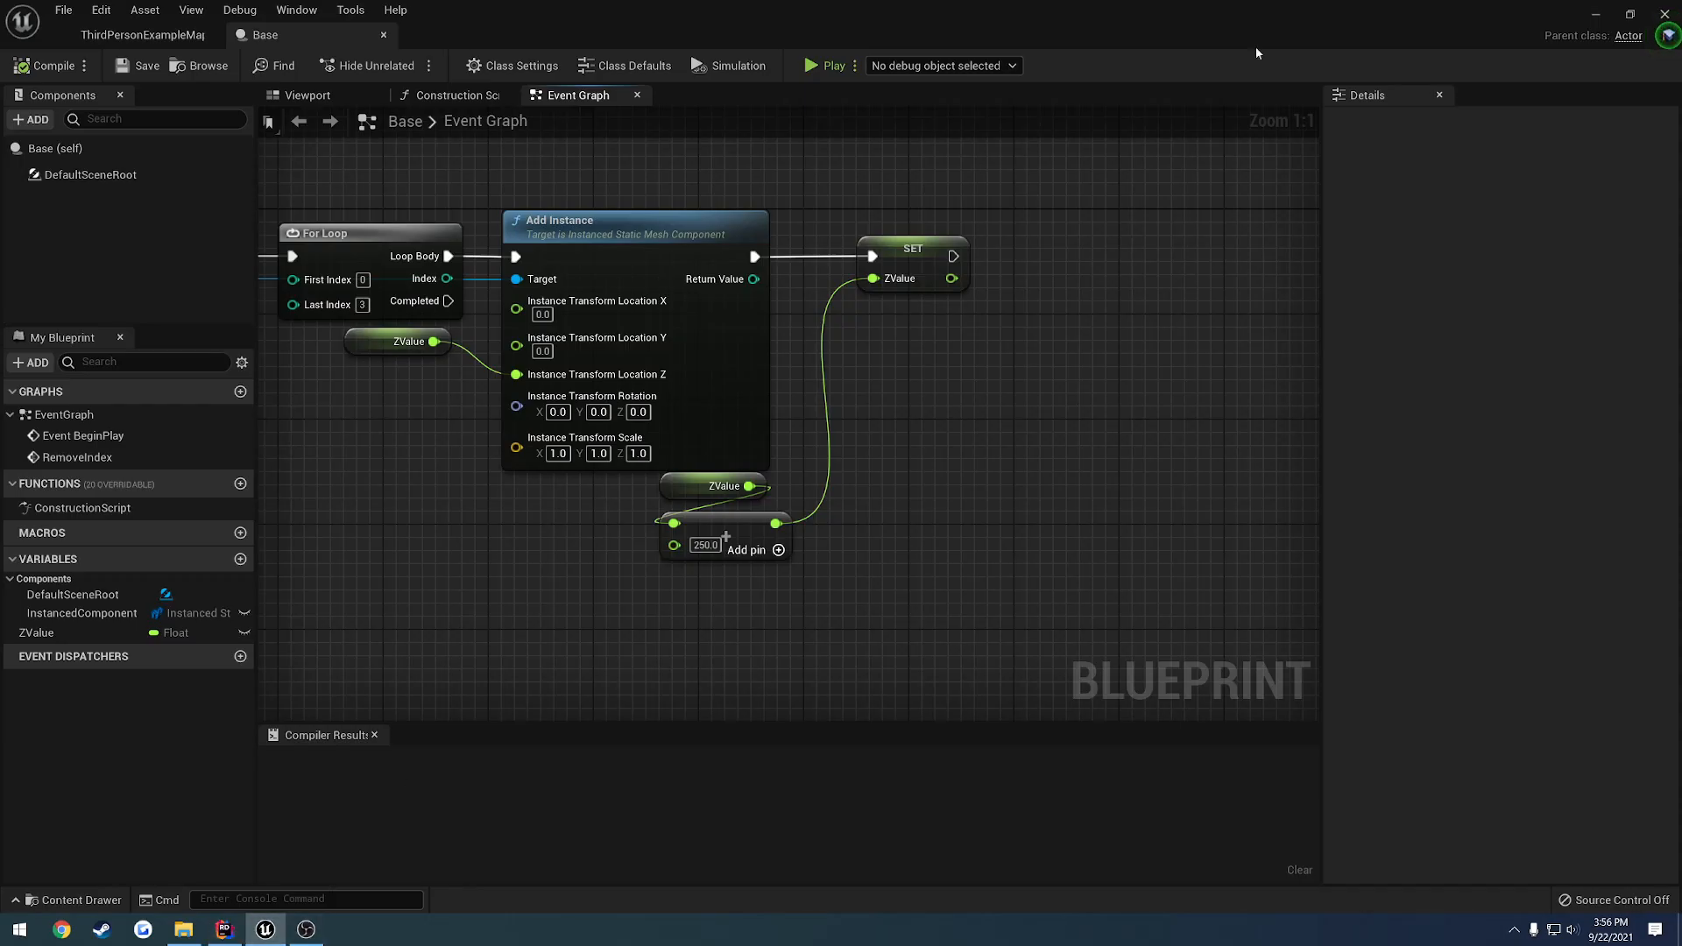
# Return to the rebuilt code with MeshLocation, then switch to the Building.h header
pyautogui.click(224, 928)
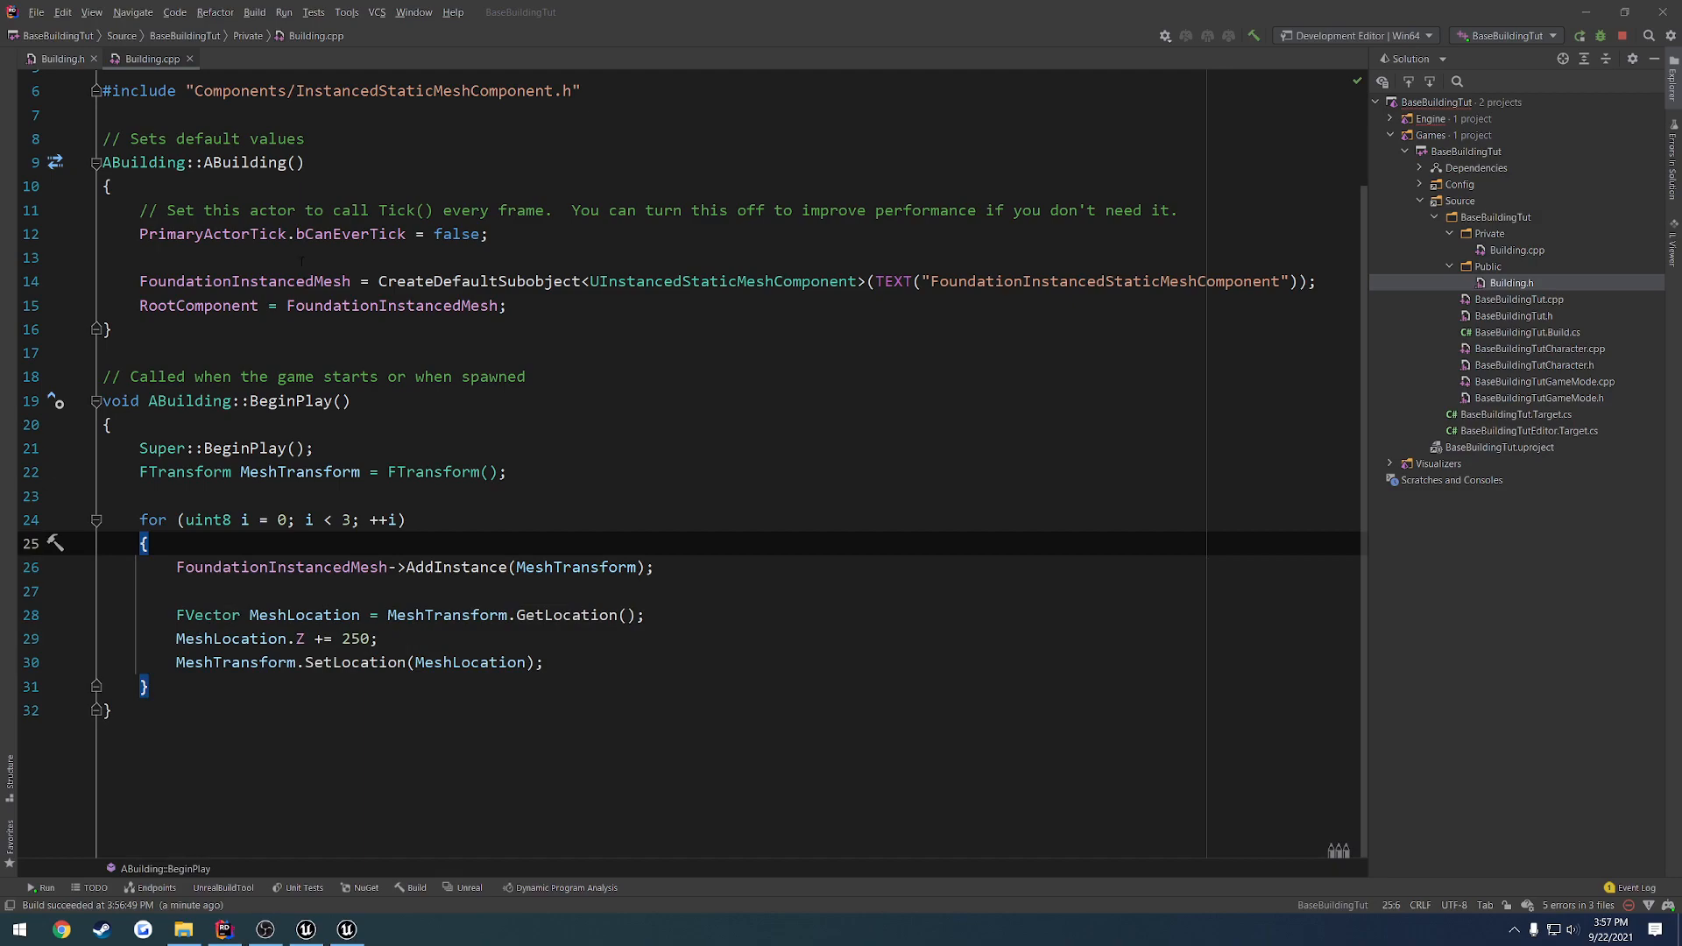
pyautogui.click(62, 58)
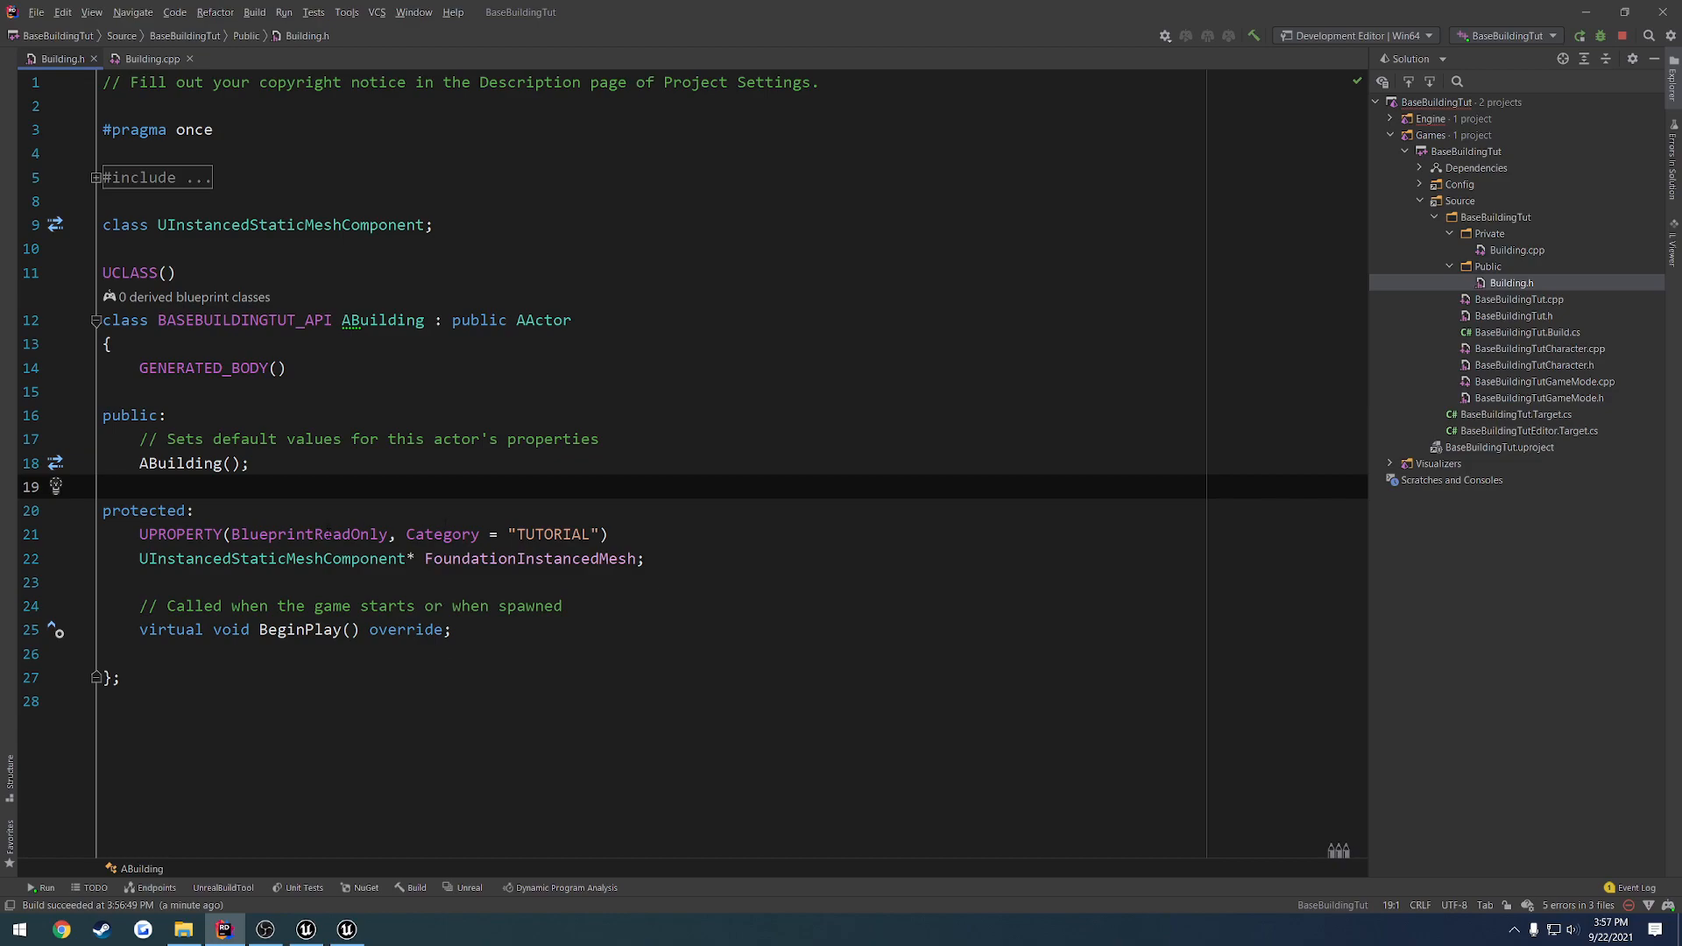
# Replace BlueprintReadOnly with EditDefaultsOnly, then Run and choose Stop and Rerun
pyautogui.doubleClick(309, 535)
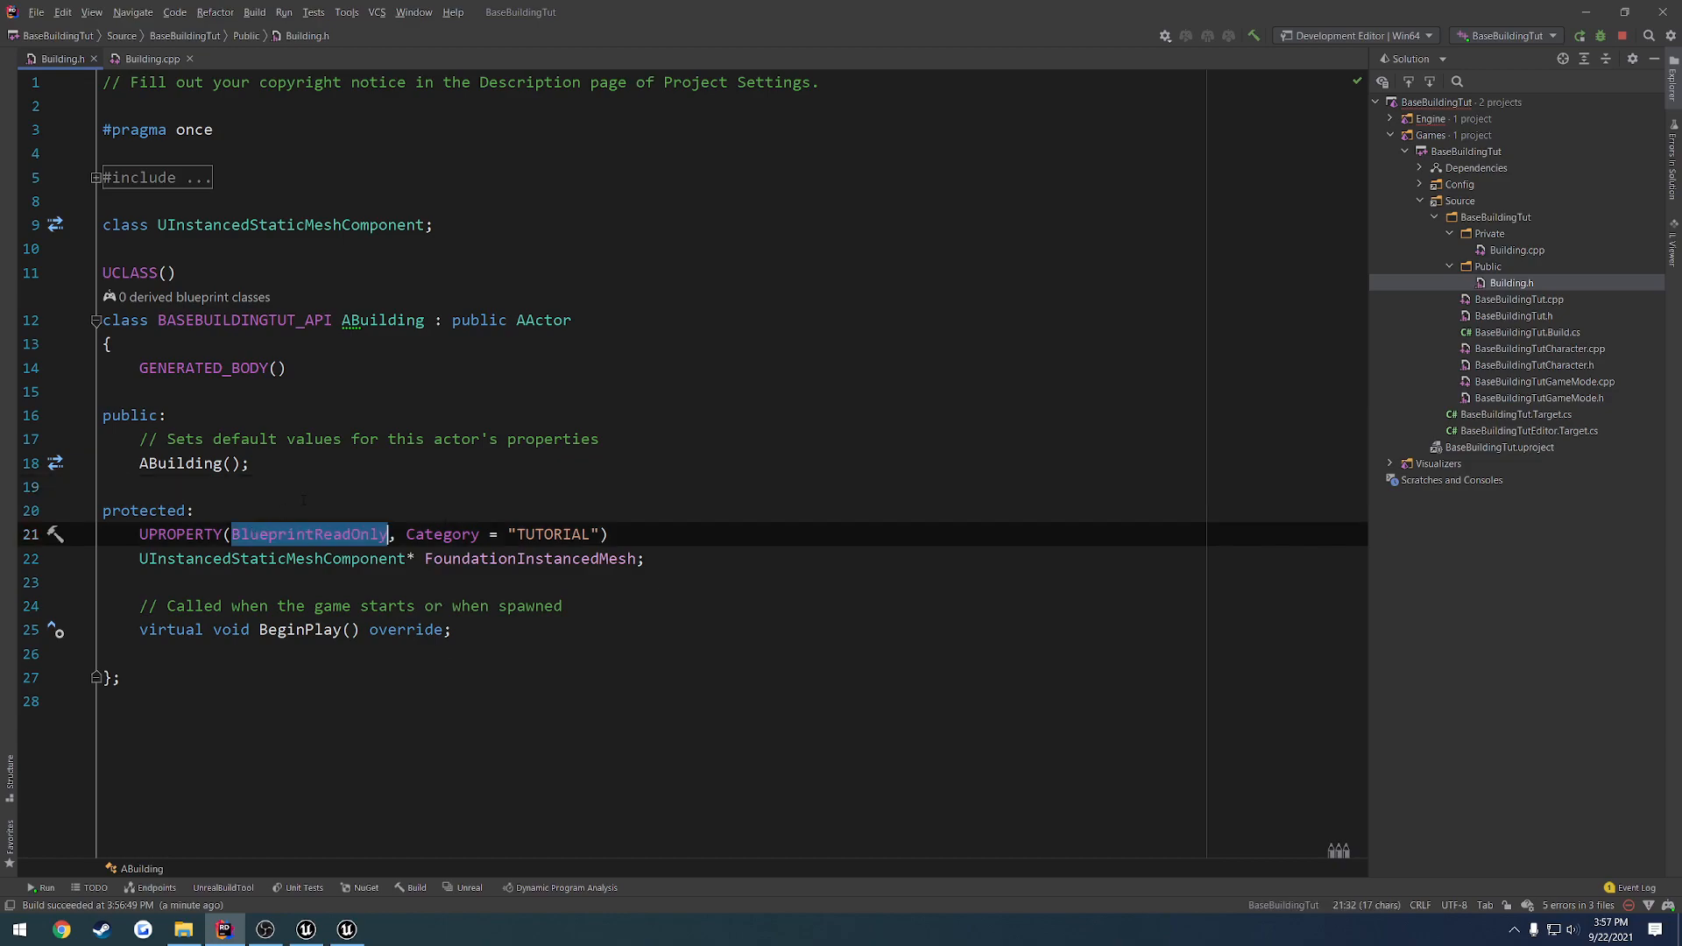
pyautogui.write('EditDefaultsOnly')
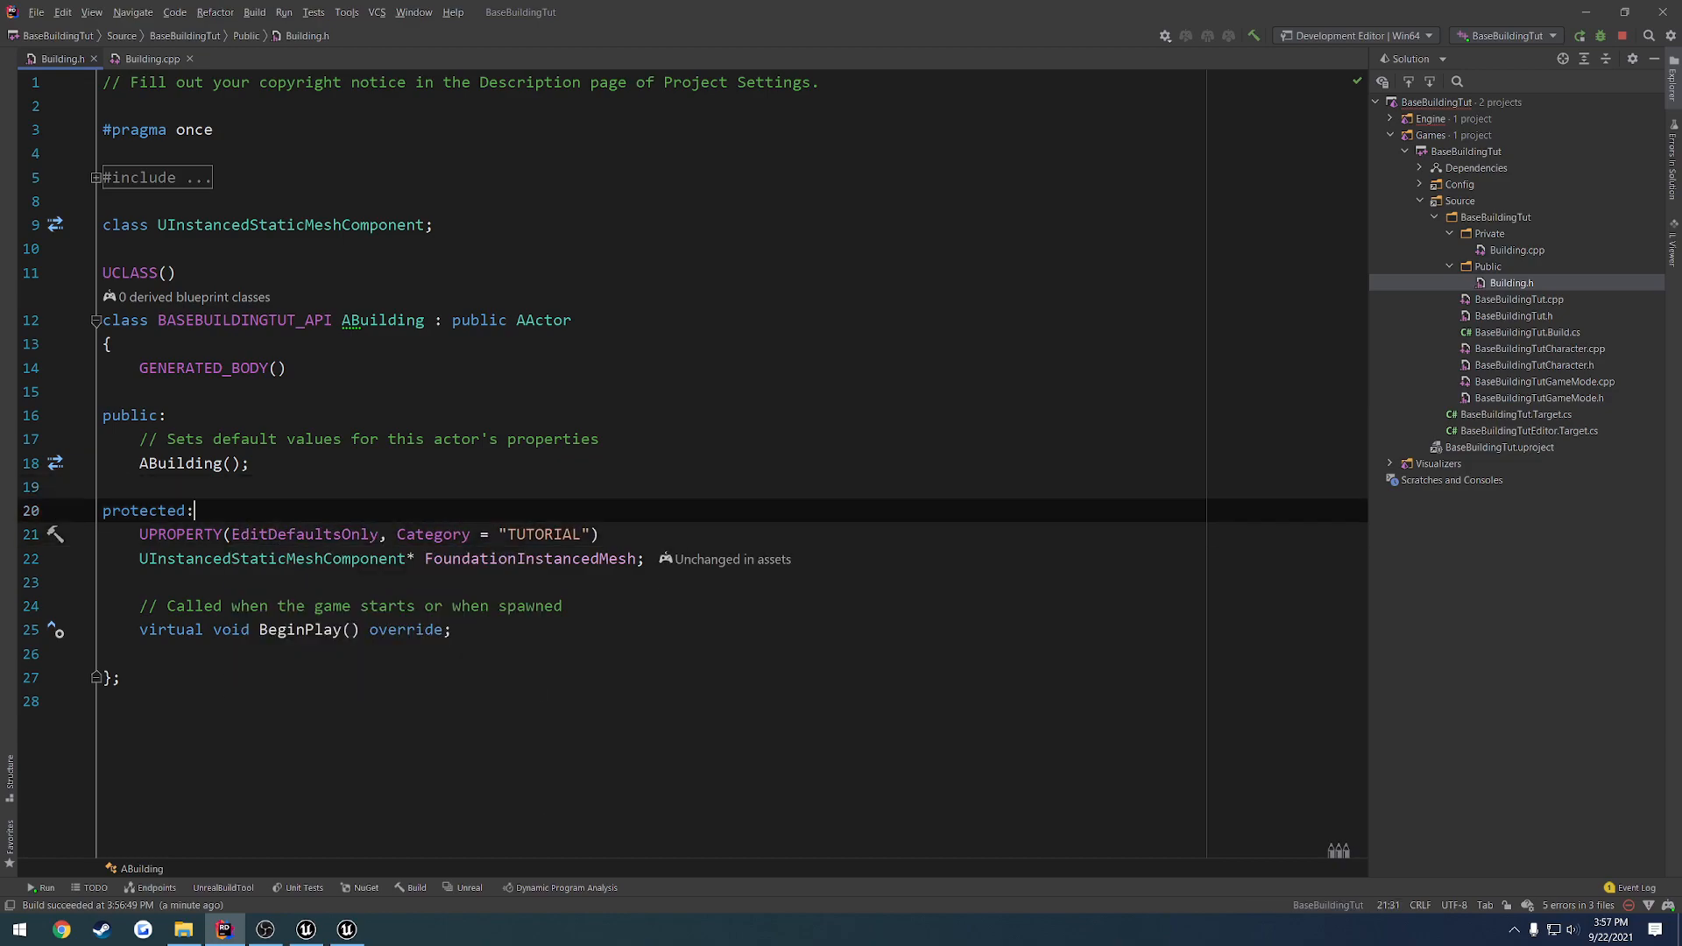
pyautogui.click(345, 929)
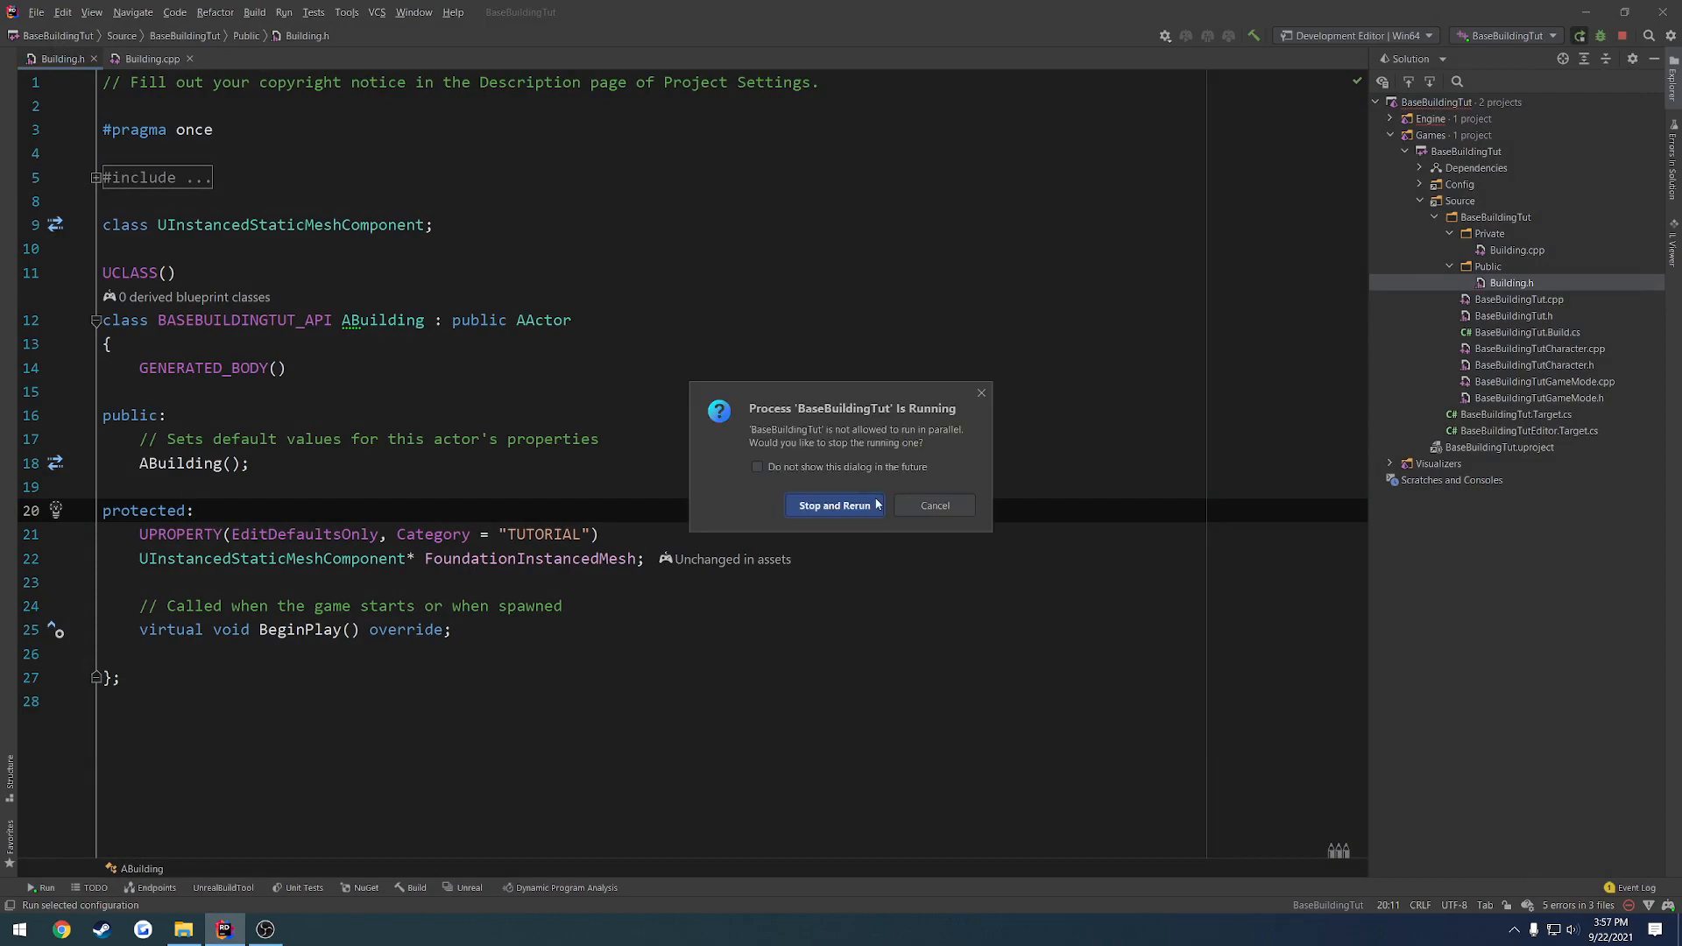
pyautogui.click(834, 505)
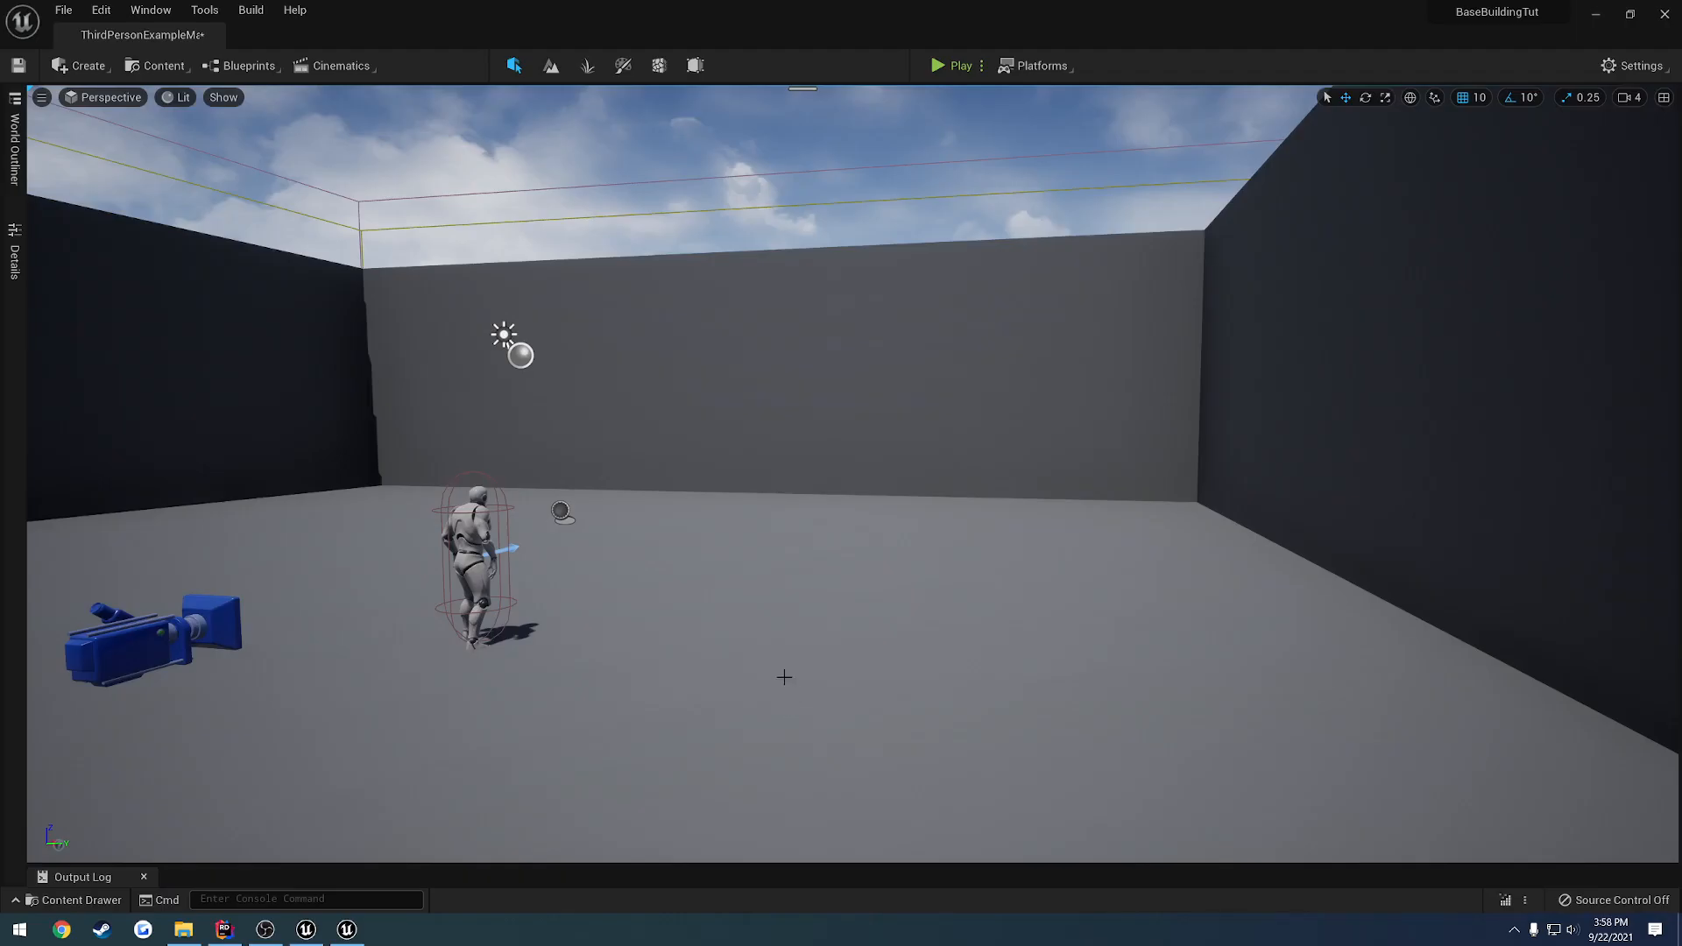
pyautogui.moveTo(737, 511)
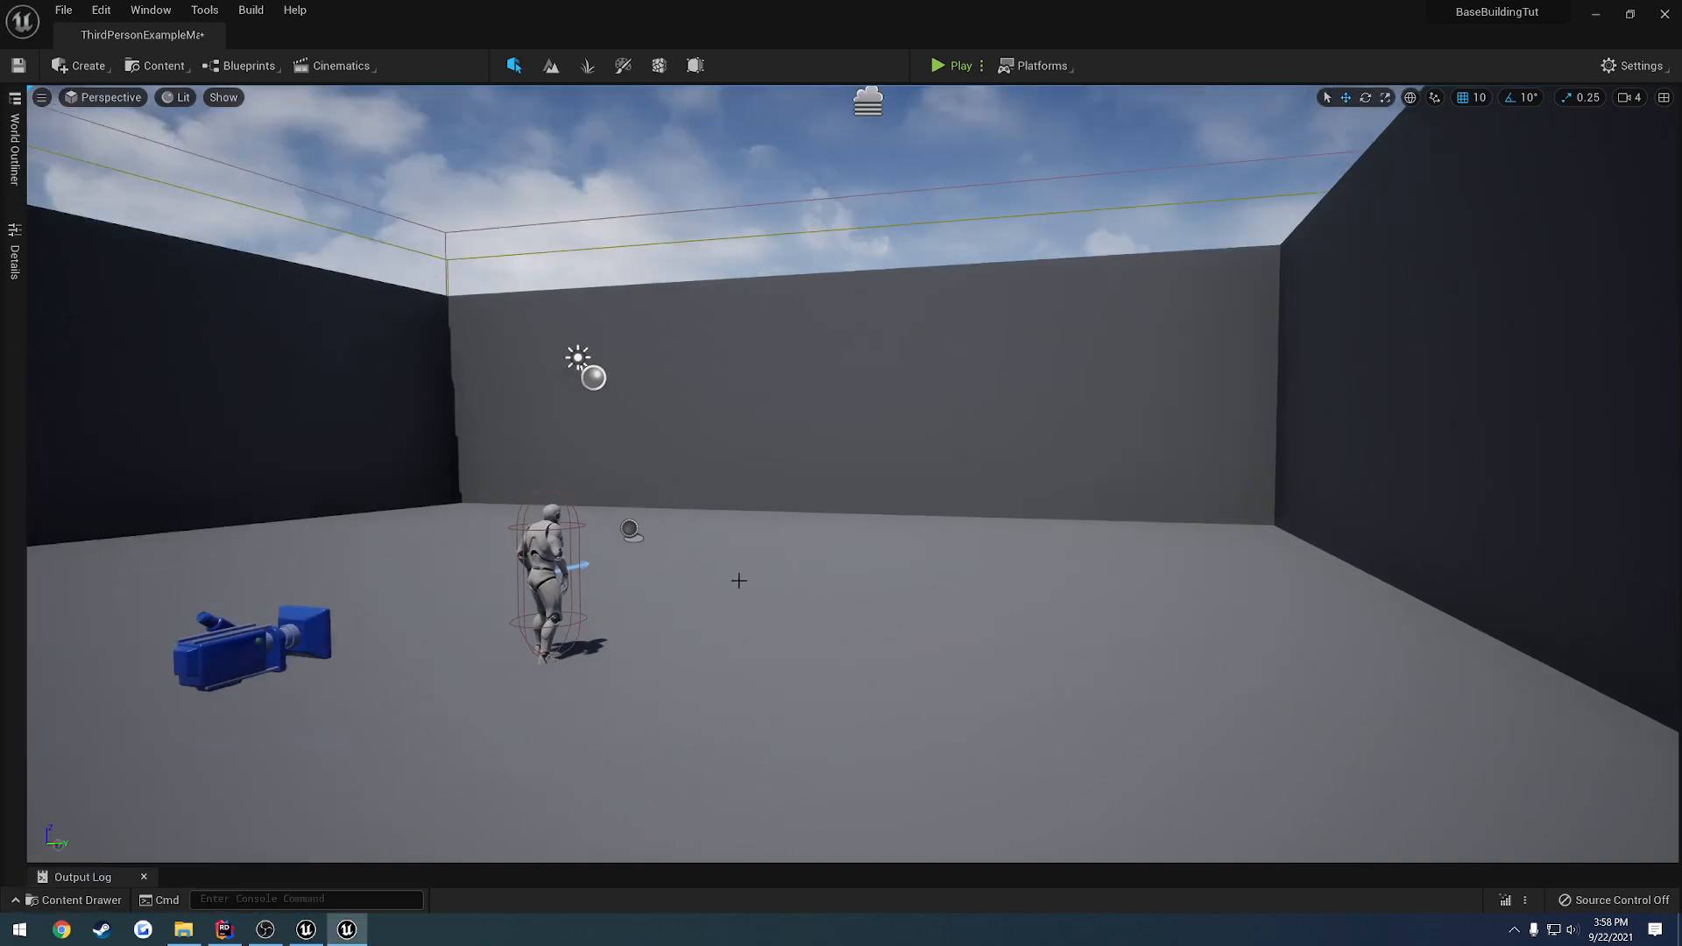
# From C++ Classes > Public, create a blueprint class BP_Building based on Building
pyautogui.click(78, 898)
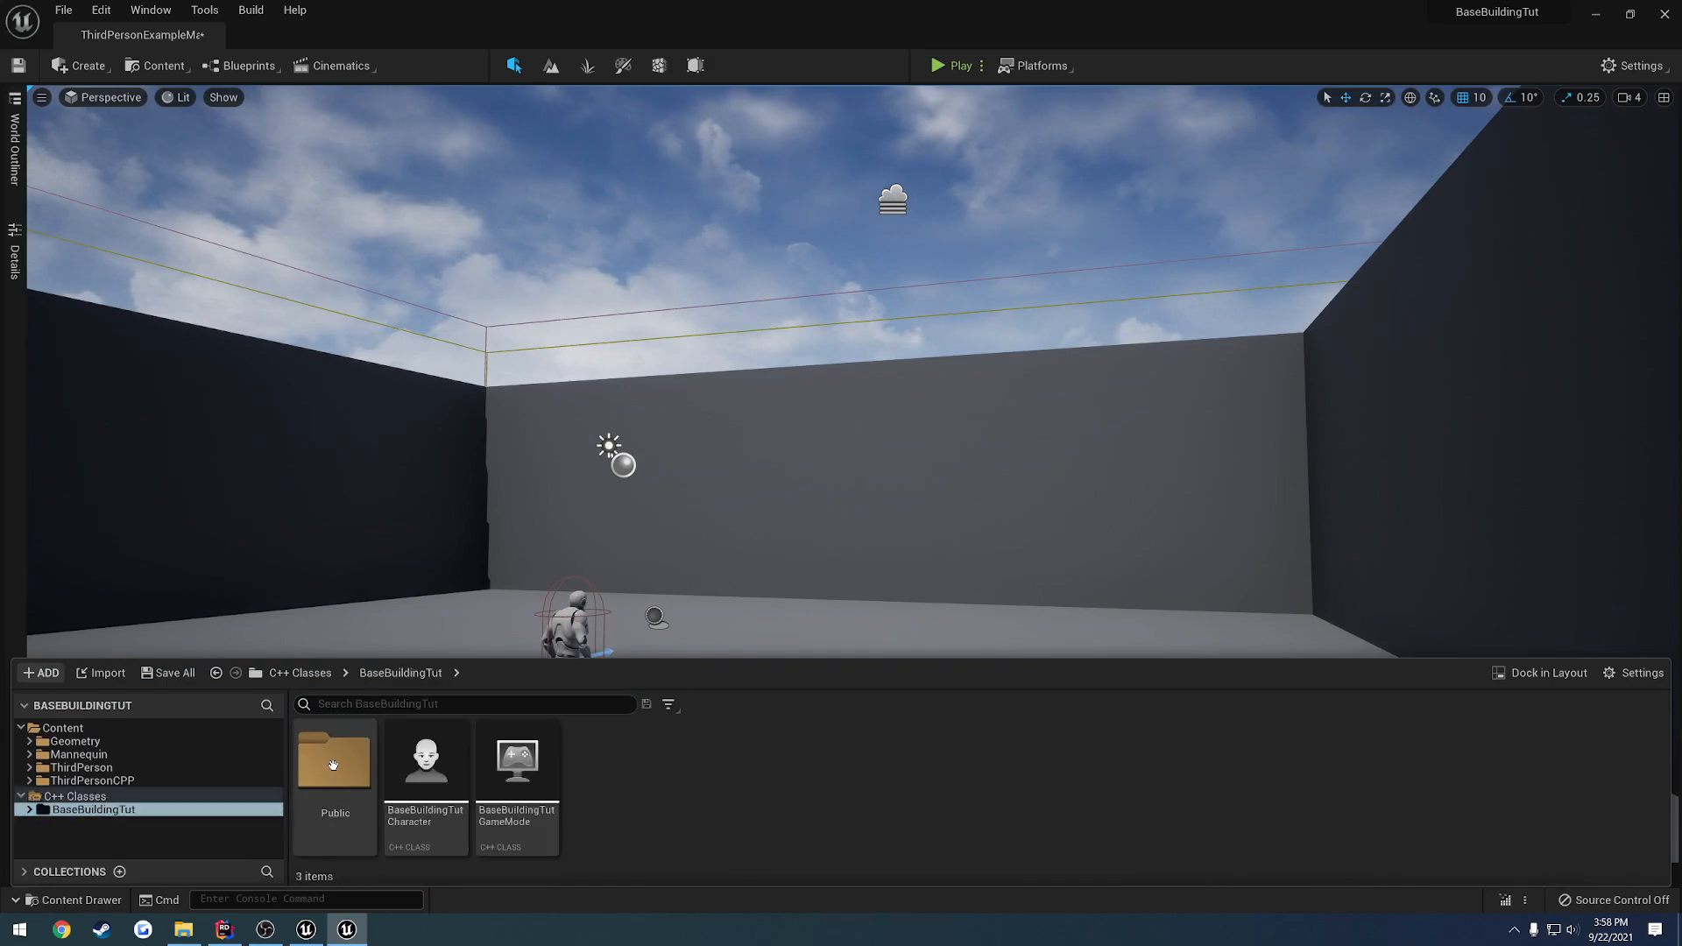
pyautogui.doubleClick(334, 762)
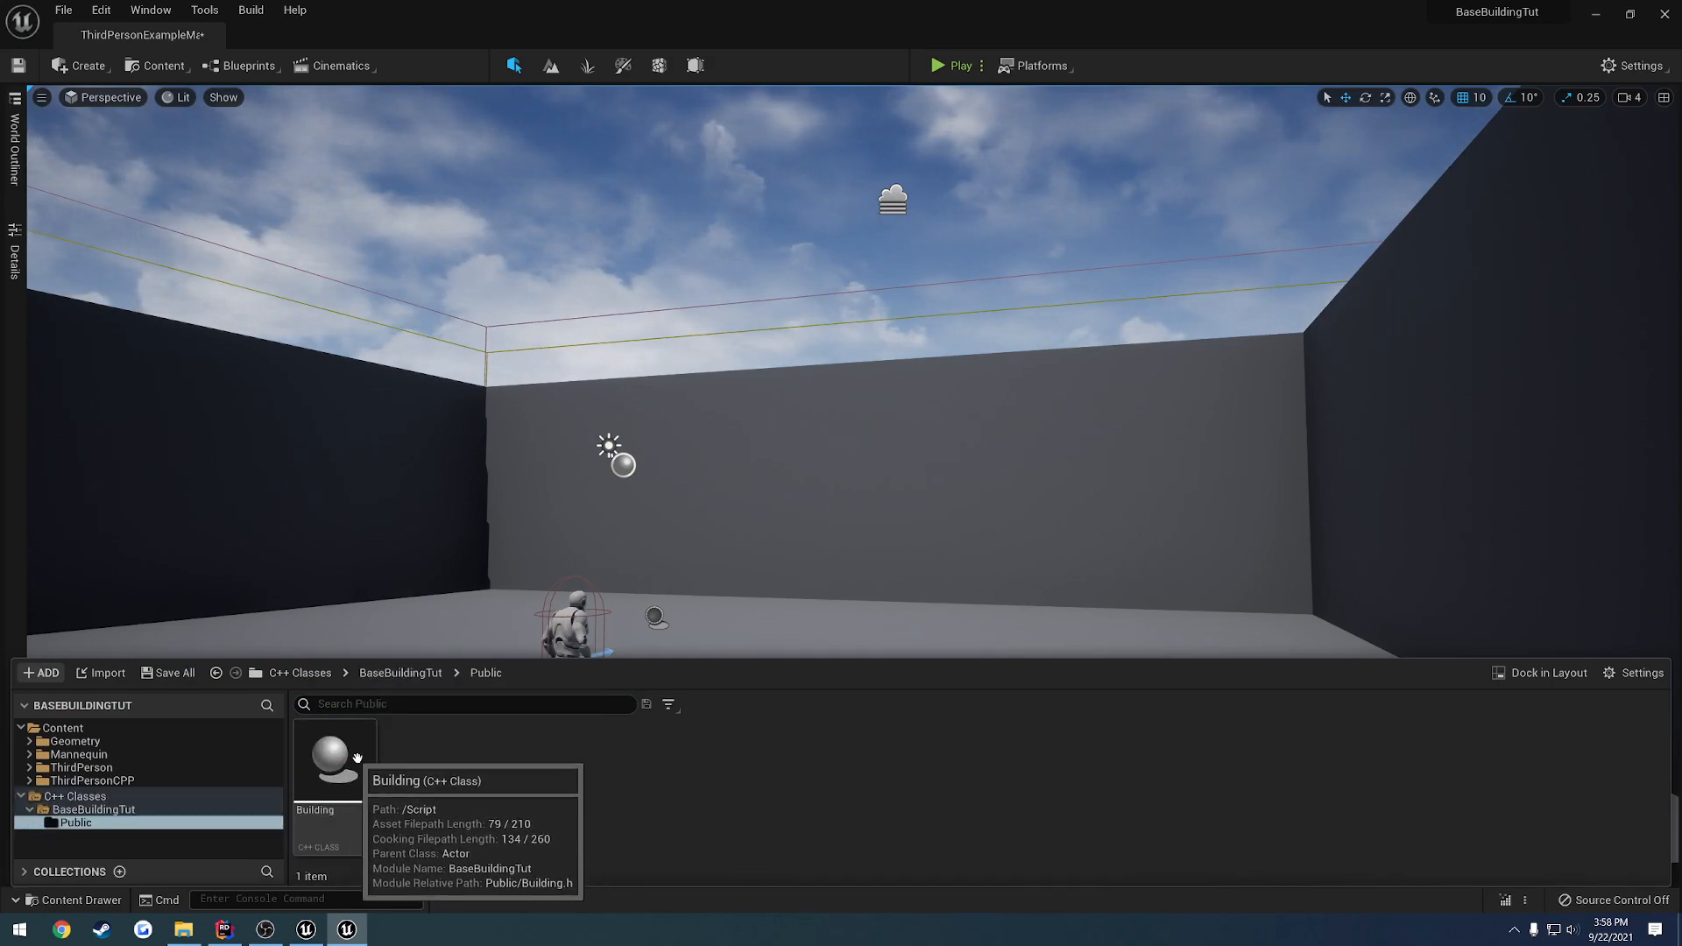
pyautogui.rightClick(333, 762)
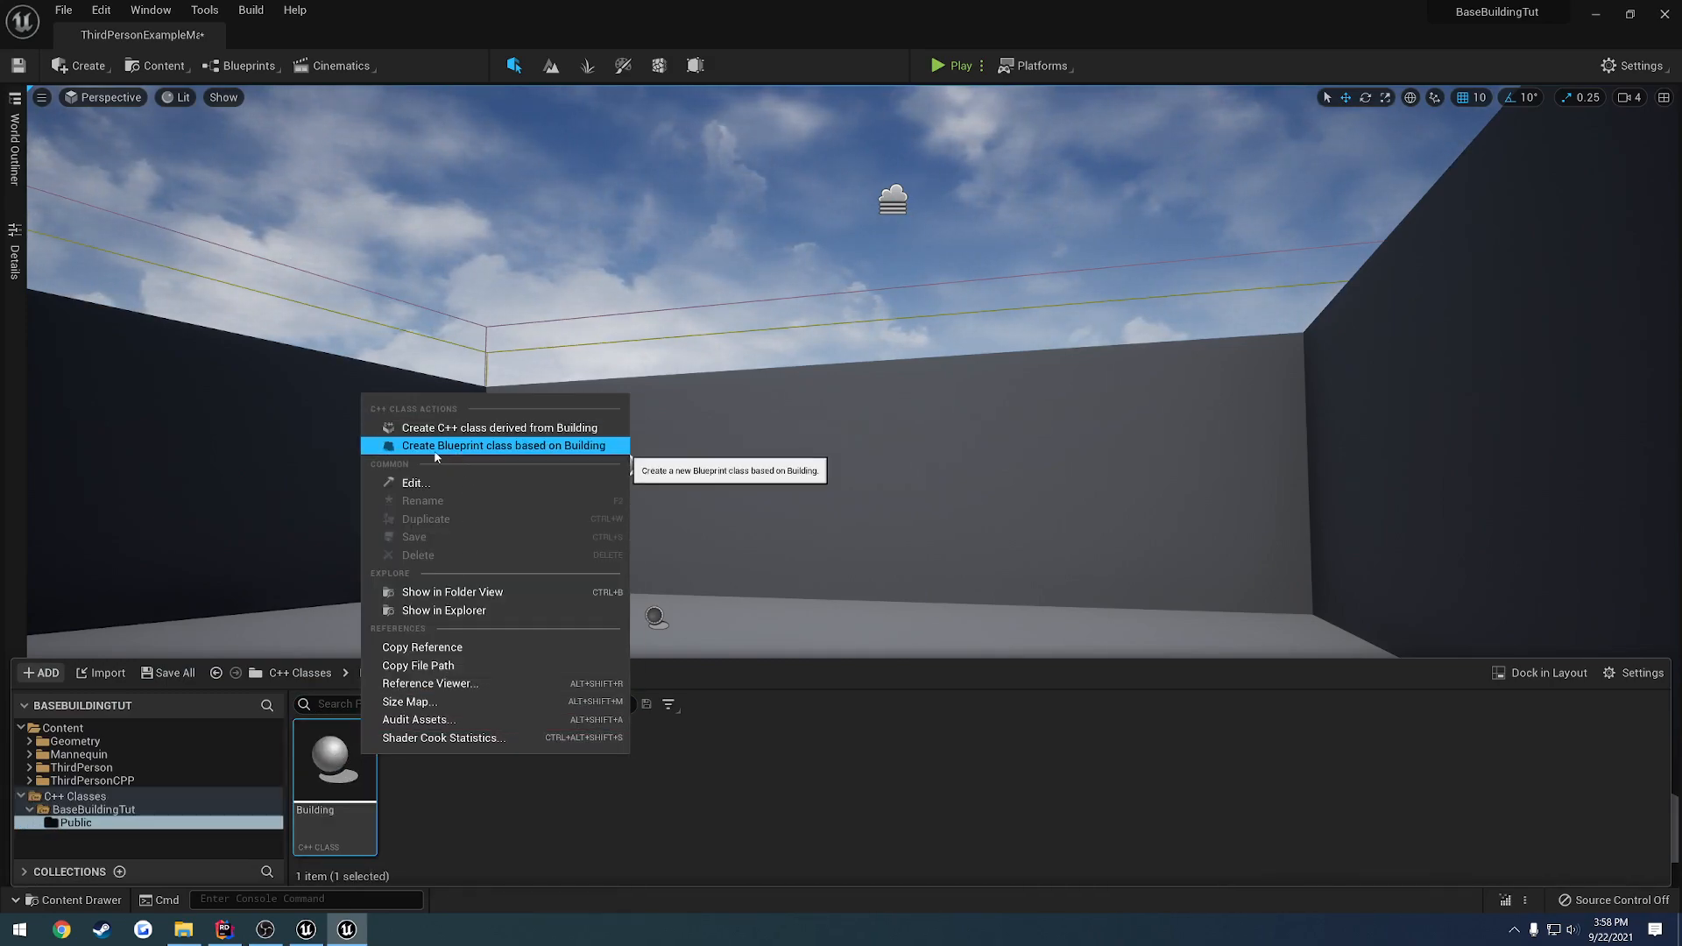
pyautogui.click(506, 445)
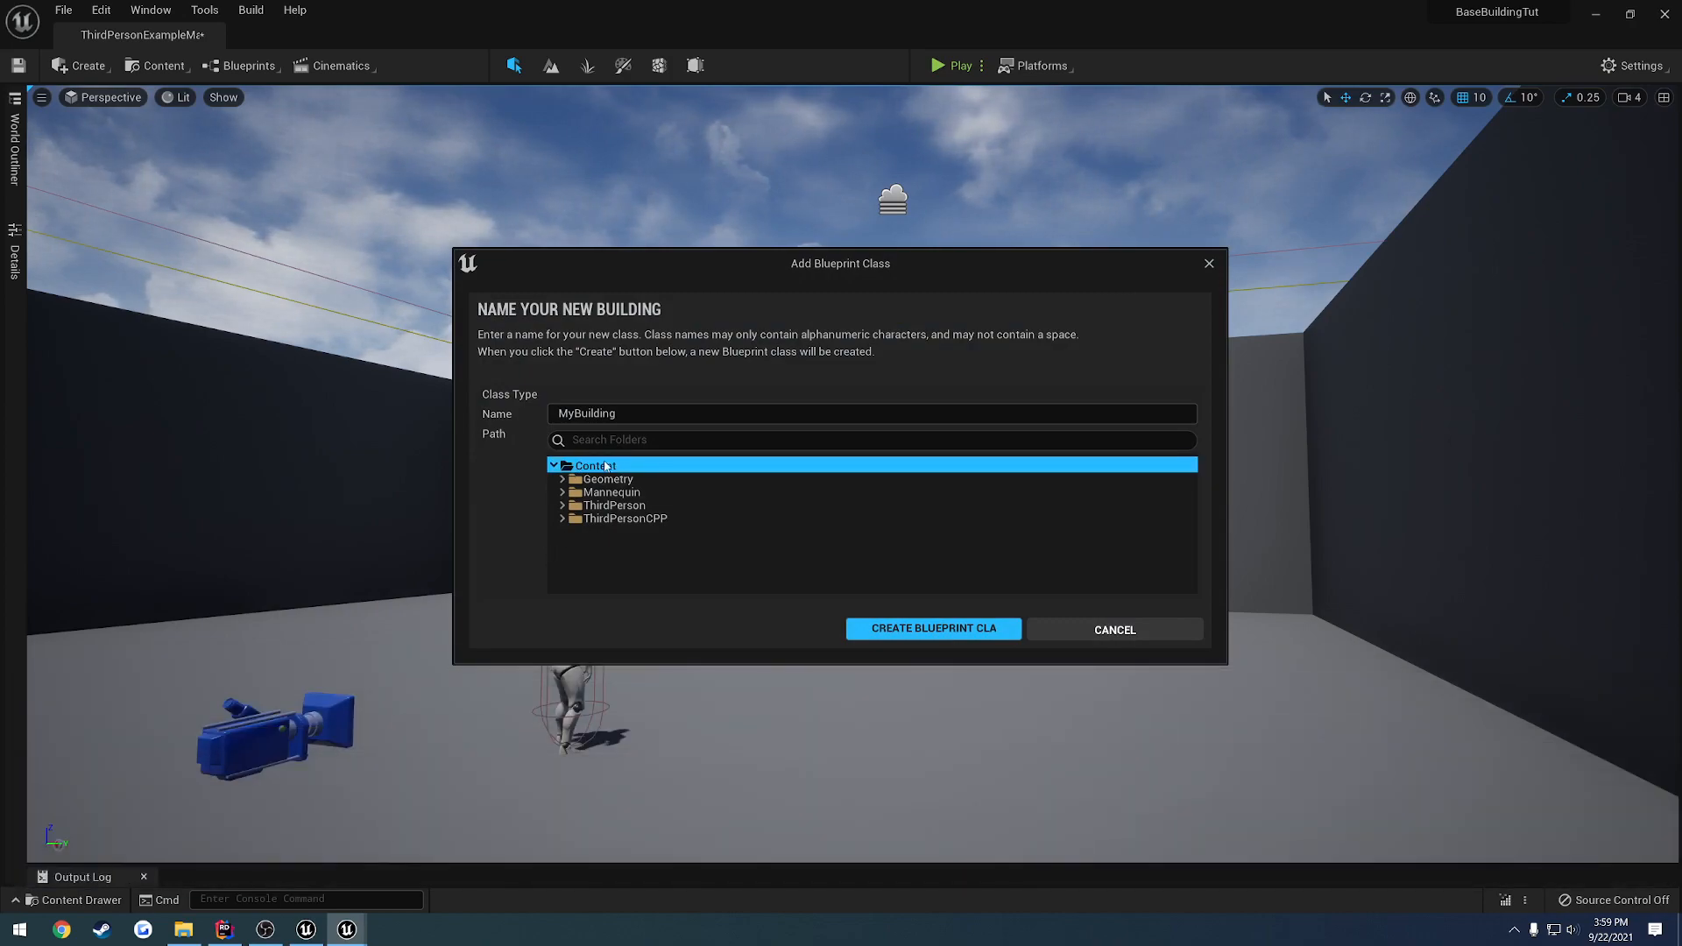
pyautogui.tripleClick(871, 413)
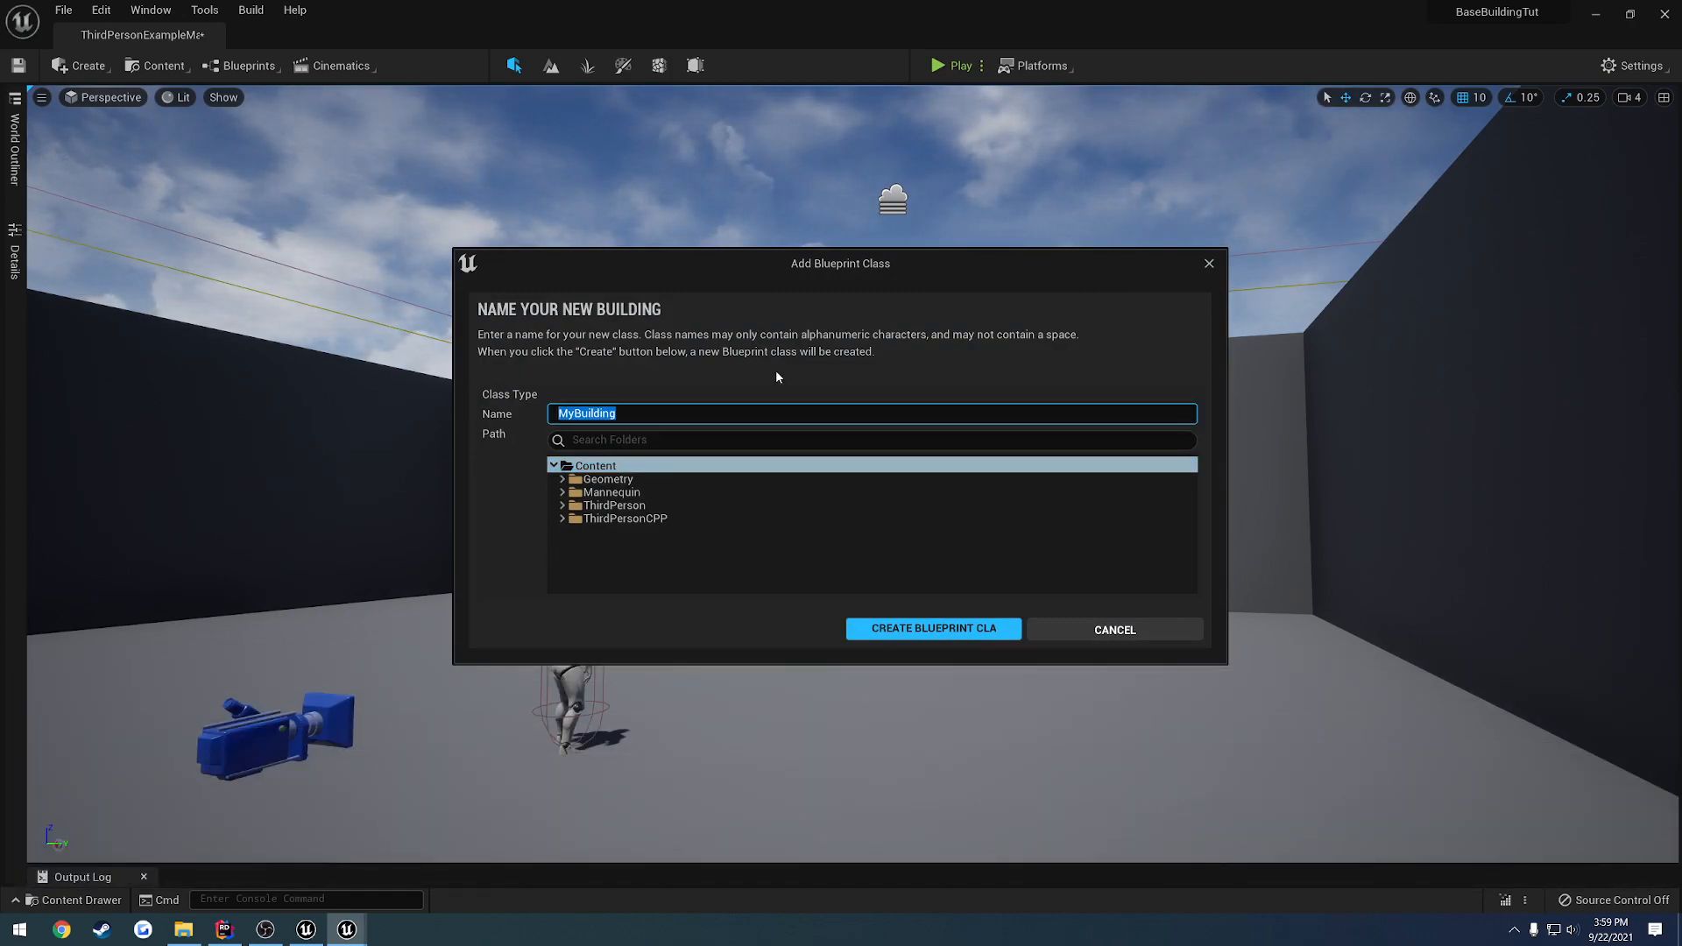
pyautogui.click(932, 629)
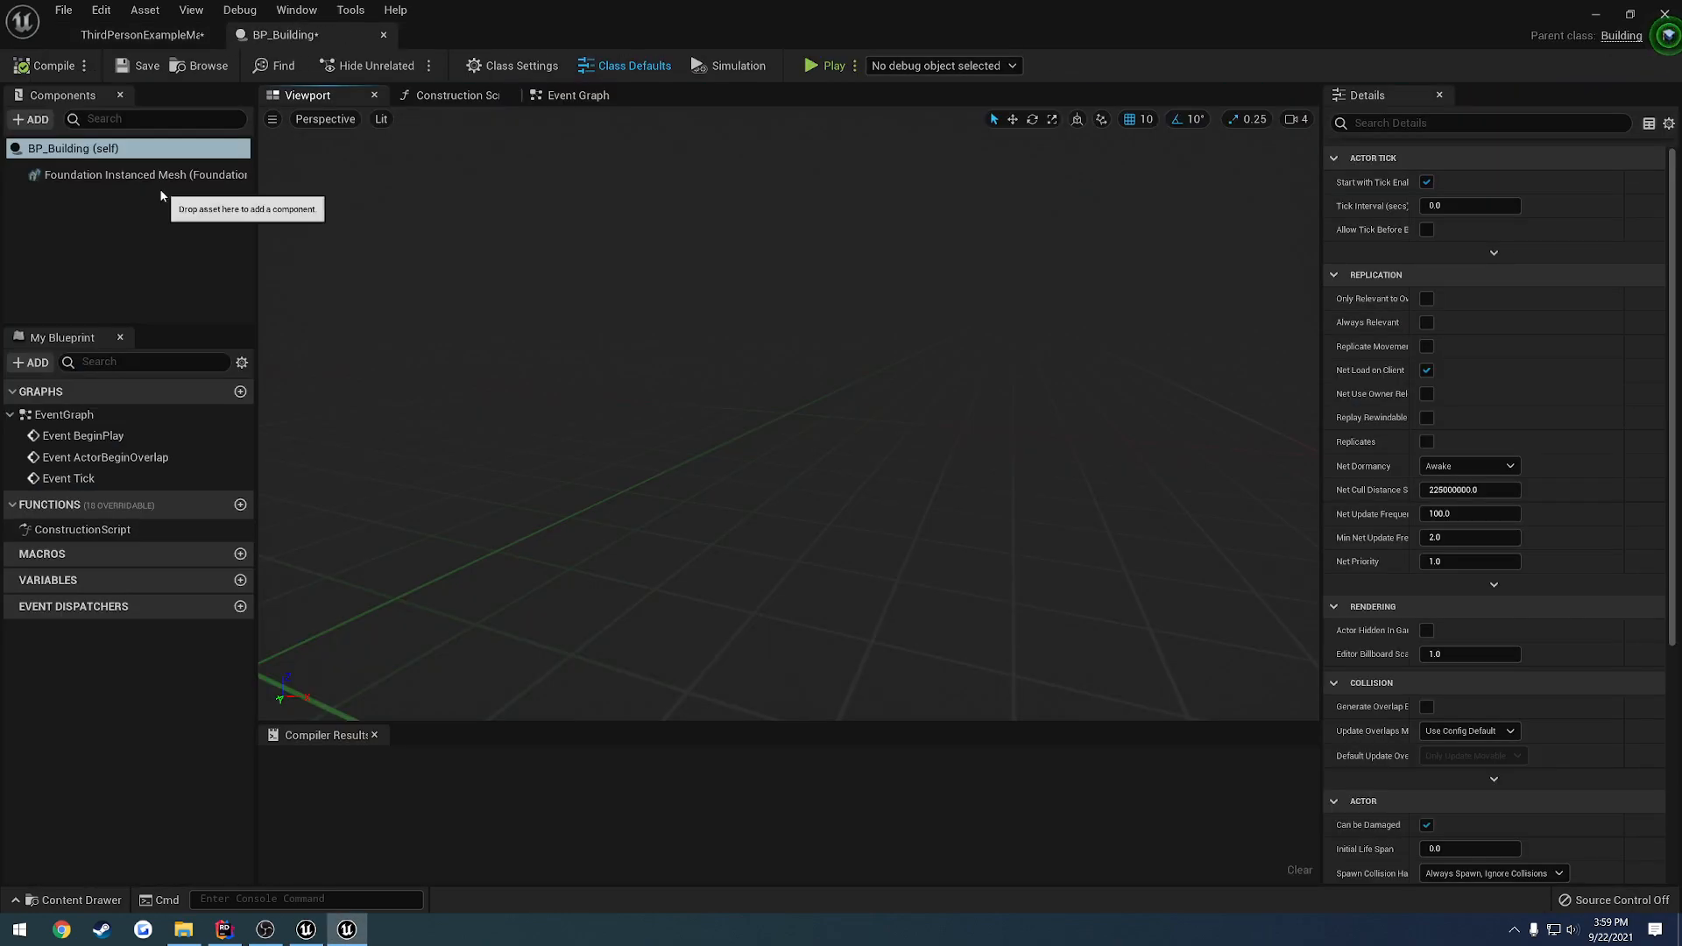
# Set Foundation Instanced Mesh's Static Mesh to 1M_Cube, then switch to ThirdPersonExampleMap
pyautogui.click(139, 176)
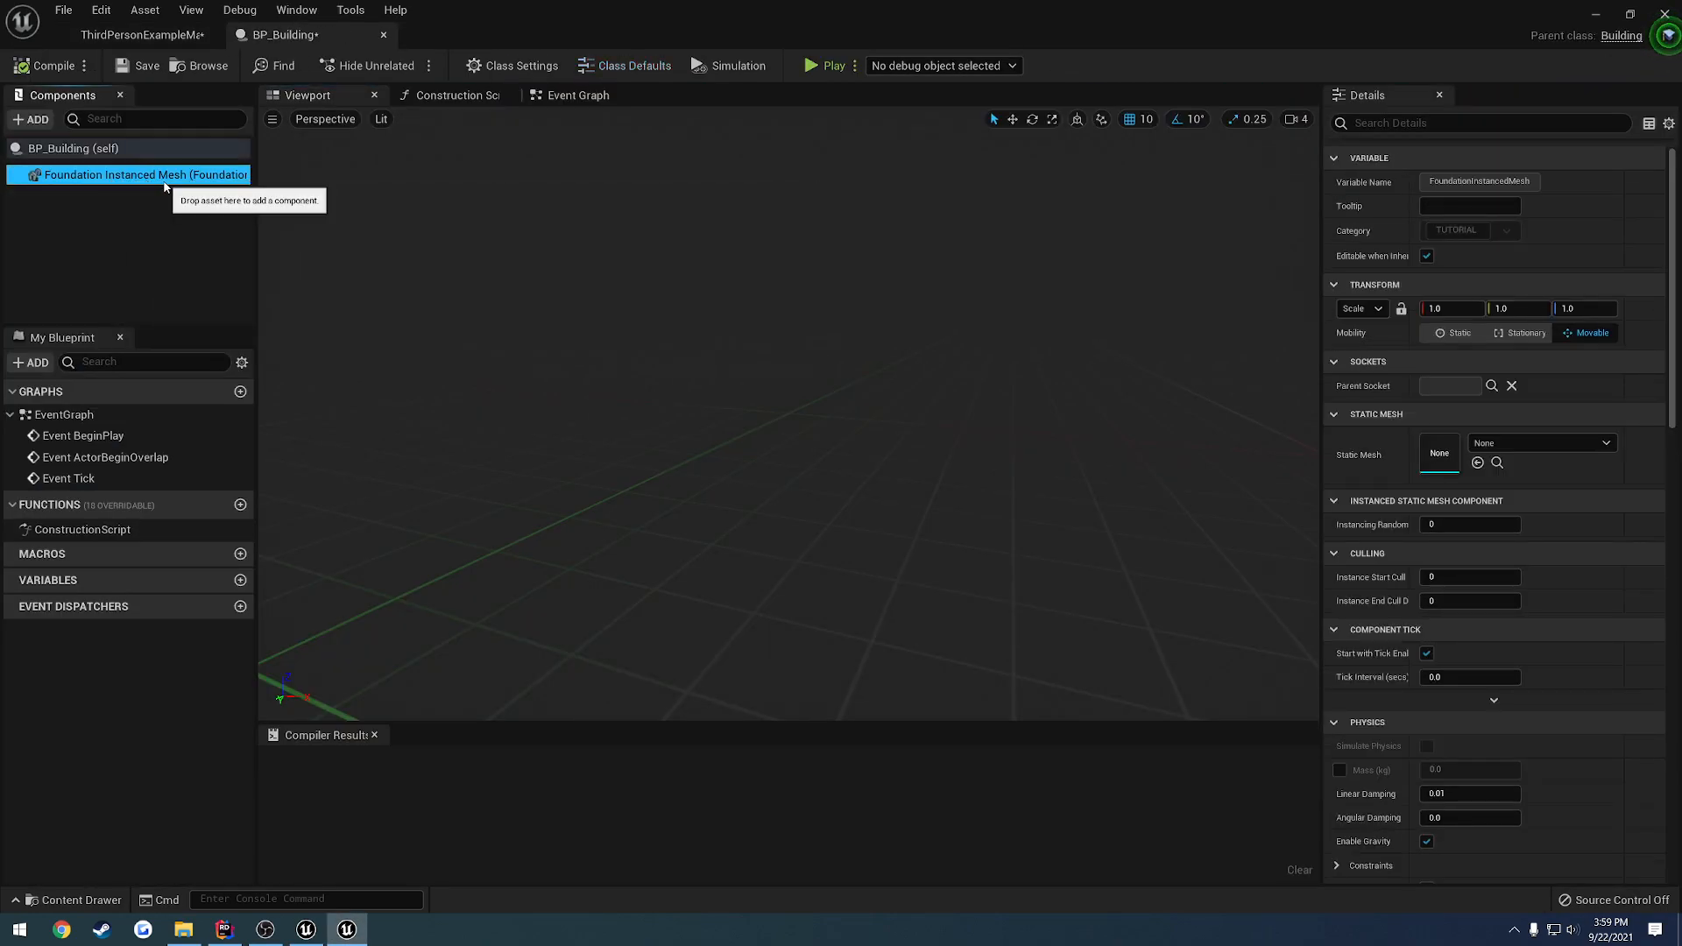
pyautogui.click(1606, 442)
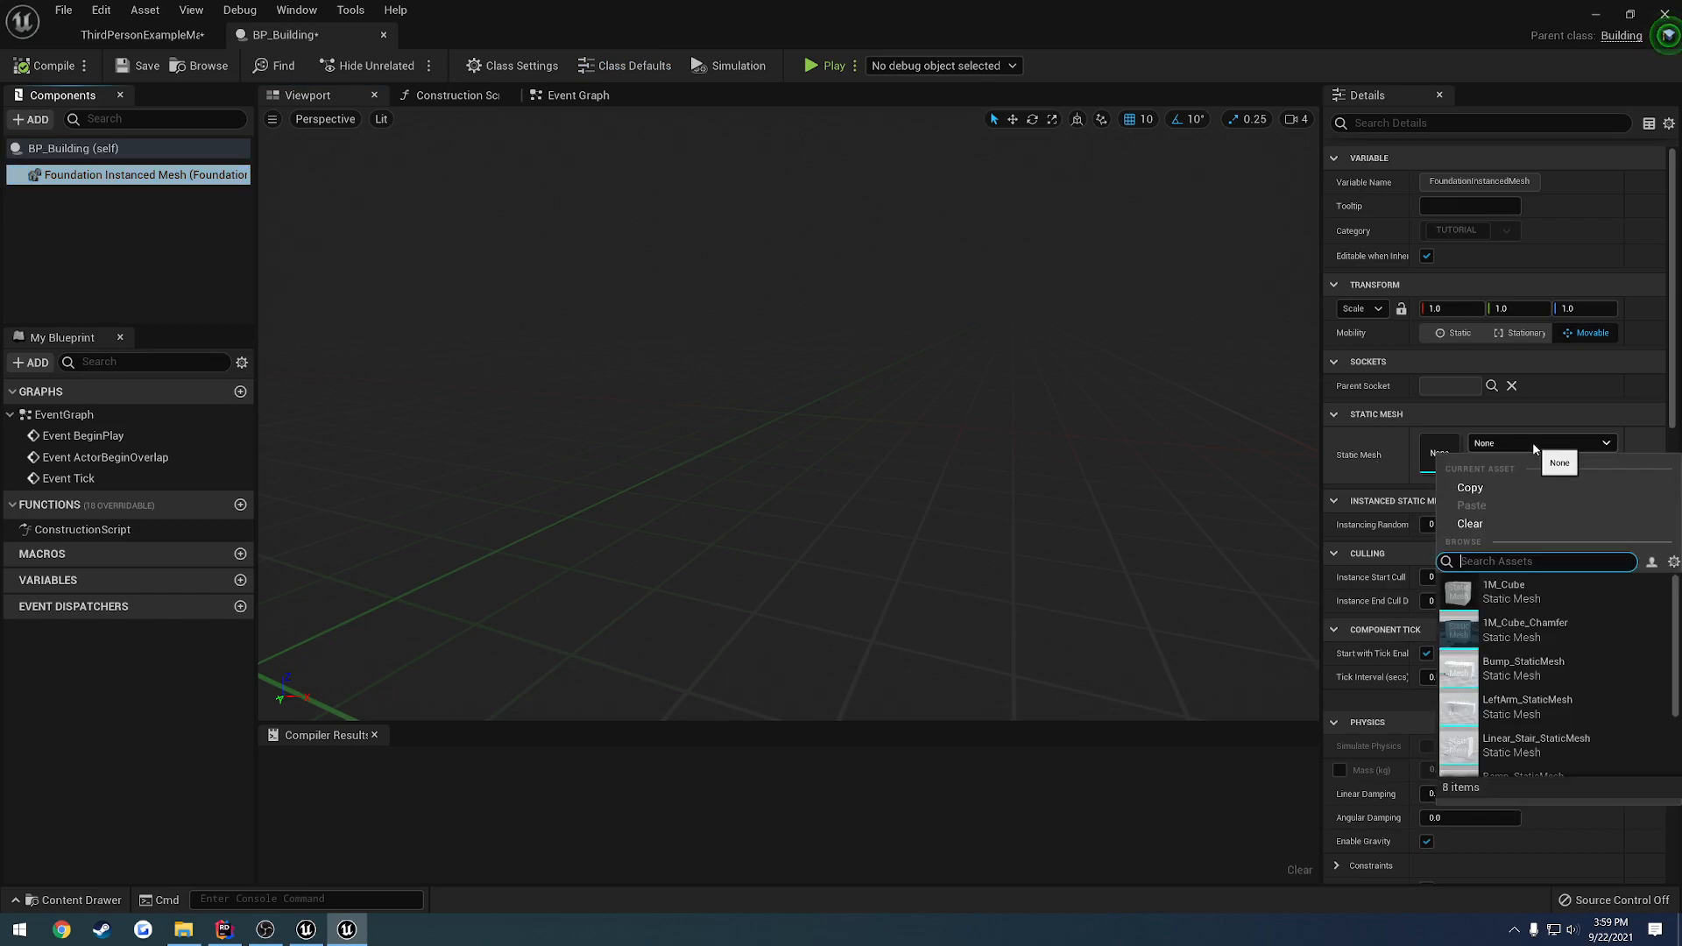
pyautogui.click(1504, 592)
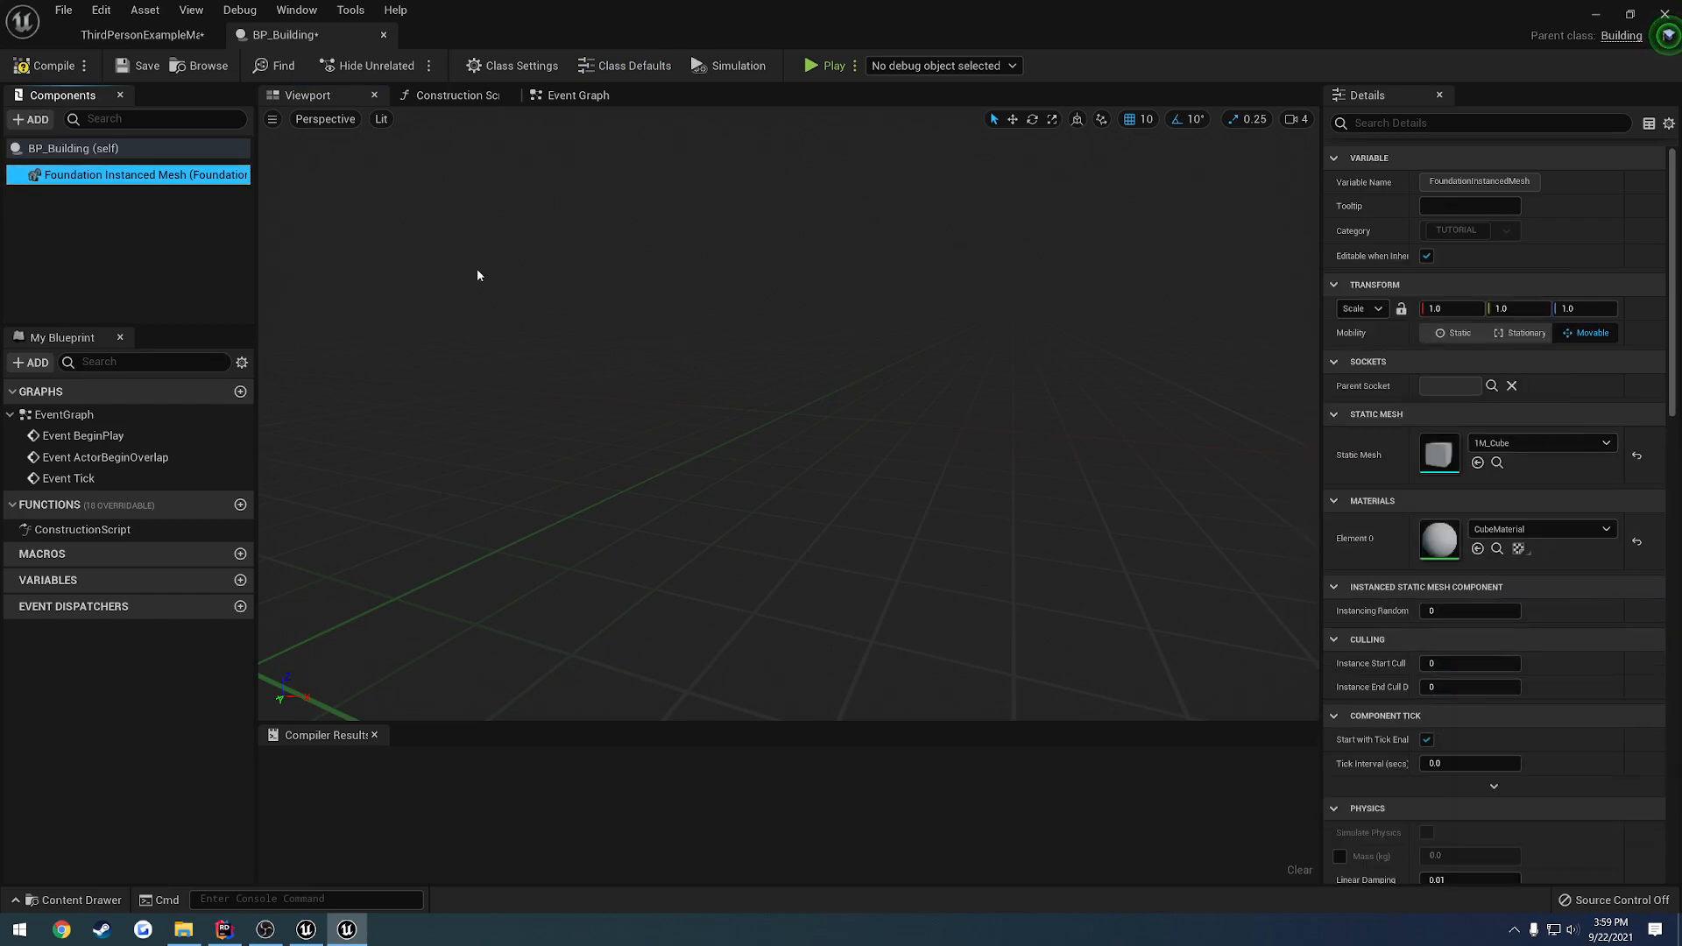
pyautogui.click(139, 33)
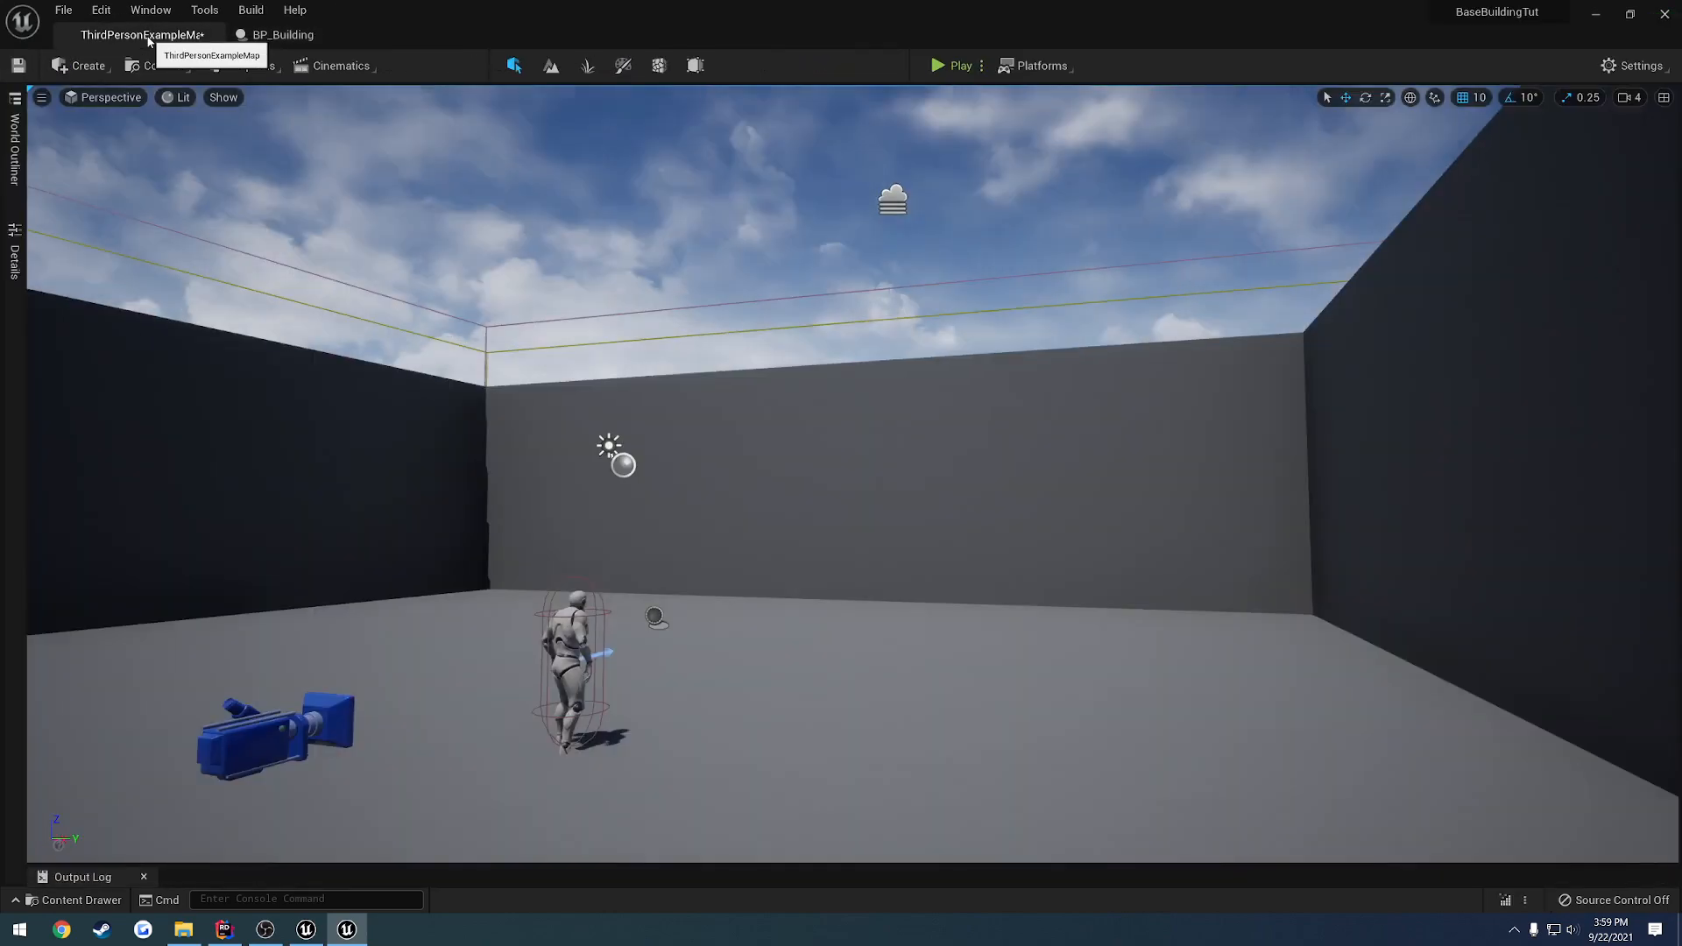
pyautogui.click(76, 899)
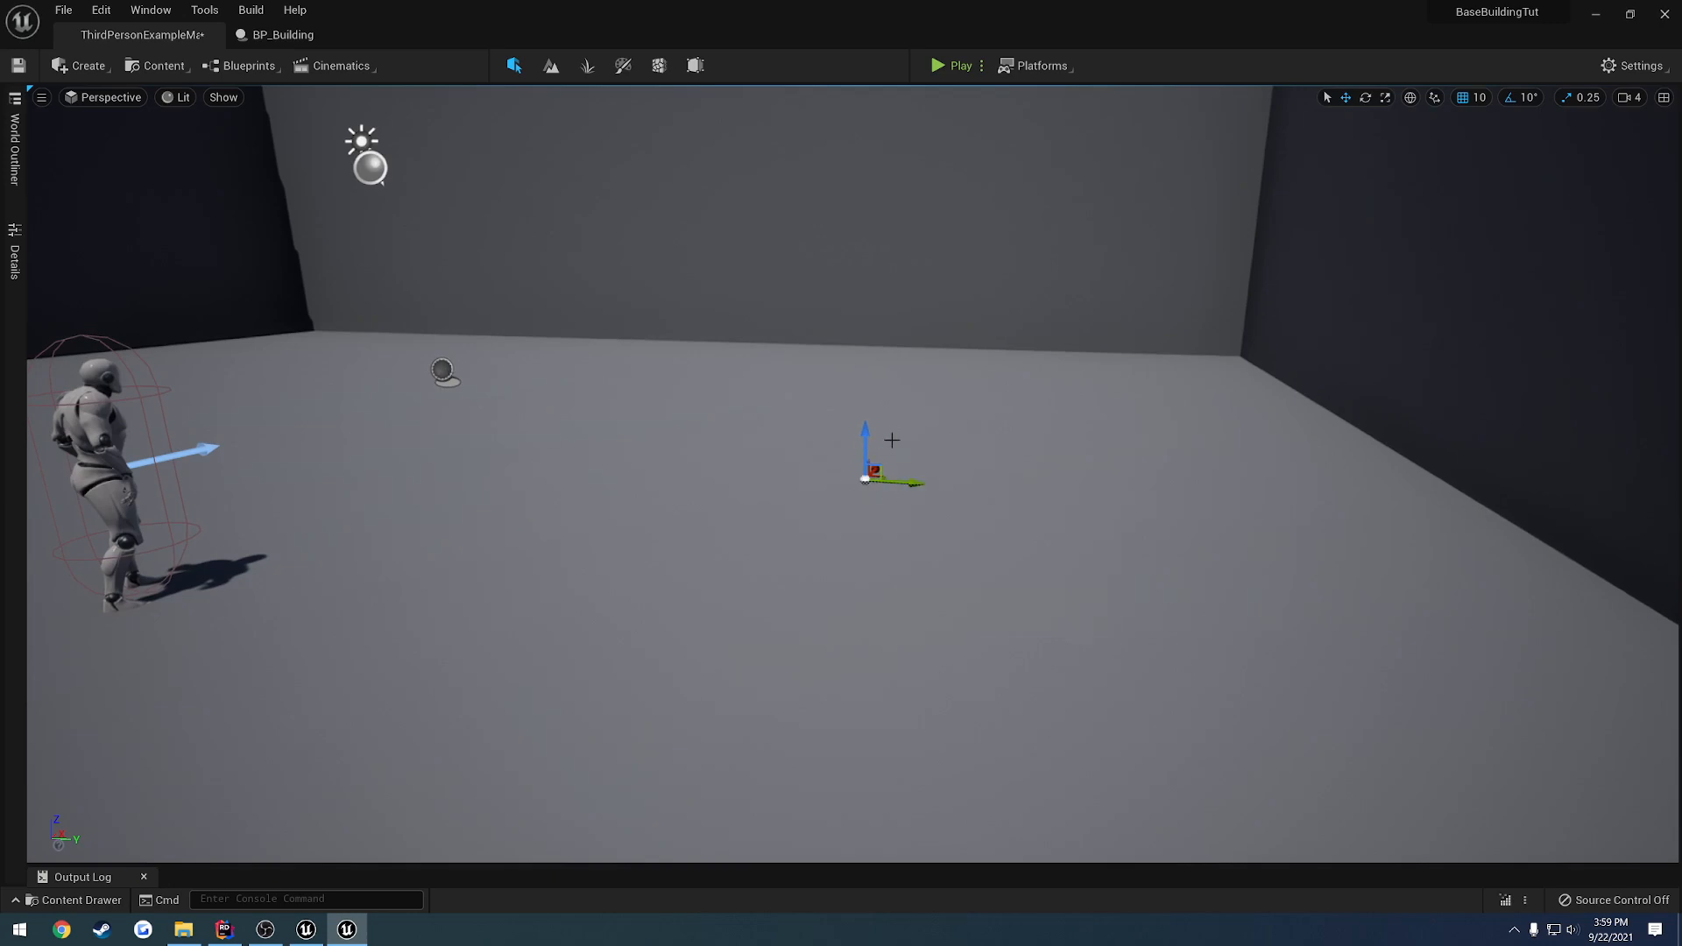
pyautogui.moveTo(922, 315)
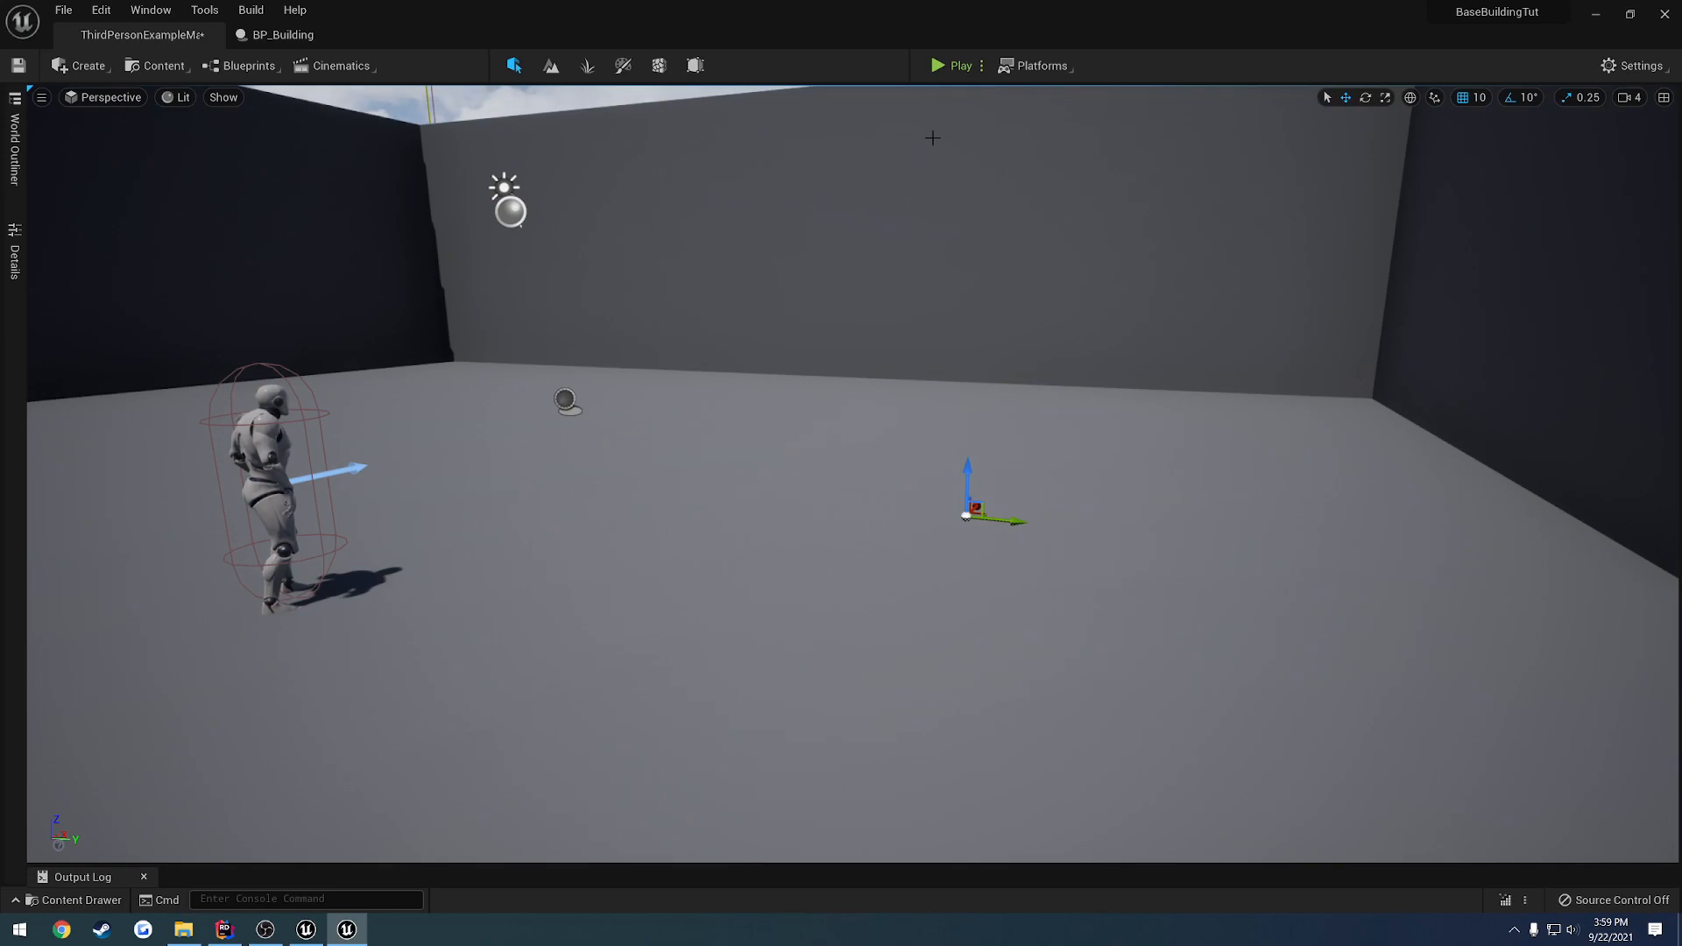
pyautogui.moveTo(954, 66)
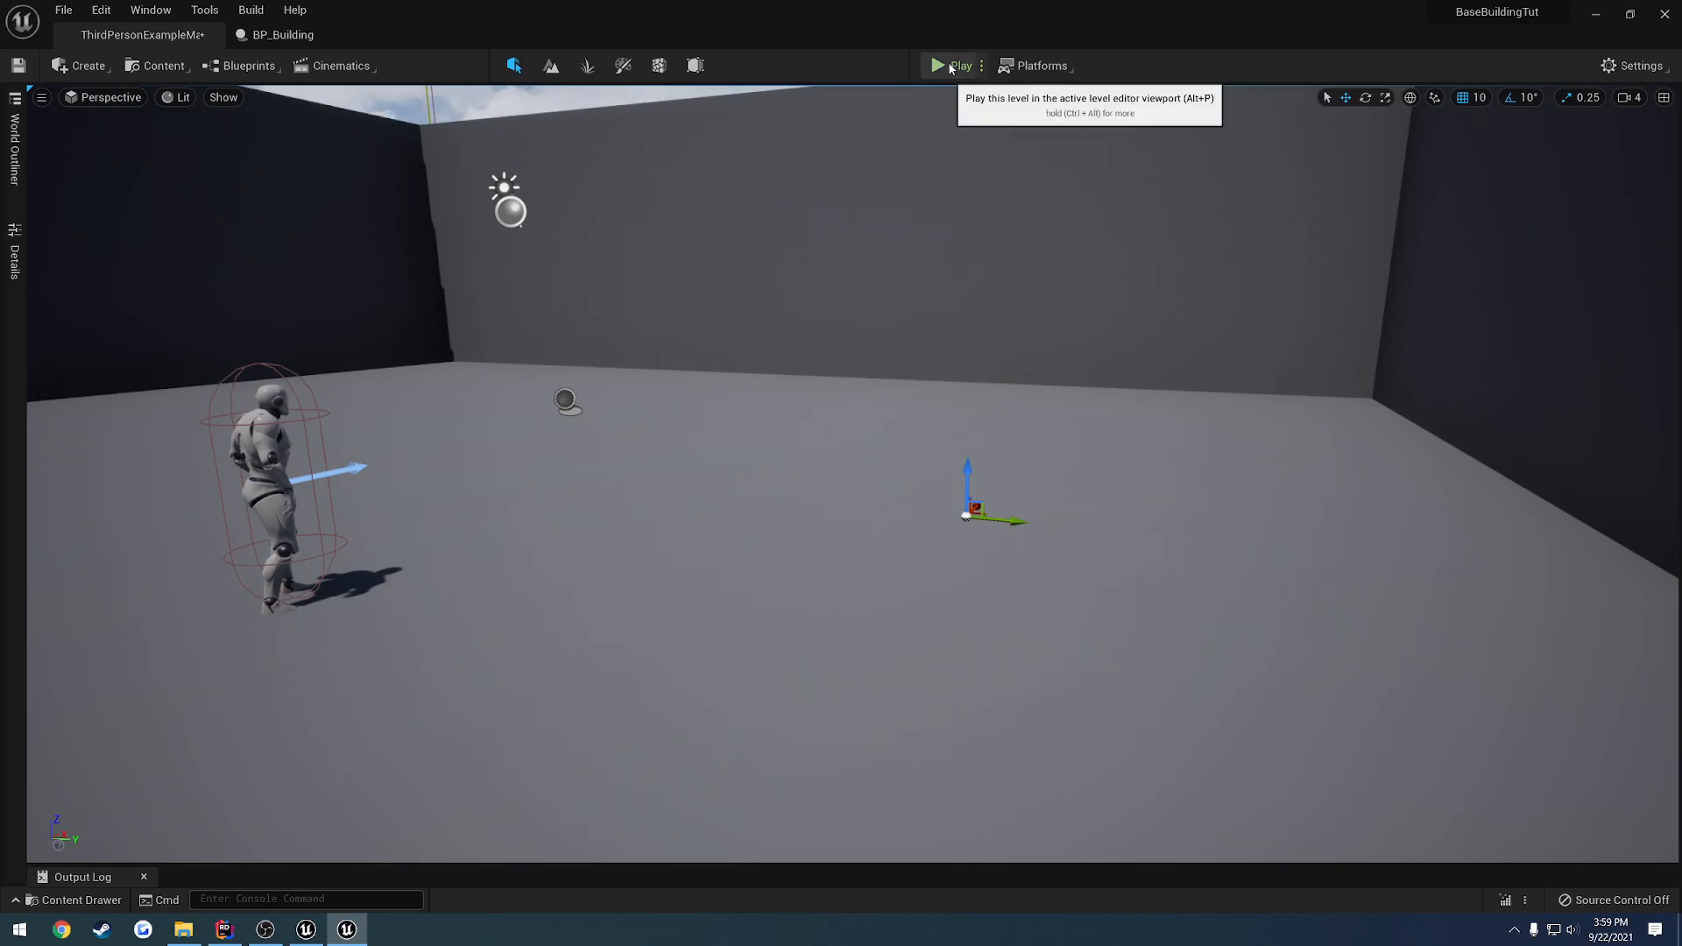
pyautogui.click(958, 66)
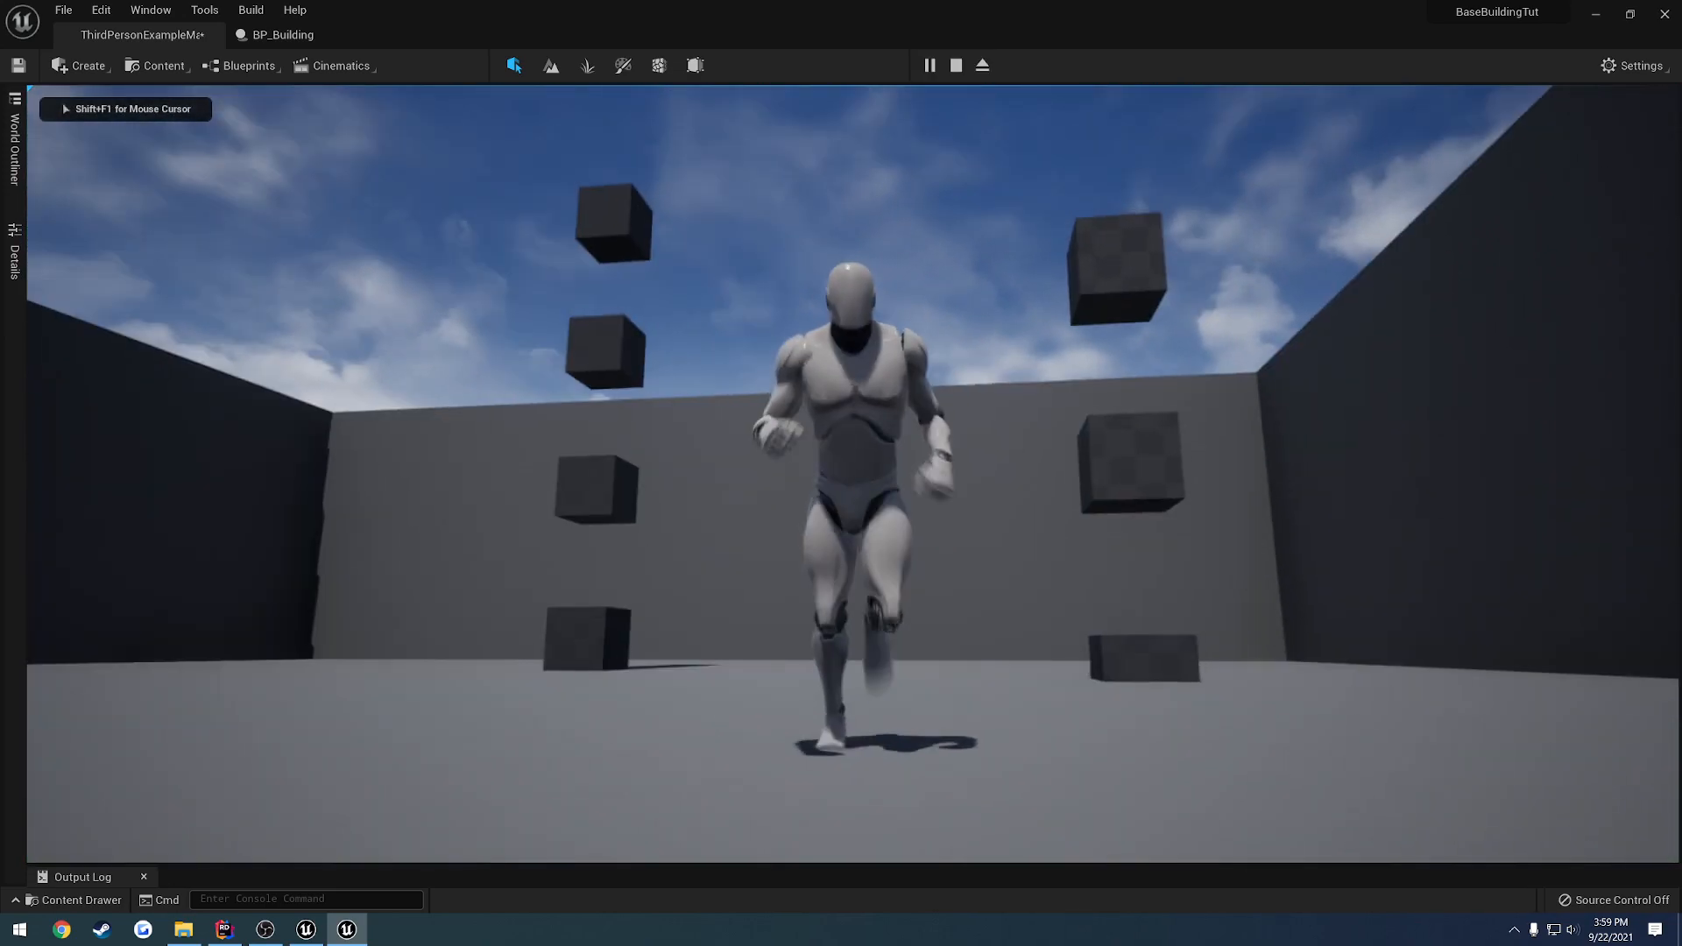
pyautogui.click(954, 65)
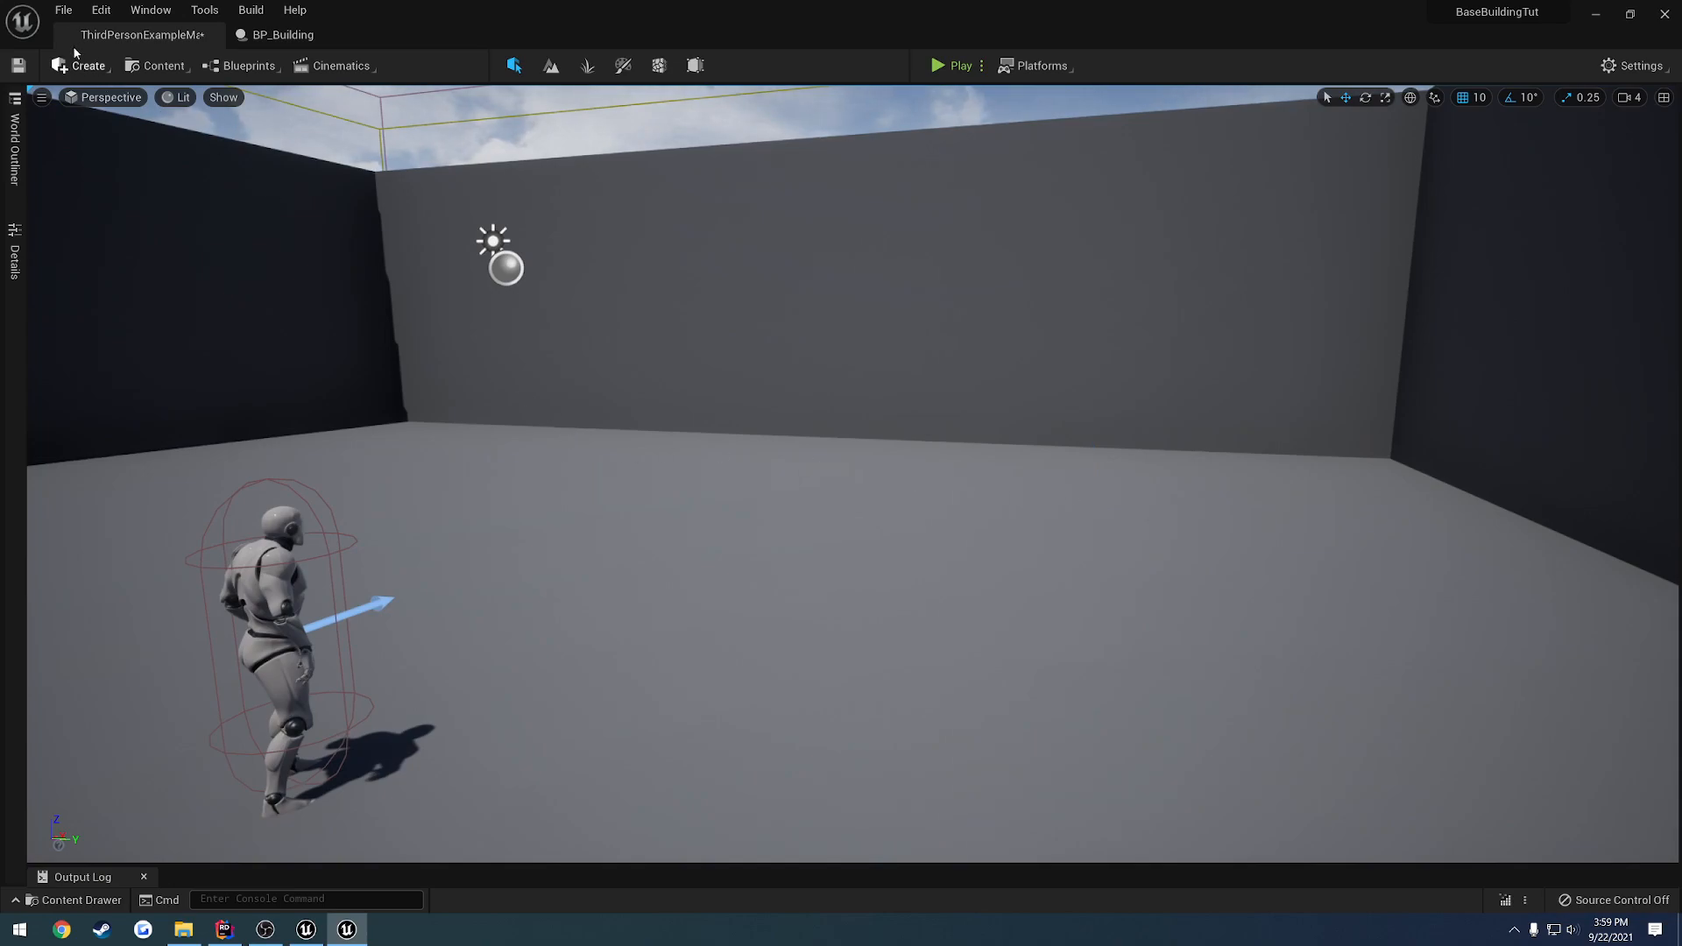
pyautogui.moveTo(464, 484)
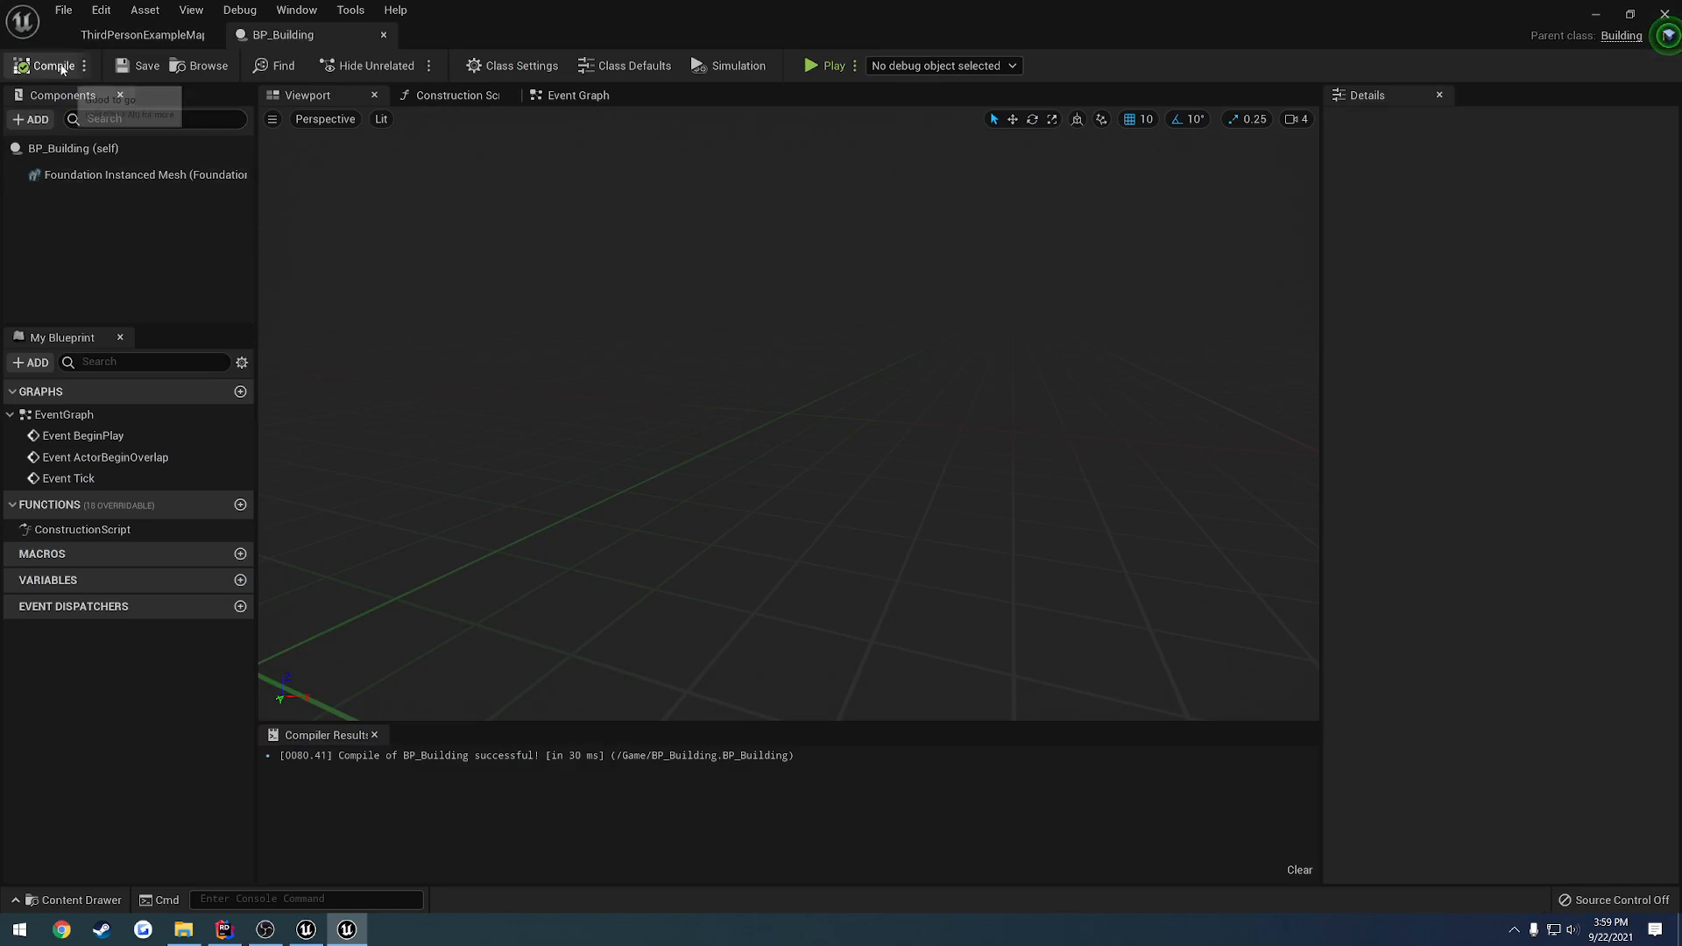
# Add a Scene component to BP_Building by searching 'sce', then remove it
pyautogui.click(32, 119)
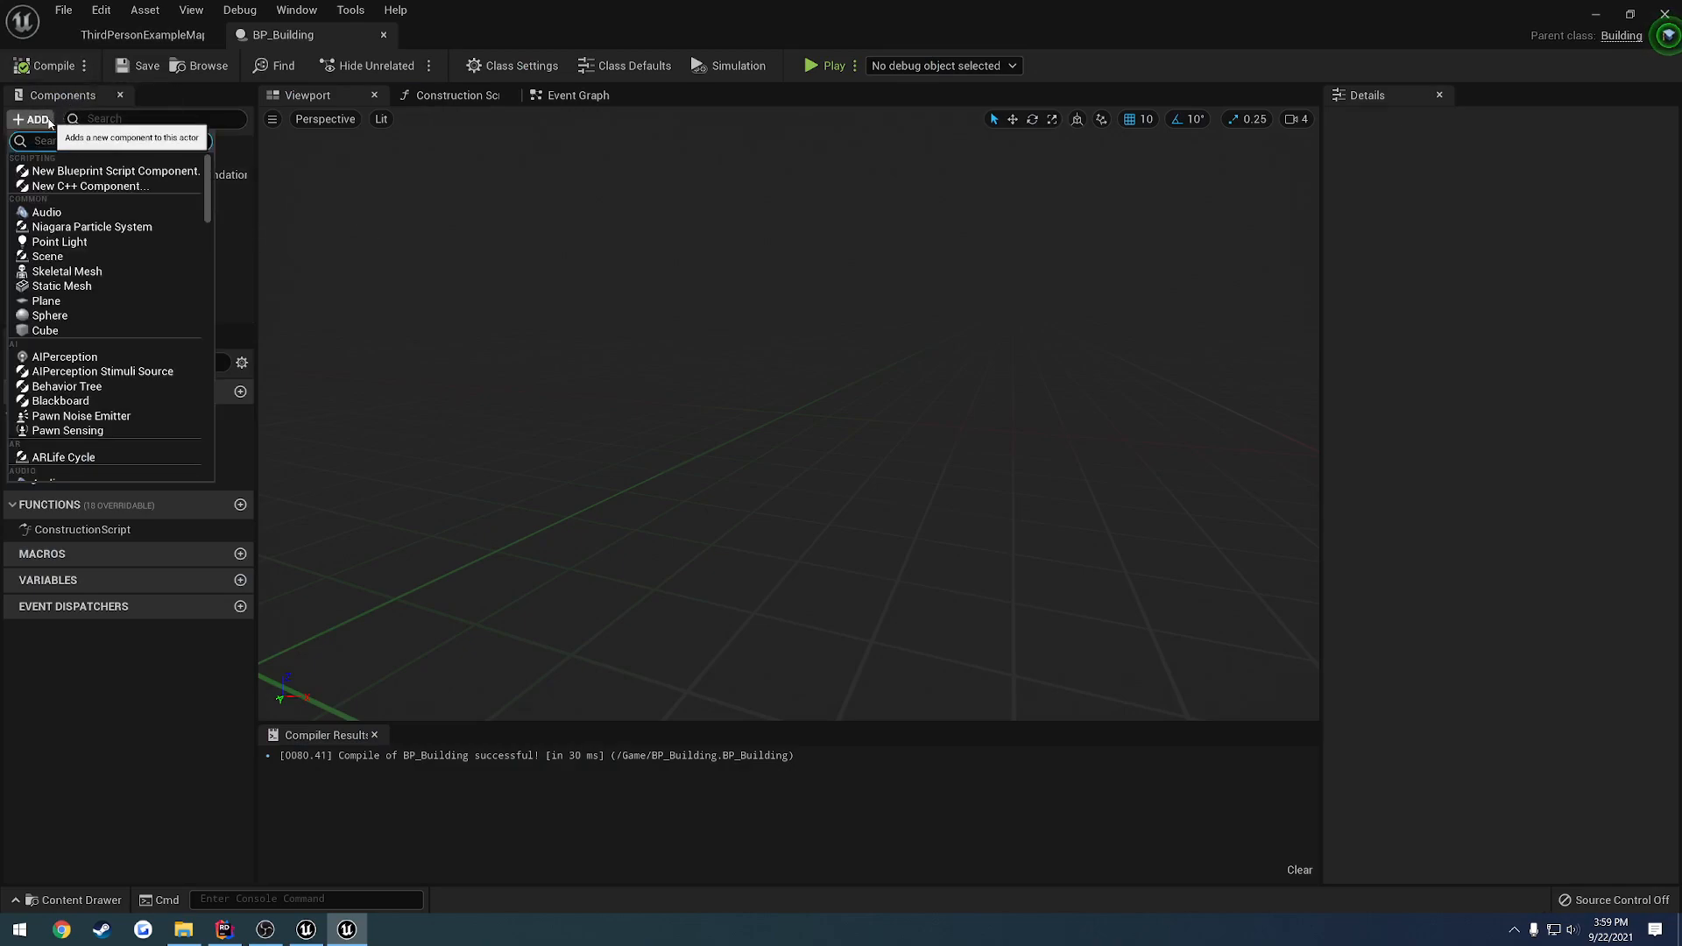
pyautogui.write('sce')
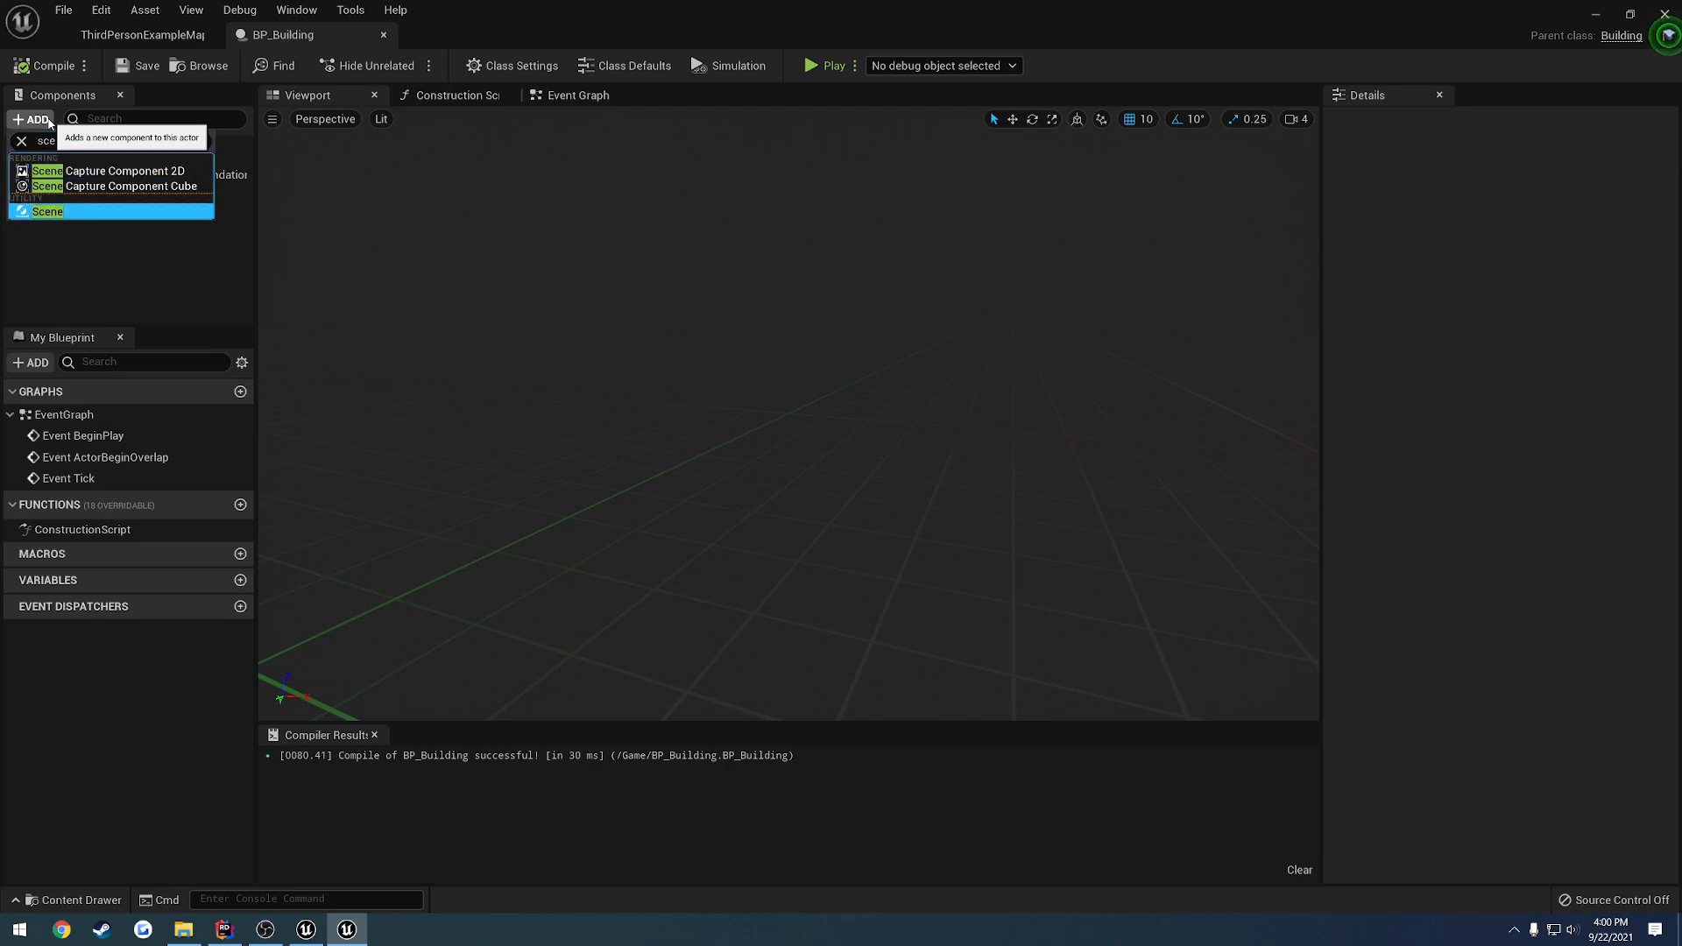
pyautogui.click(47, 211)
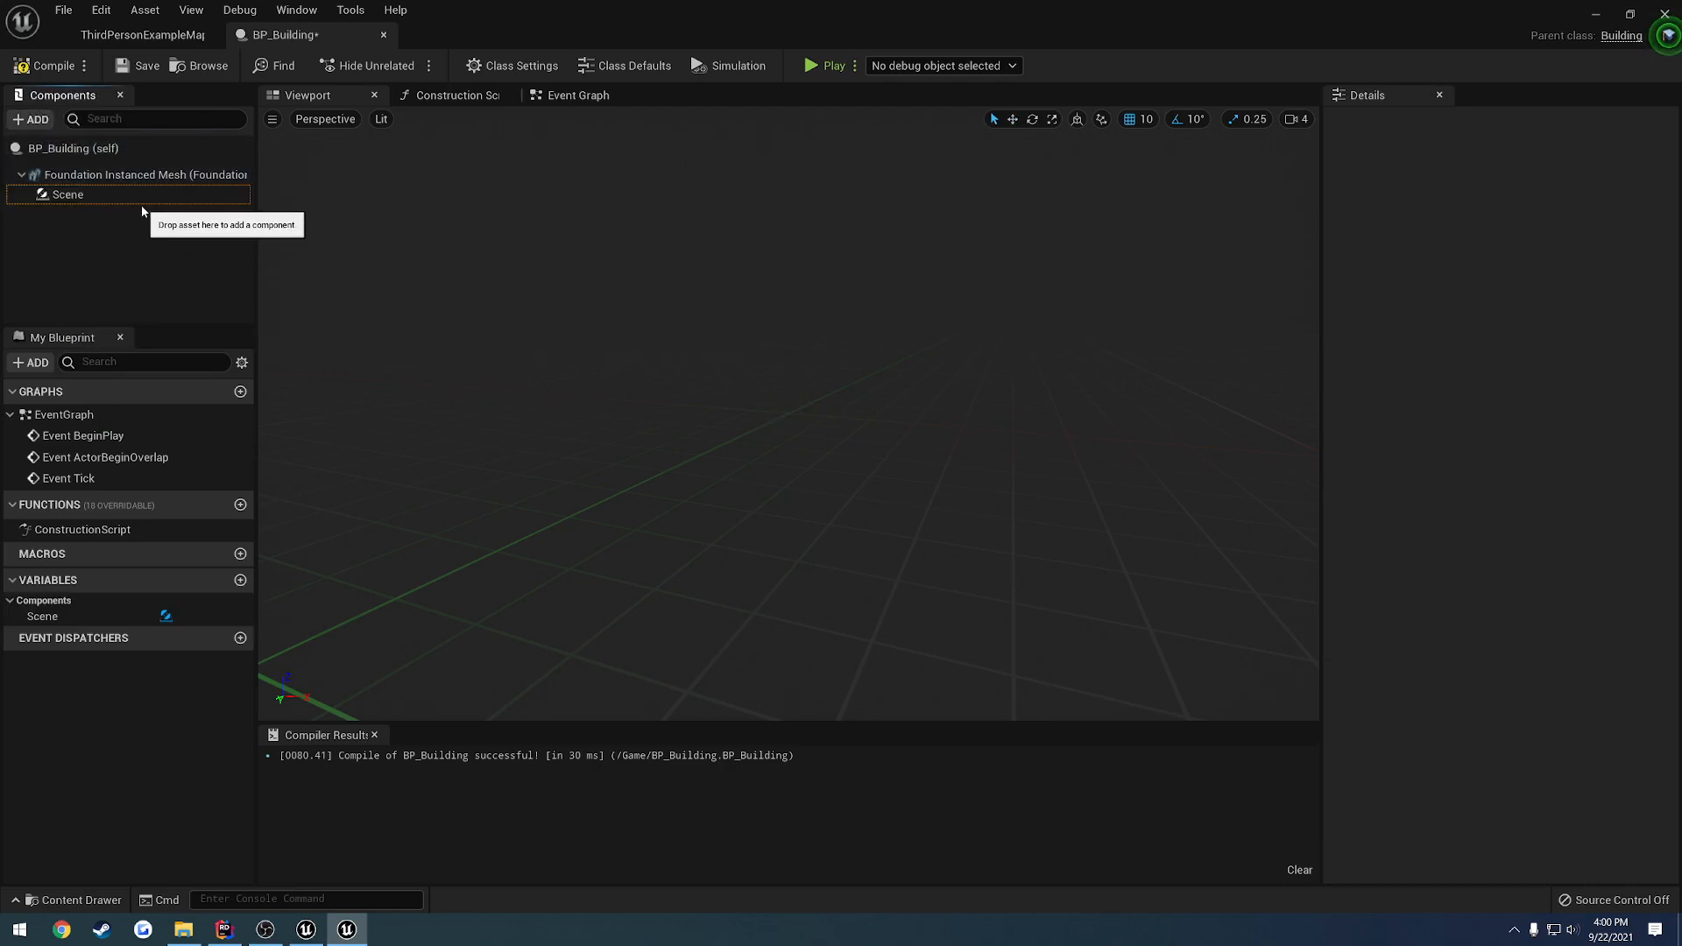
pyautogui.click(68, 194)
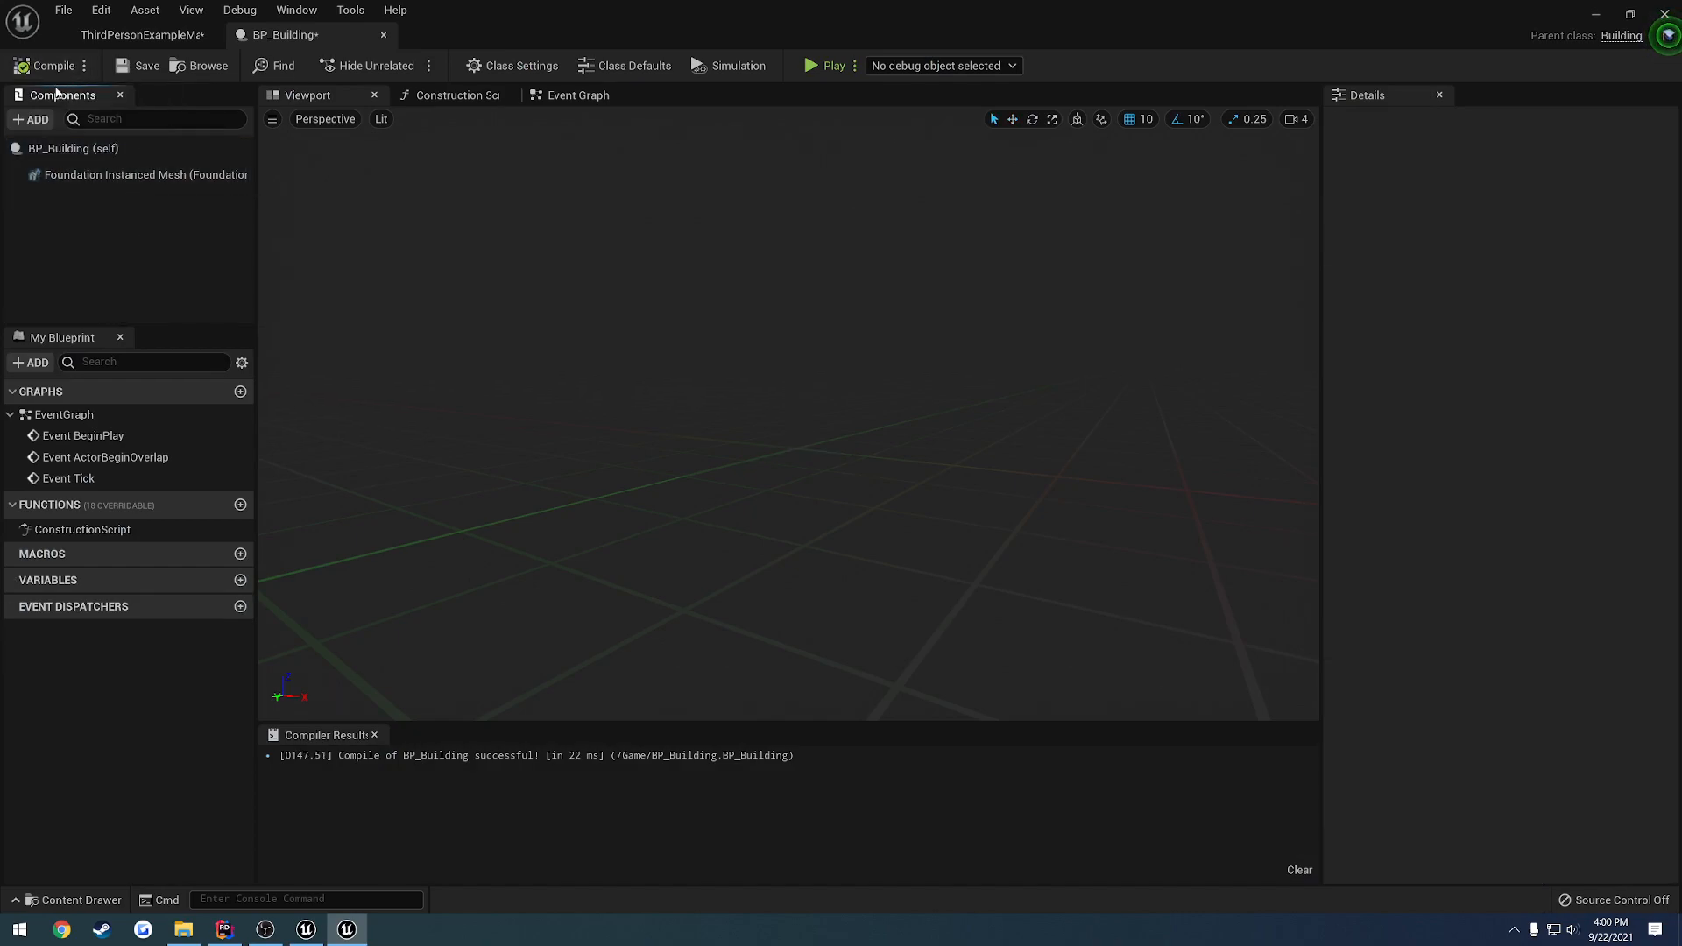
# Browse BP_Building's Add component list by scrolling, without adding anything
pyautogui.click(30, 120)
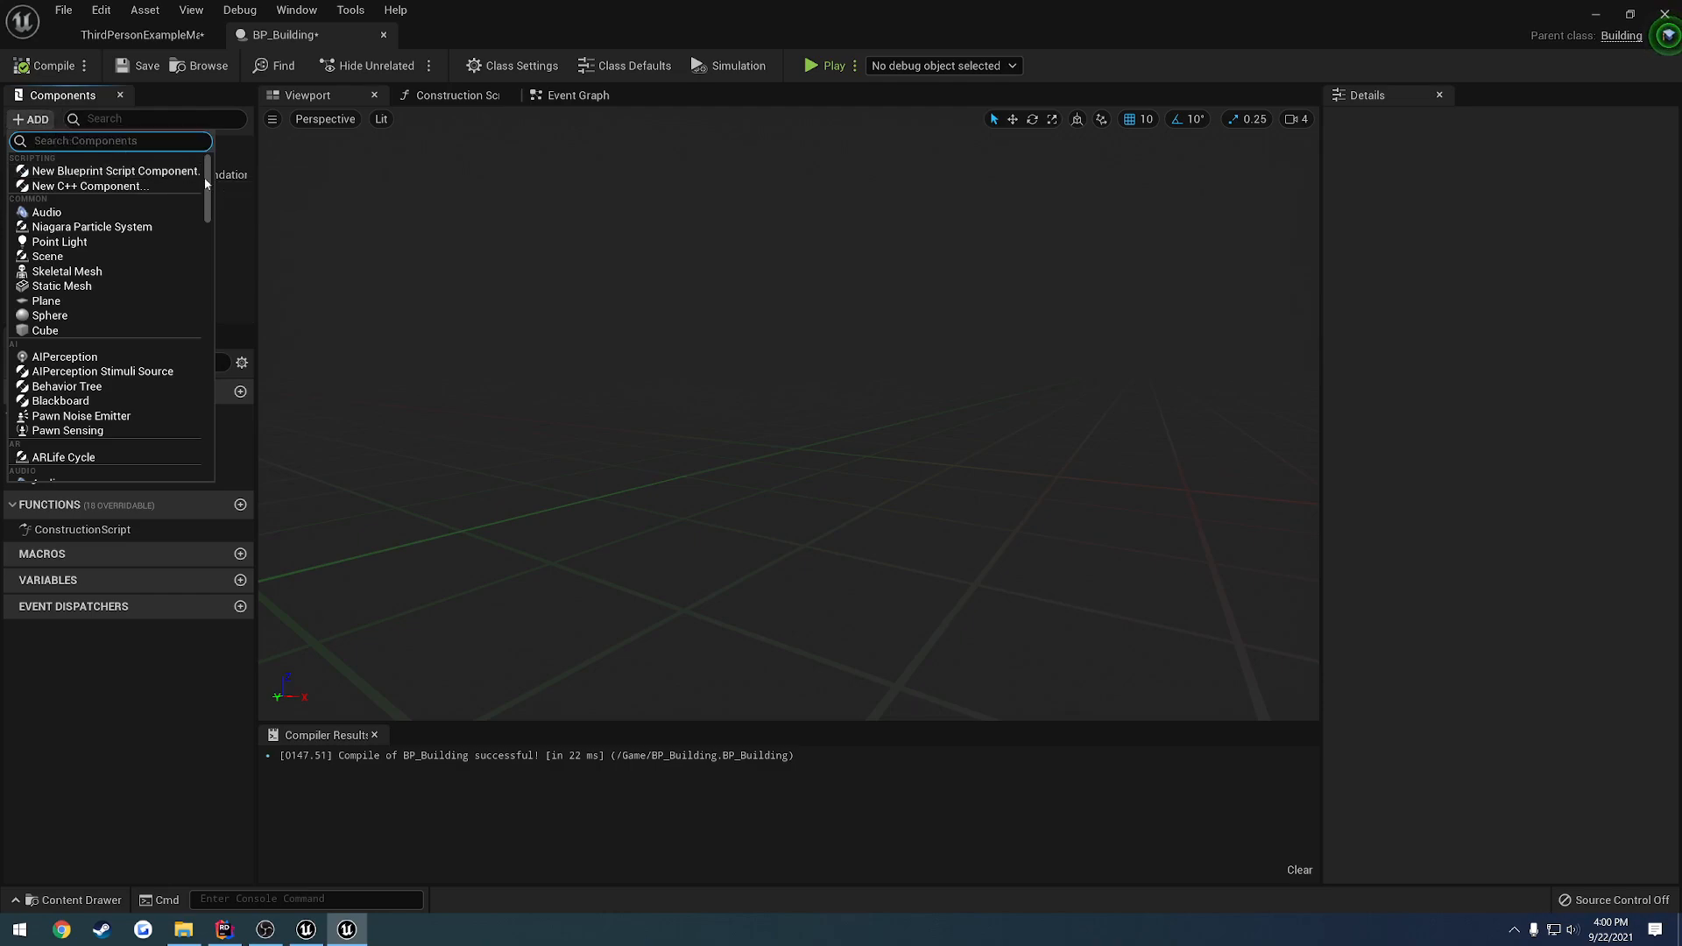
pyautogui.scroll(-3)
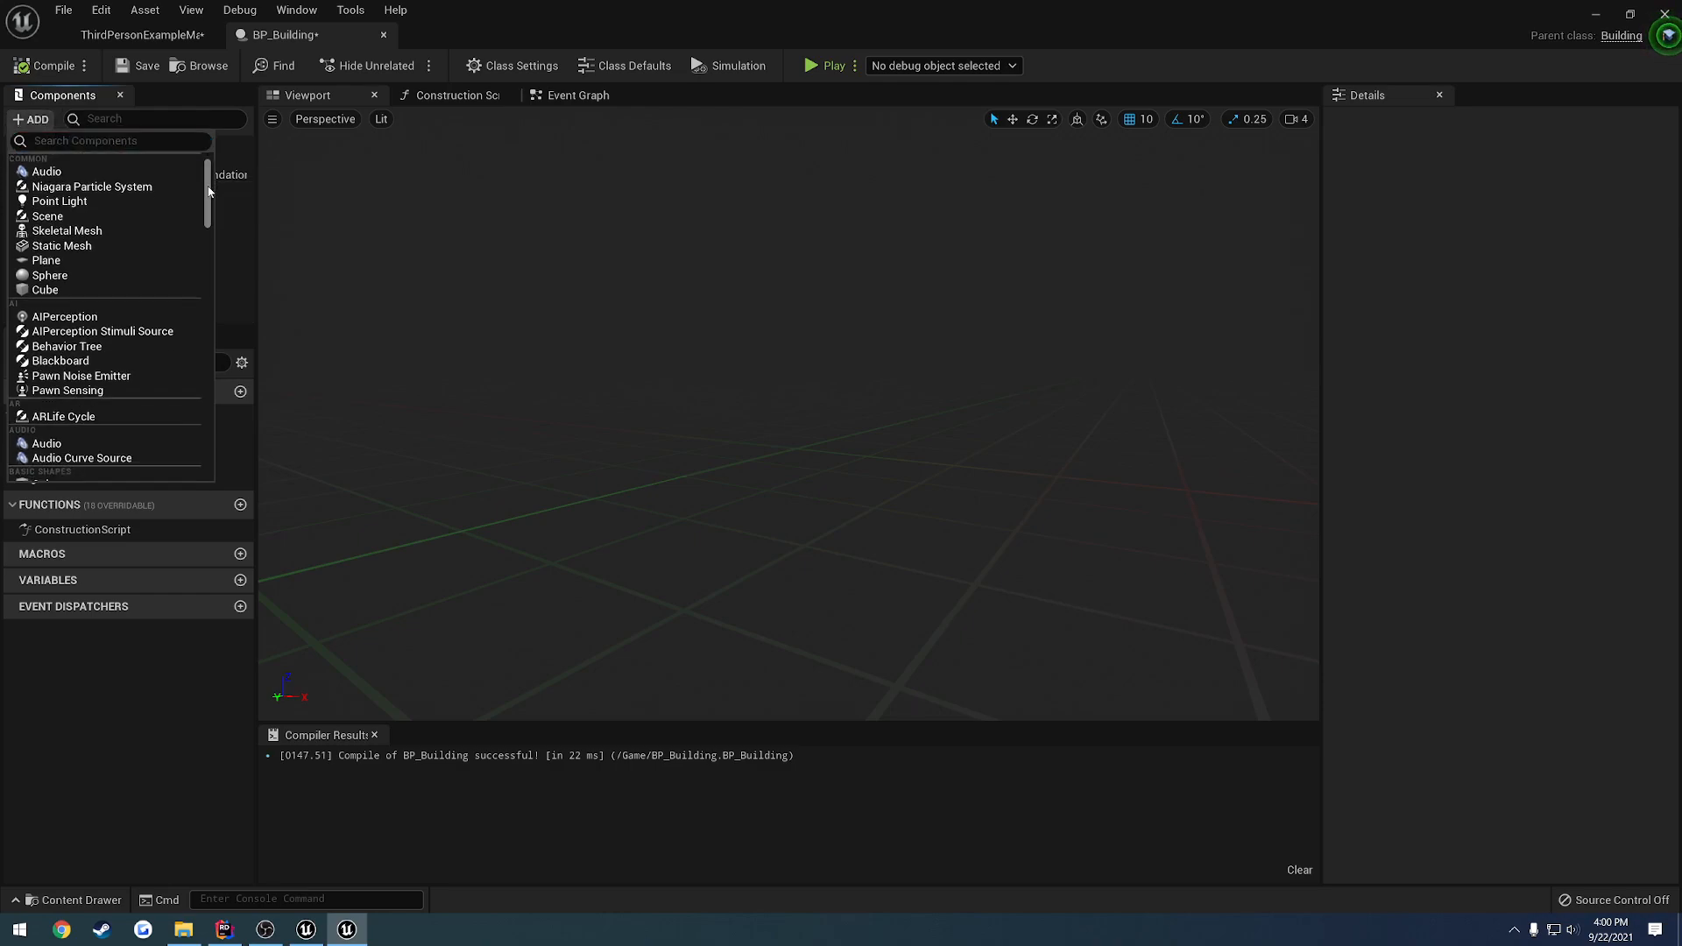
pyautogui.scroll(-3)
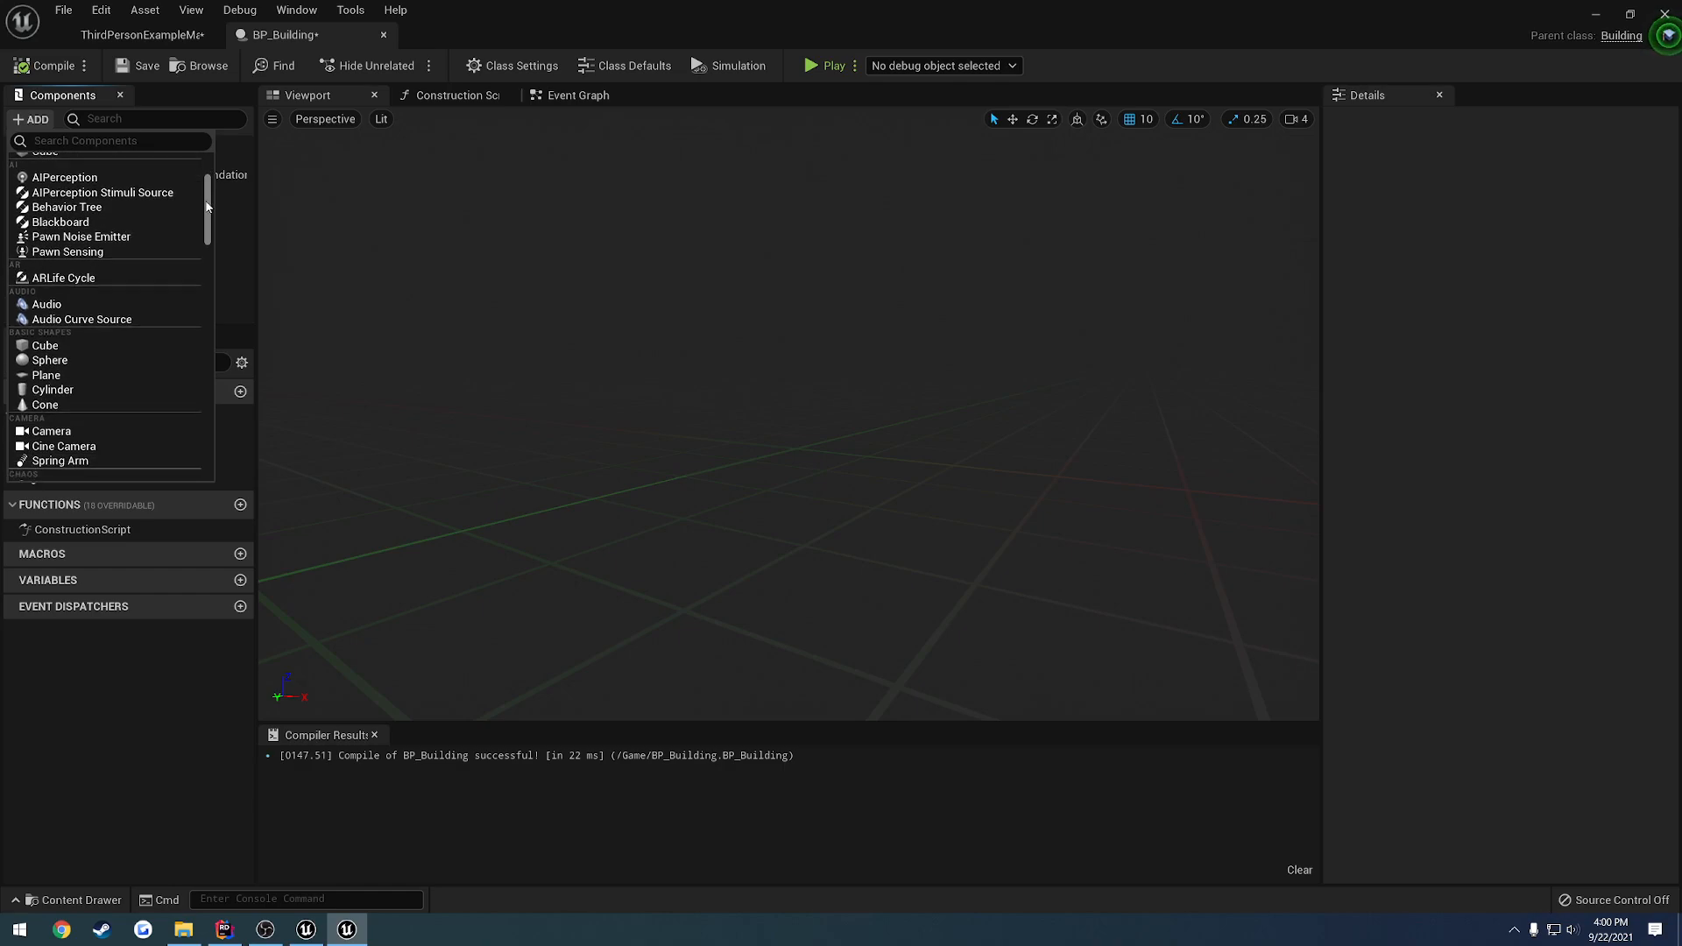
pyautogui.scroll(-3)
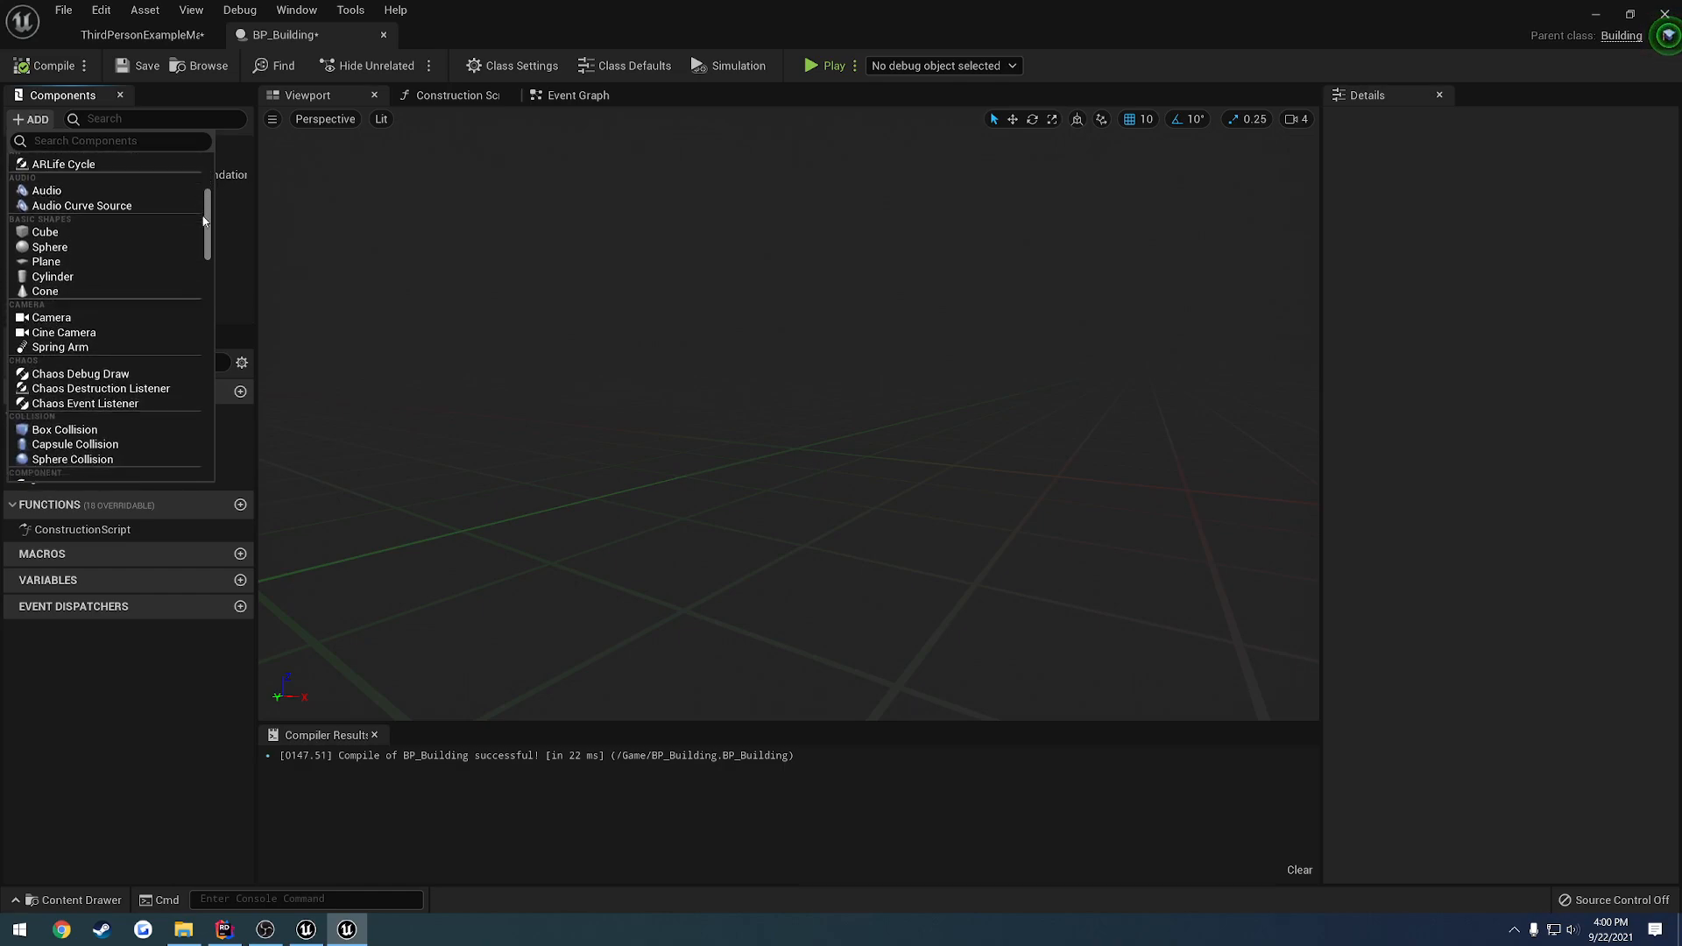
pyautogui.scroll(-3)
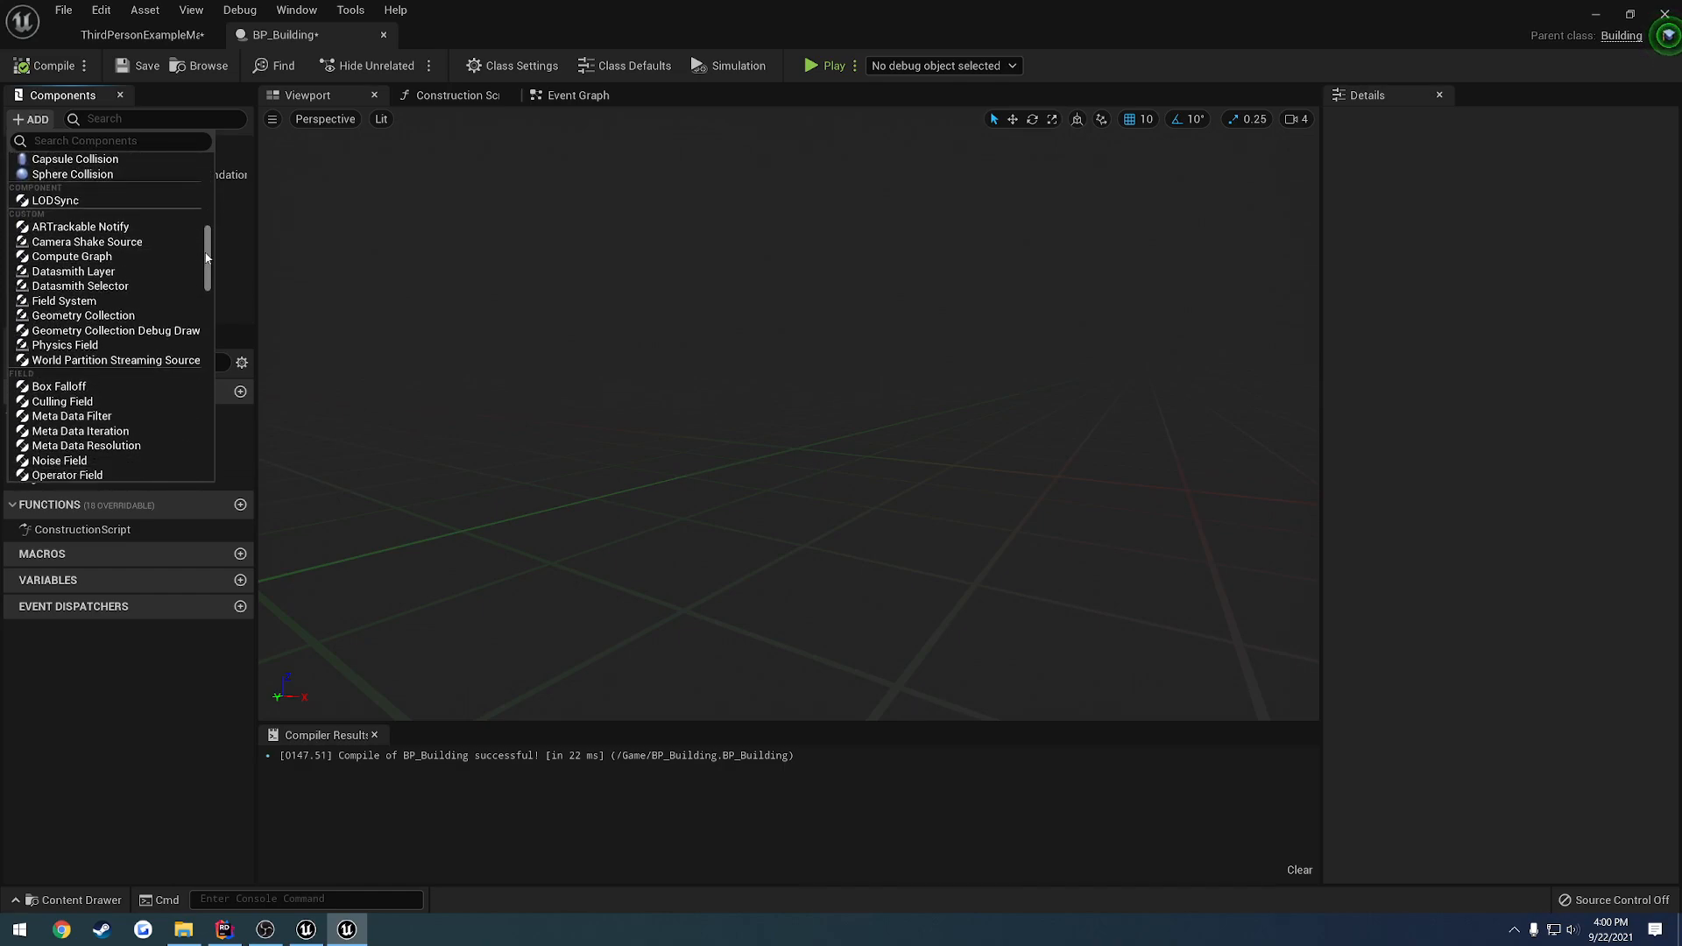
pyautogui.scroll(-3)
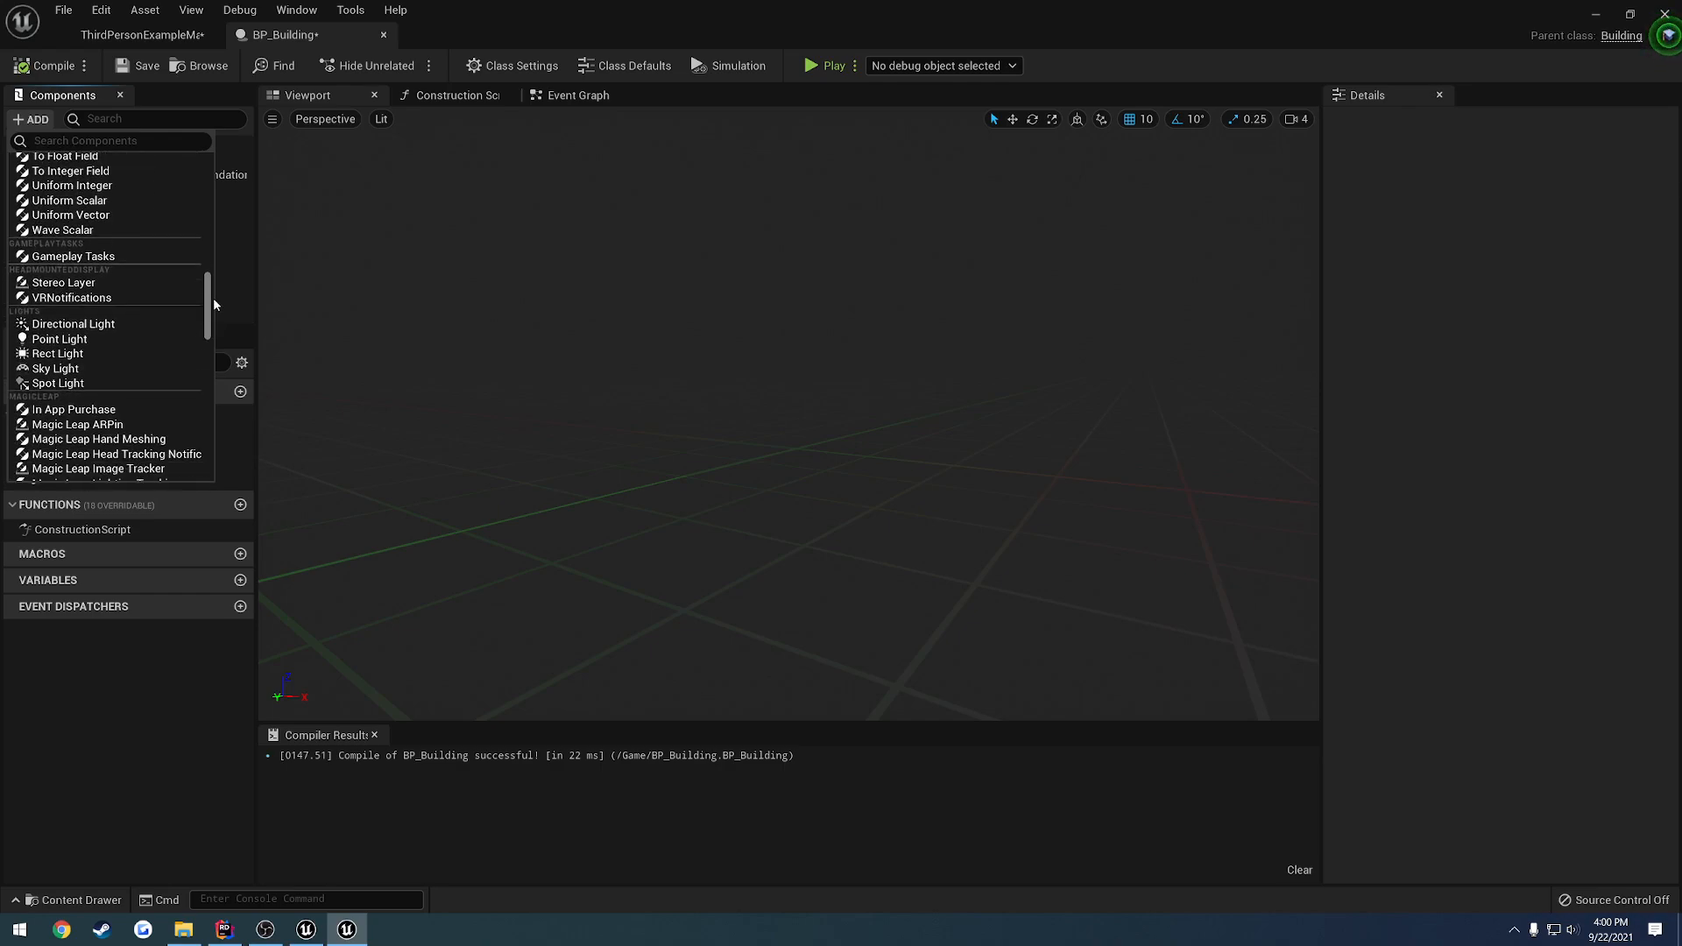
pyautogui.scroll(-3)
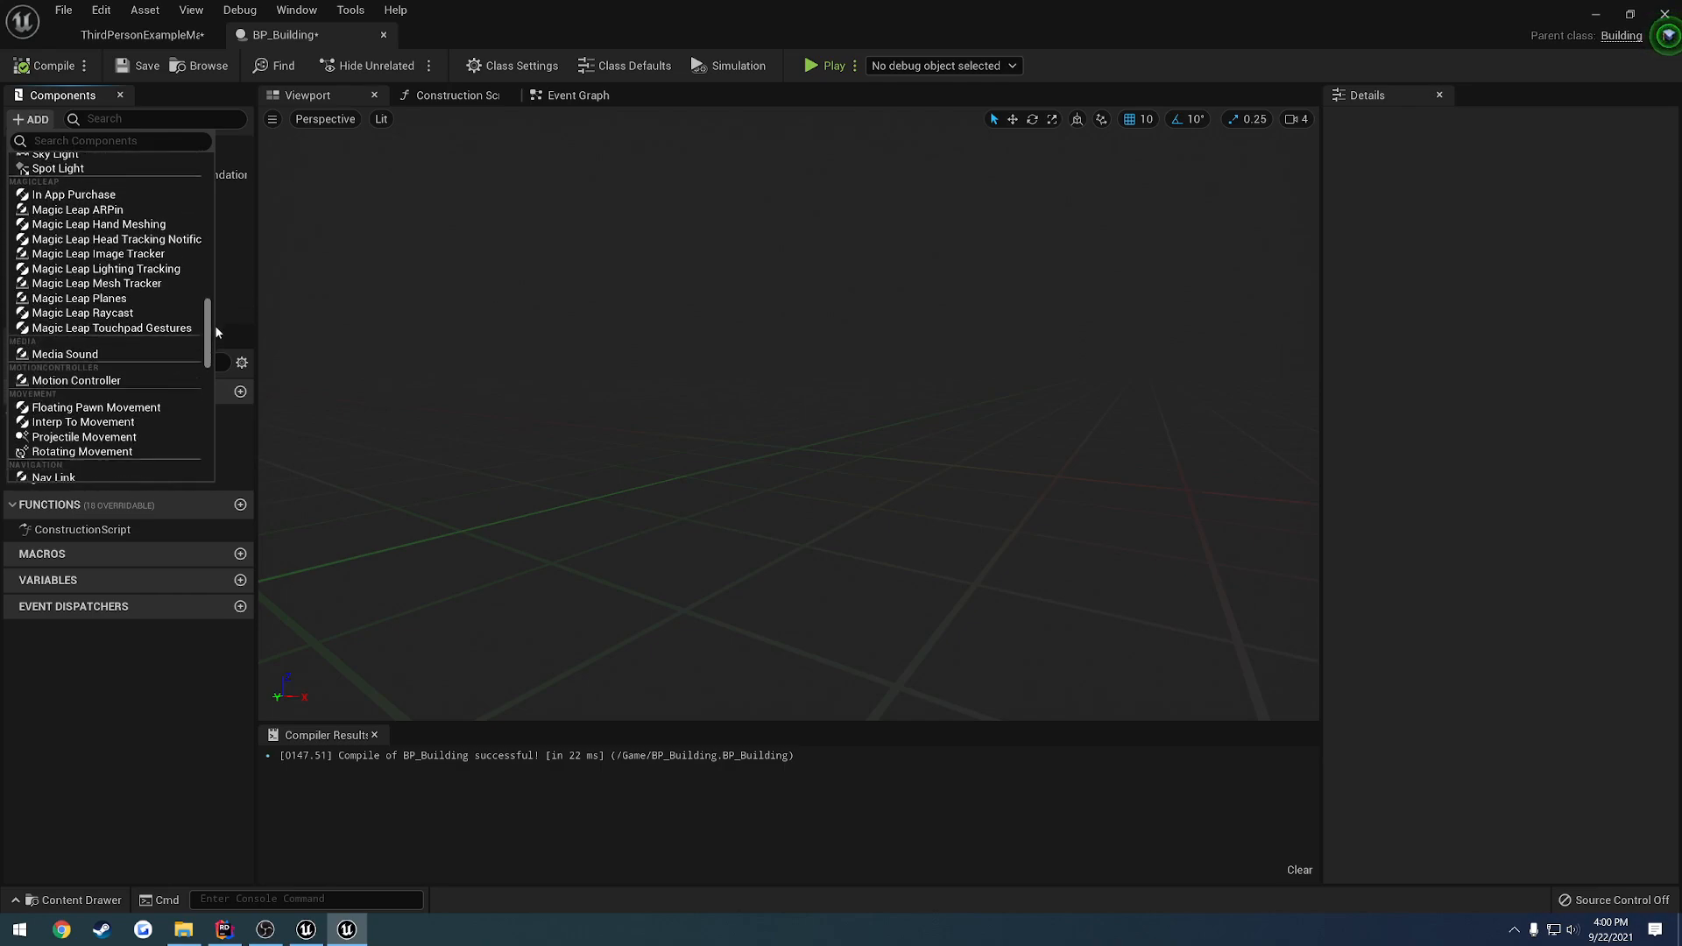
pyautogui.scroll(-3)
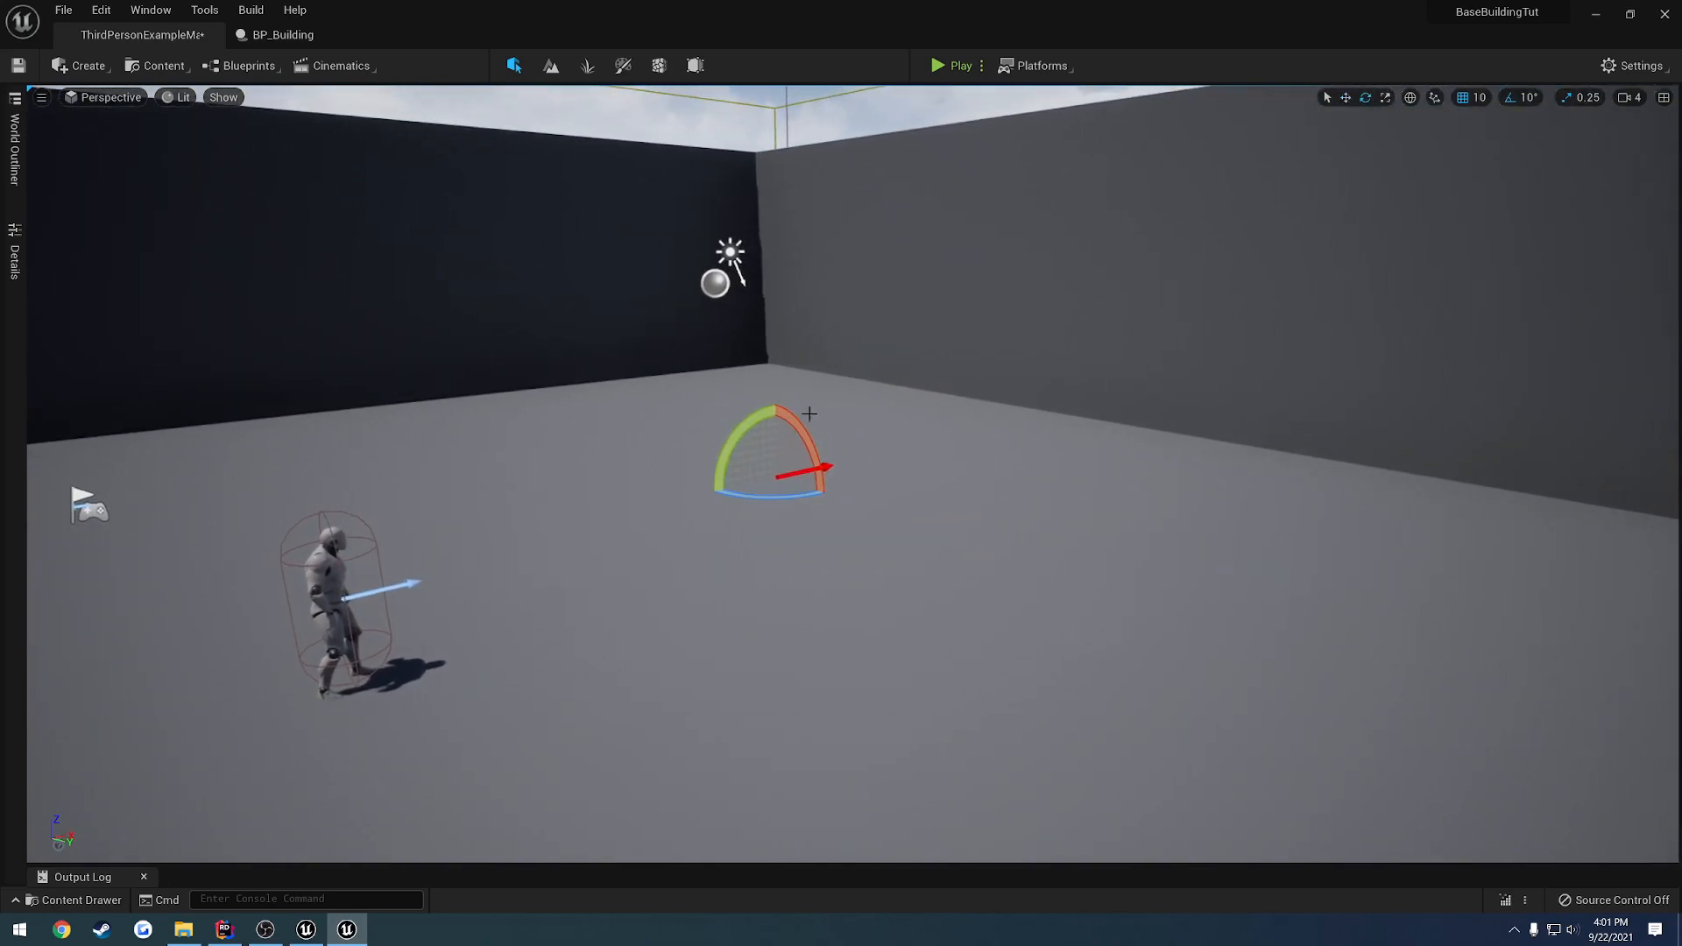
# Play-test the level, then return to the BP_Building blueprint to add its Arrow component
pyautogui.click(955, 66)
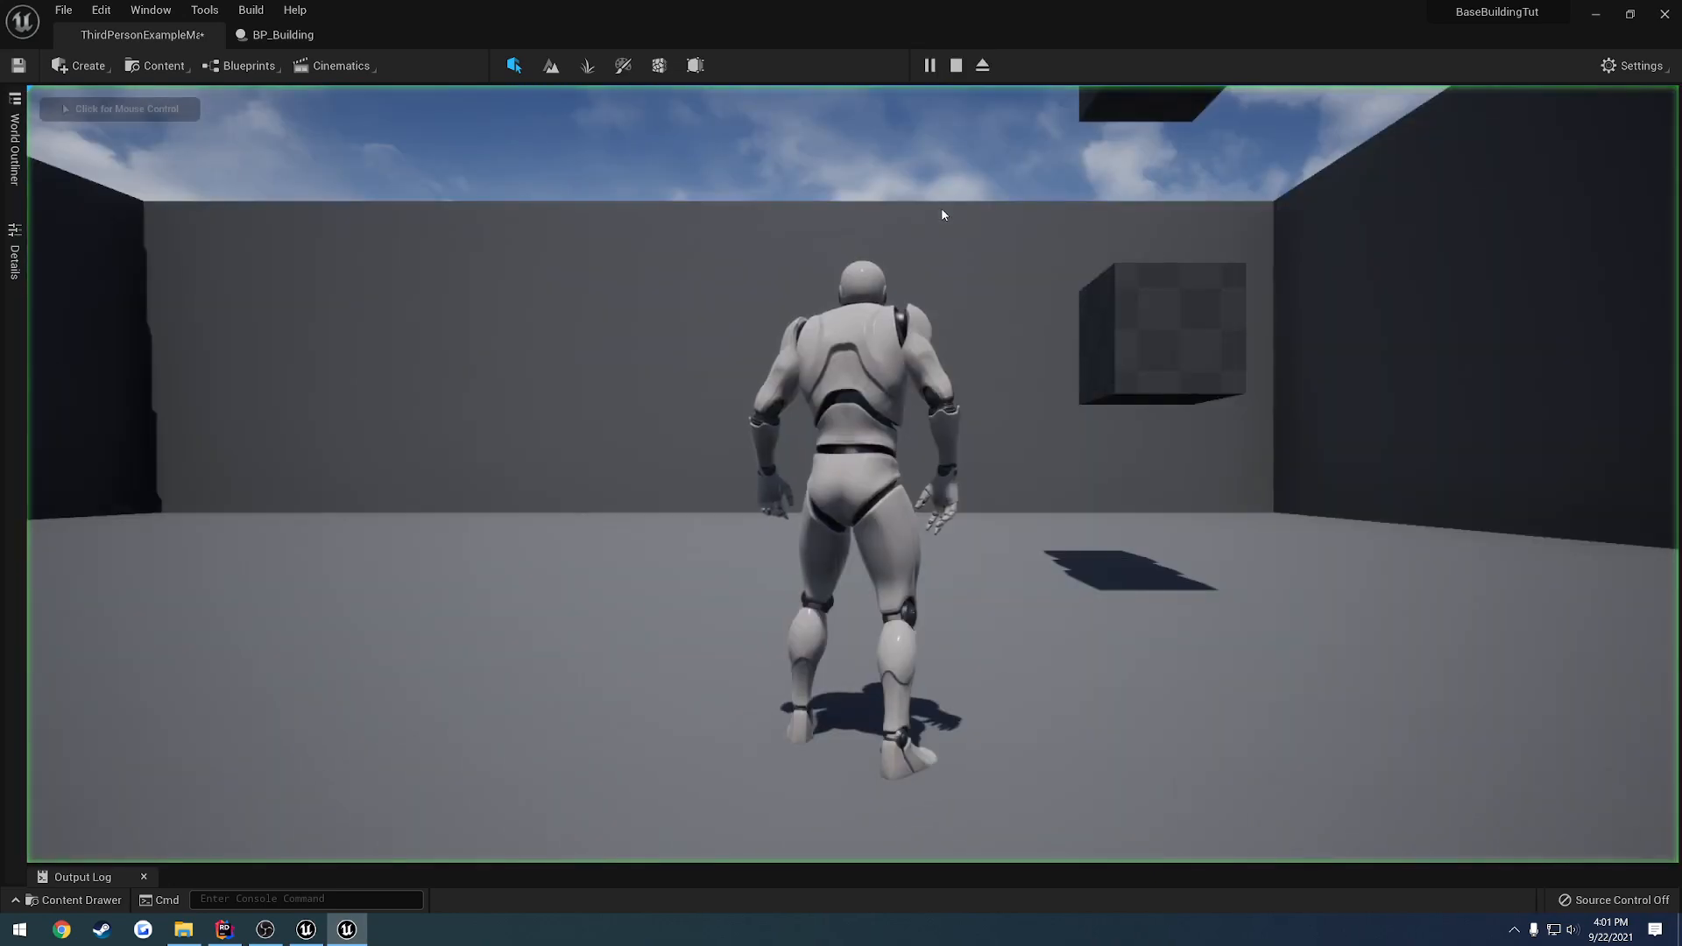
pyautogui.click(954, 66)
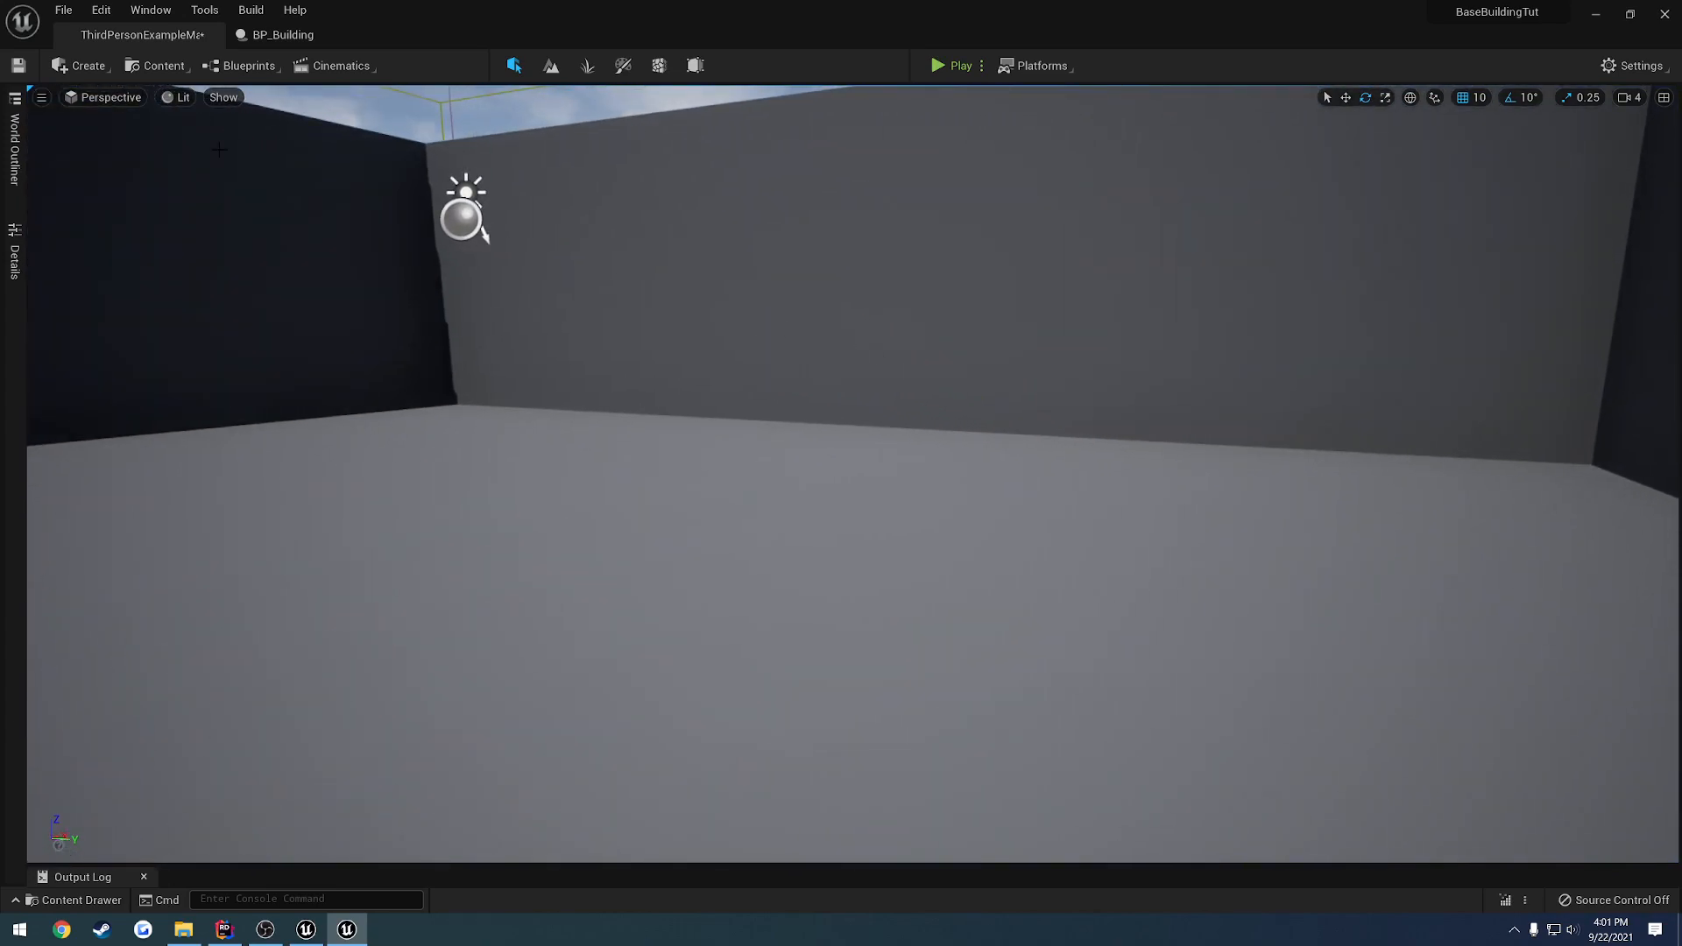
pyautogui.click(283, 34)
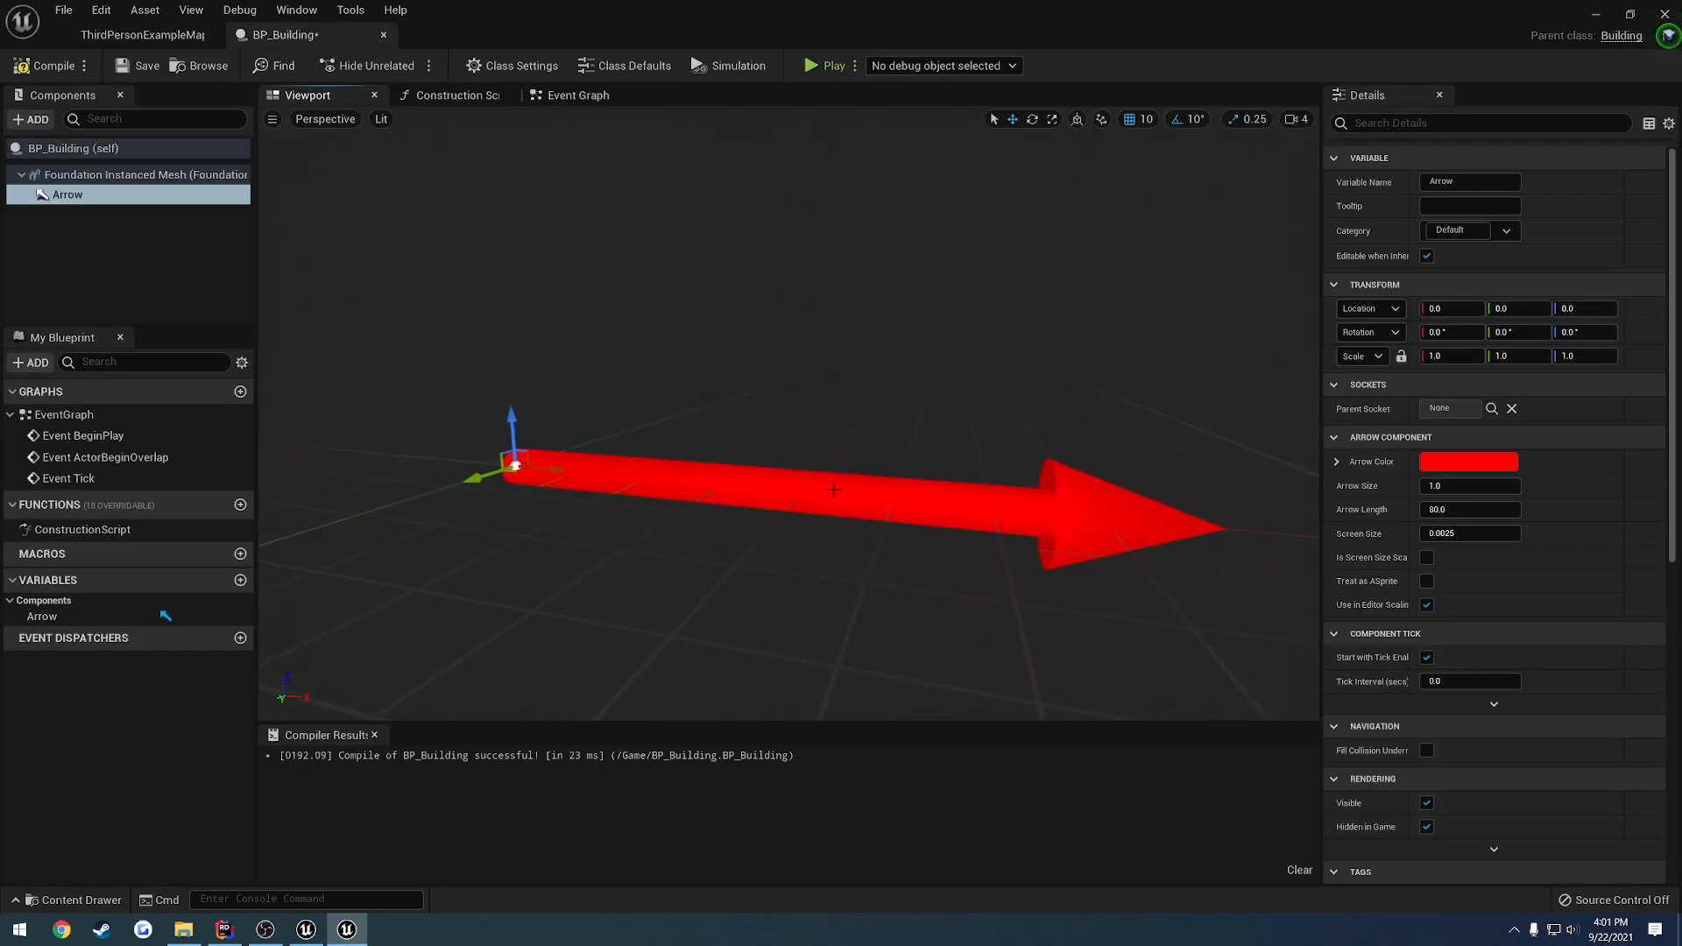
# Review BP_Building's class defaults, switch between it and the arena level, then bring up Building.cpp
pyautogui.click(73, 148)
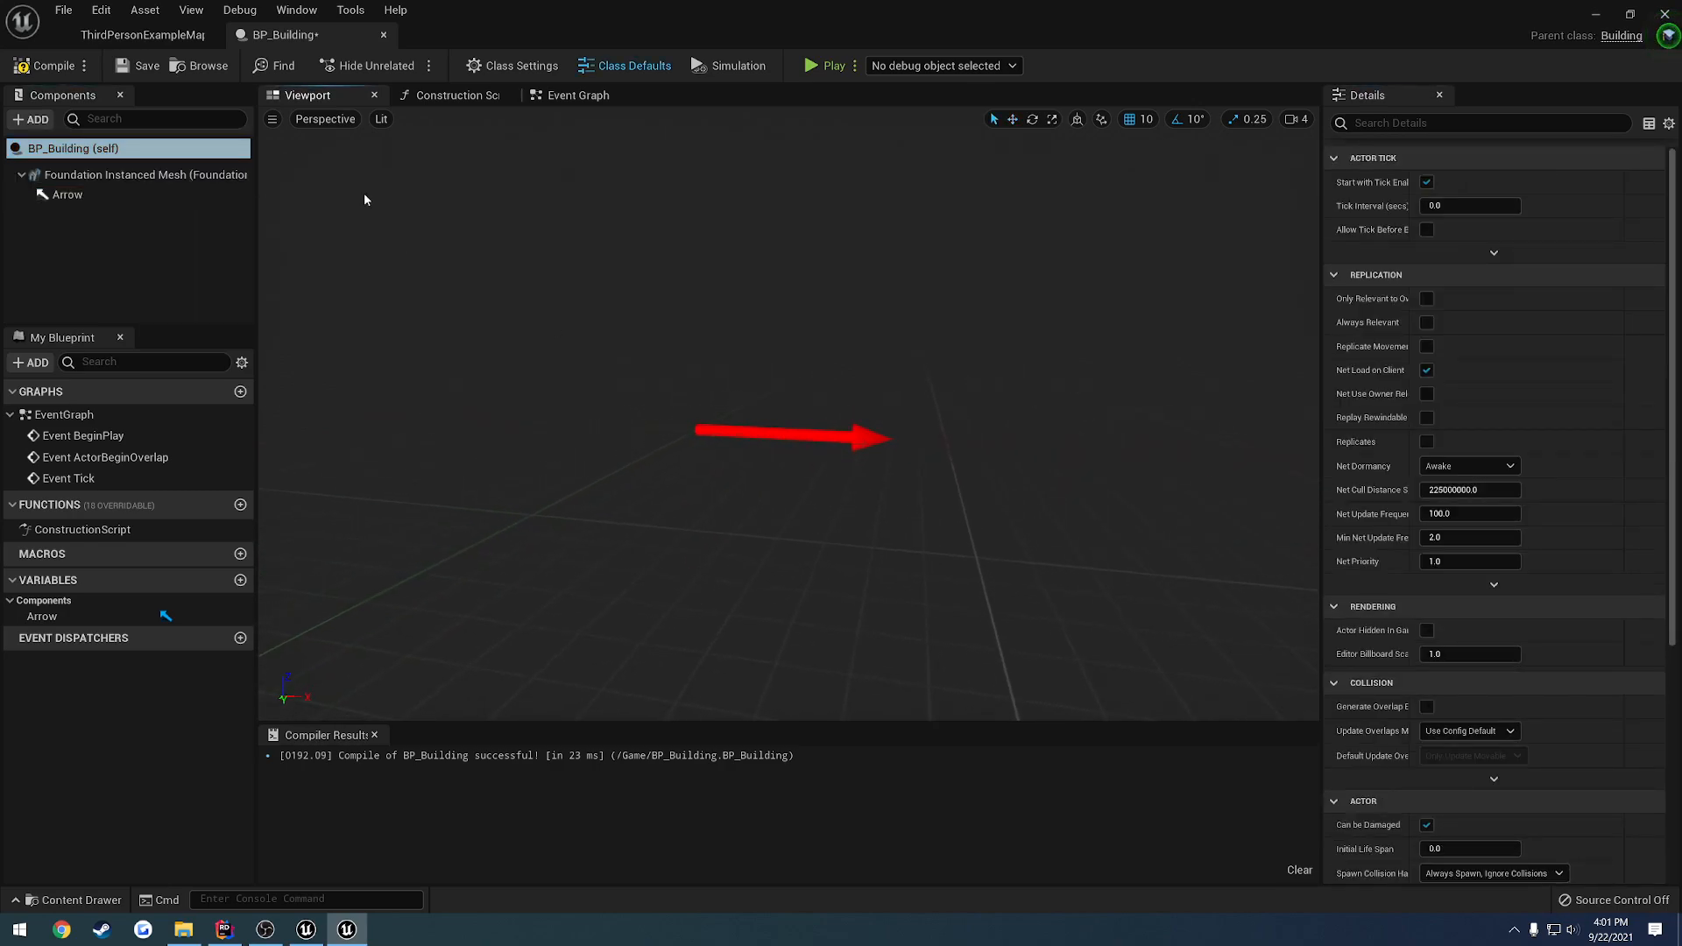
pyautogui.click(139, 34)
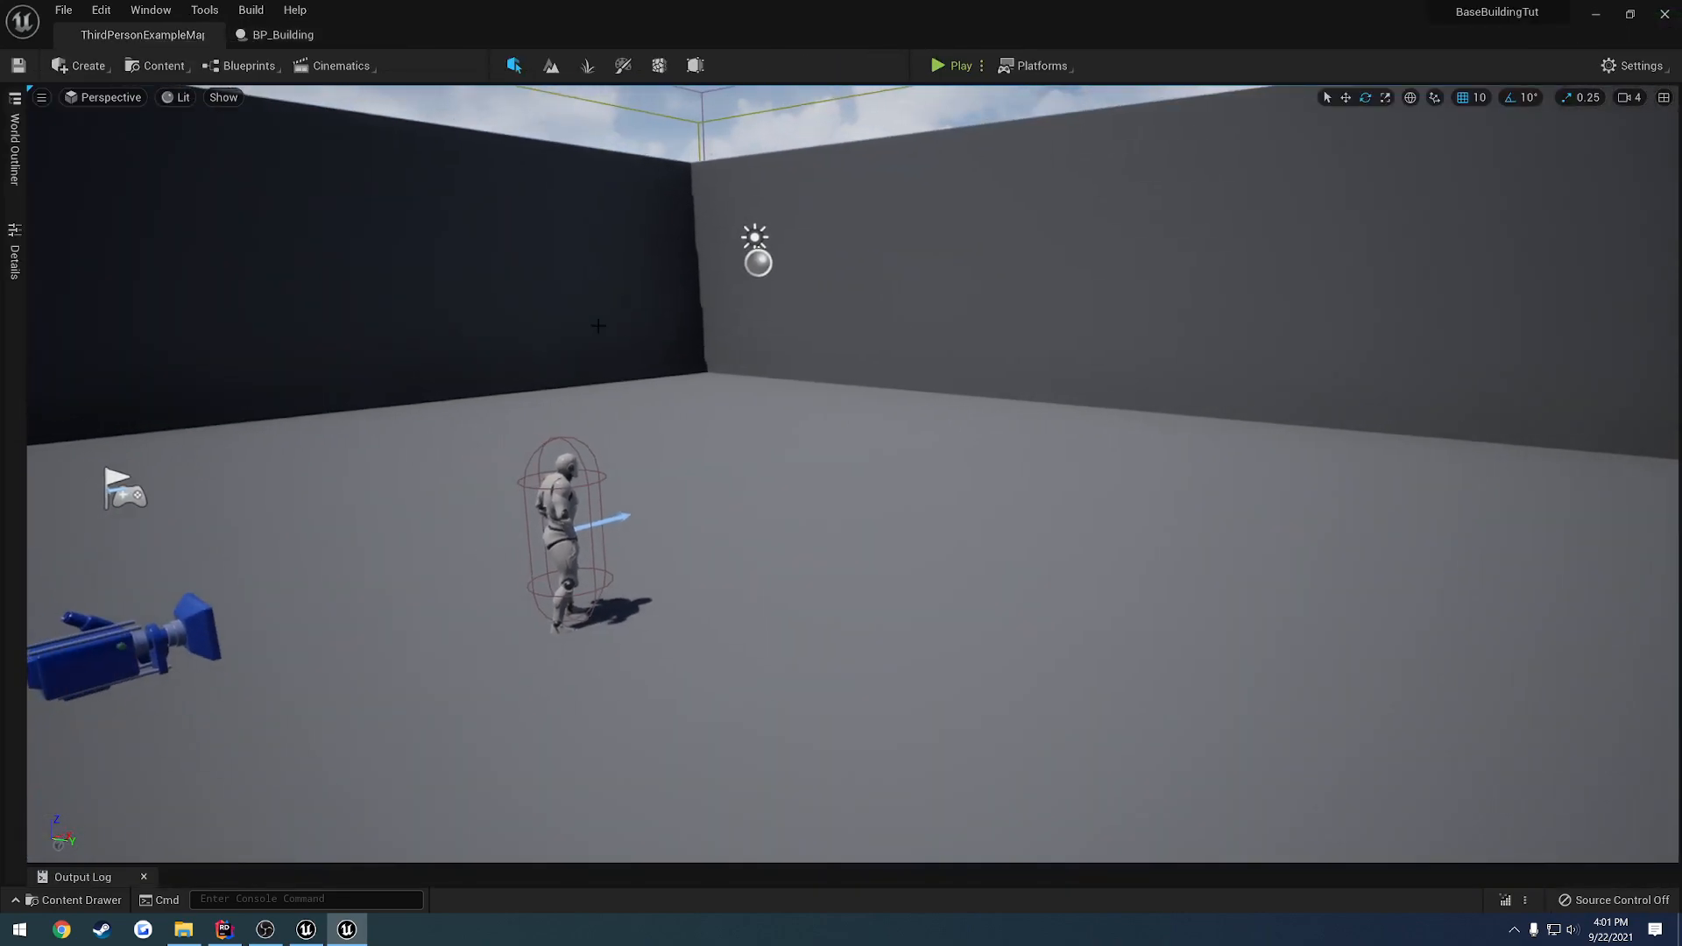
pyautogui.click(282, 34)
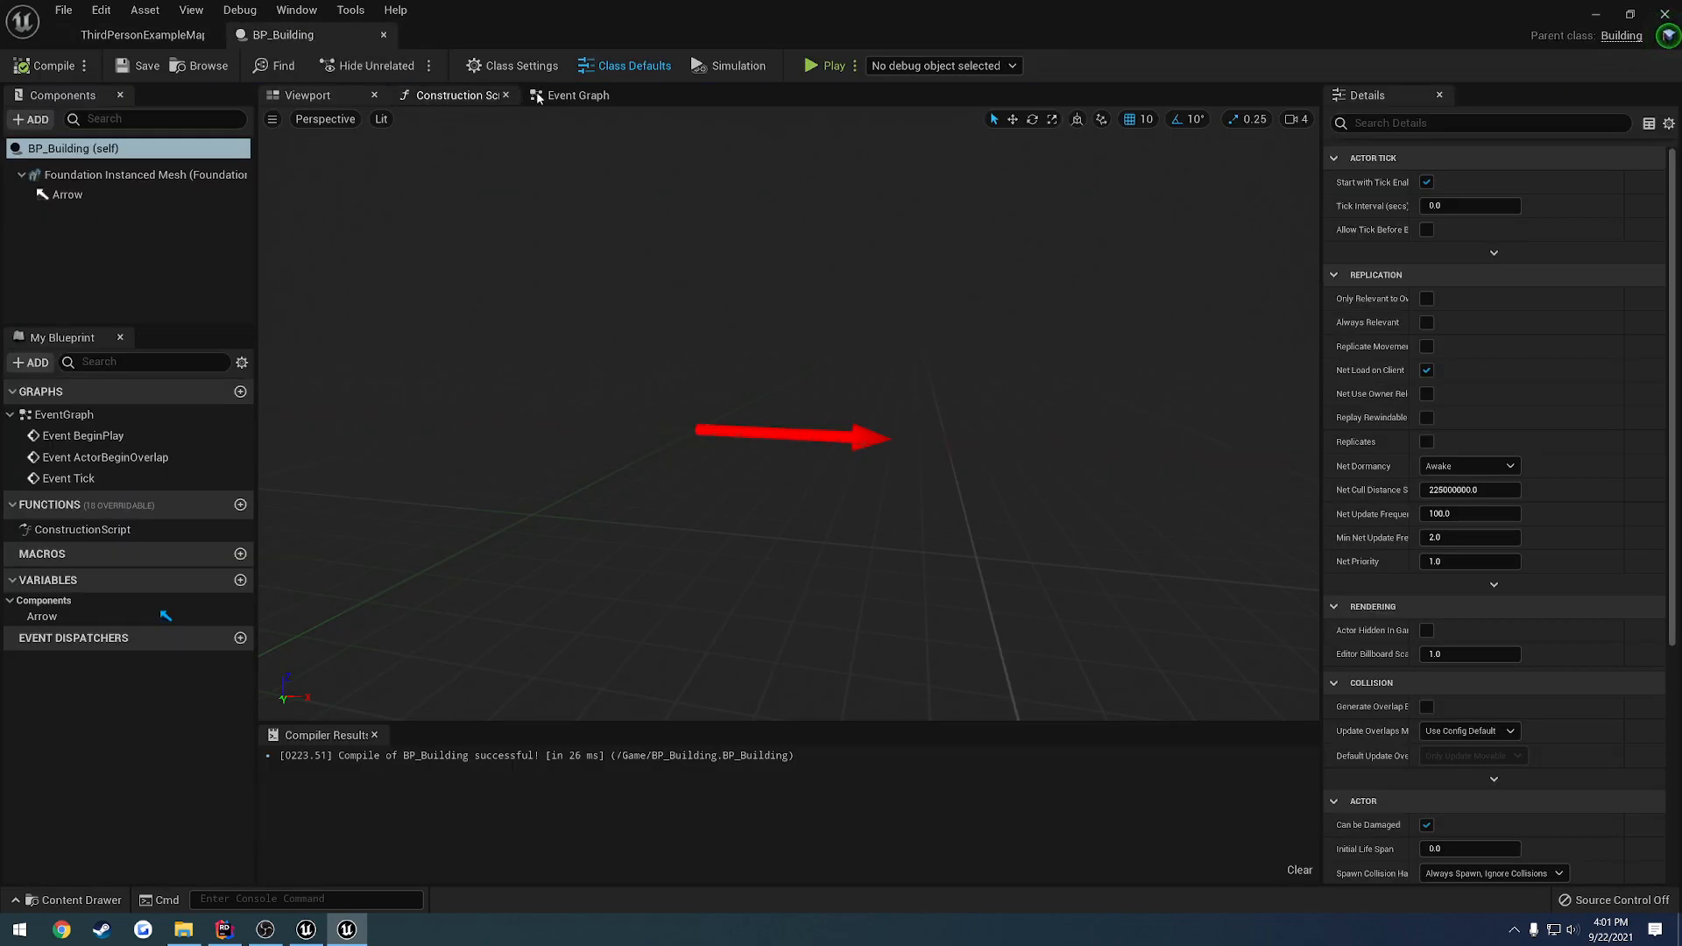
pyautogui.click(140, 34)
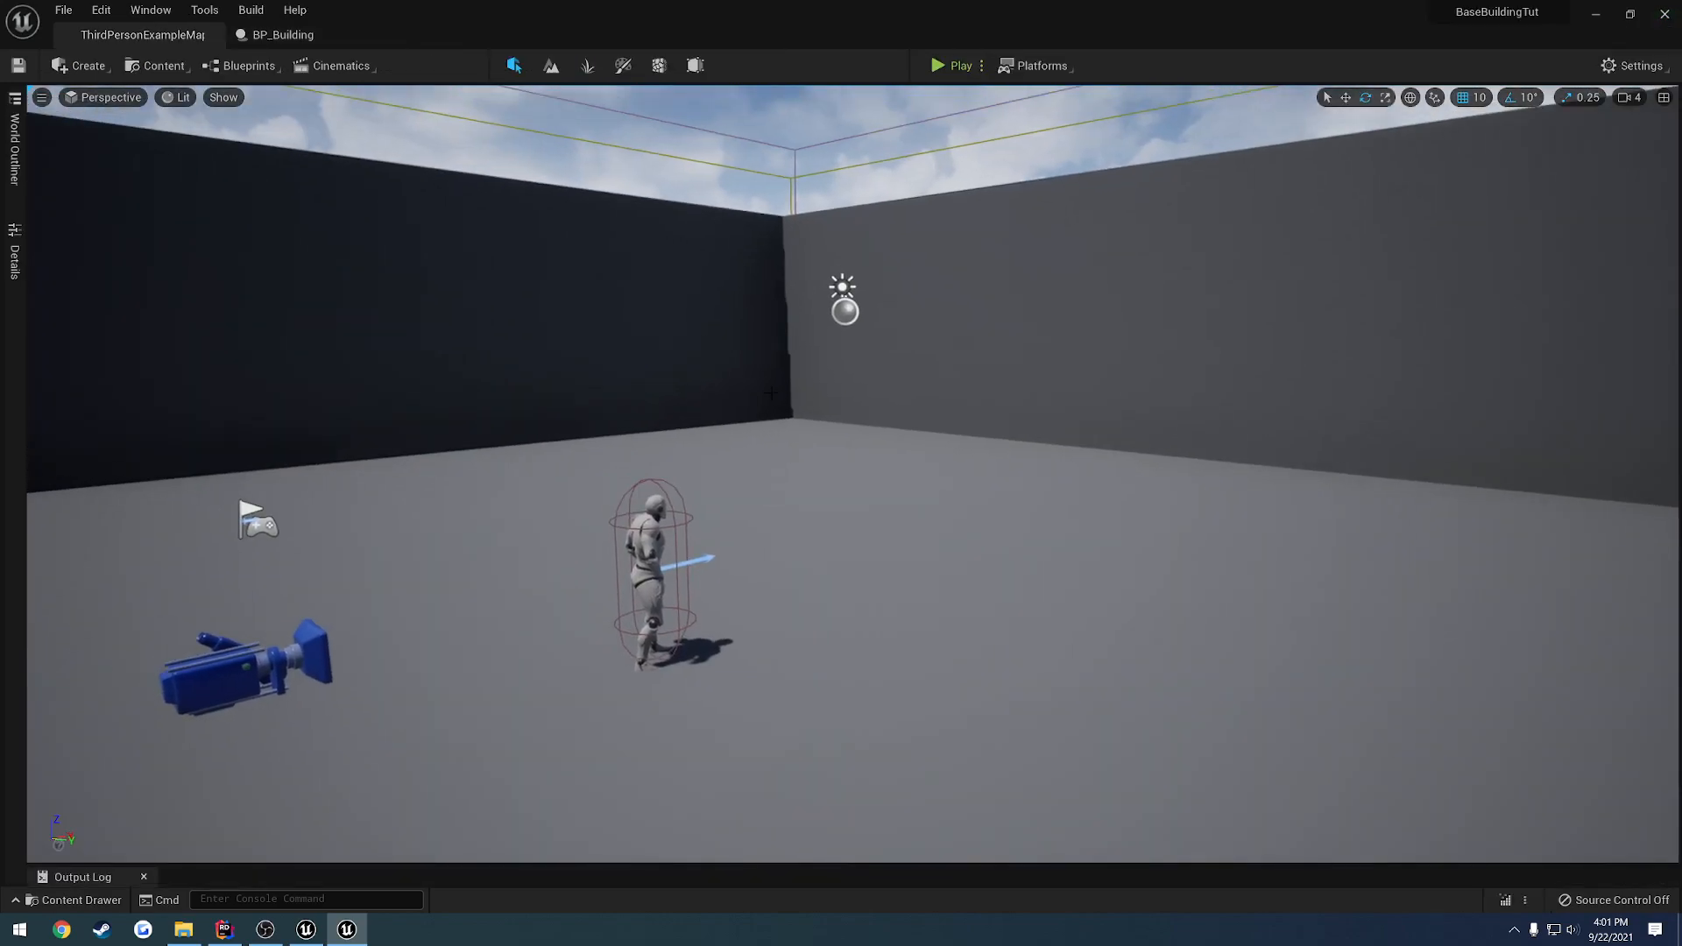
pyautogui.click(223, 928)
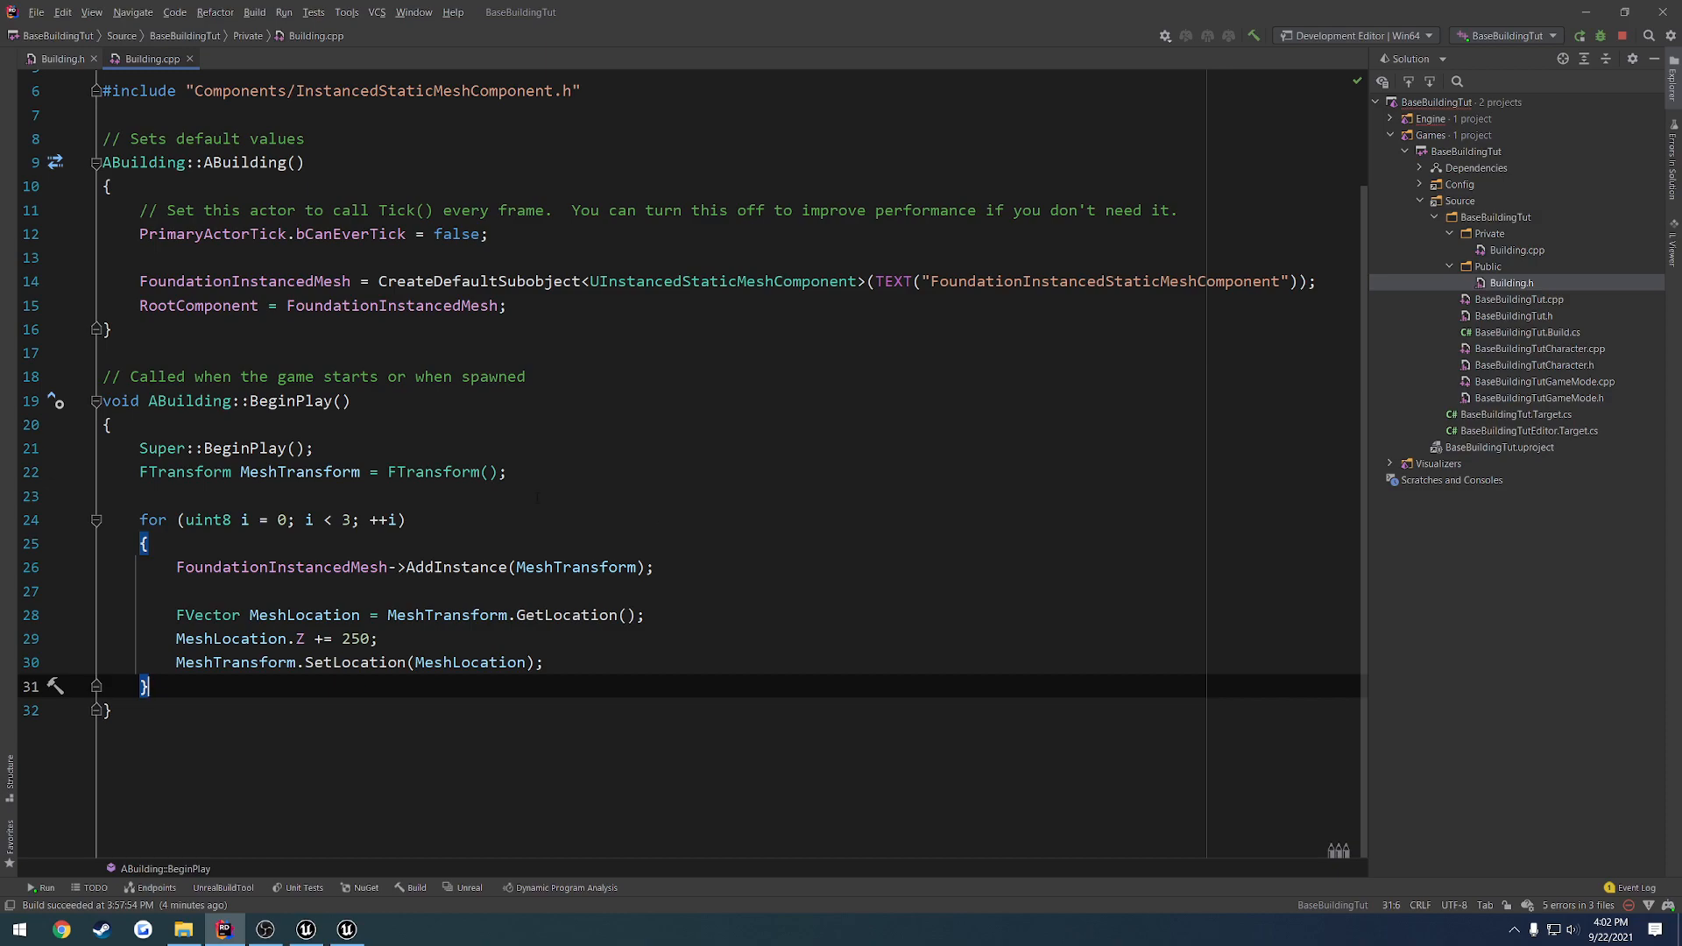
# Switch from Building.cpp in Rider back to Unreal's arena level
pyautogui.click(345, 929)
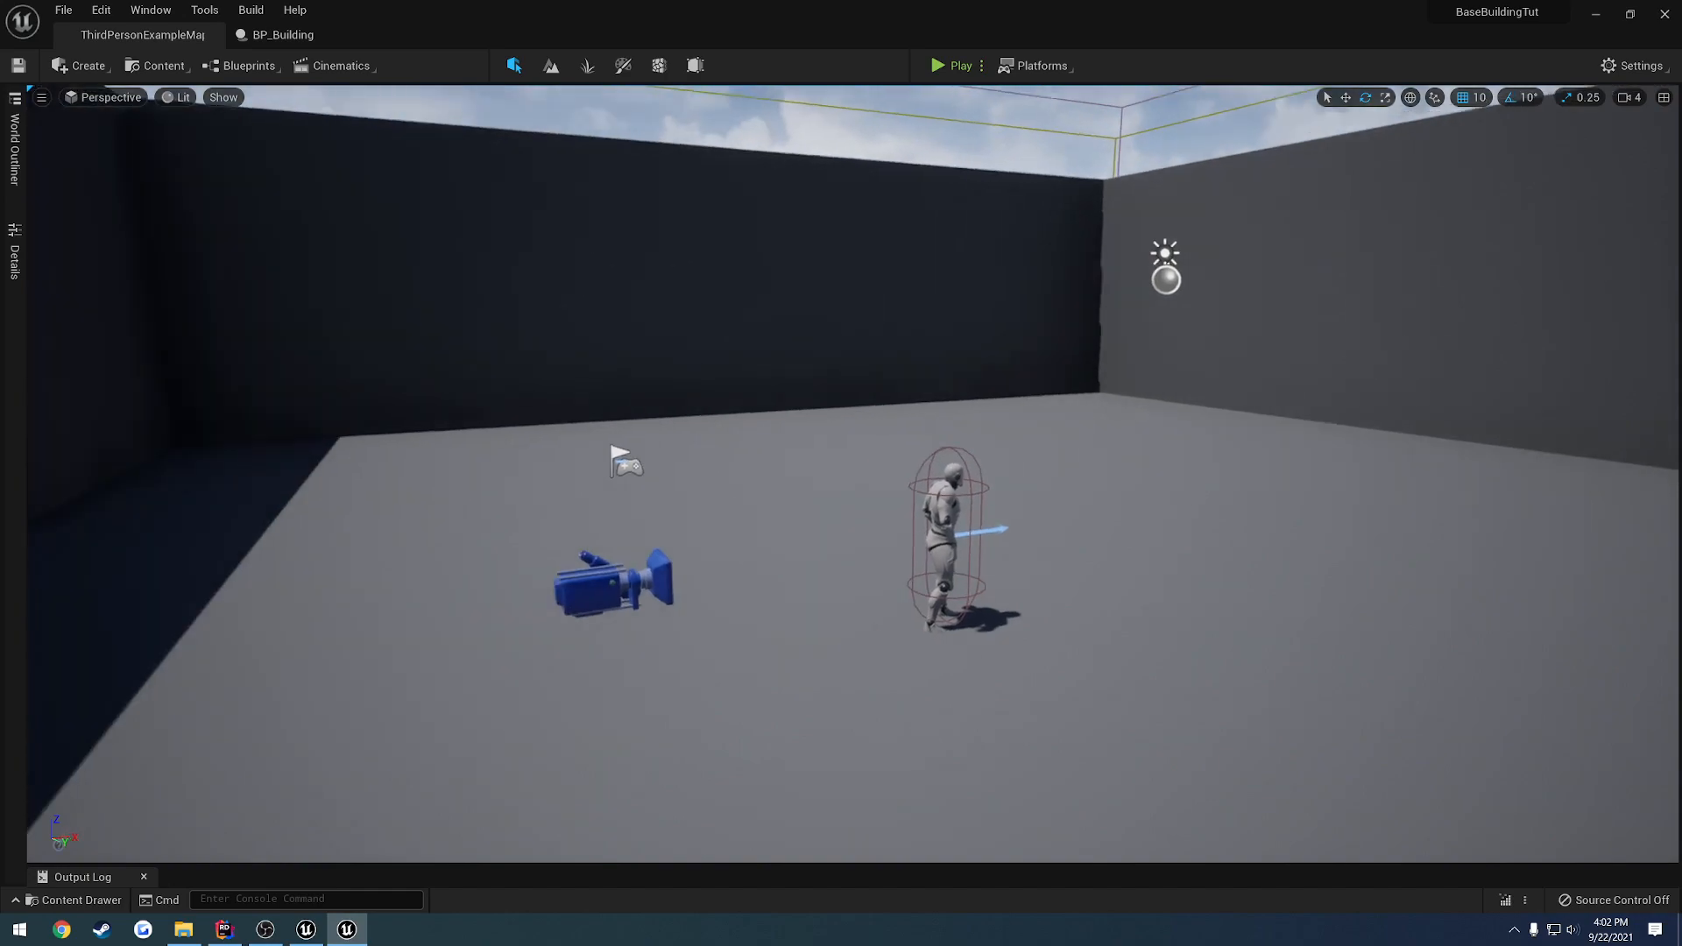